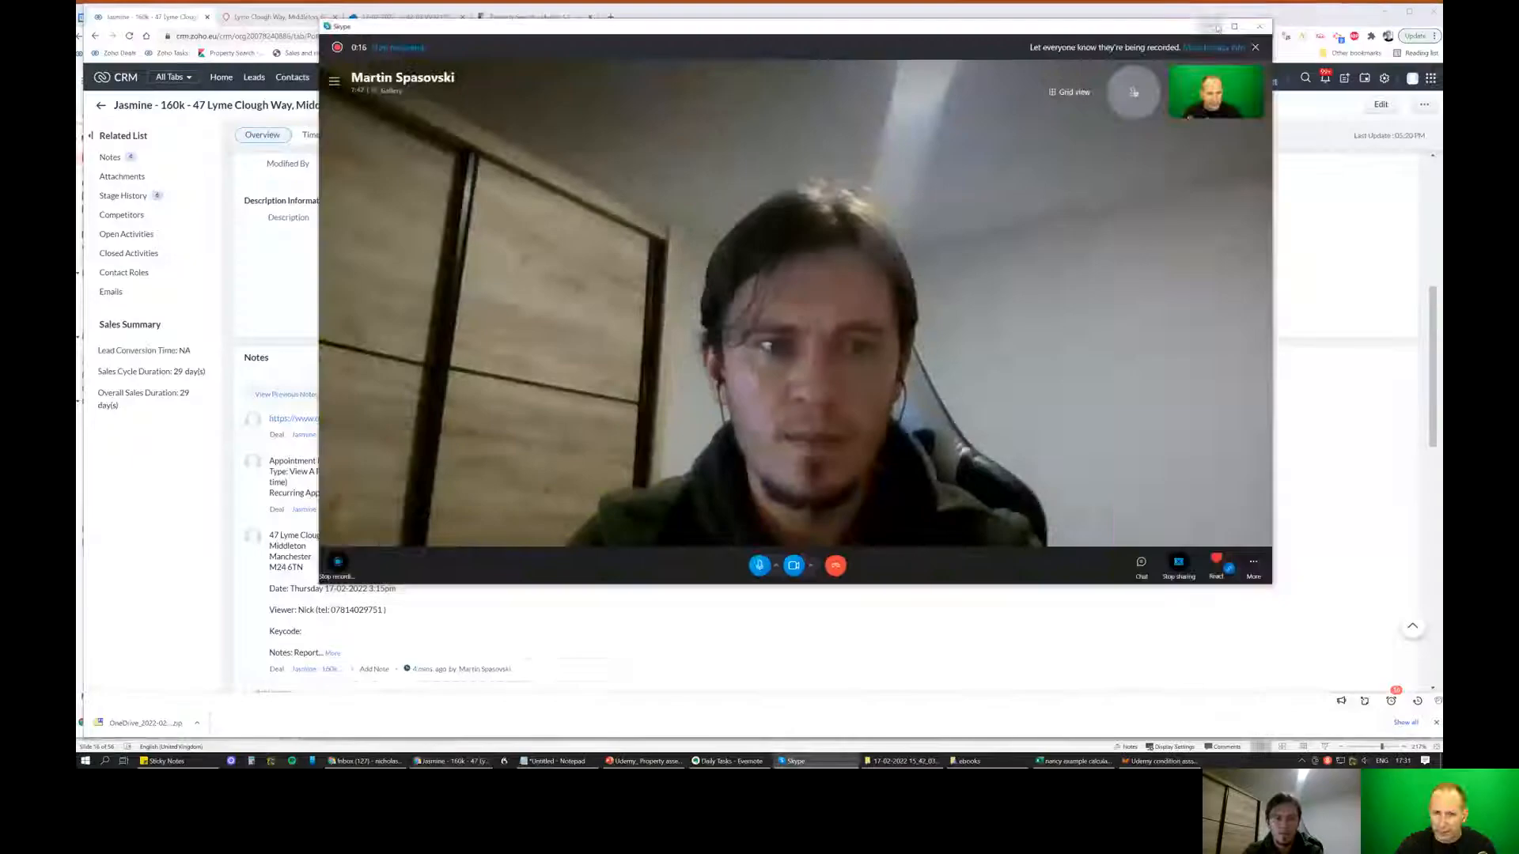
Search Google for 'scor' in a new tab, then start another query 'scoring in curling'.
left_click(738, 16)
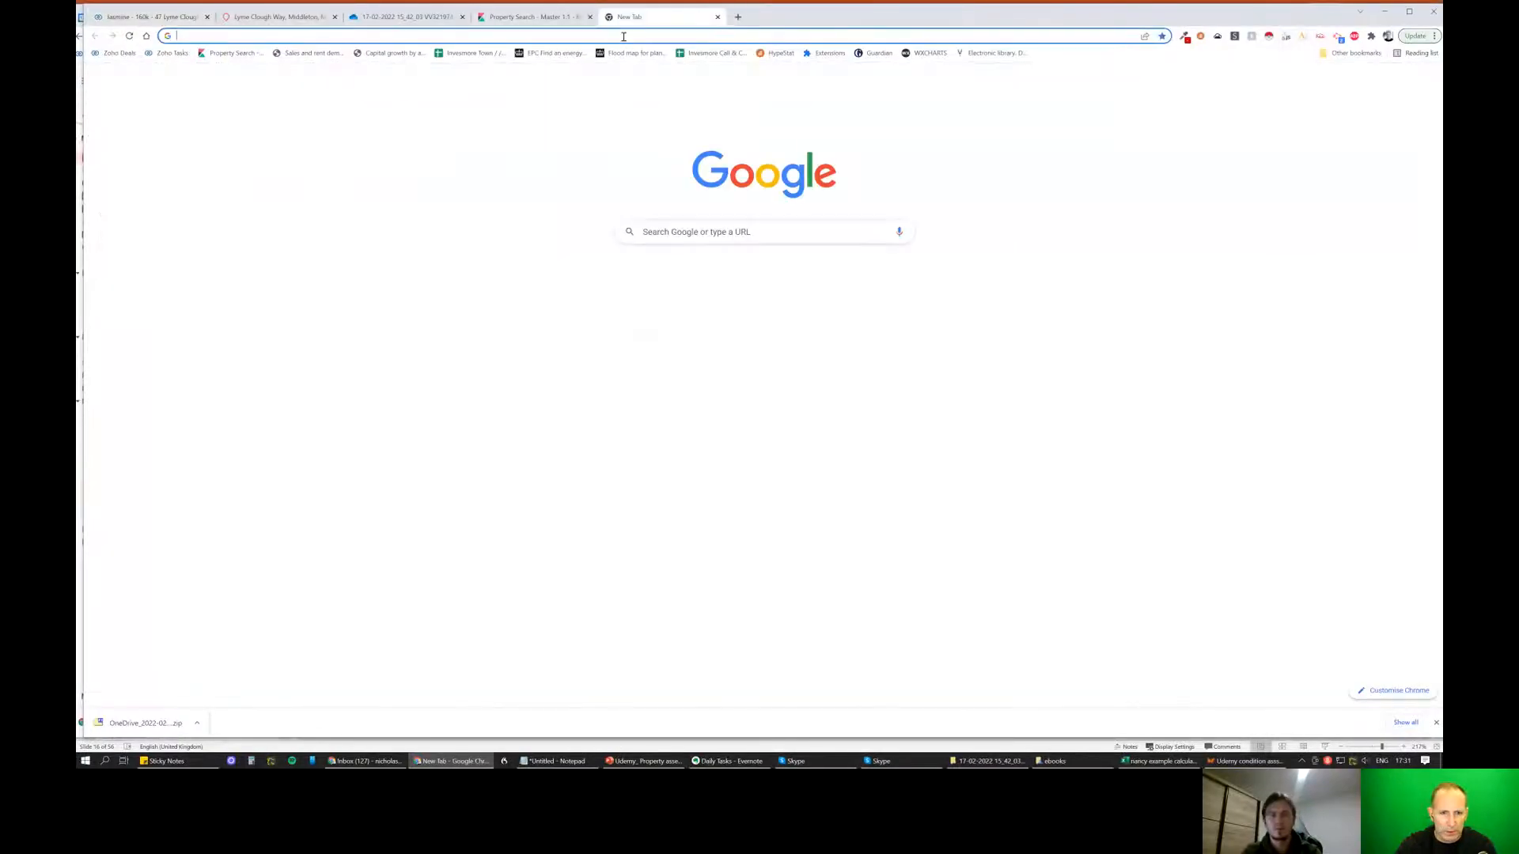
type("scor")
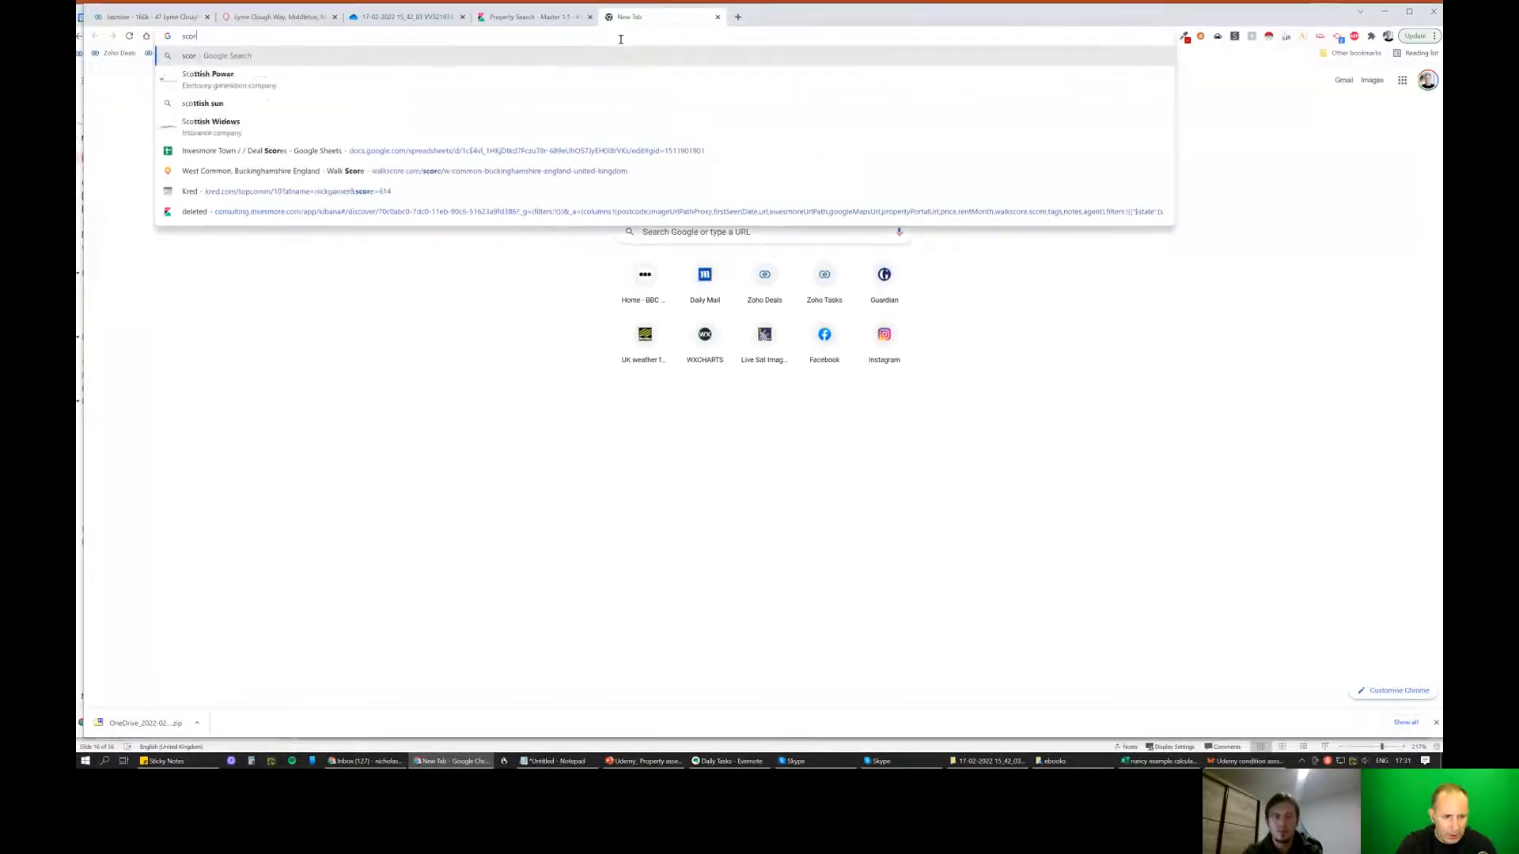
key("Return")
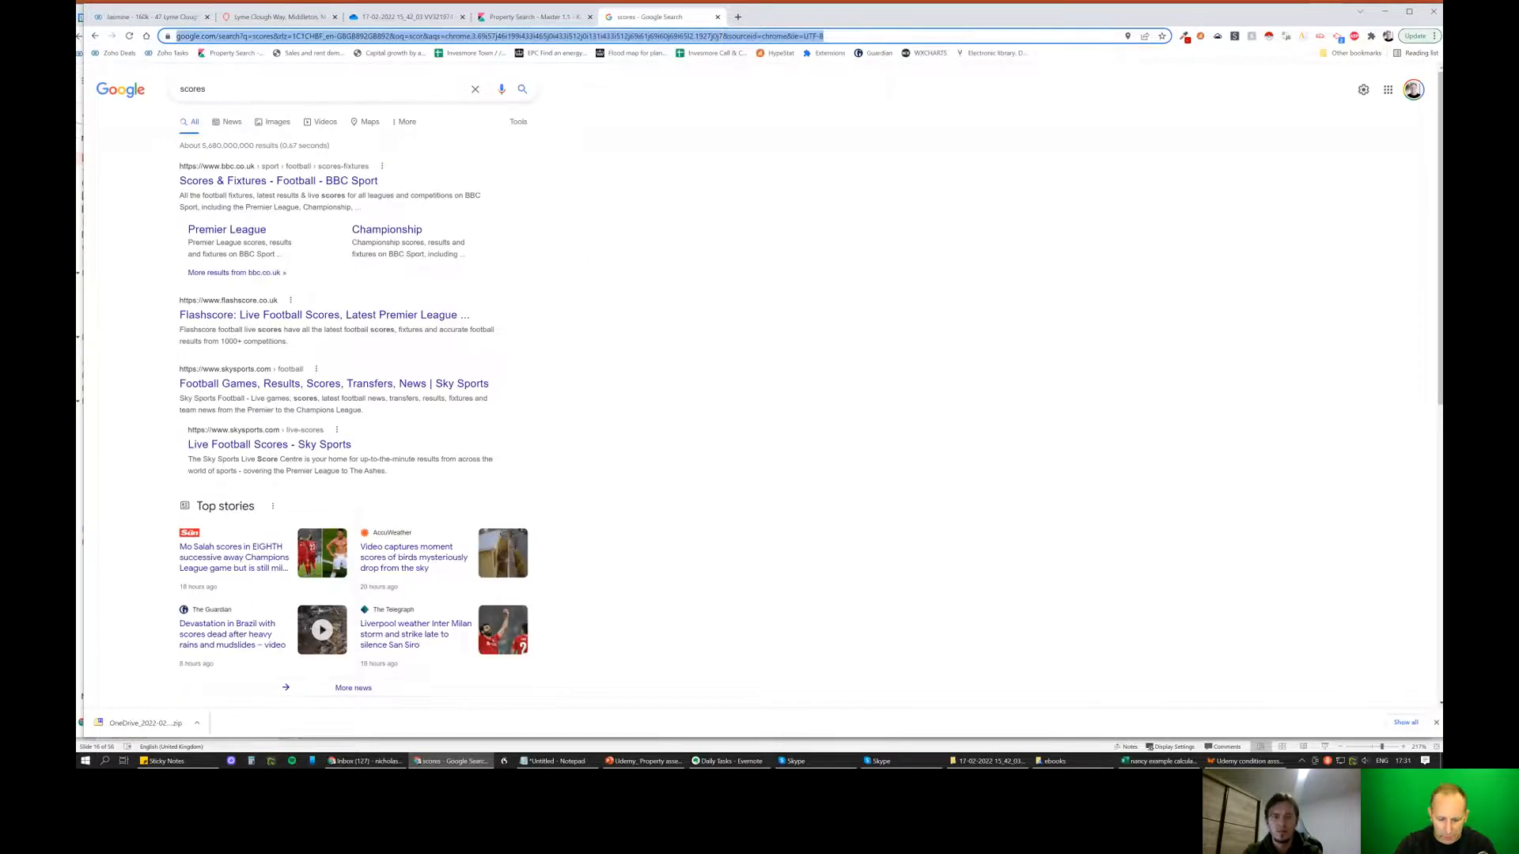
type("scoring in curling")
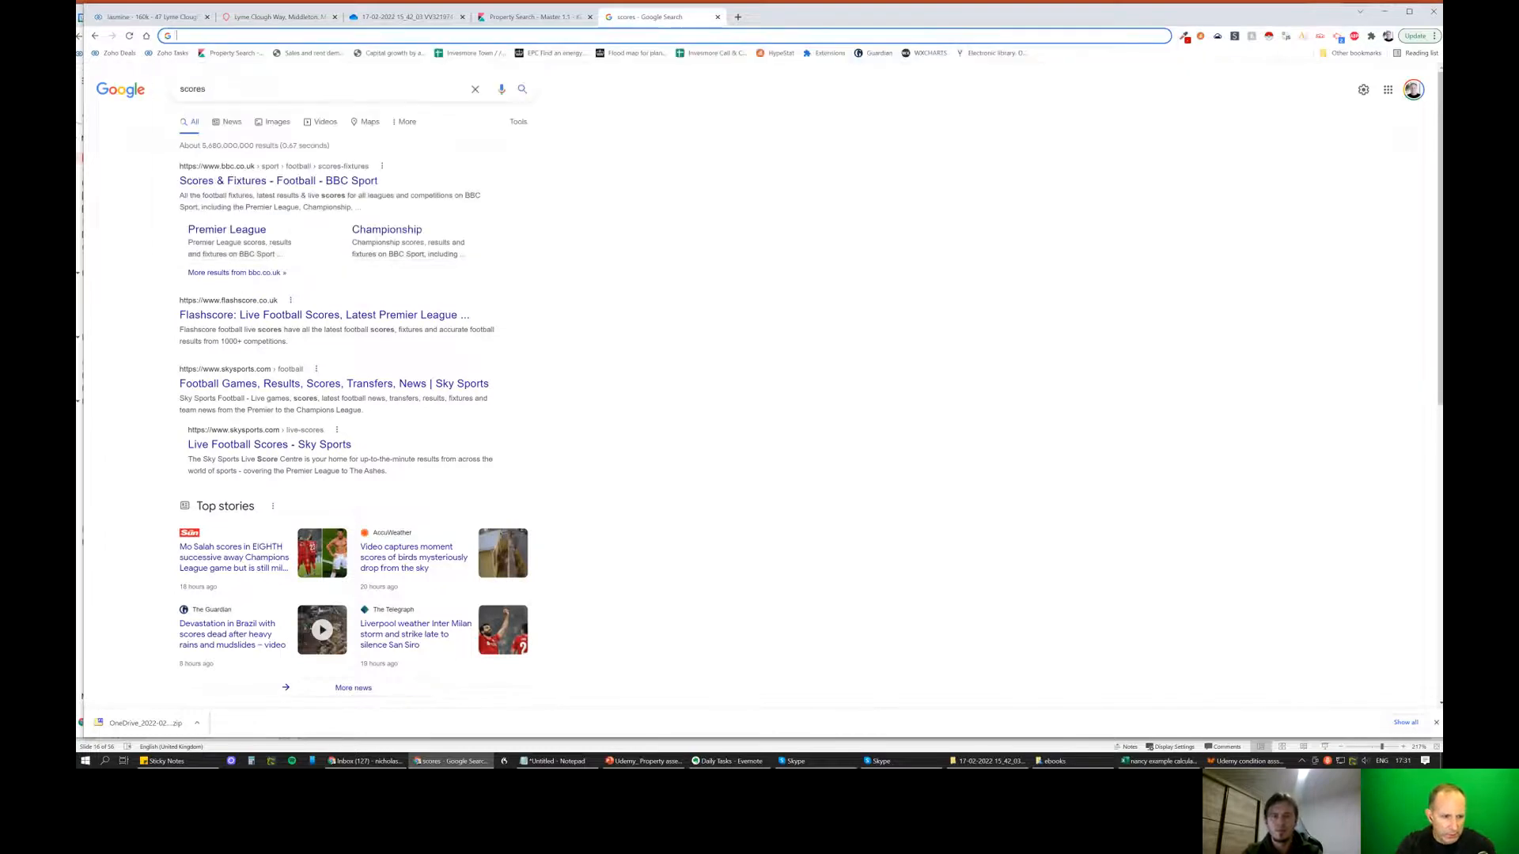
type("scoring in curling")
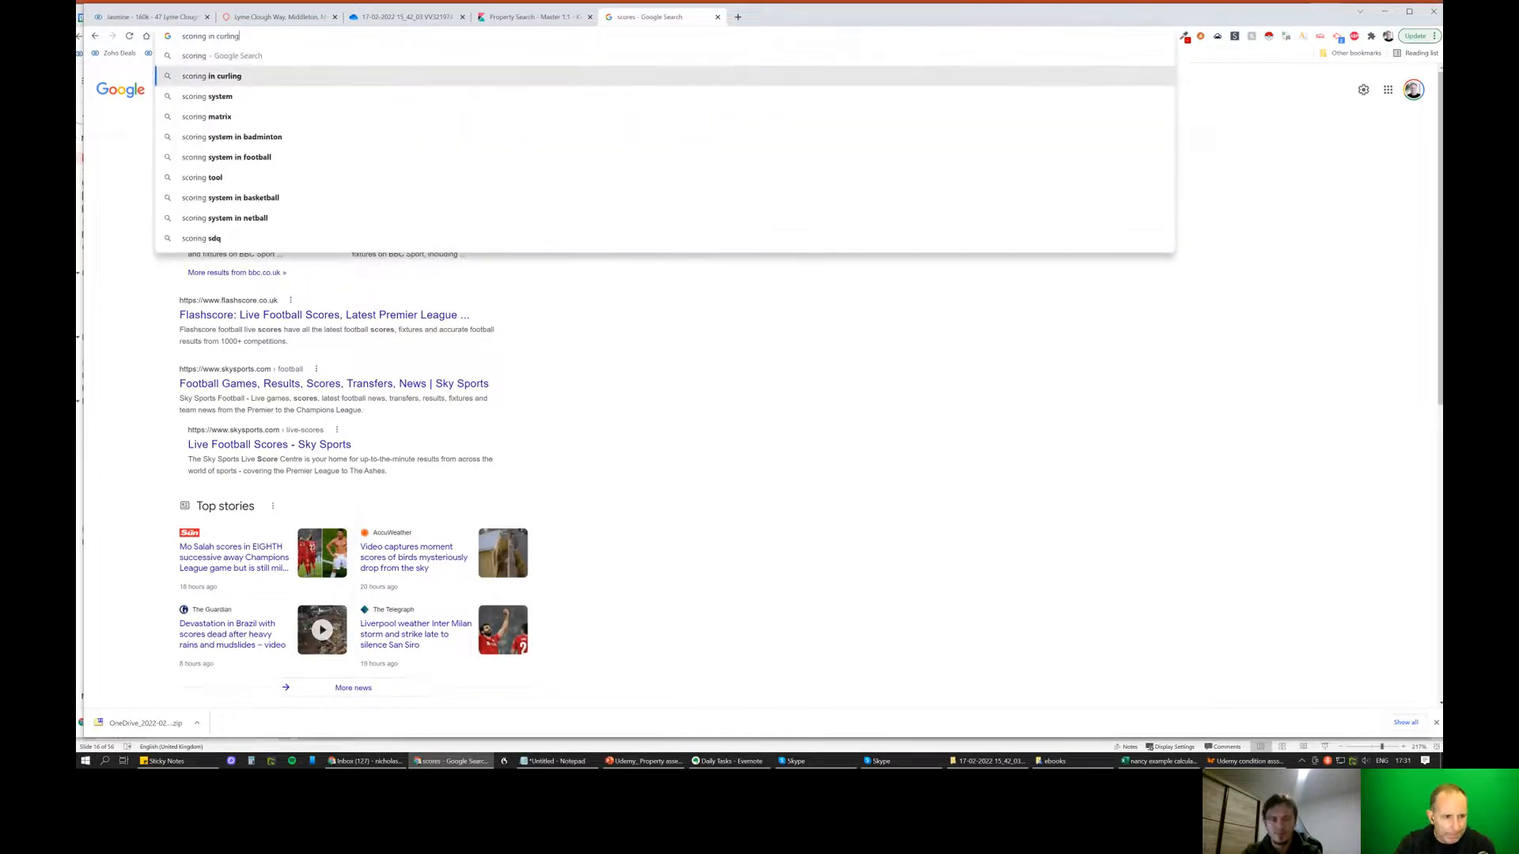
key("Backspace")
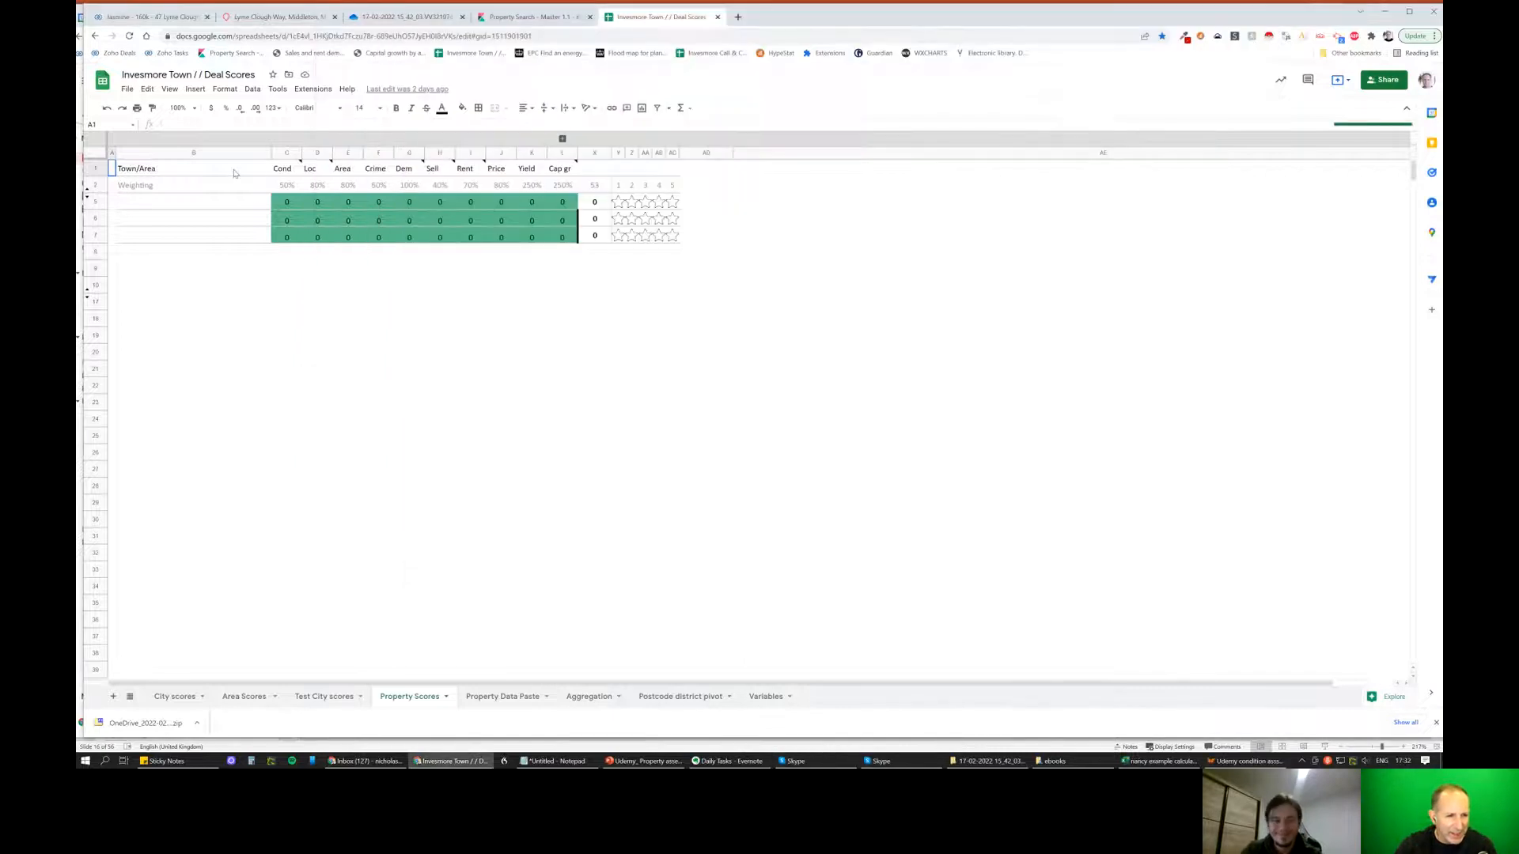
left_click(193, 185)
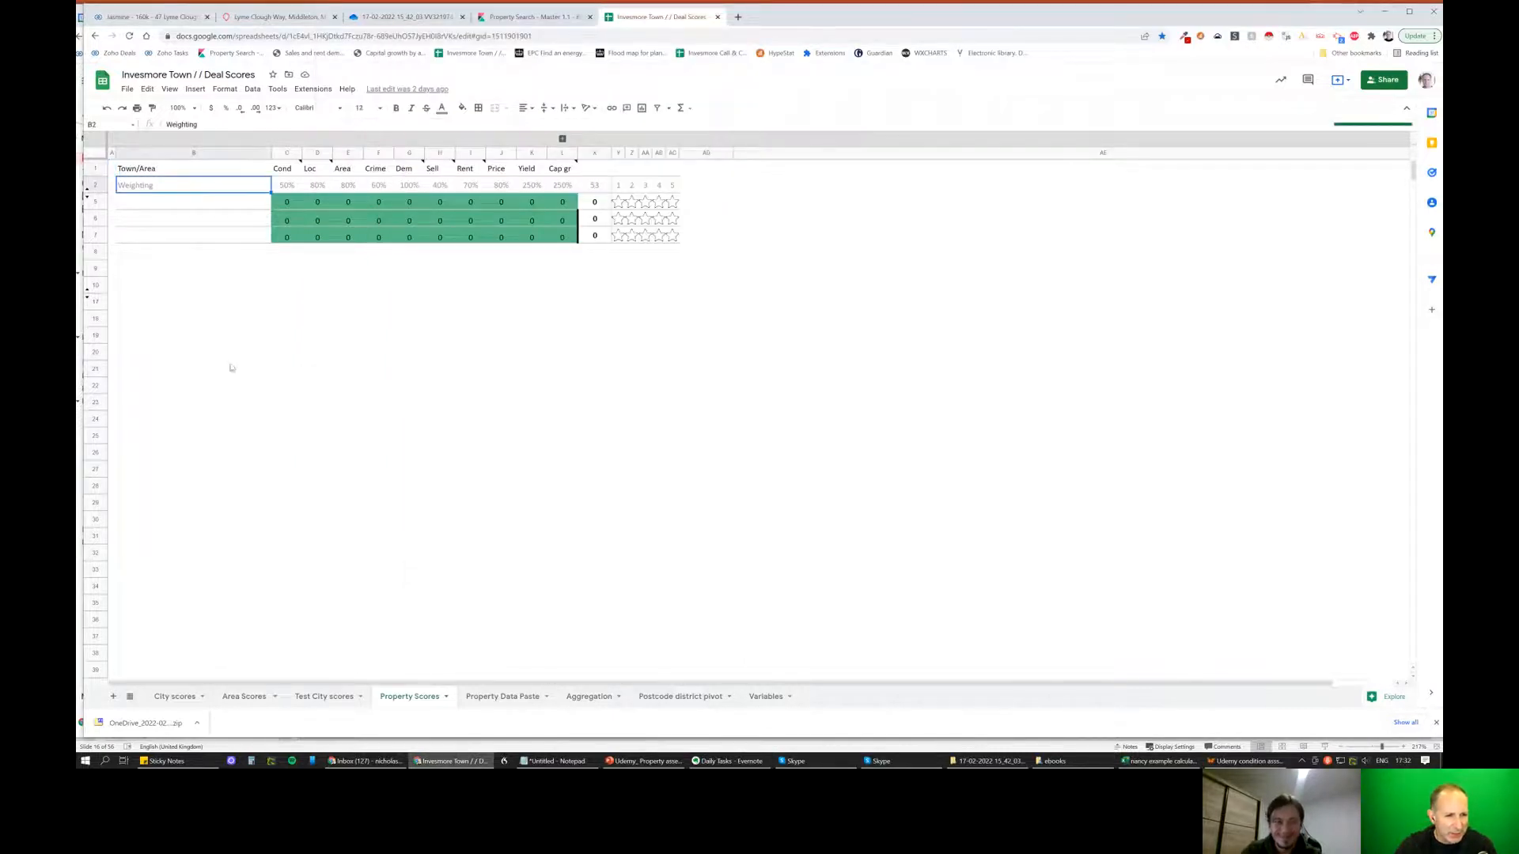
left_click(193, 201)
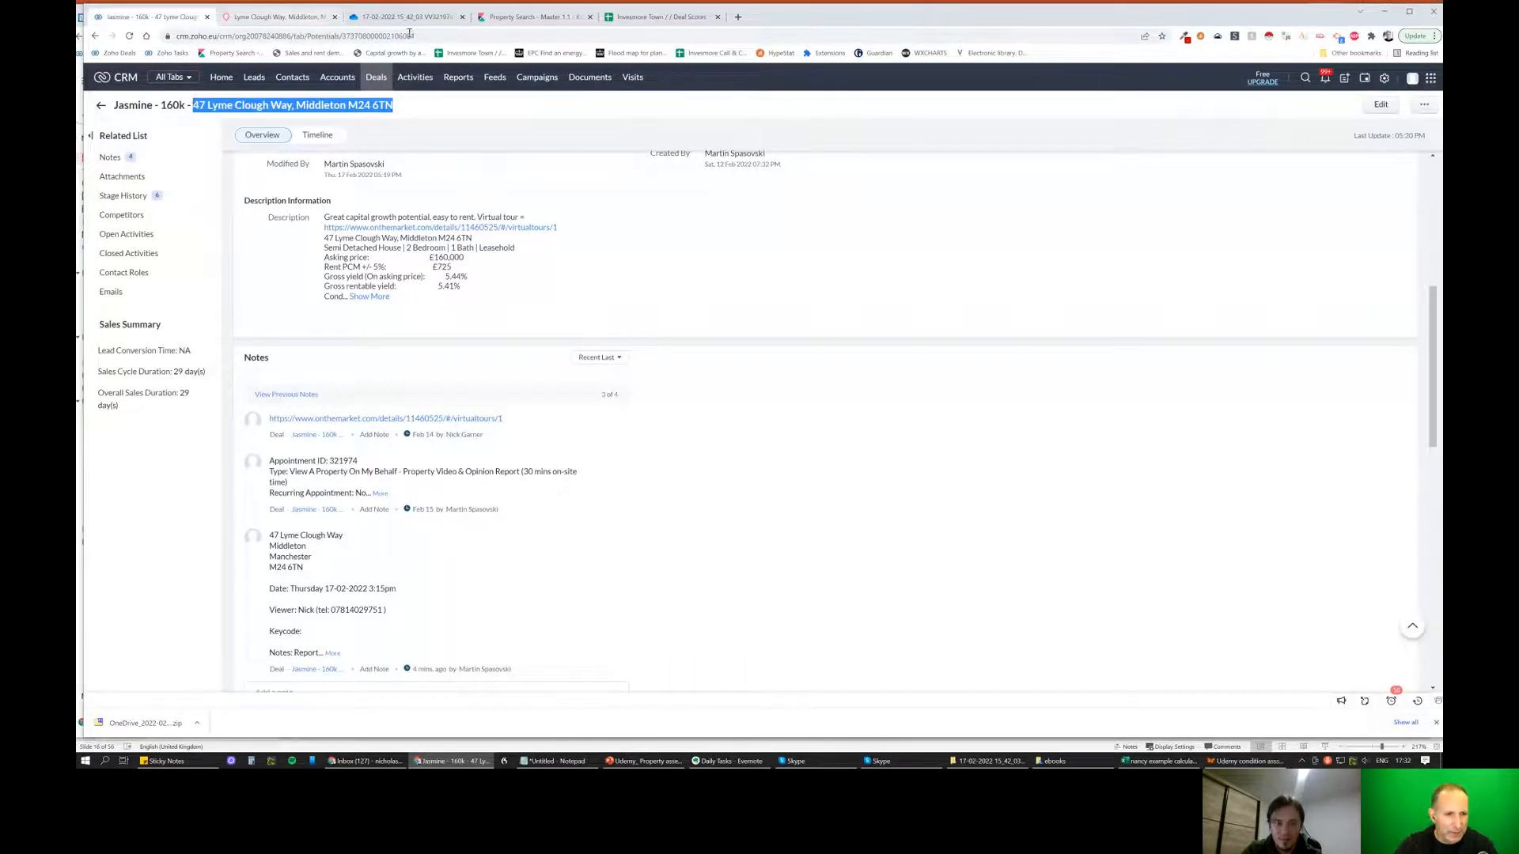
left_click(663, 16)
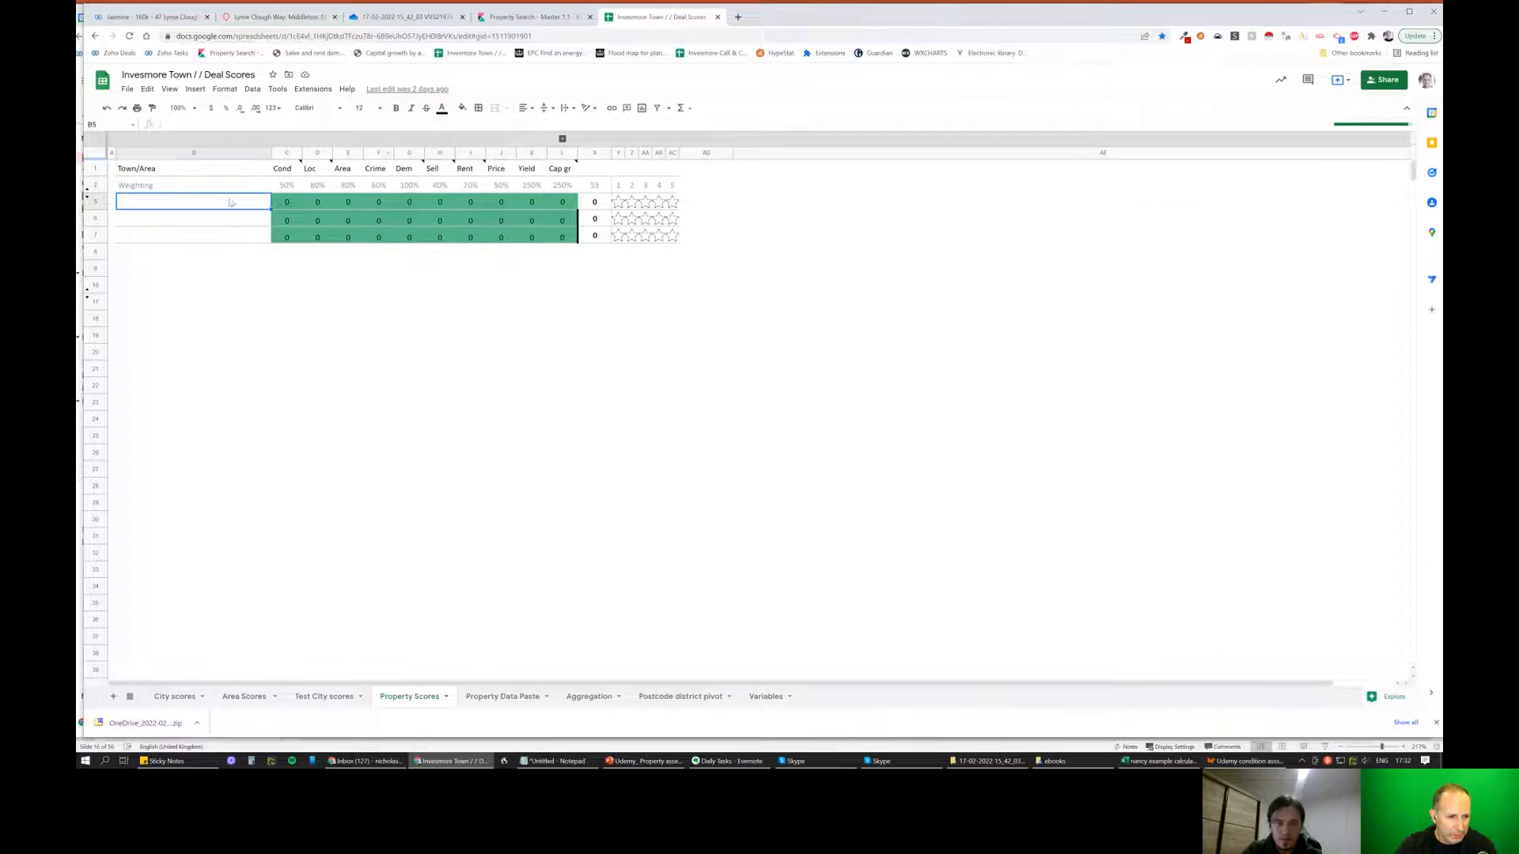
type("47 Lyme Clough Way, Middleton M24 6TN")
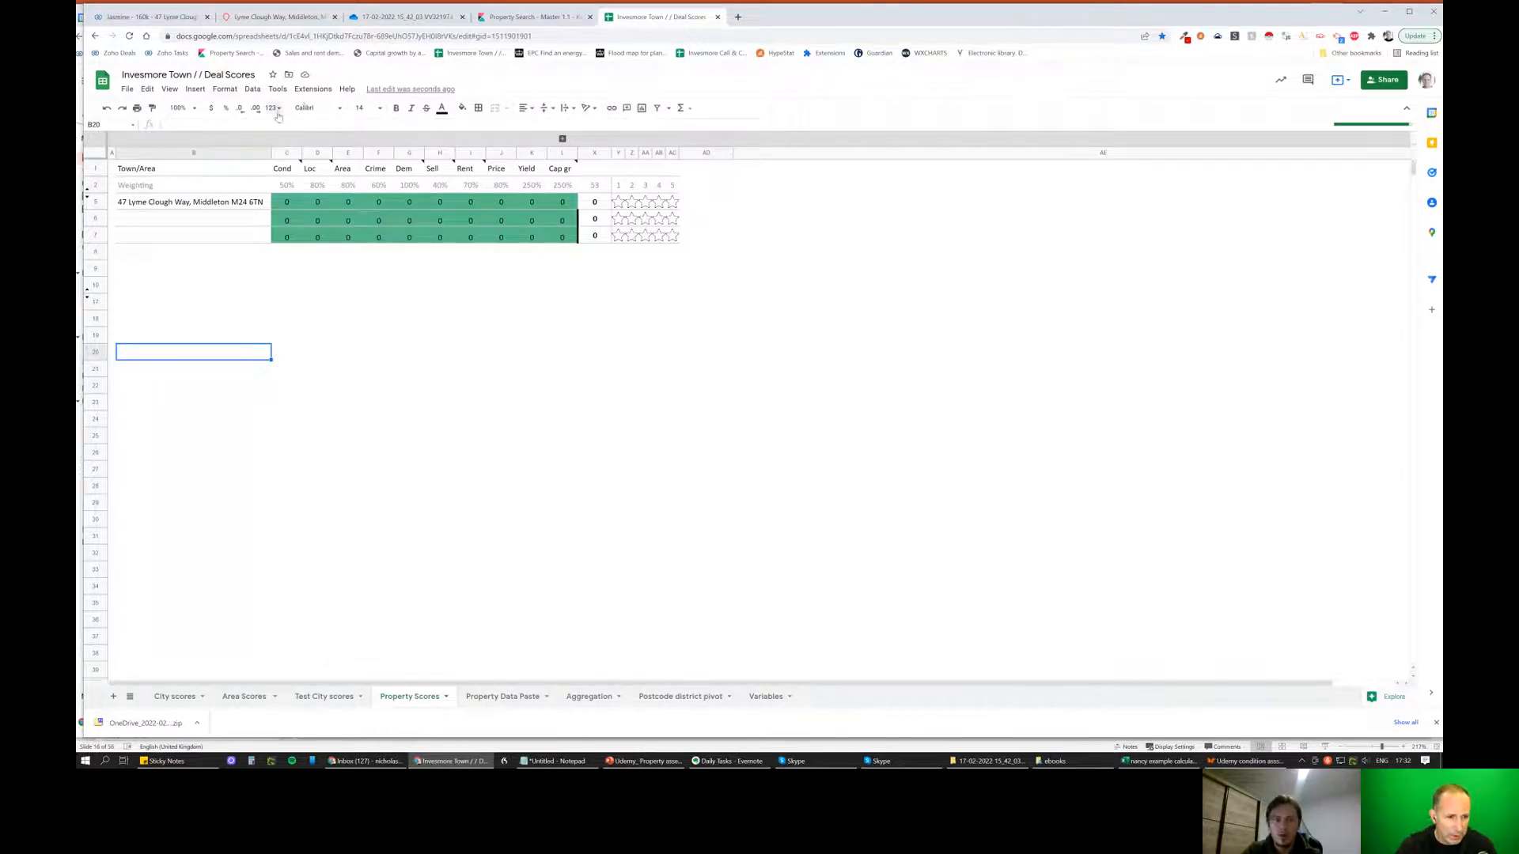
Zoom the sheet to 200% and review the Yield, Cap gr and Sell weightings.
left_click(179, 107)
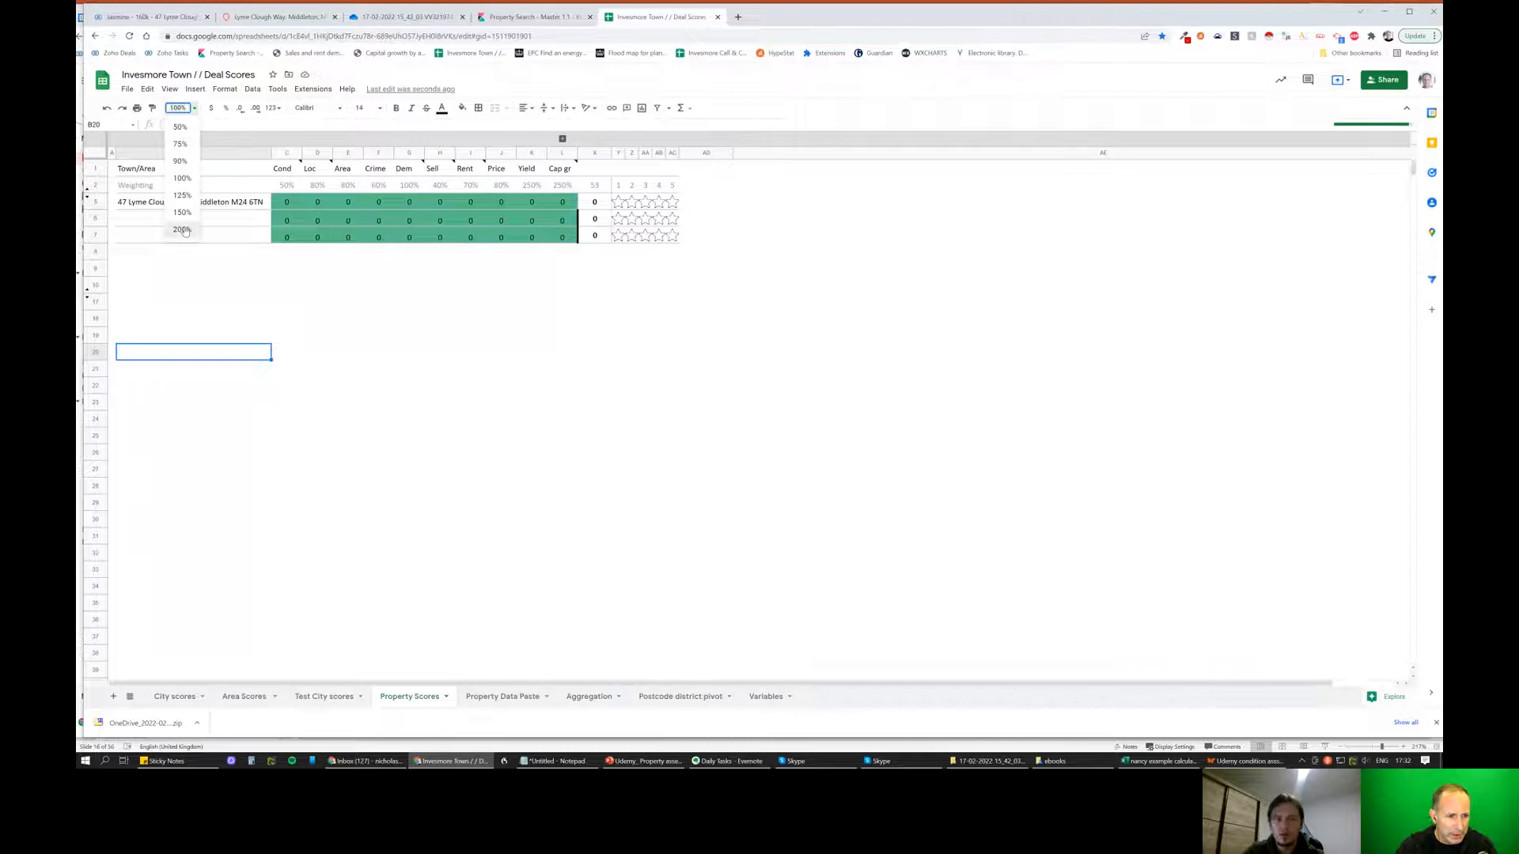
left_click(182, 230)
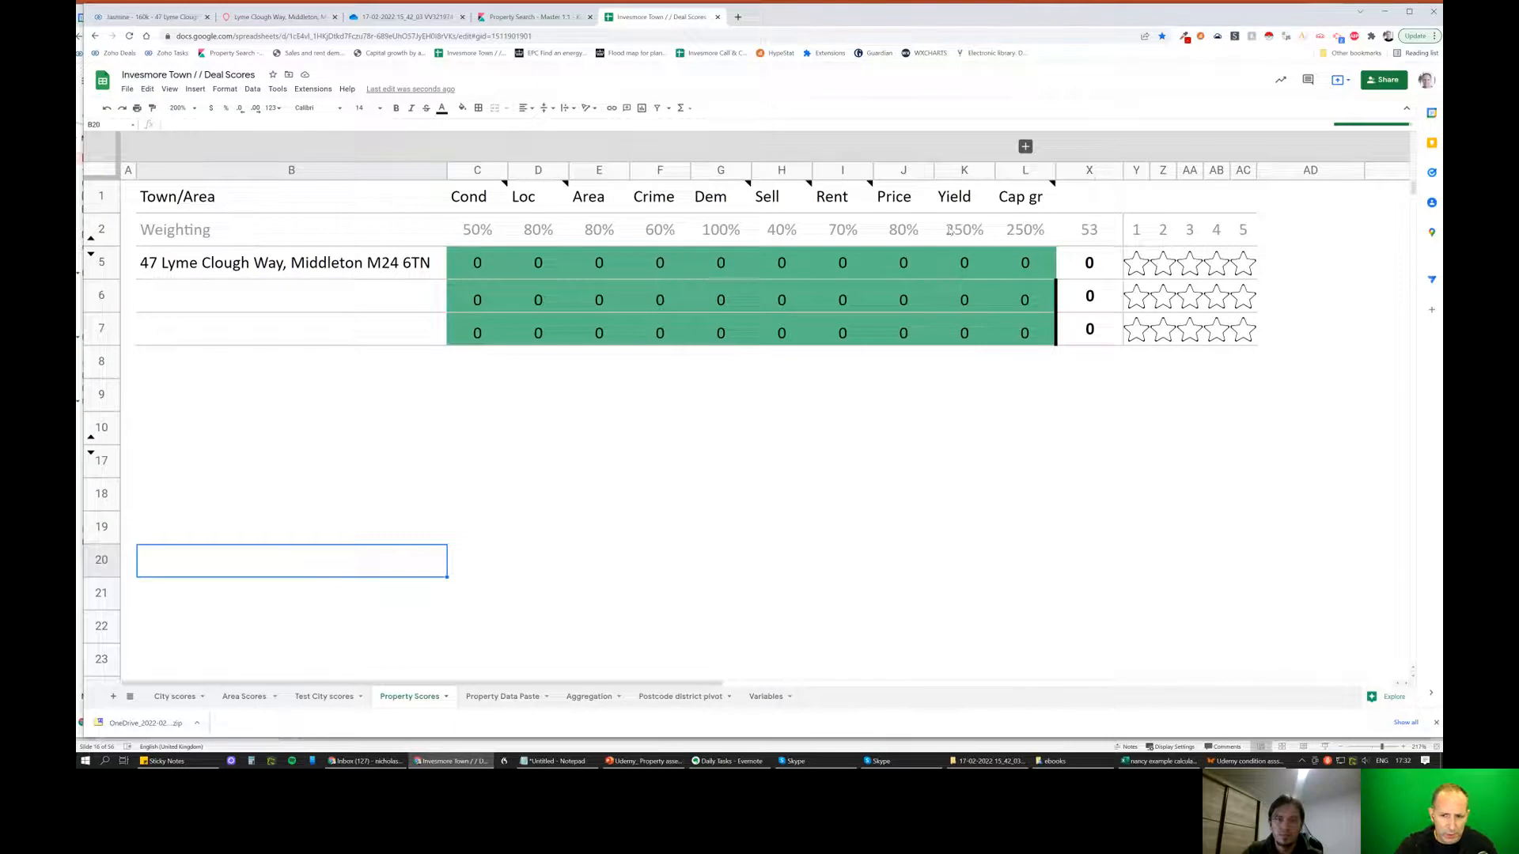
left_click(963, 229)
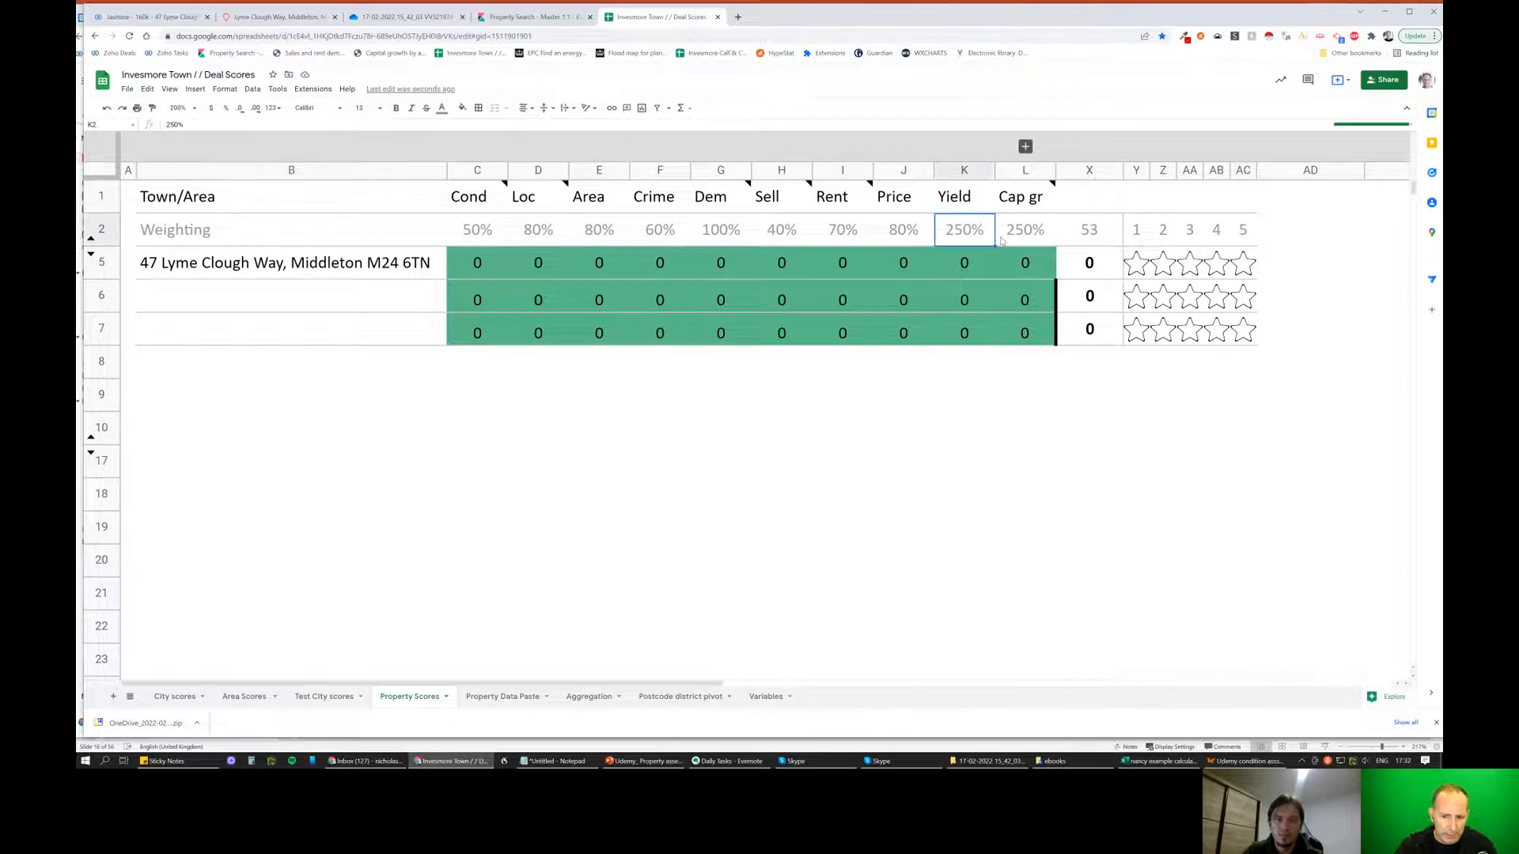
left_click(1024, 229)
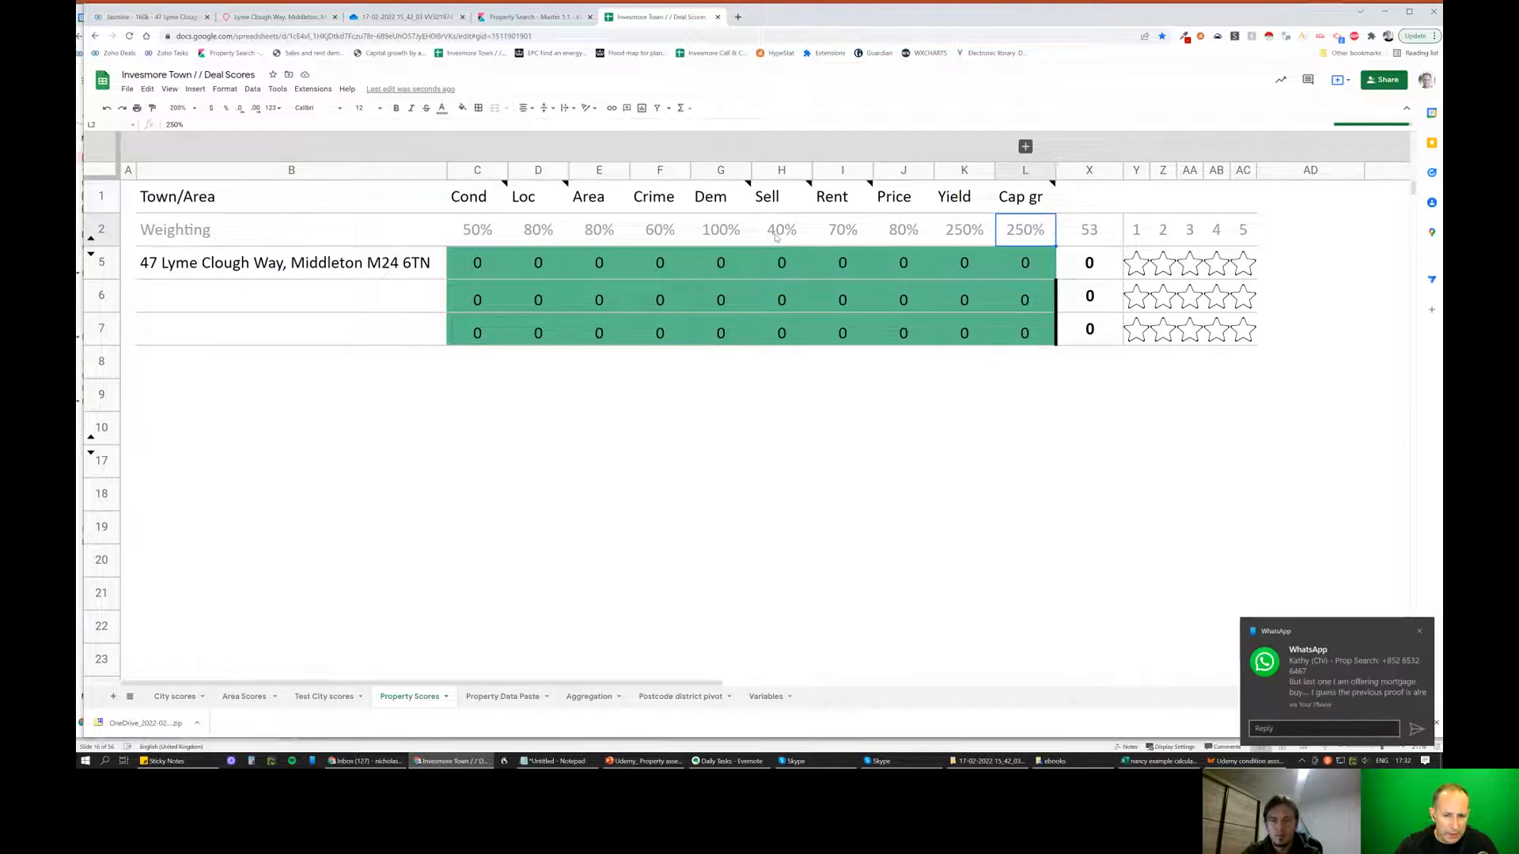
left_click(780, 229)
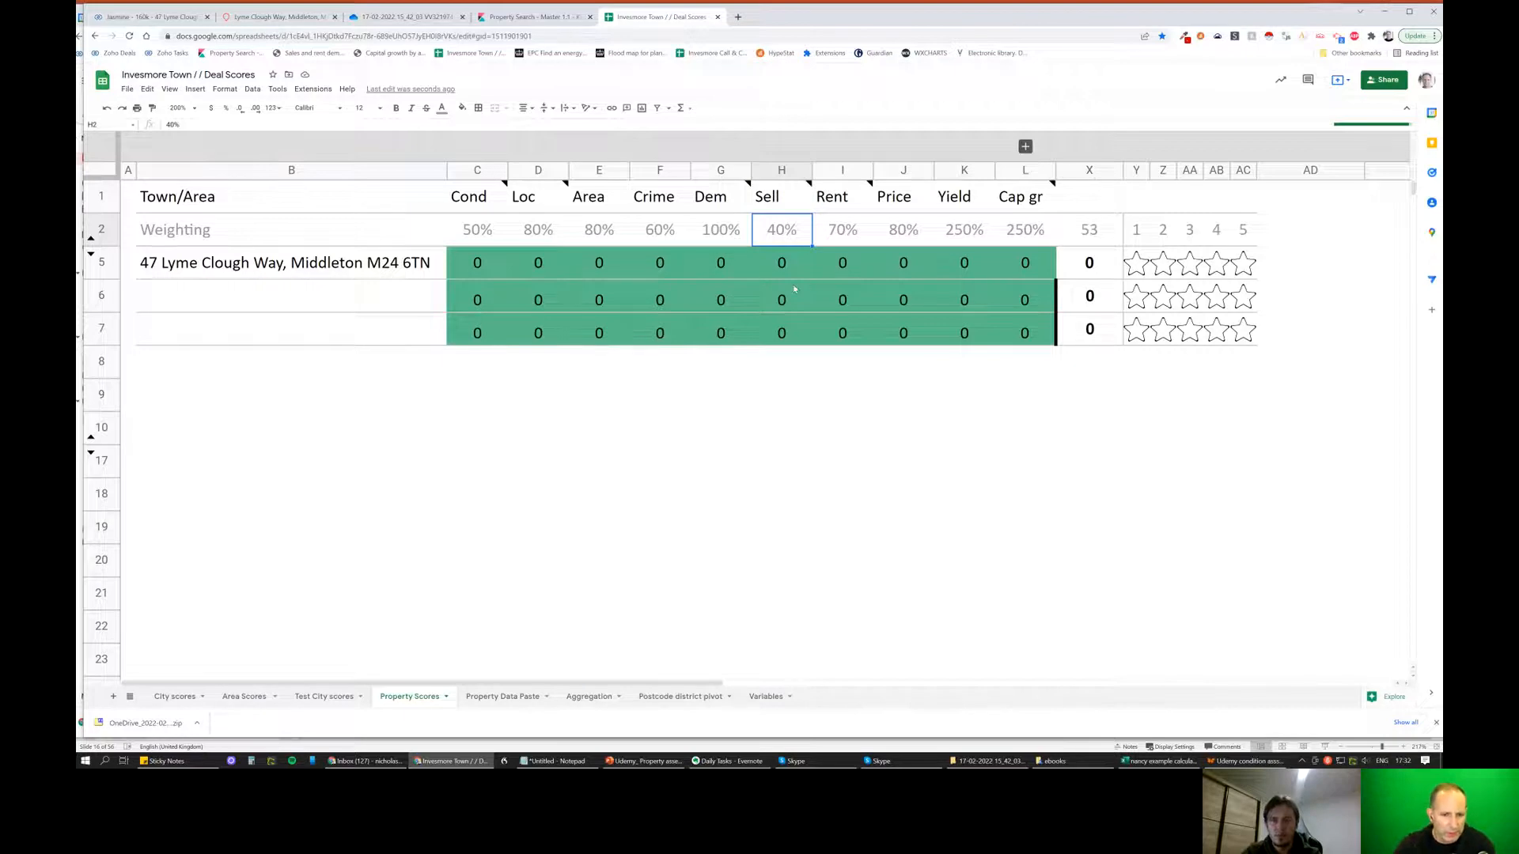
mouse_move(562, 259)
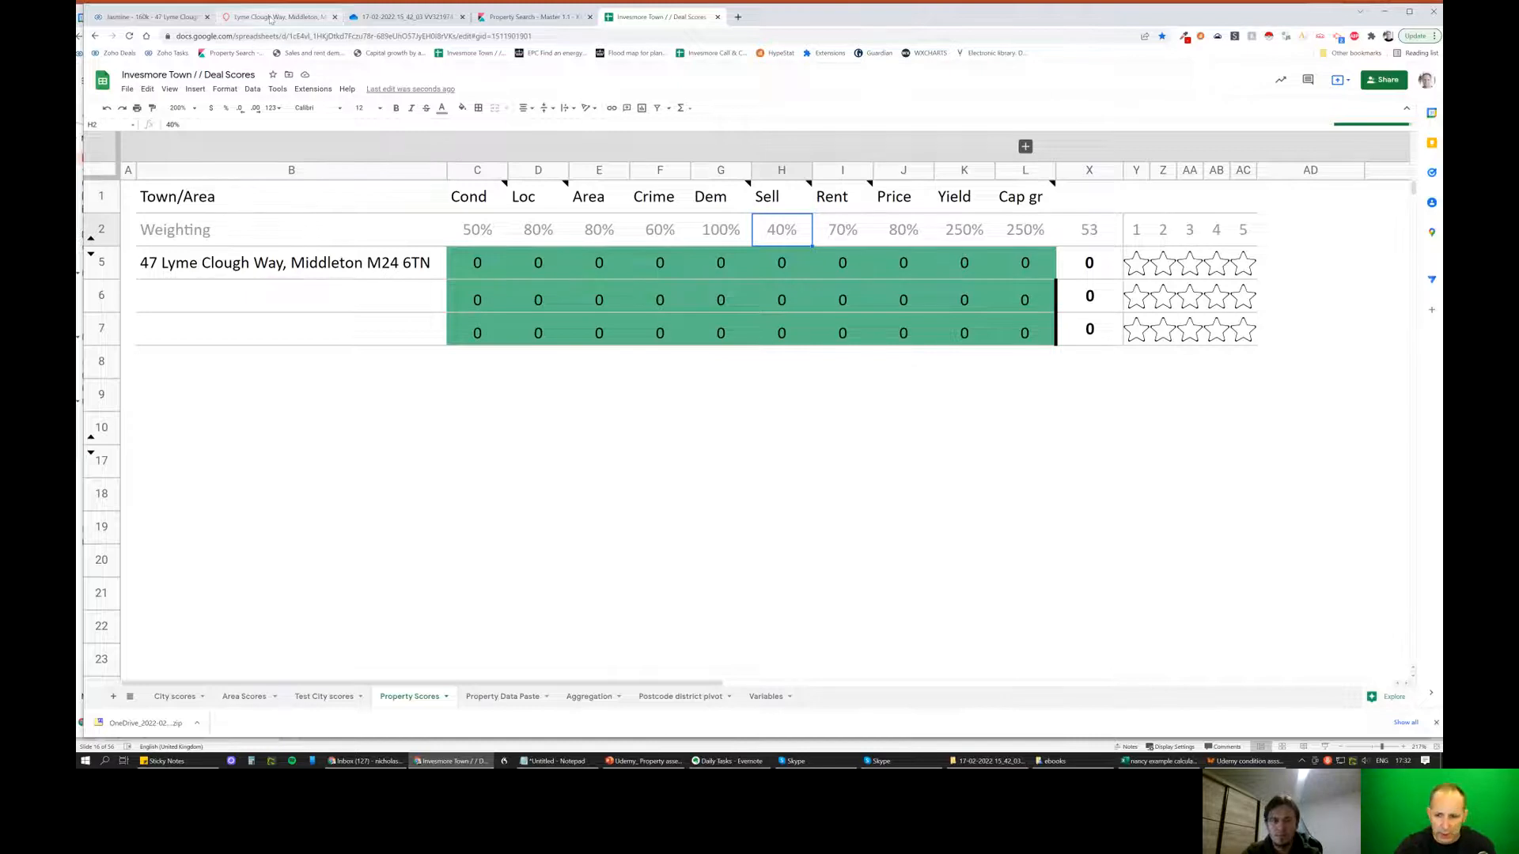
Browse the OnTheMarket listing photos and floor plan back to the bathroom picture.
left_click(278, 16)
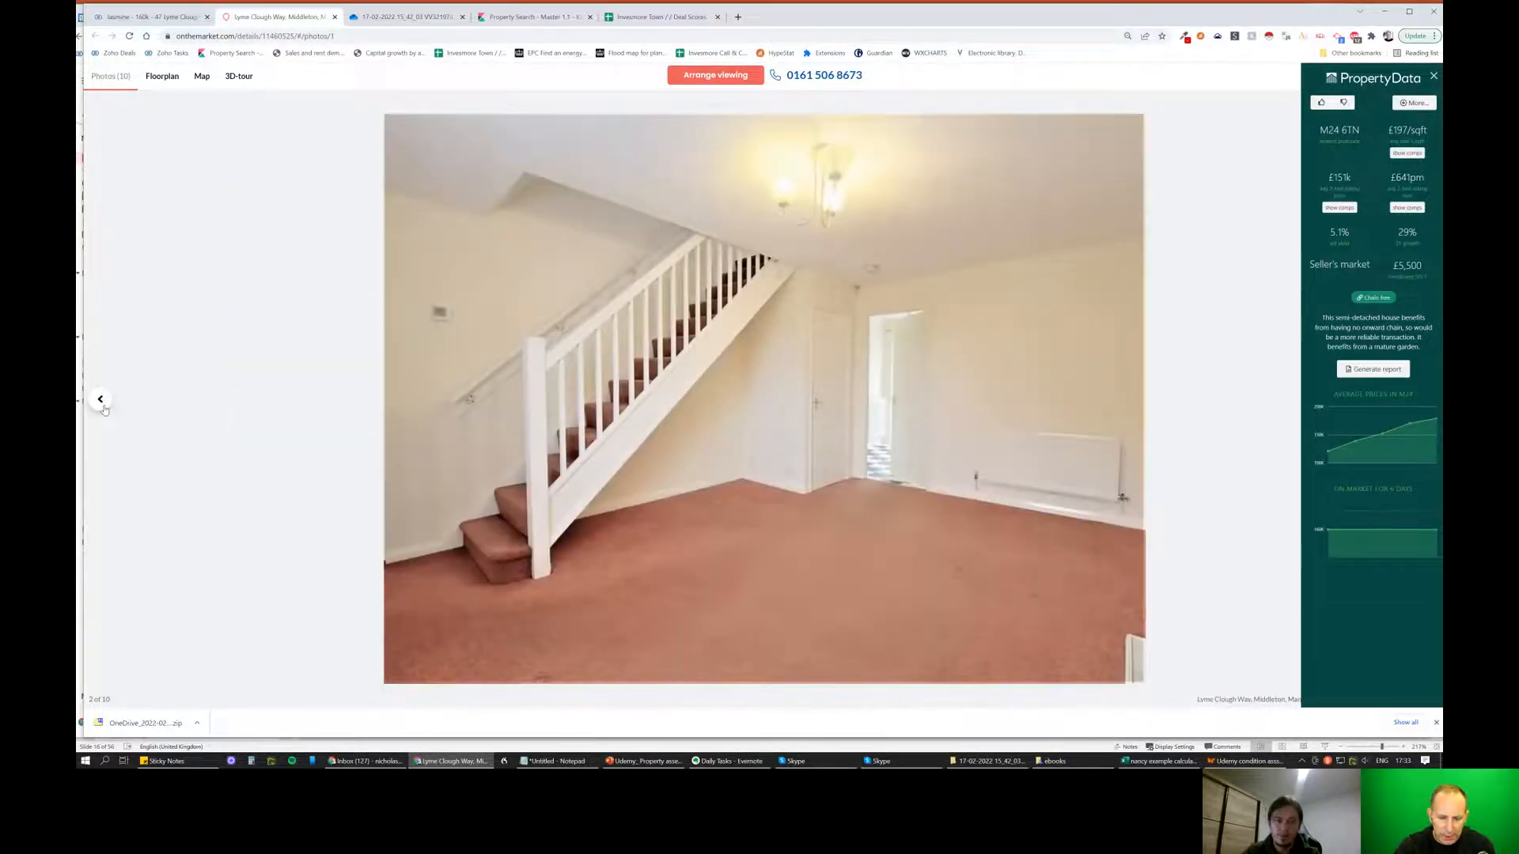
left_click(101, 399)
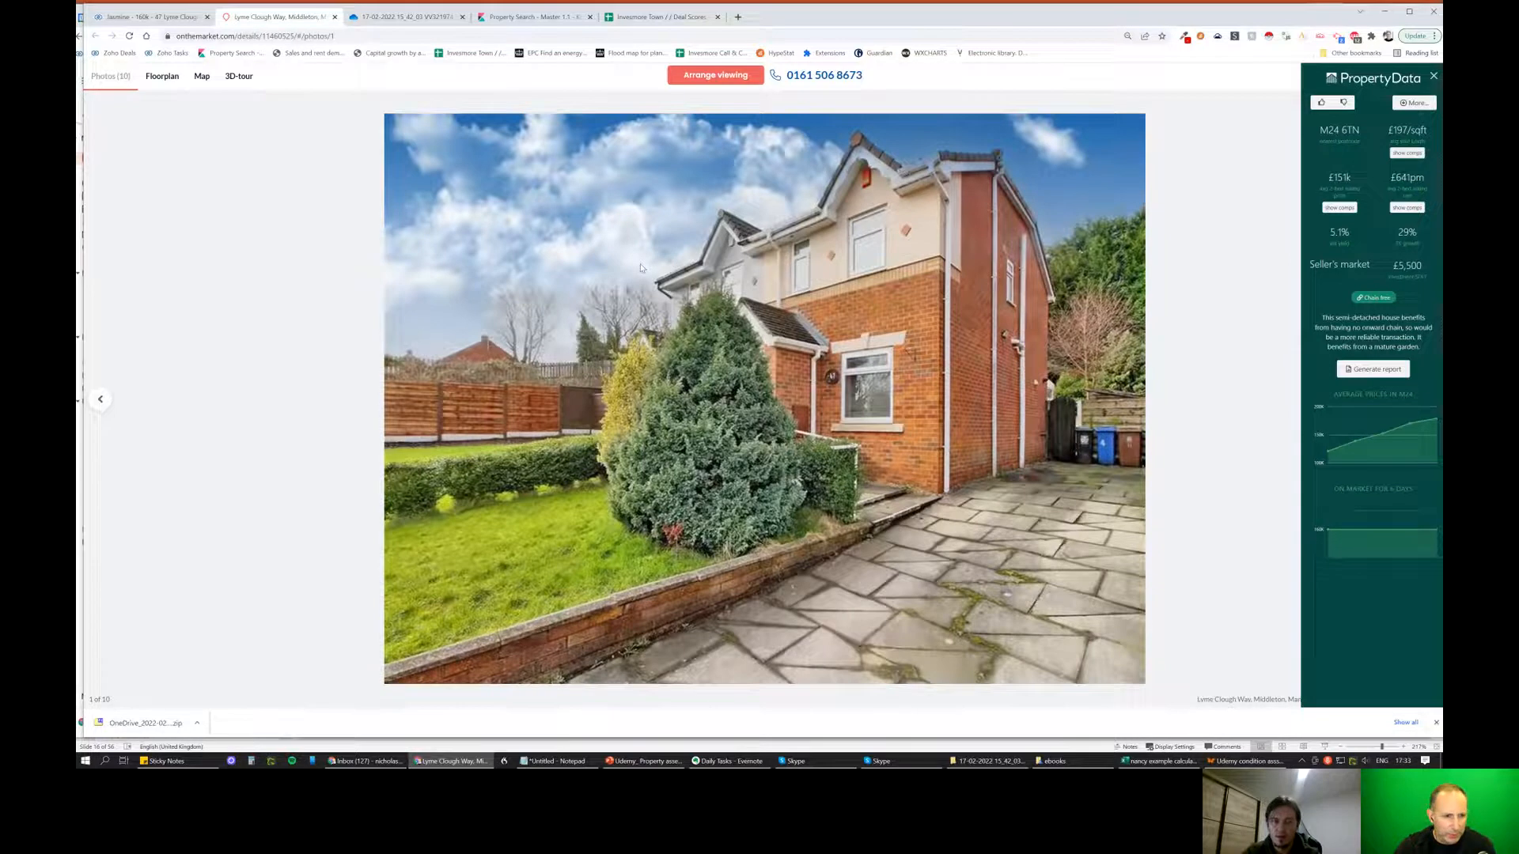
left_click(161, 76)
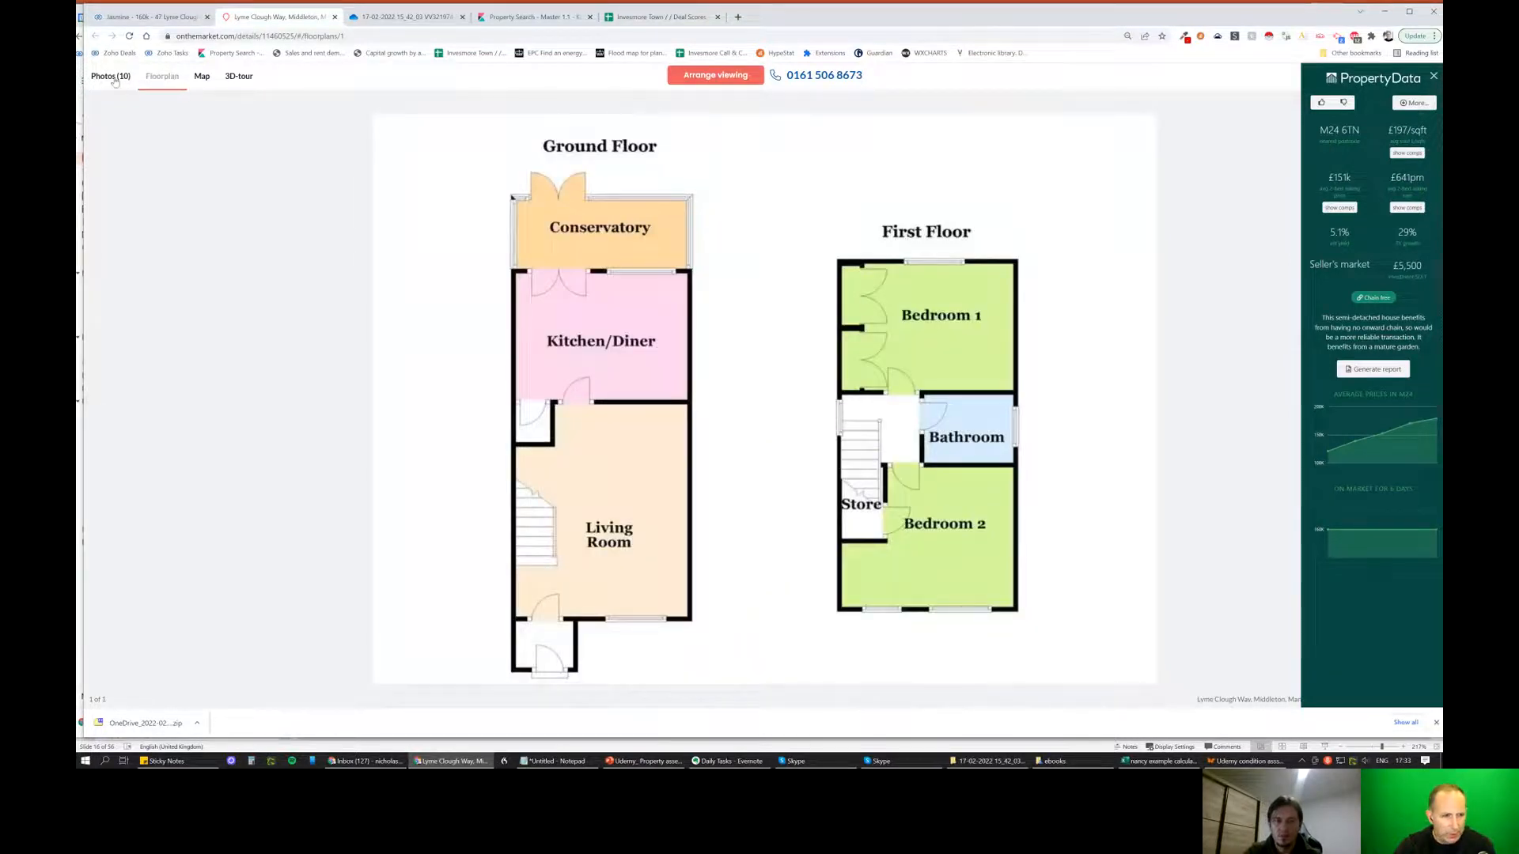
left_click(109, 76)
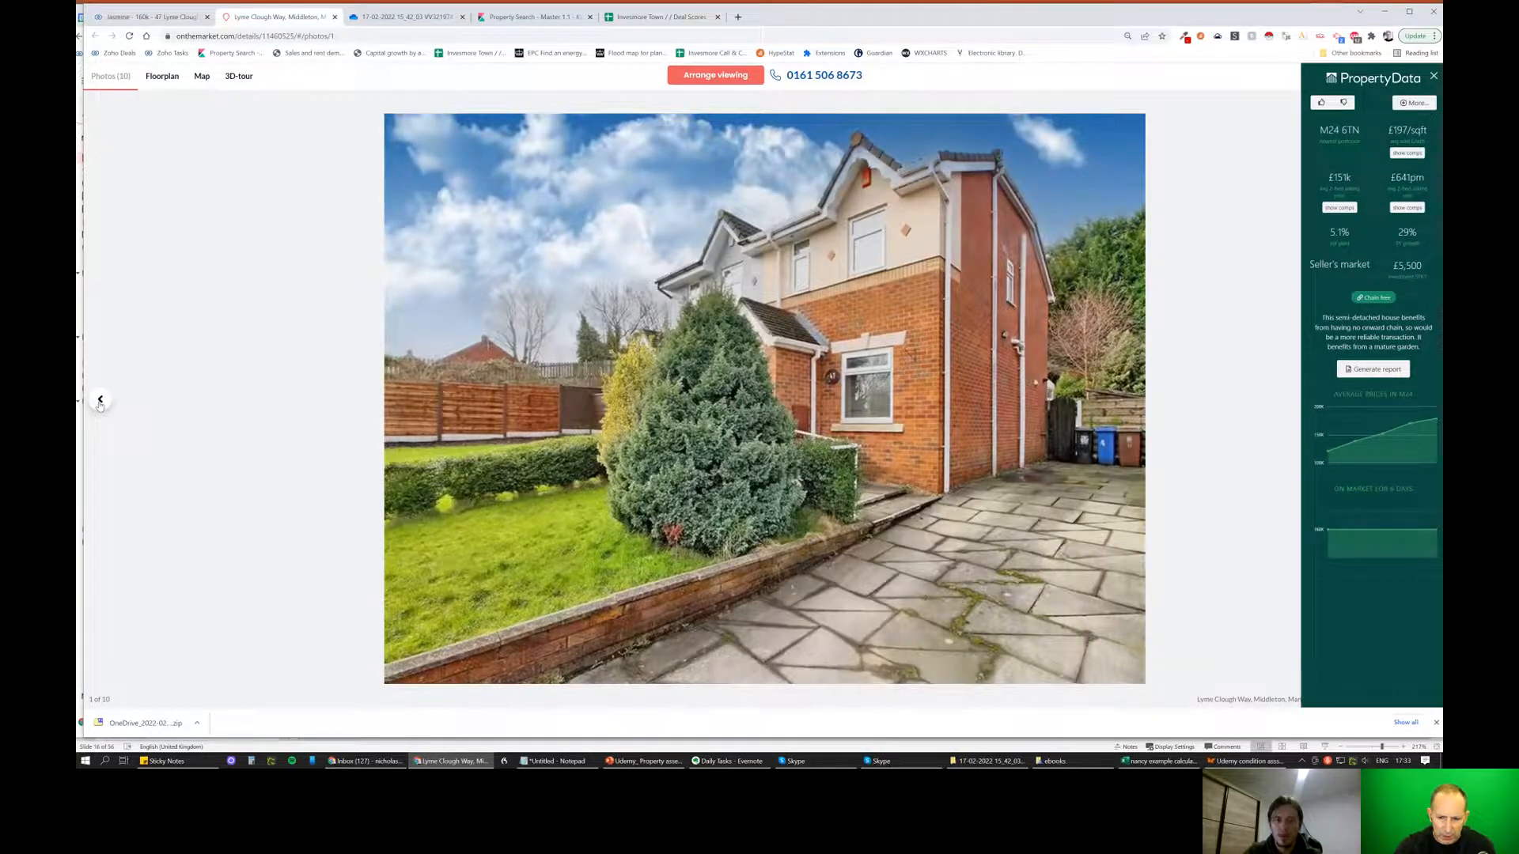
left_click(100, 399)
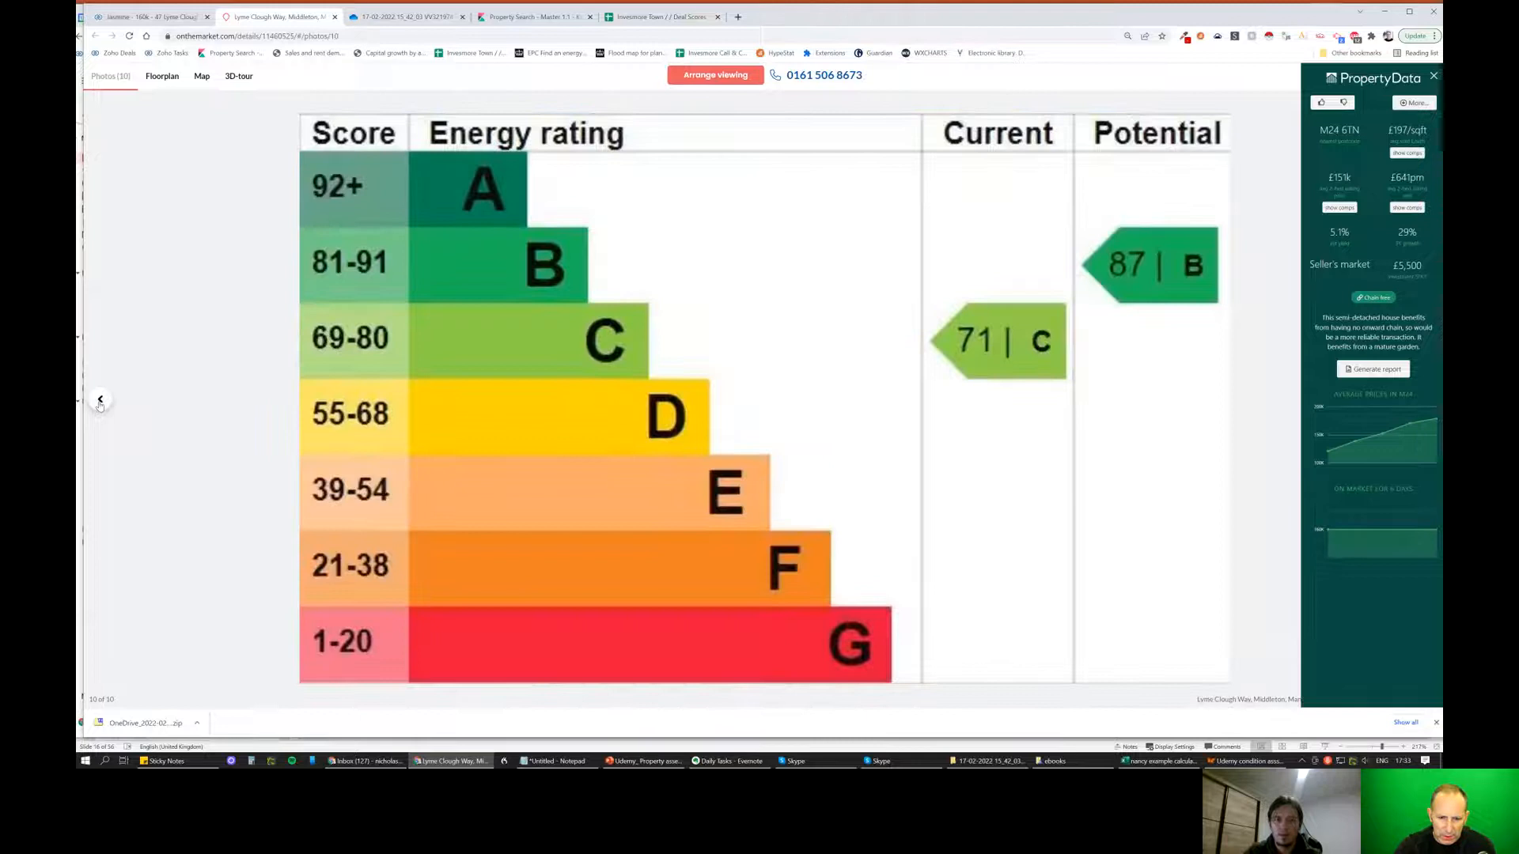
left_click(99, 398)
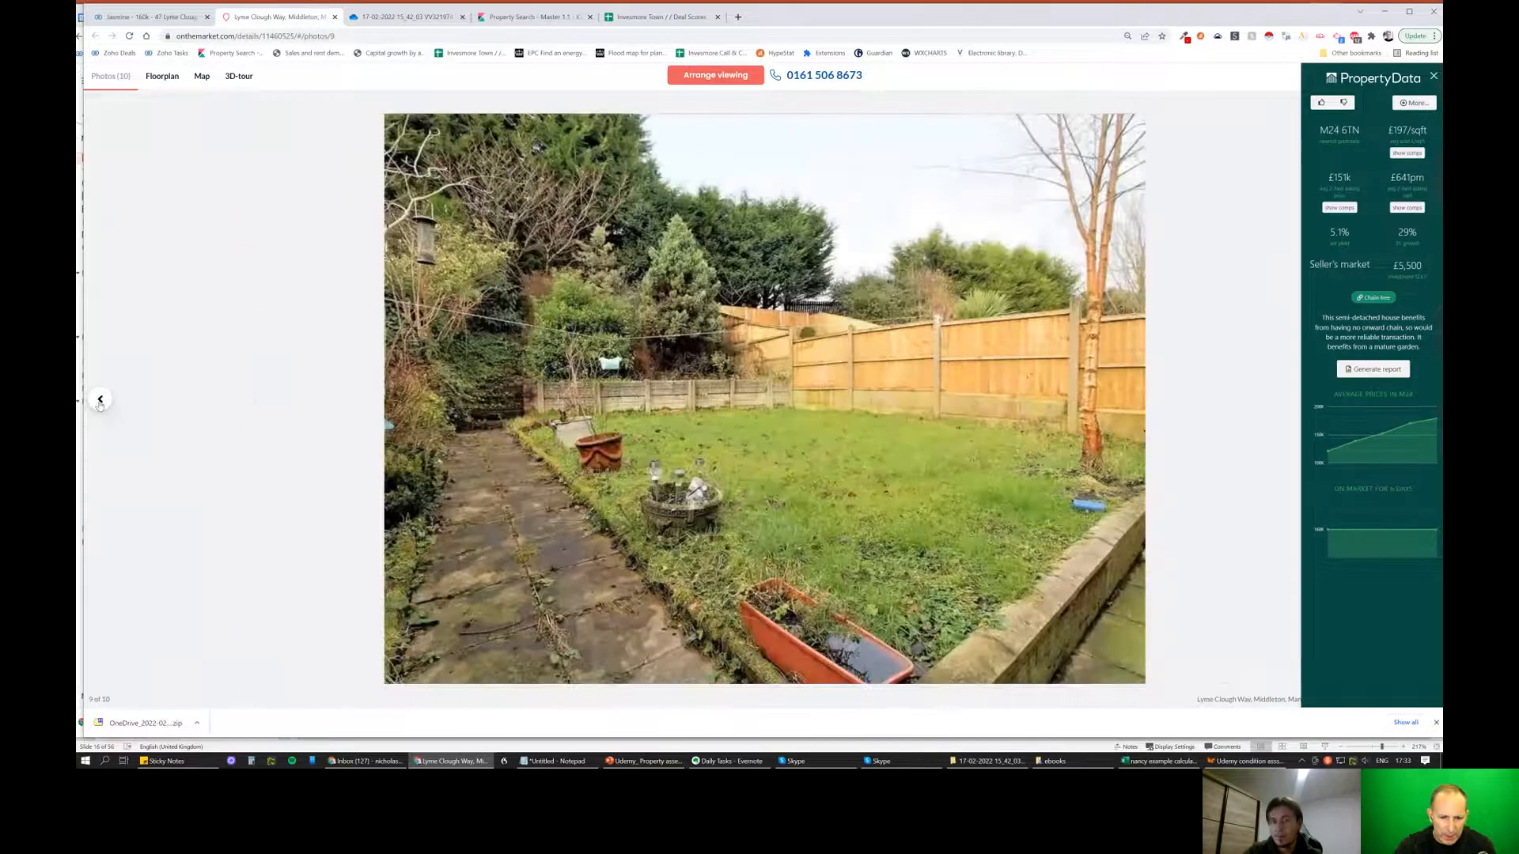
left_click(100, 399)
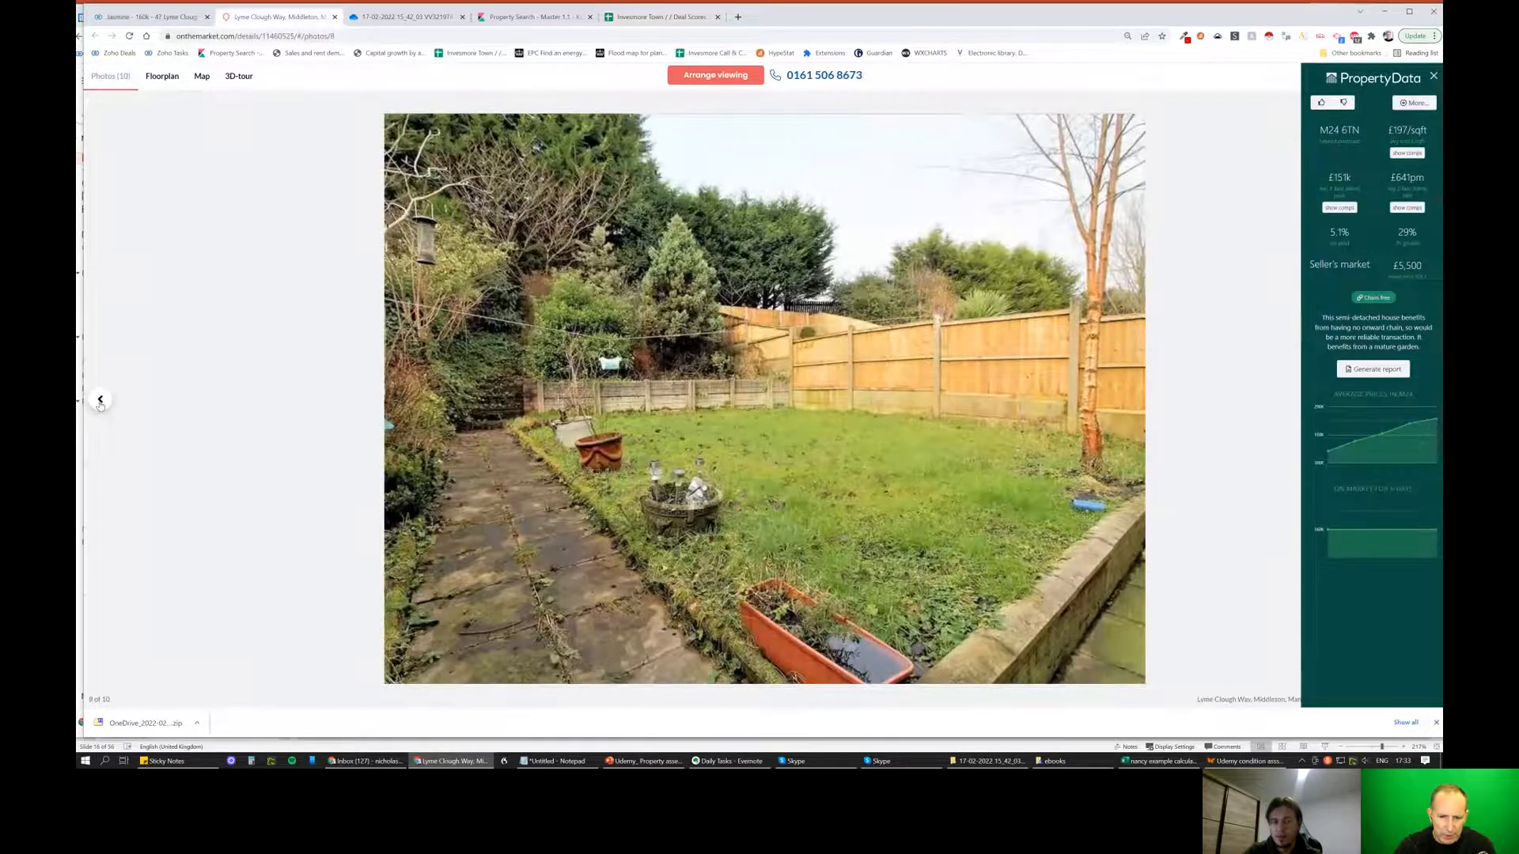
left_click(100, 399)
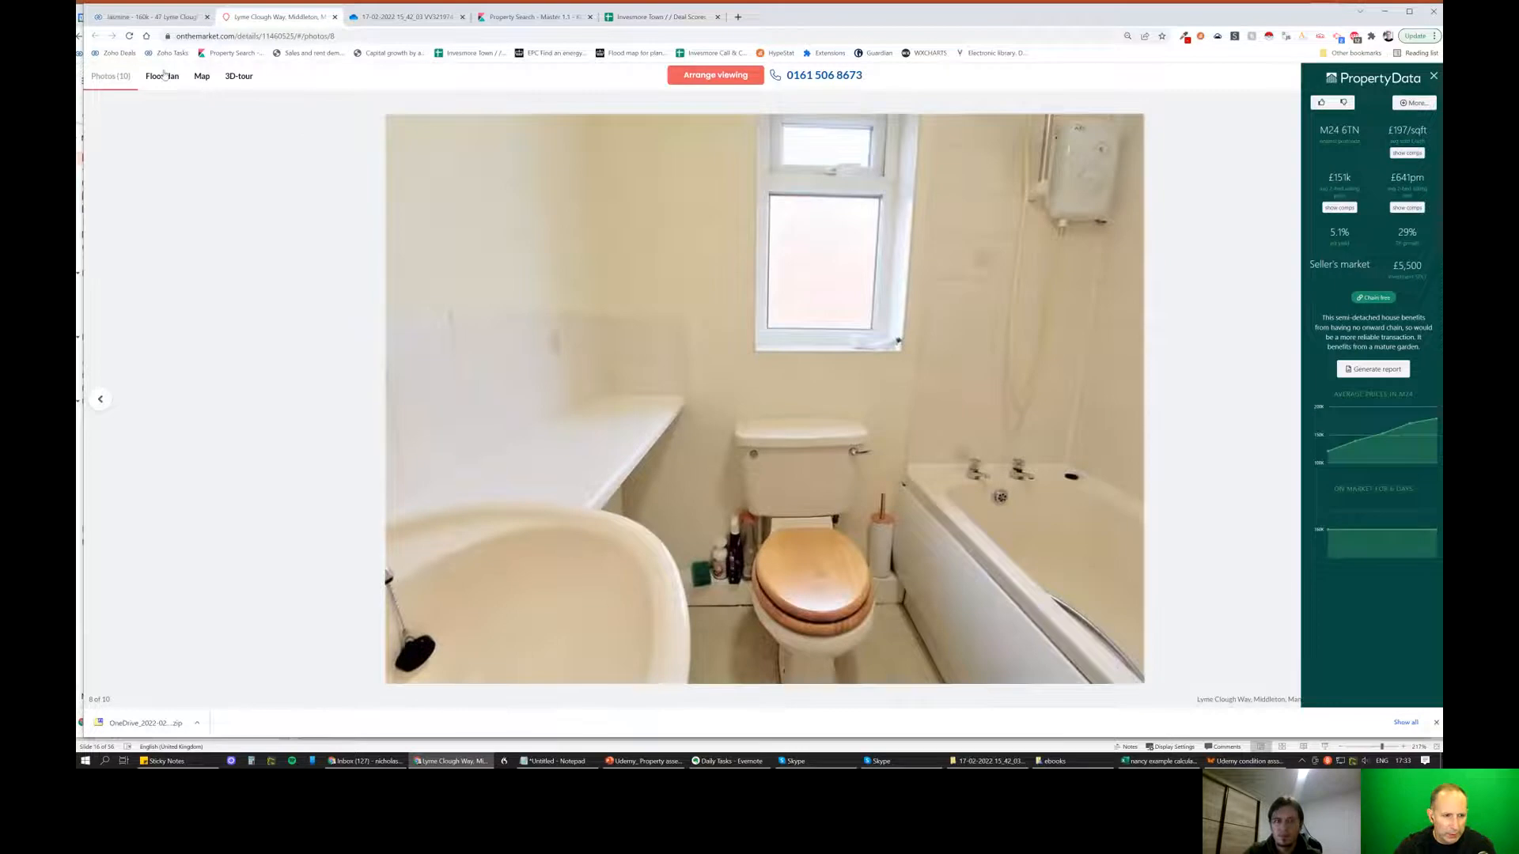
View the floor plan again, then step forward through the next listing photos.
left_click(161, 76)
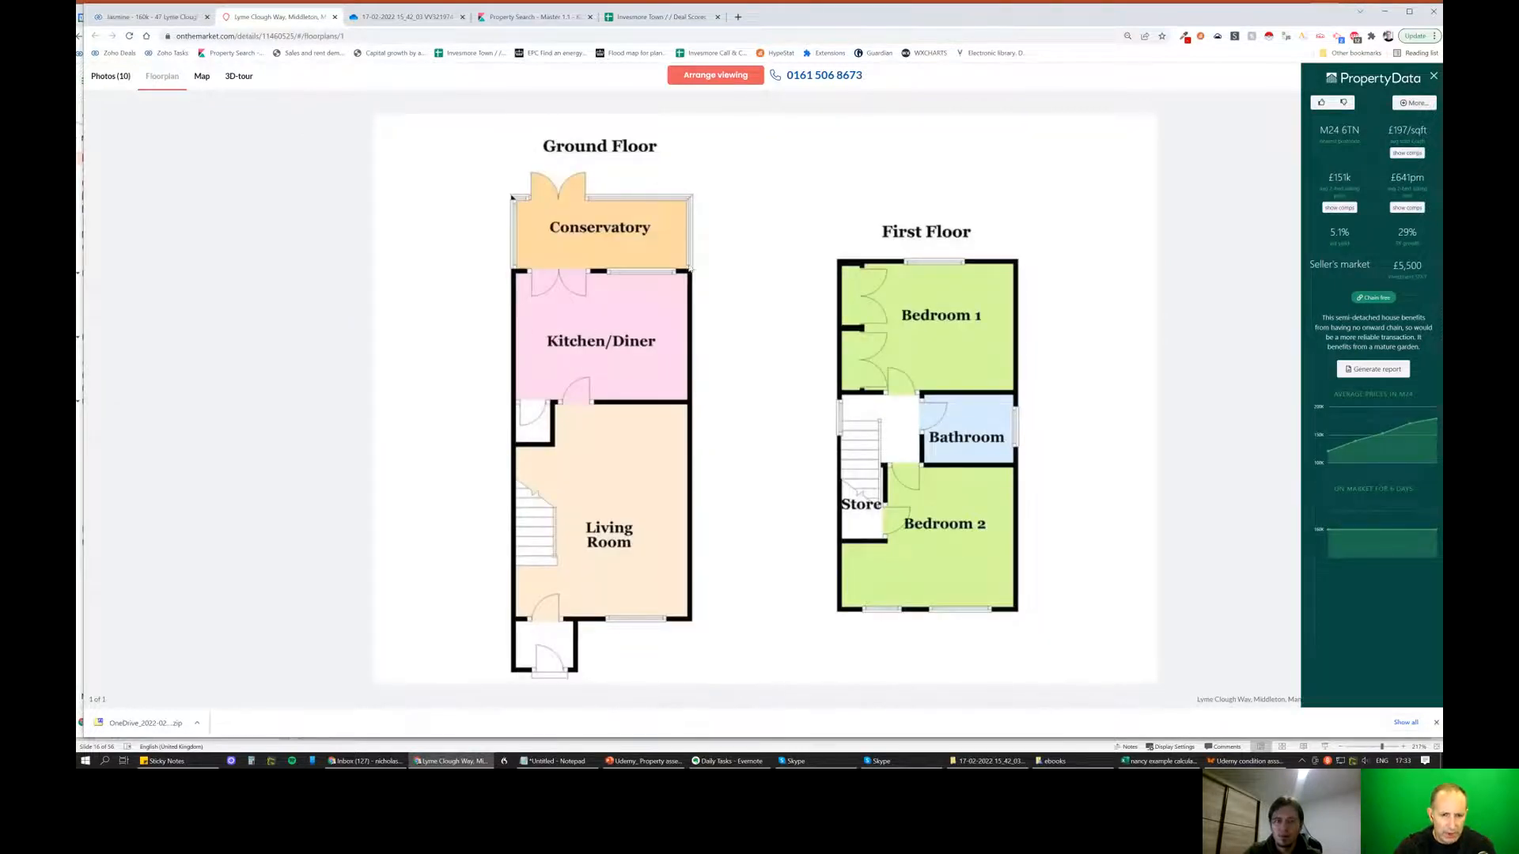
mouse_move(579, 323)
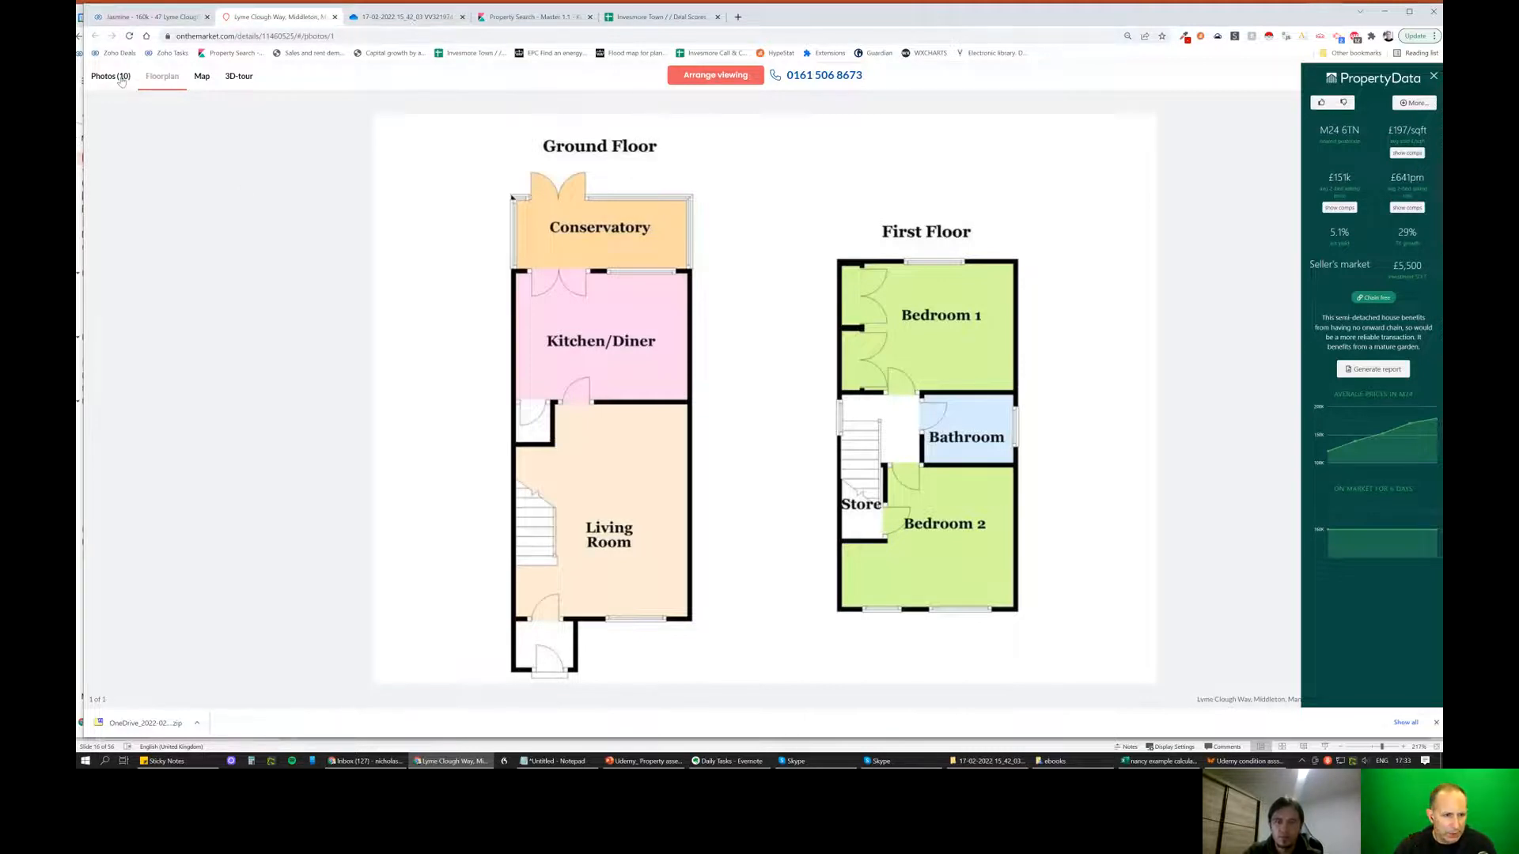
left_click(109, 75)
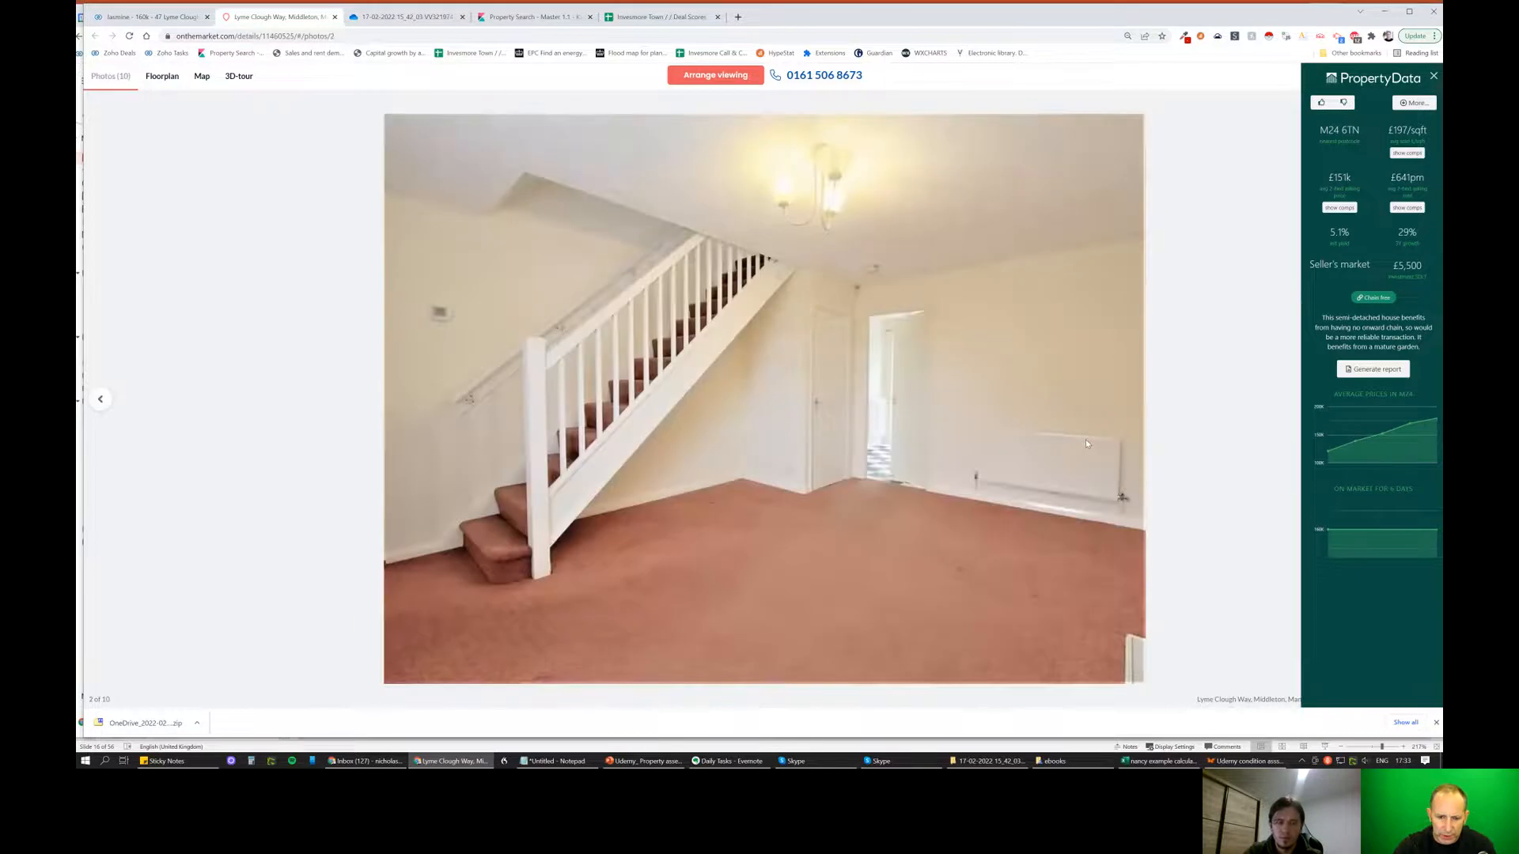
mouse_move(1082, 437)
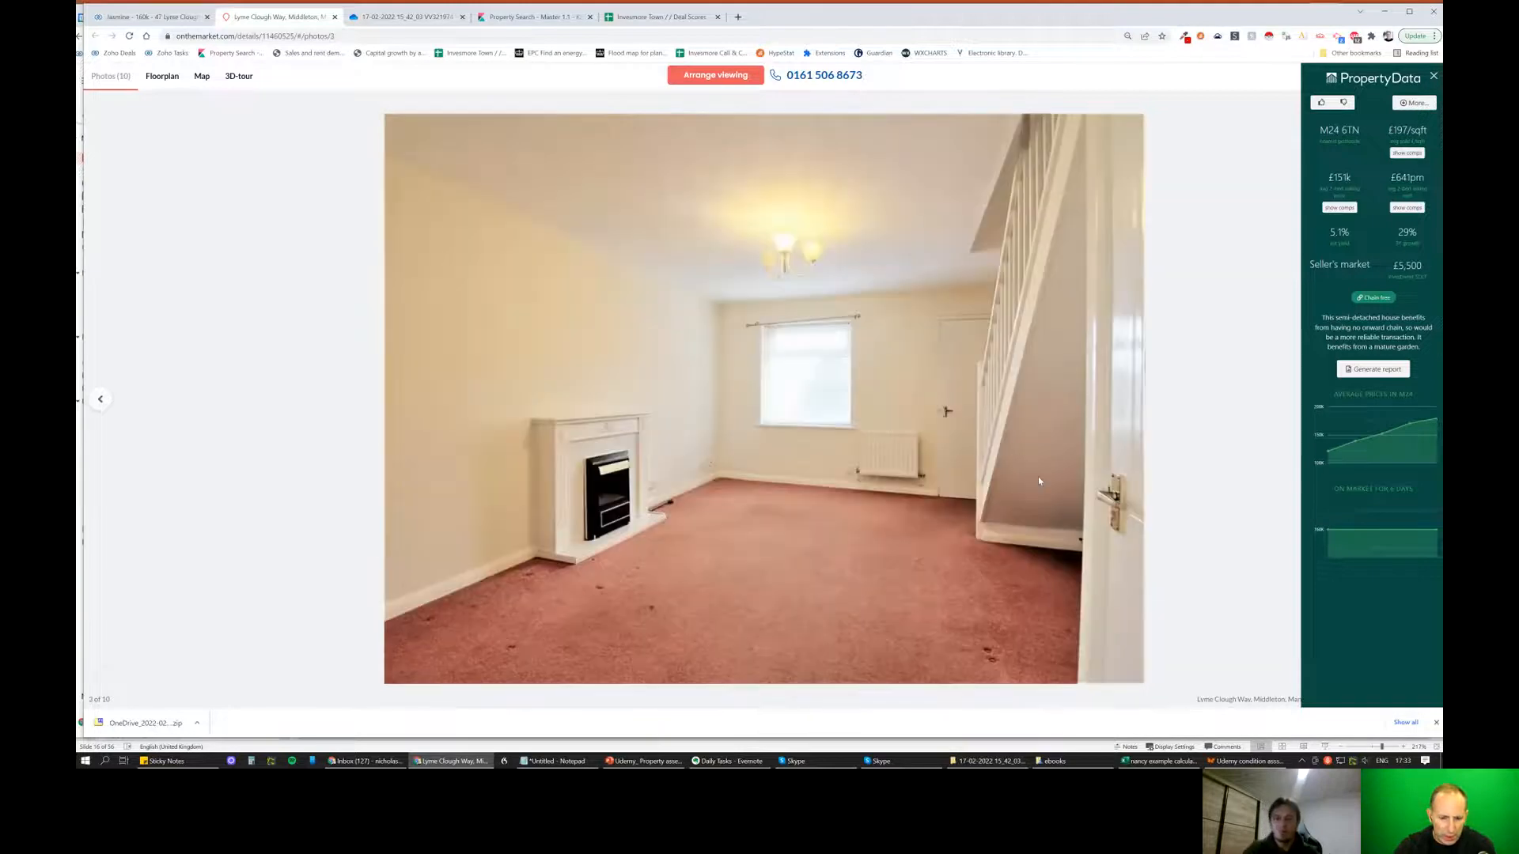
mouse_move(1000, 469)
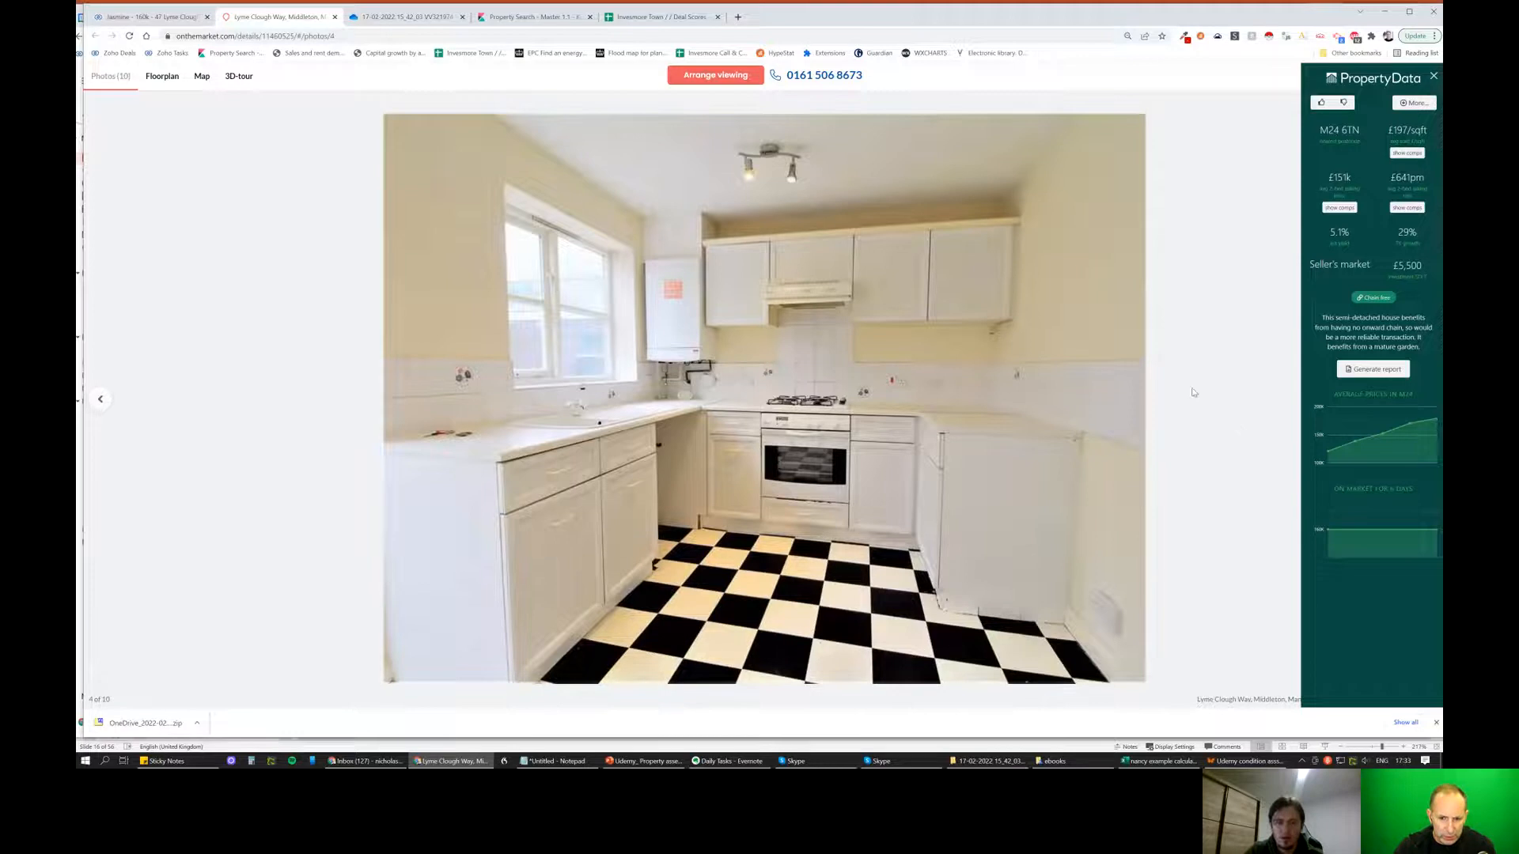
mouse_move(803, 407)
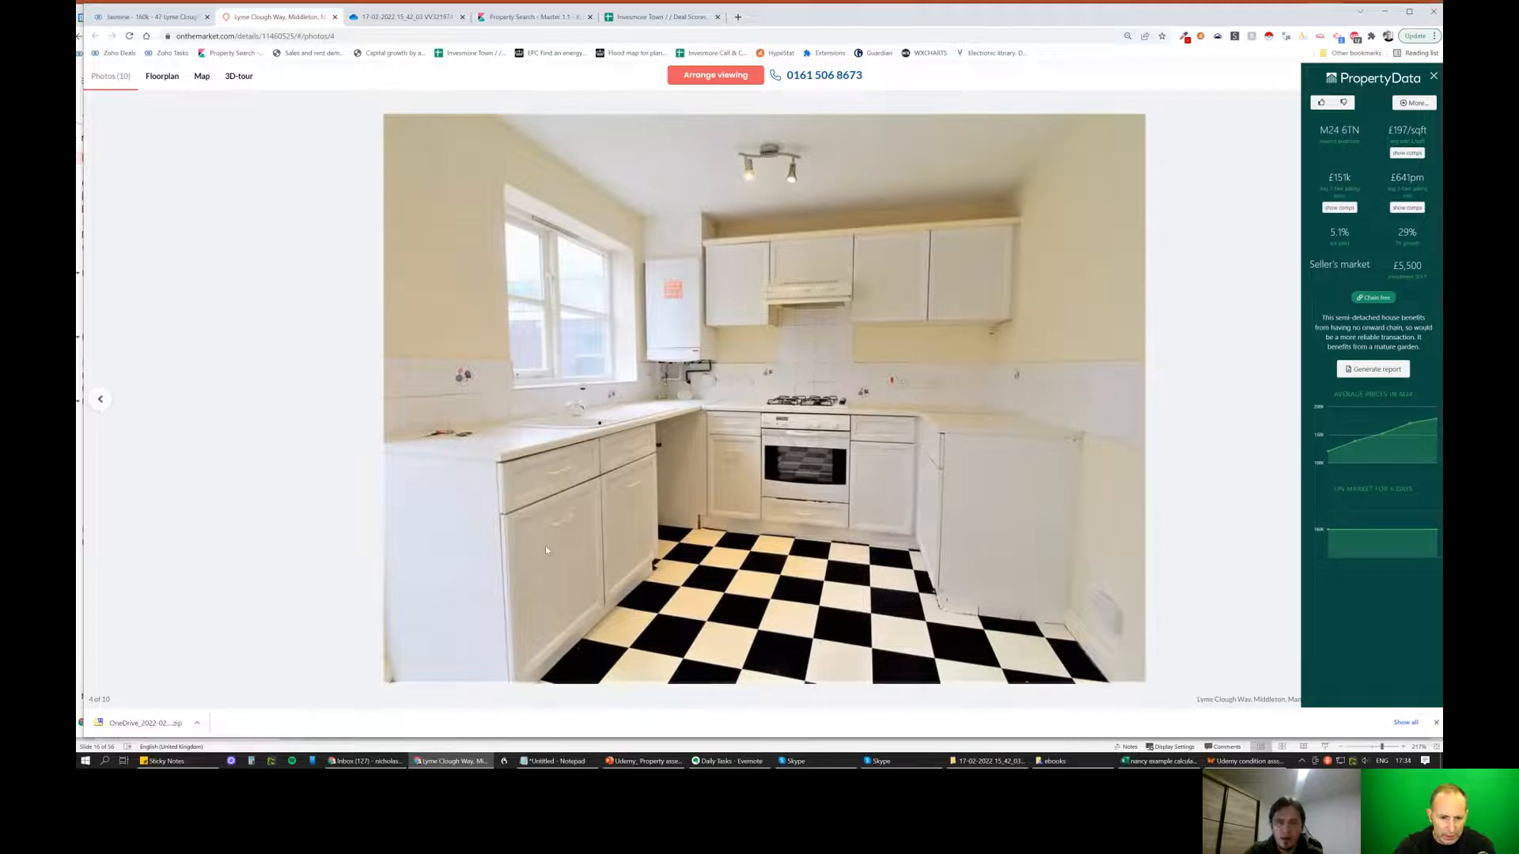
mouse_move(1093, 433)
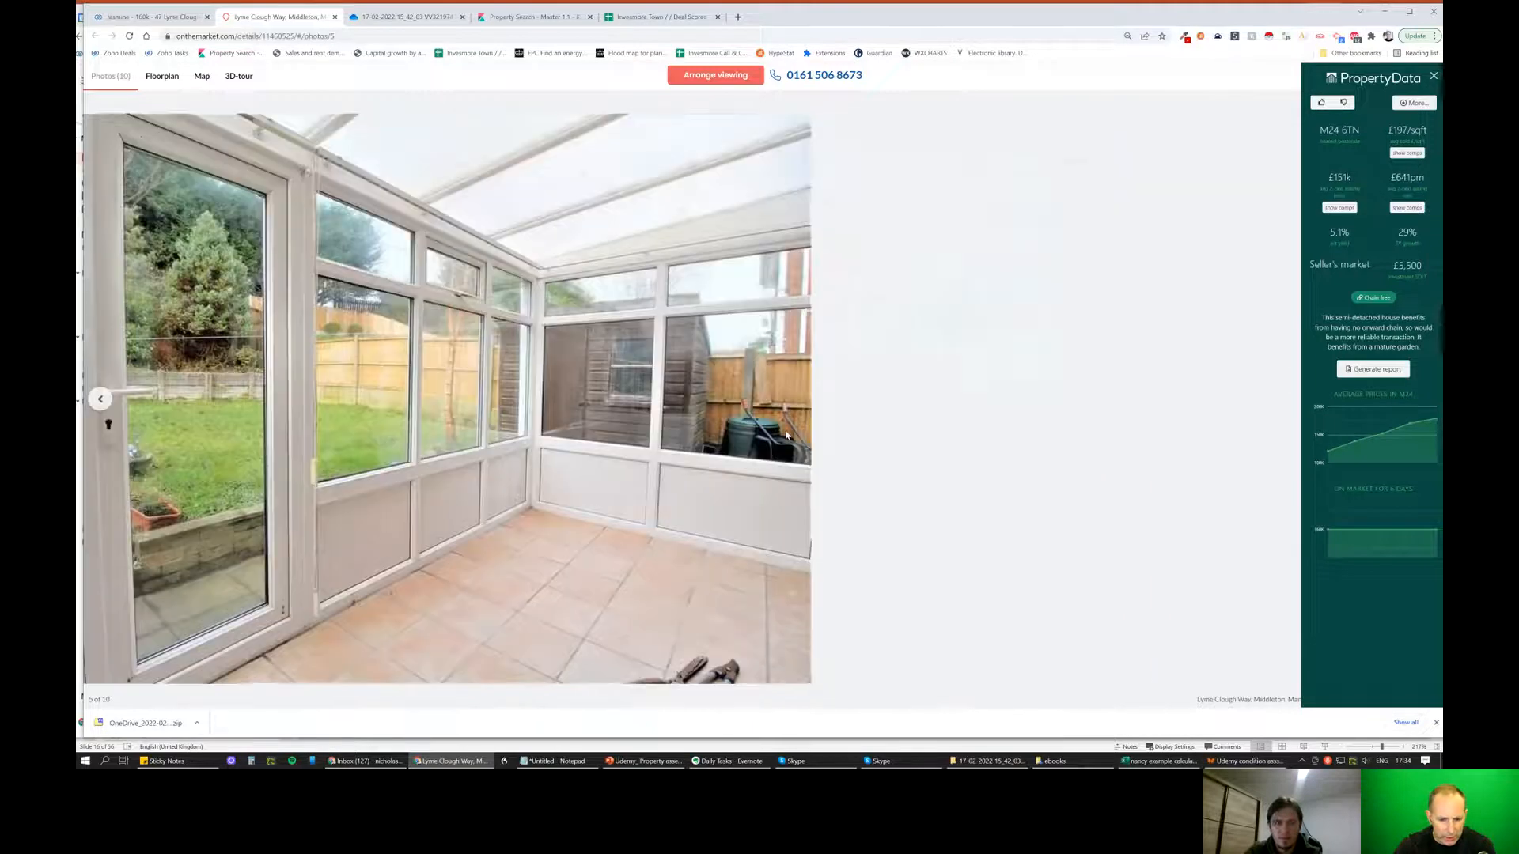
left_click(787, 435)
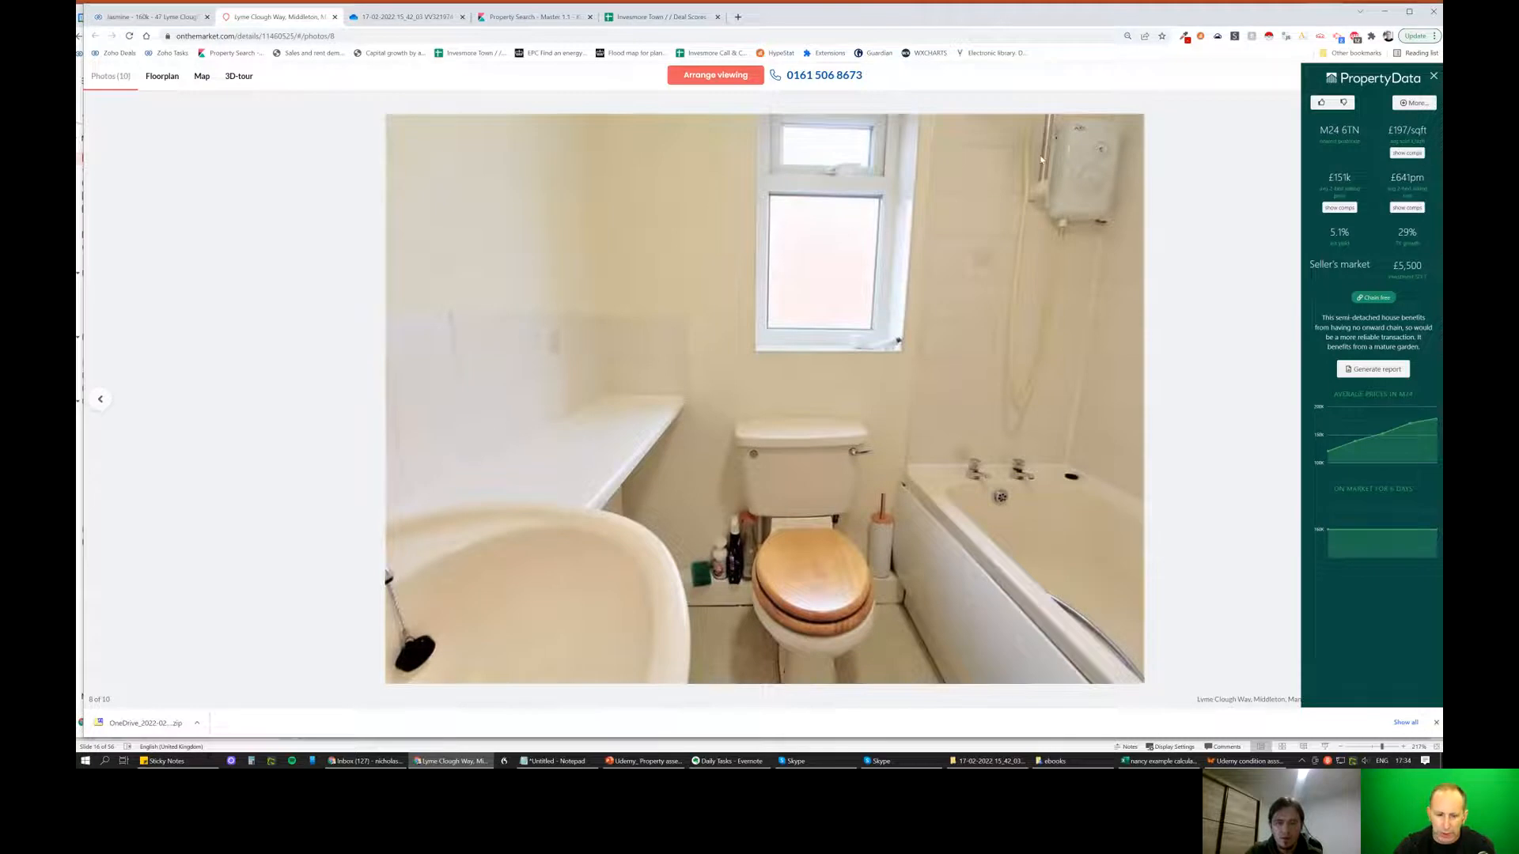
mouse_move(1022, 447)
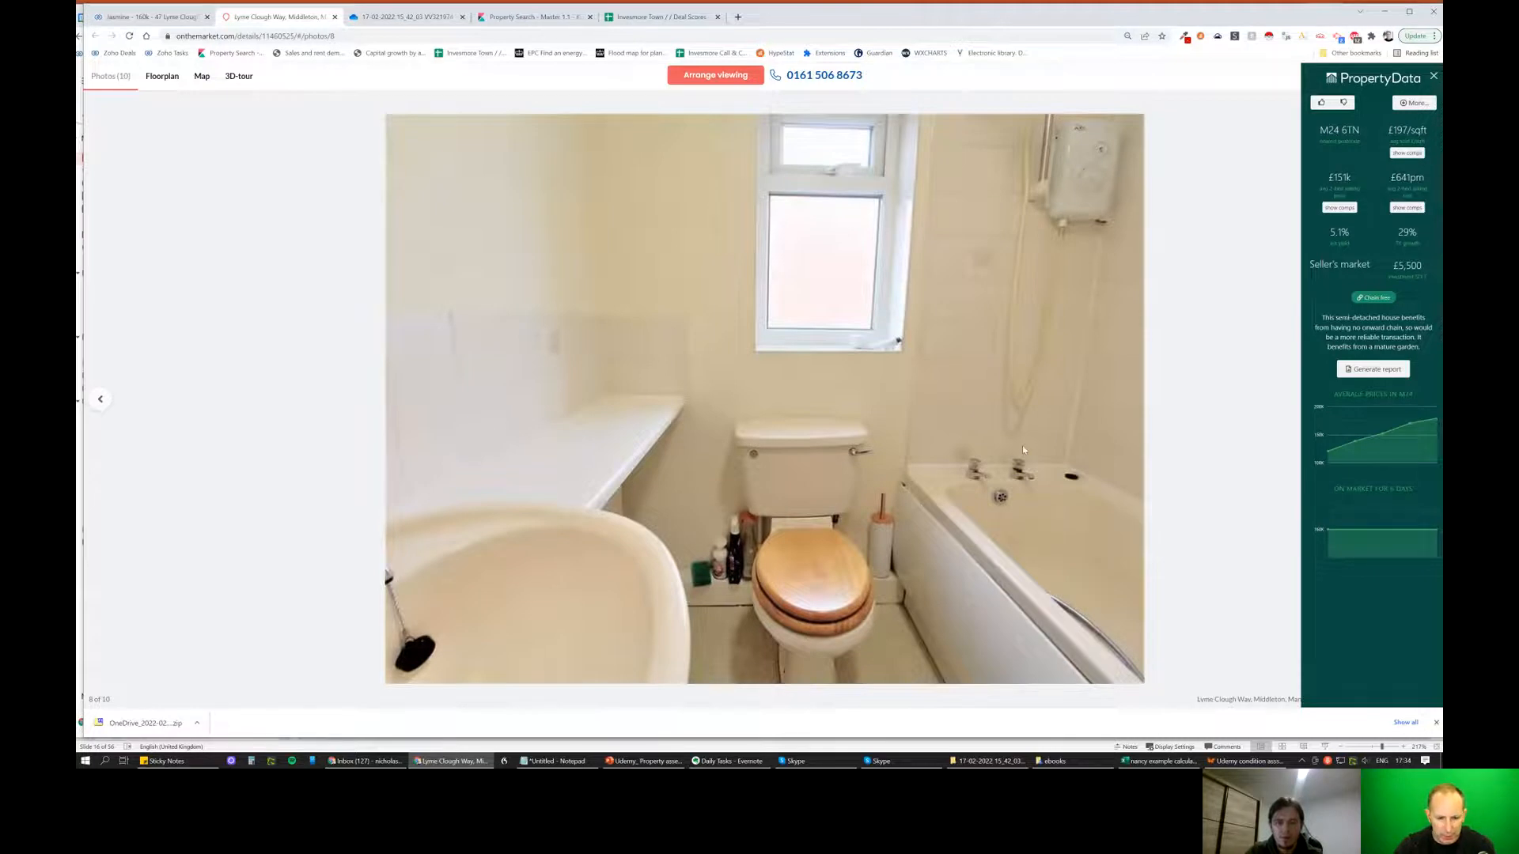
left_click(1022, 448)
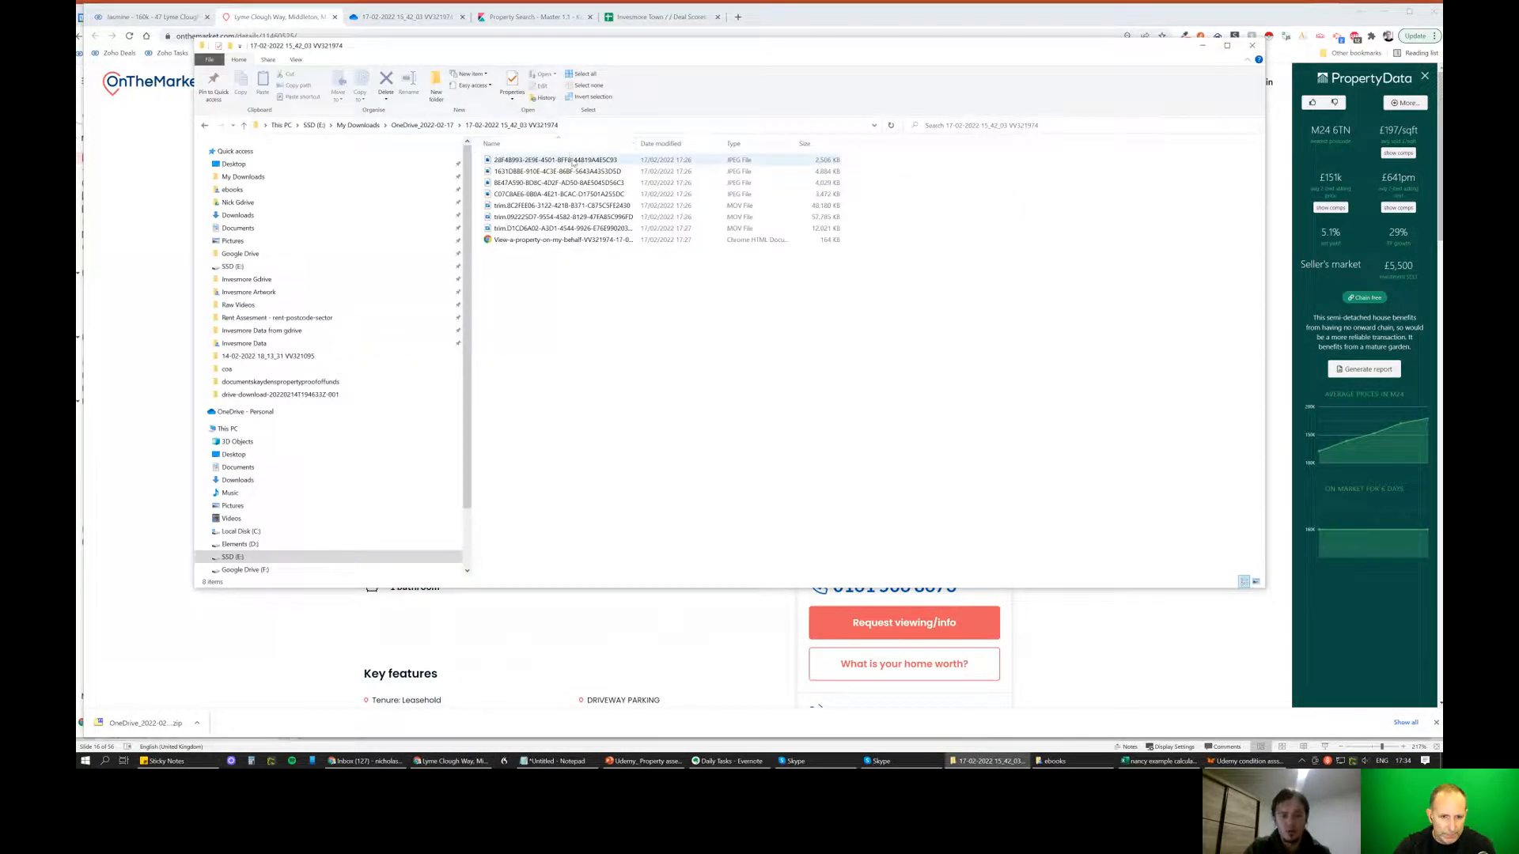
View the first downloaded JPG property photo in the Photos app.
left_click(572, 160)
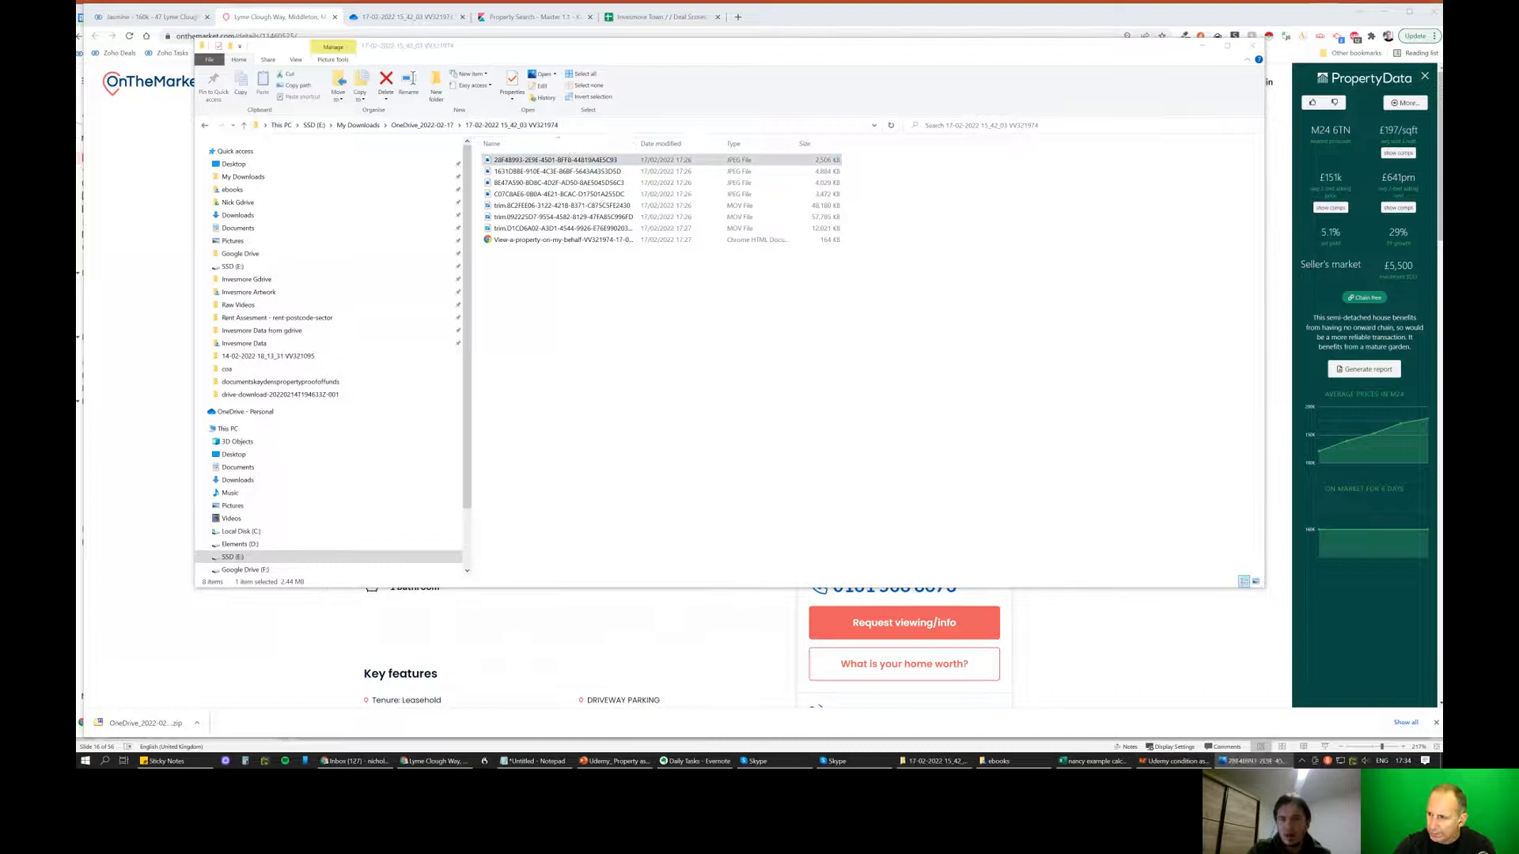
double_click(556, 160)
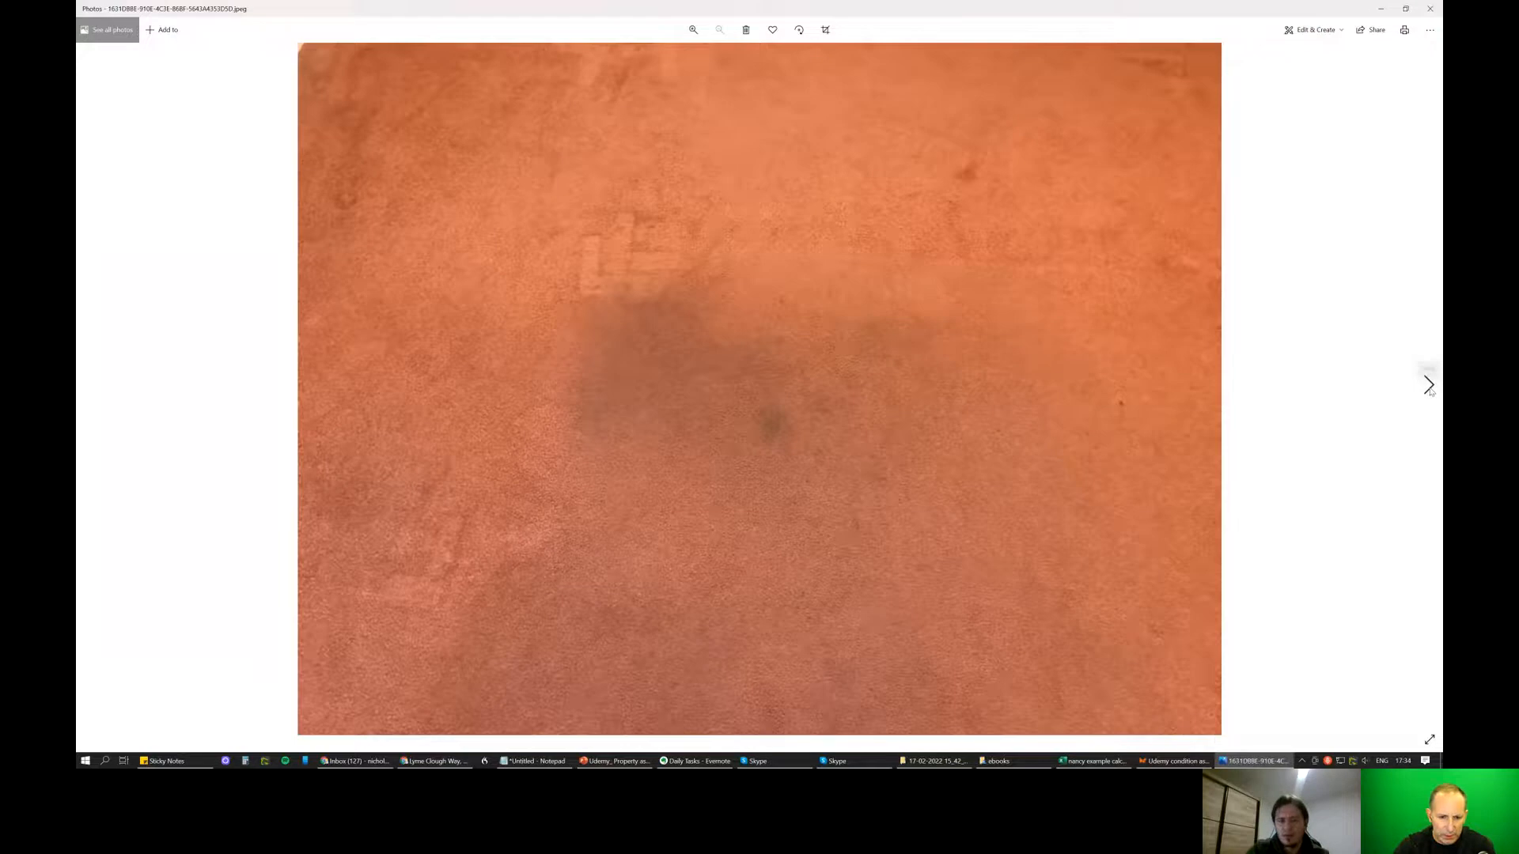
Step through the downloaded carpet, driveway and rear garden photos.
left_click(1429, 383)
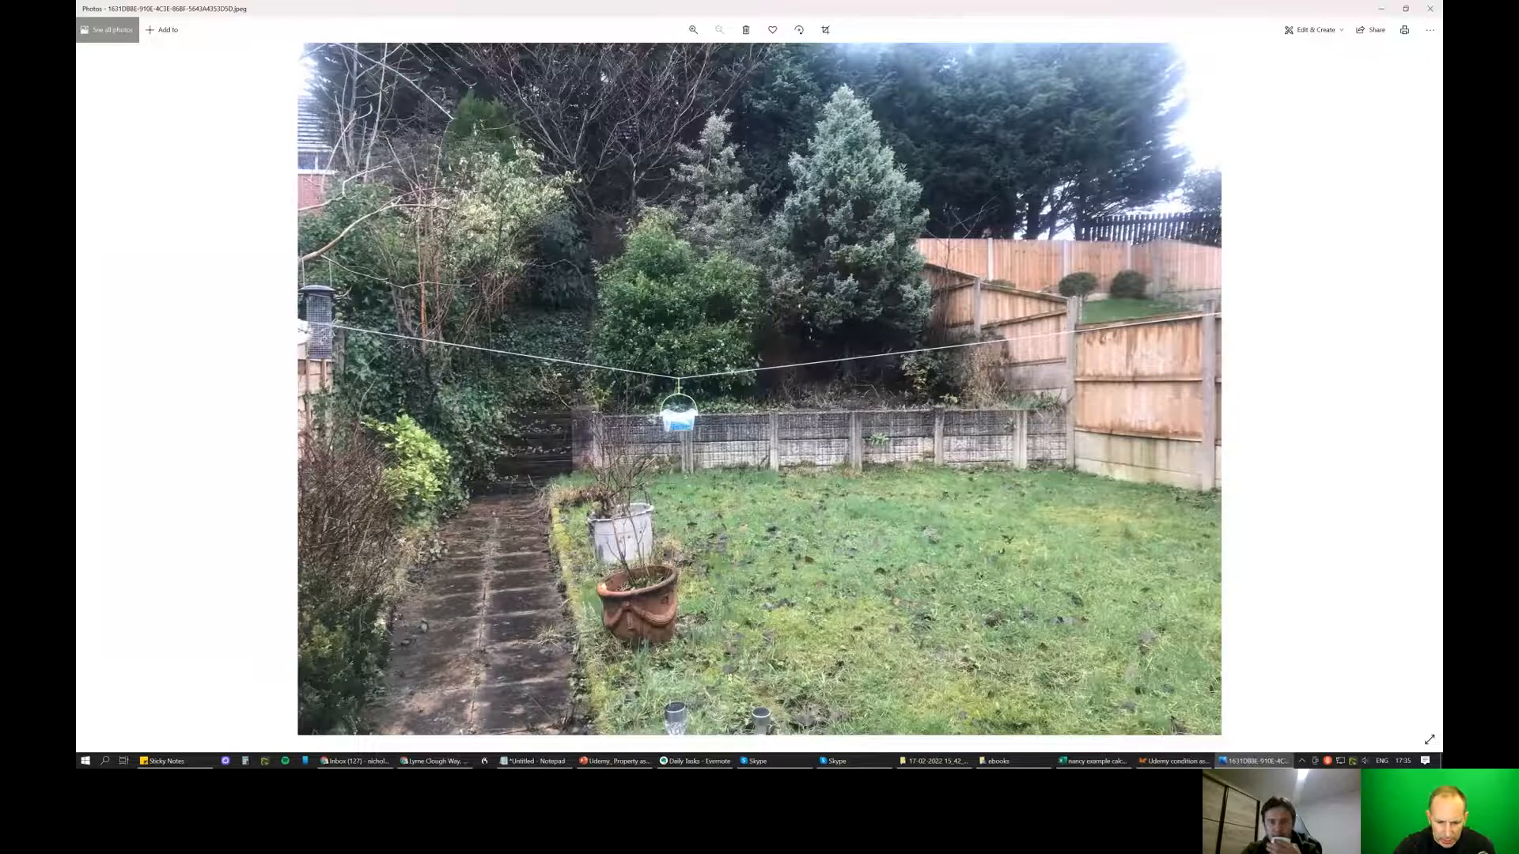
mouse_move(1427, 385)
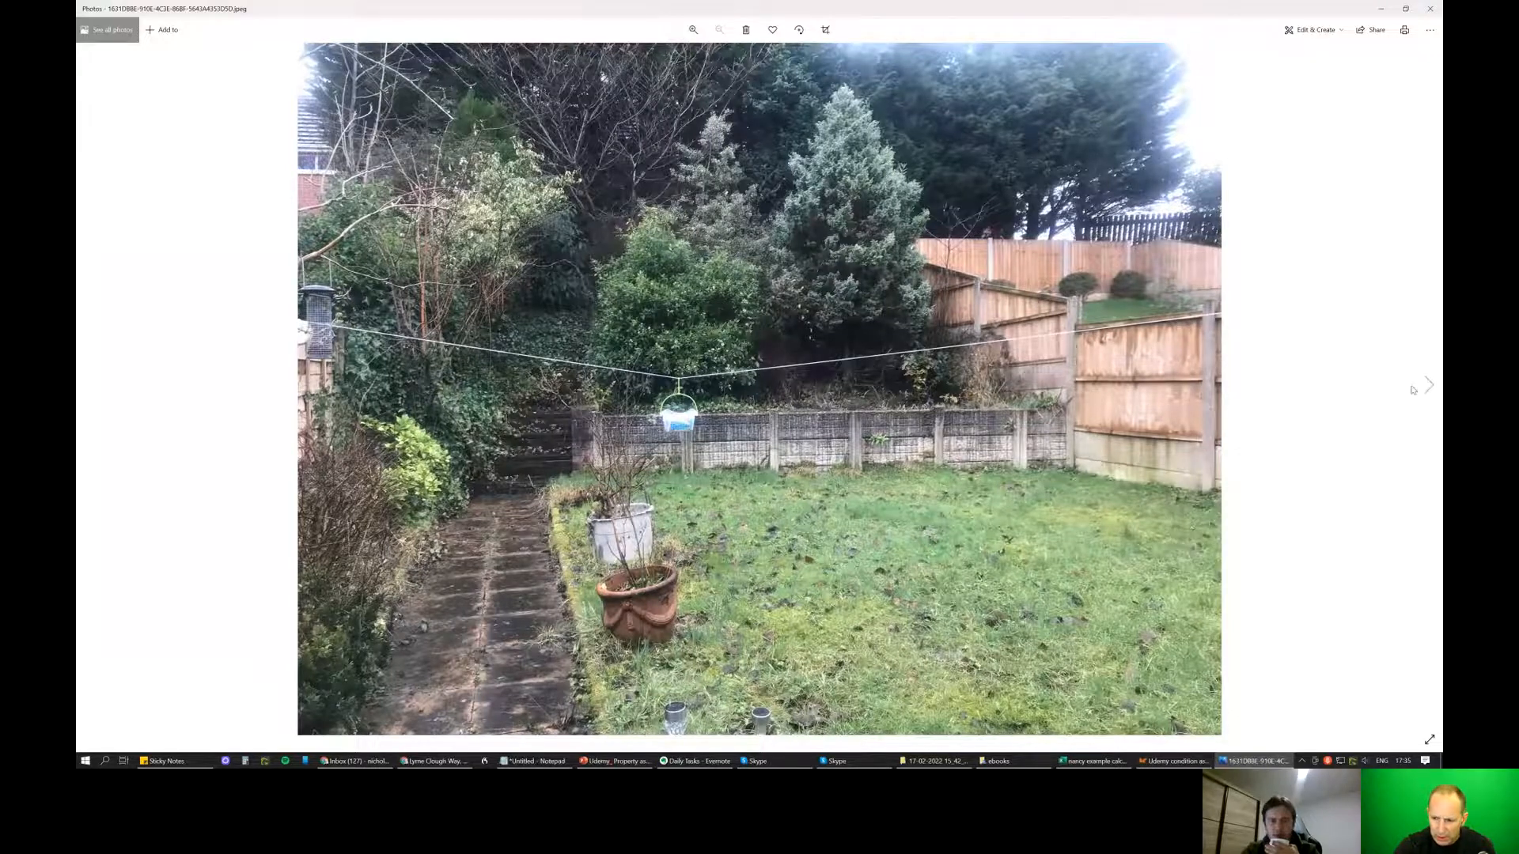
left_click(1427, 385)
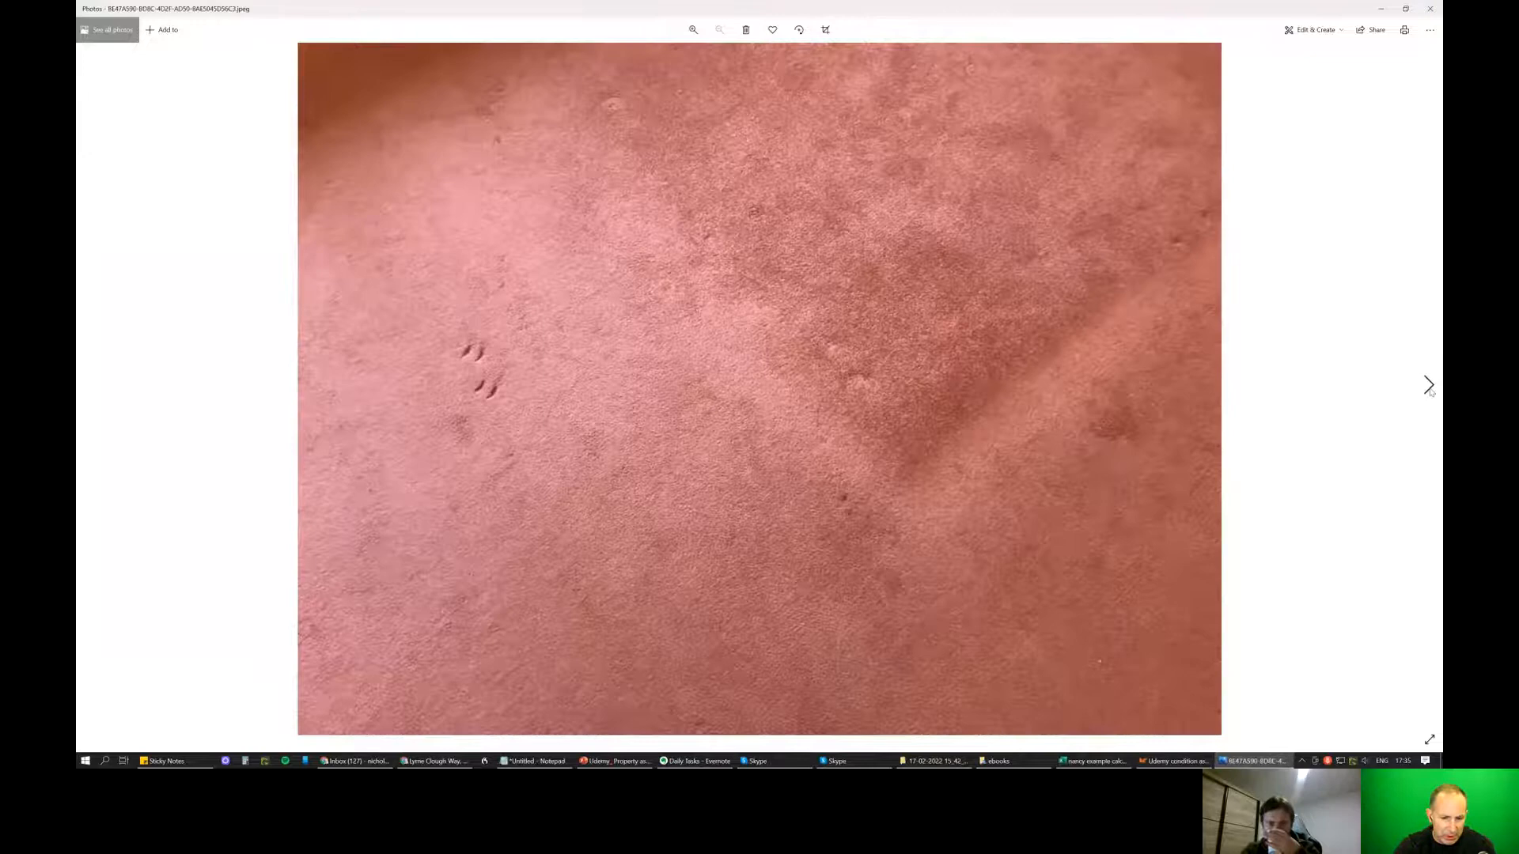
left_click(1427, 383)
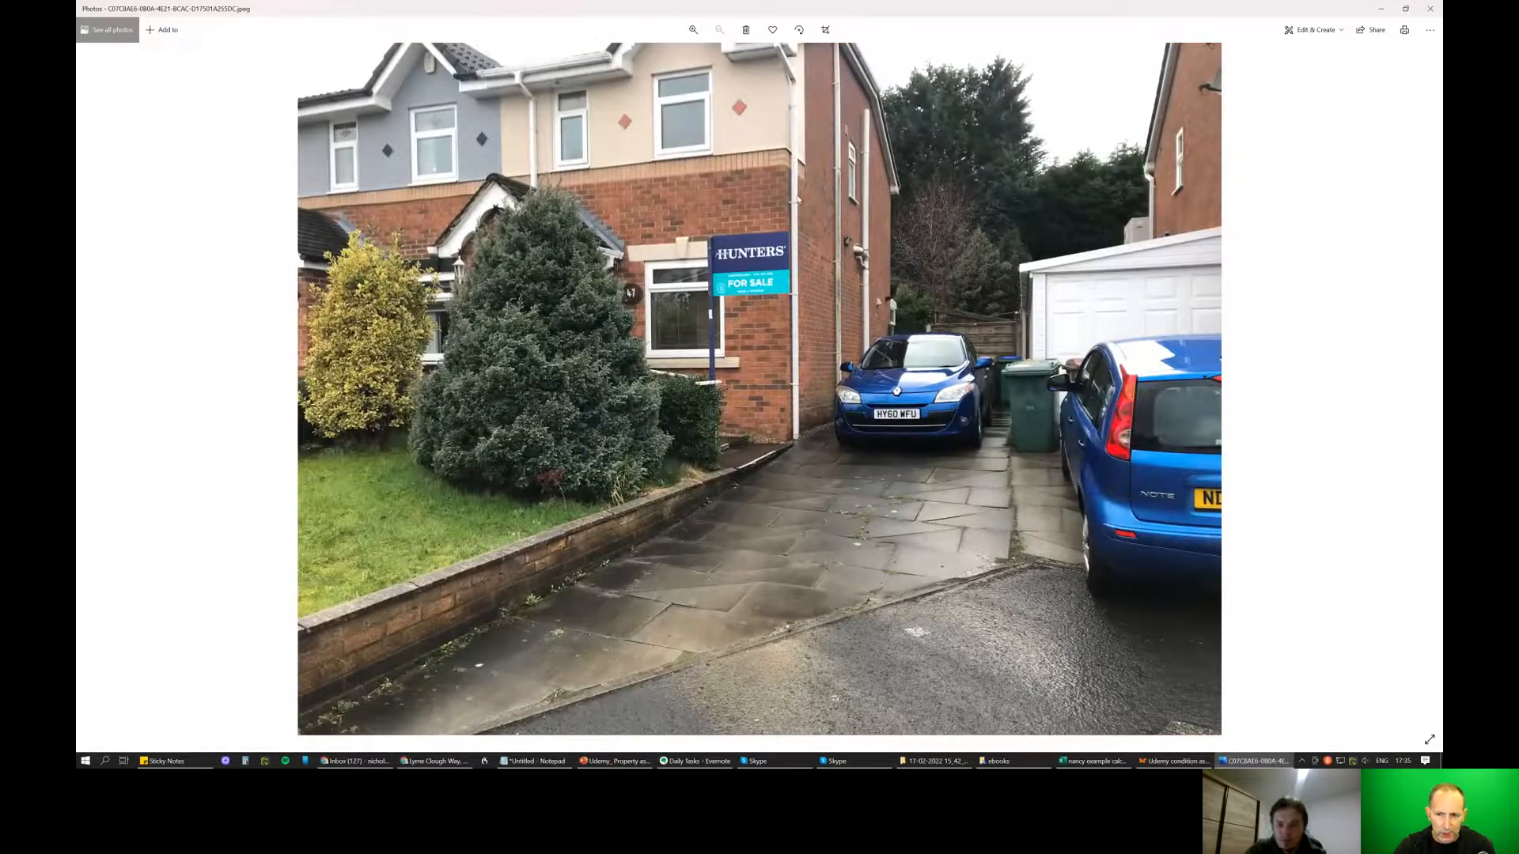
mouse_move(1428, 385)
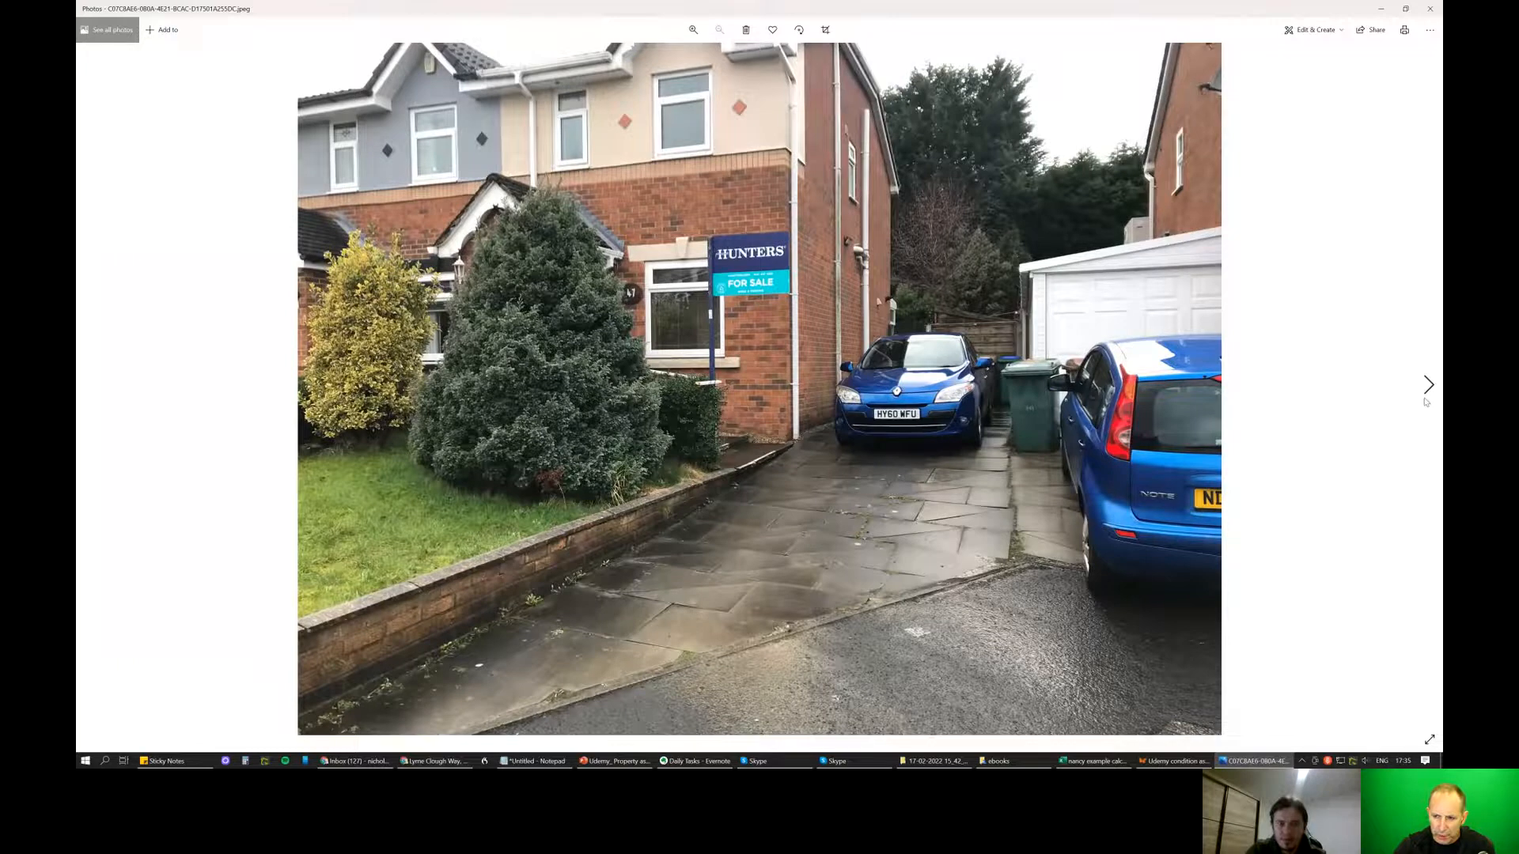
left_click(1427, 383)
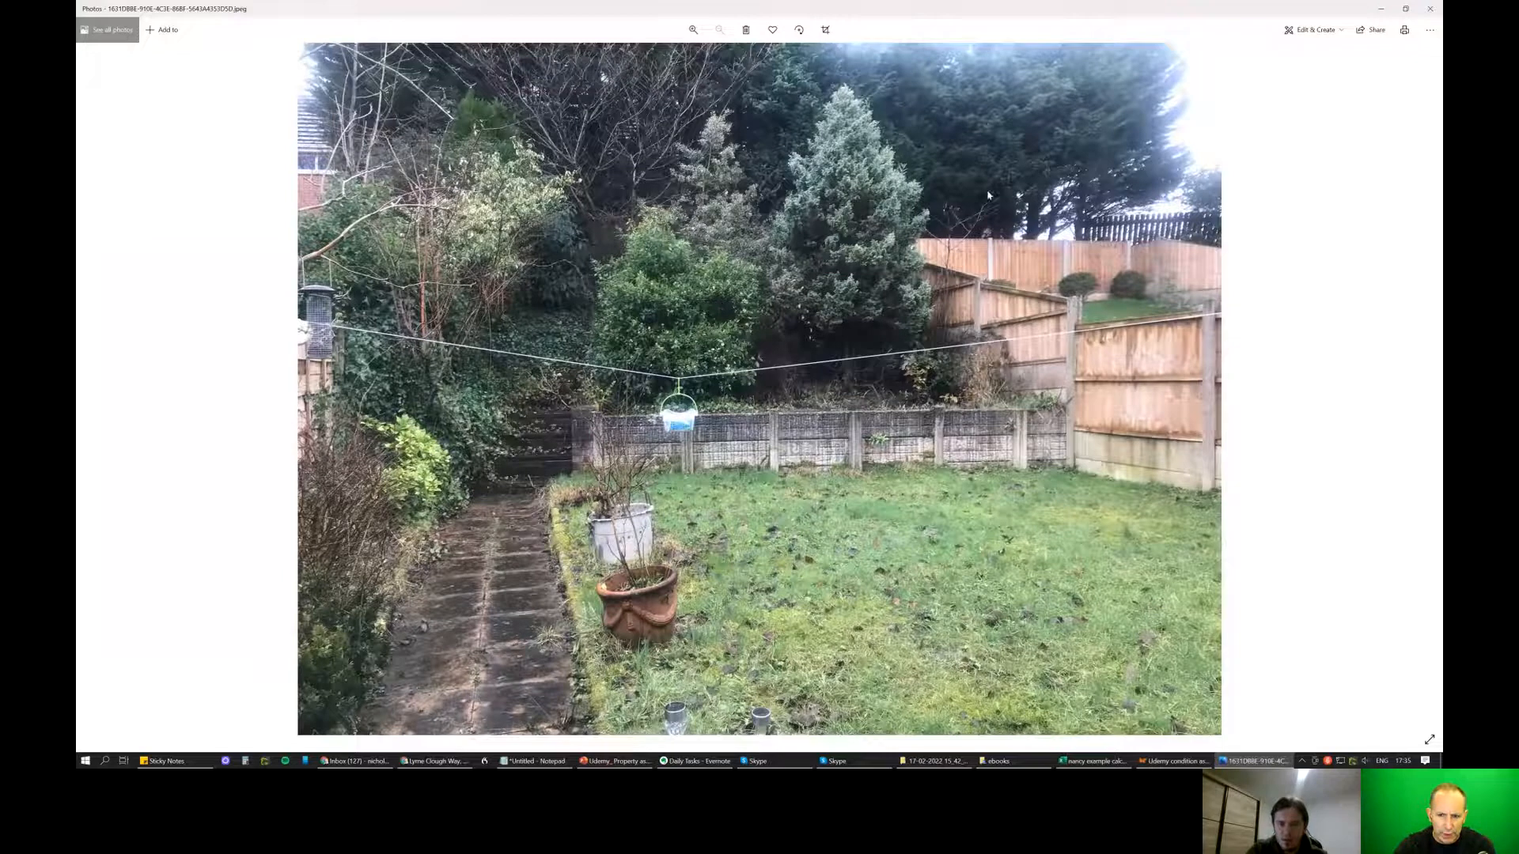
mouse_move(1047, 250)
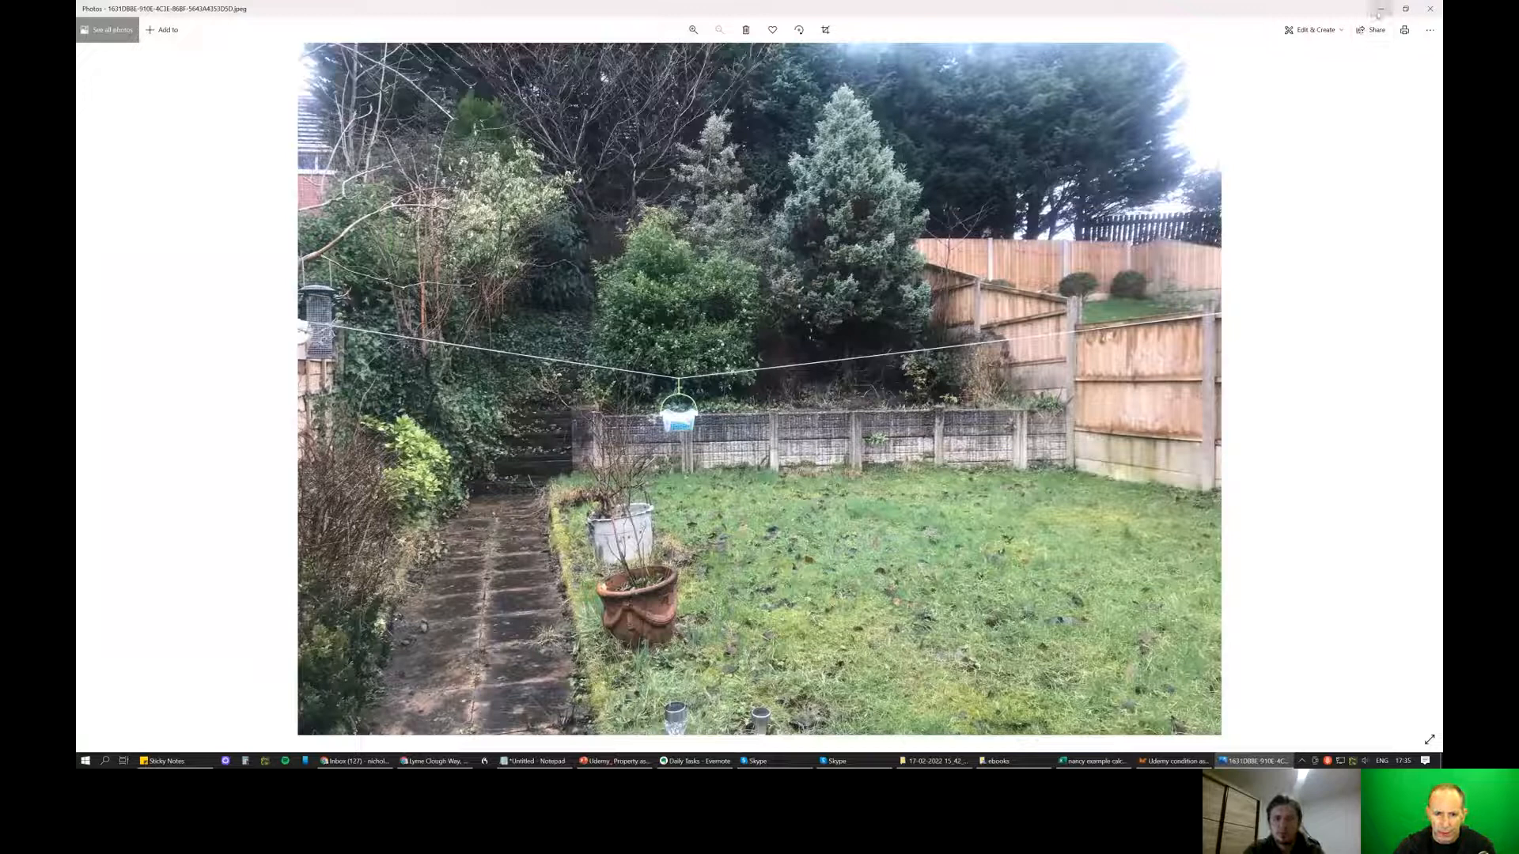
mouse_move(1379, 13)
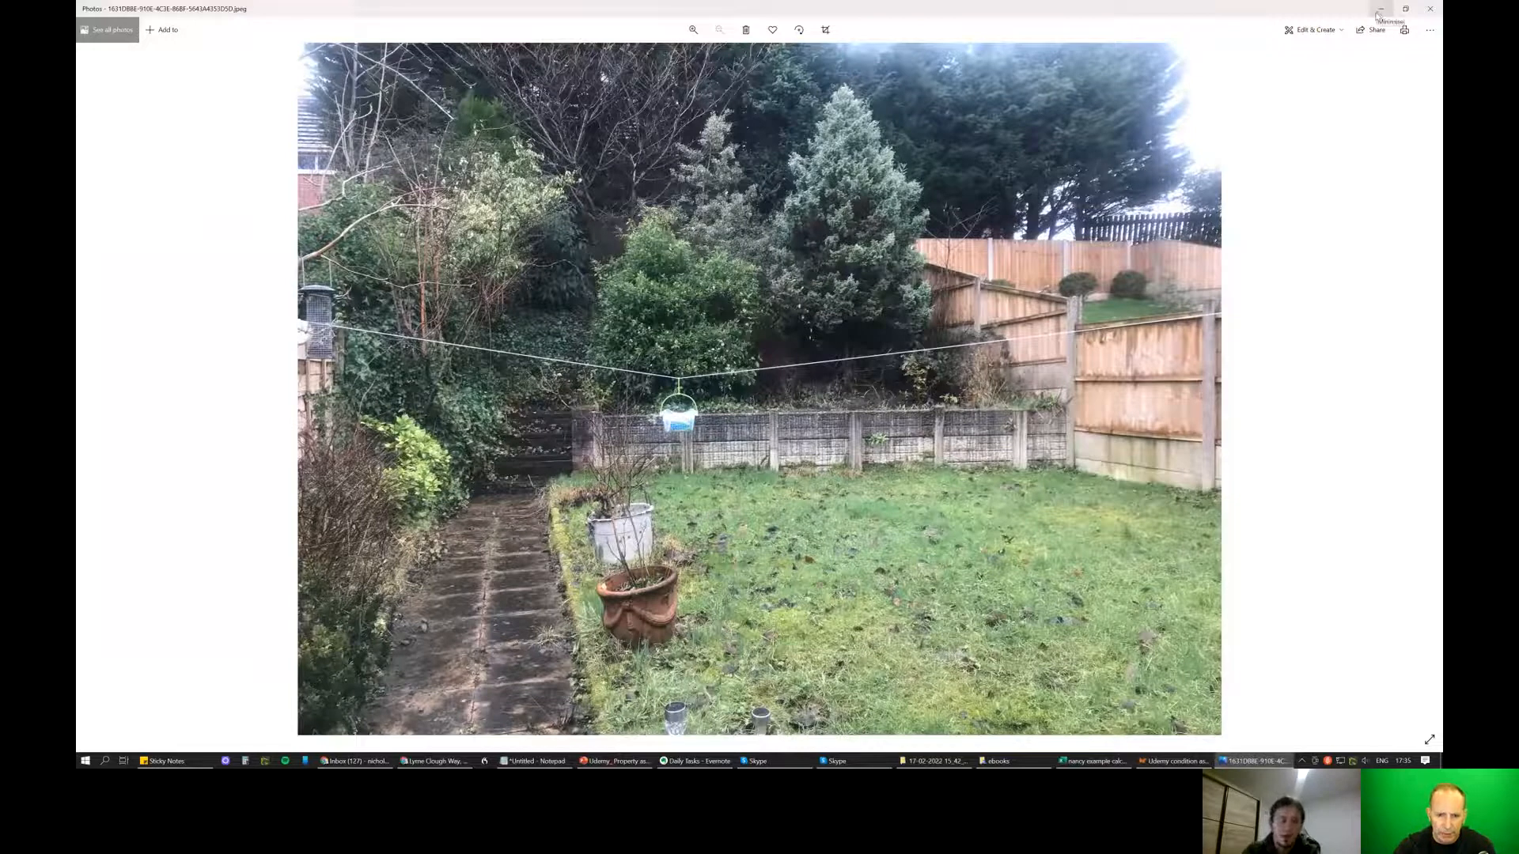
mouse_move(1379, 9)
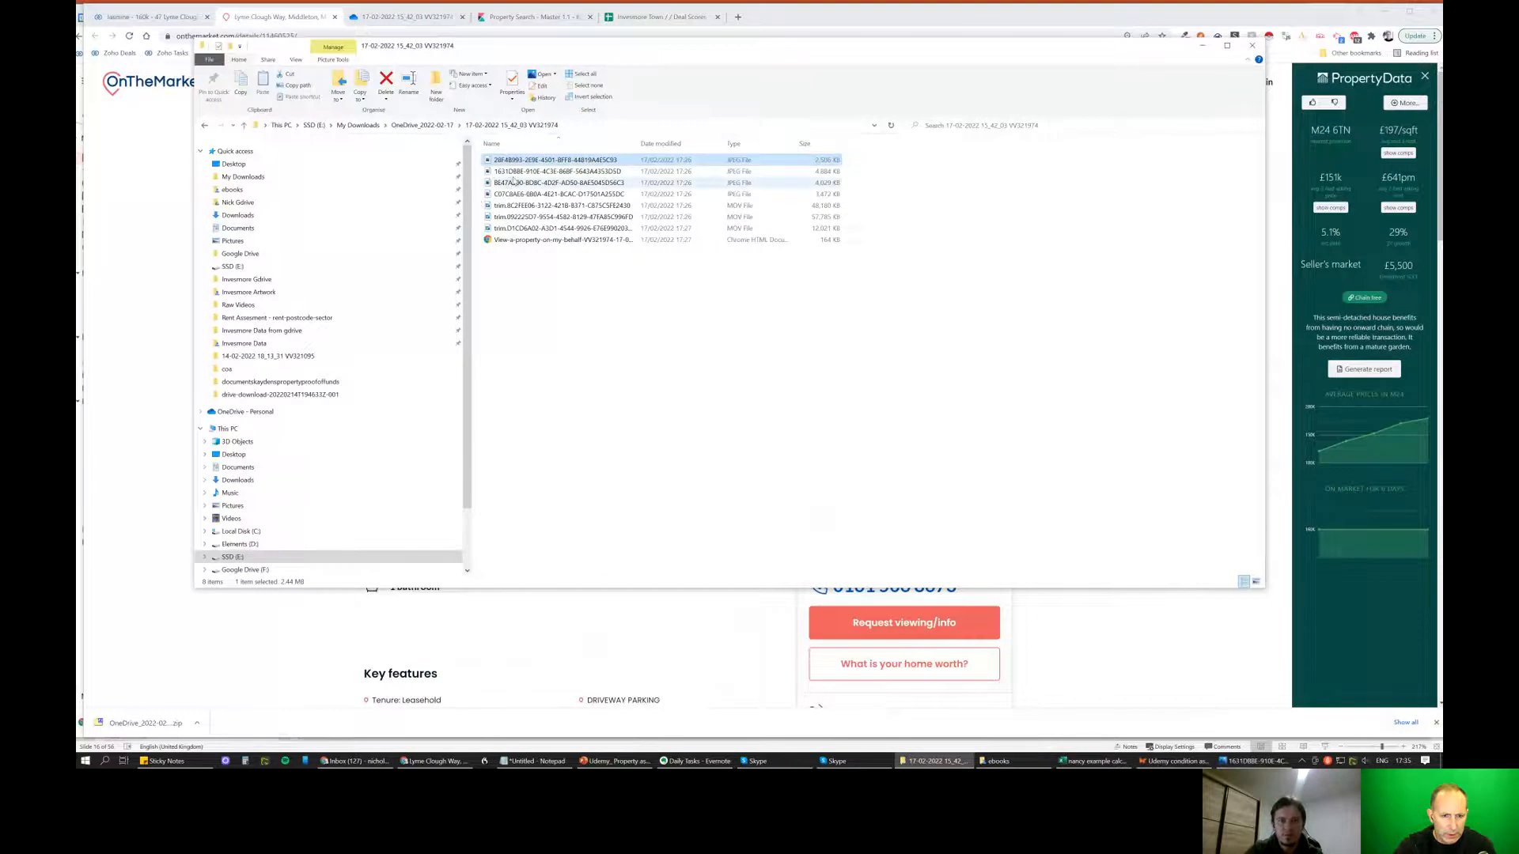
Play the downloaded MOV property video in Films & TV.
left_click(561, 206)
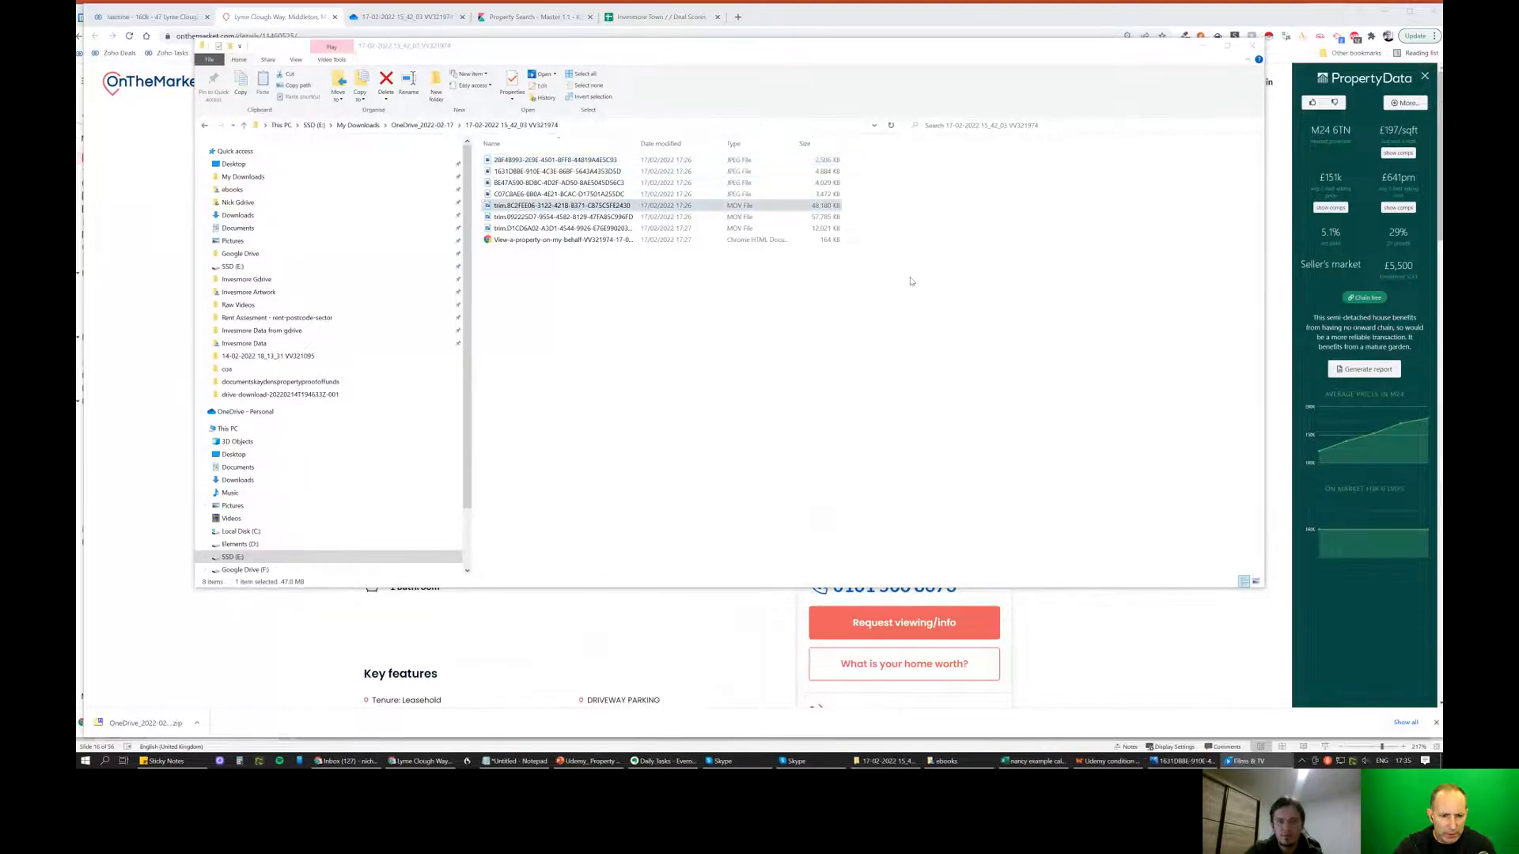
double_click(562, 205)
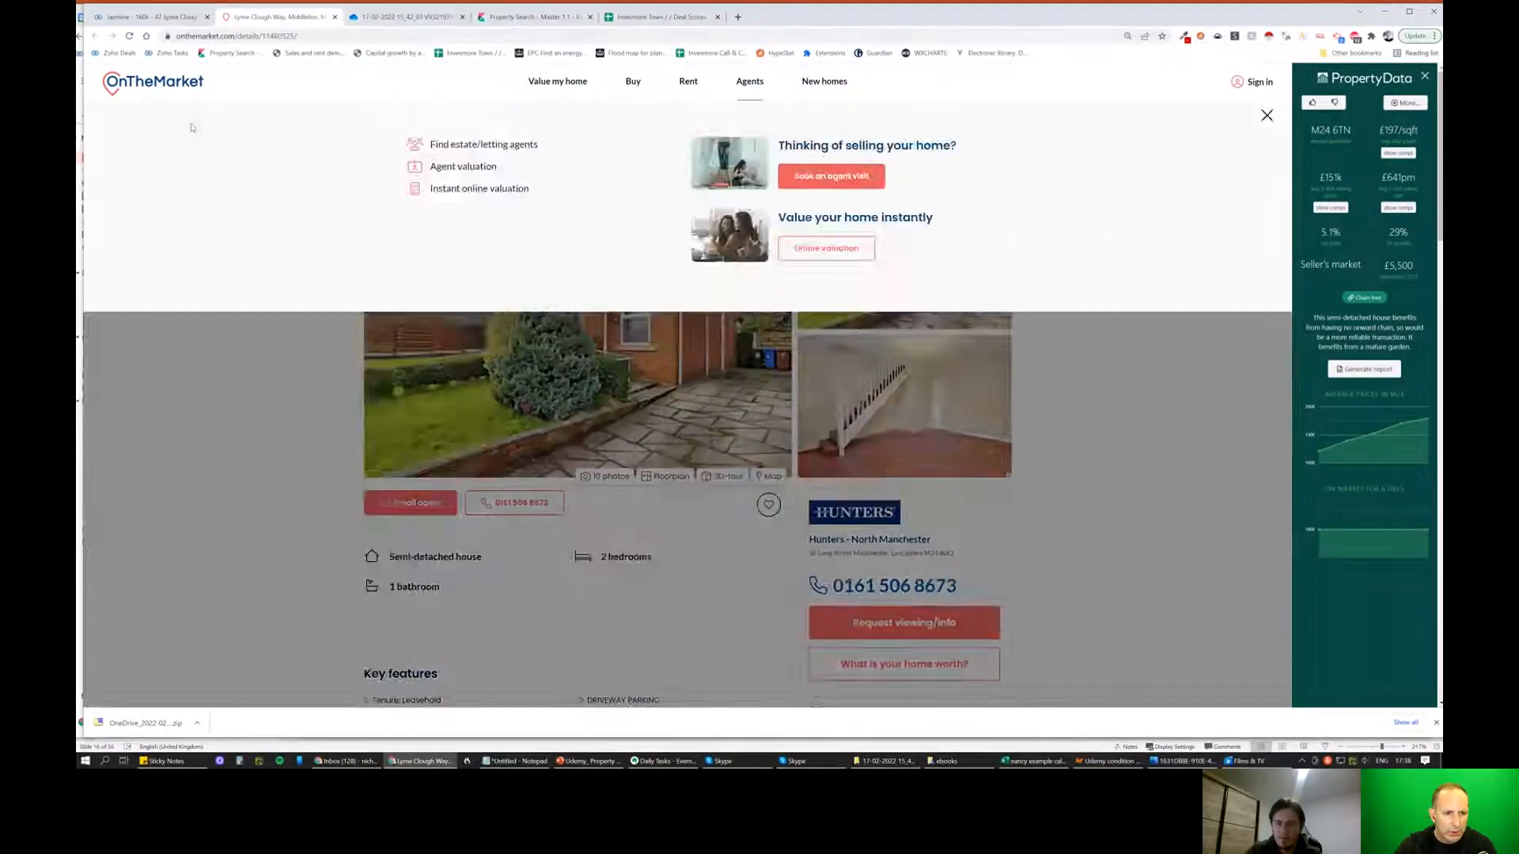
Start the listing's 3D tour, walk through the front door and living rooms to the Kitchen Diner.
left_click(1266, 115)
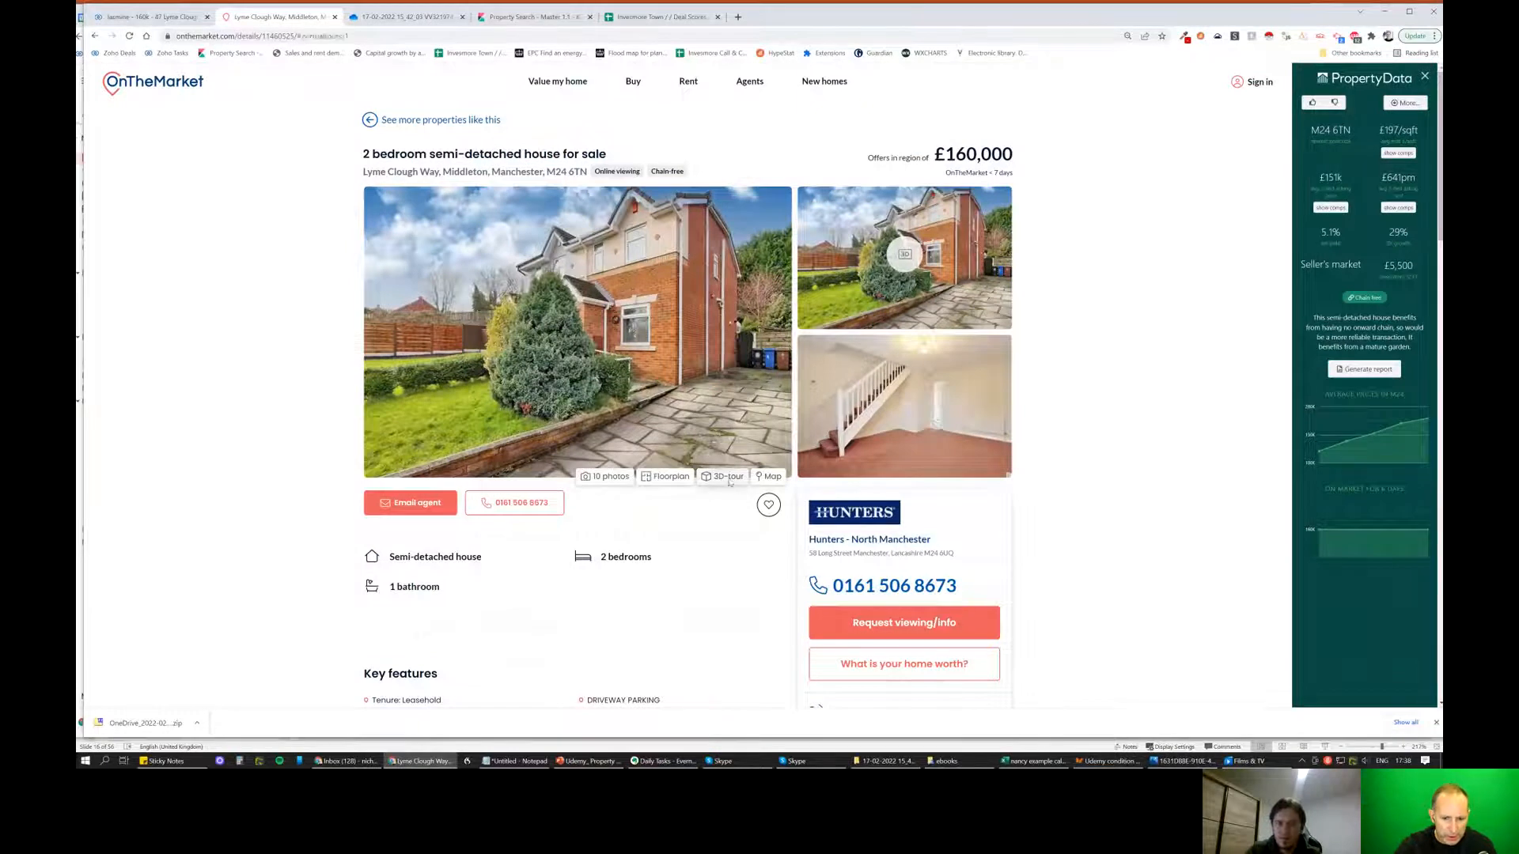
left_click(723, 476)
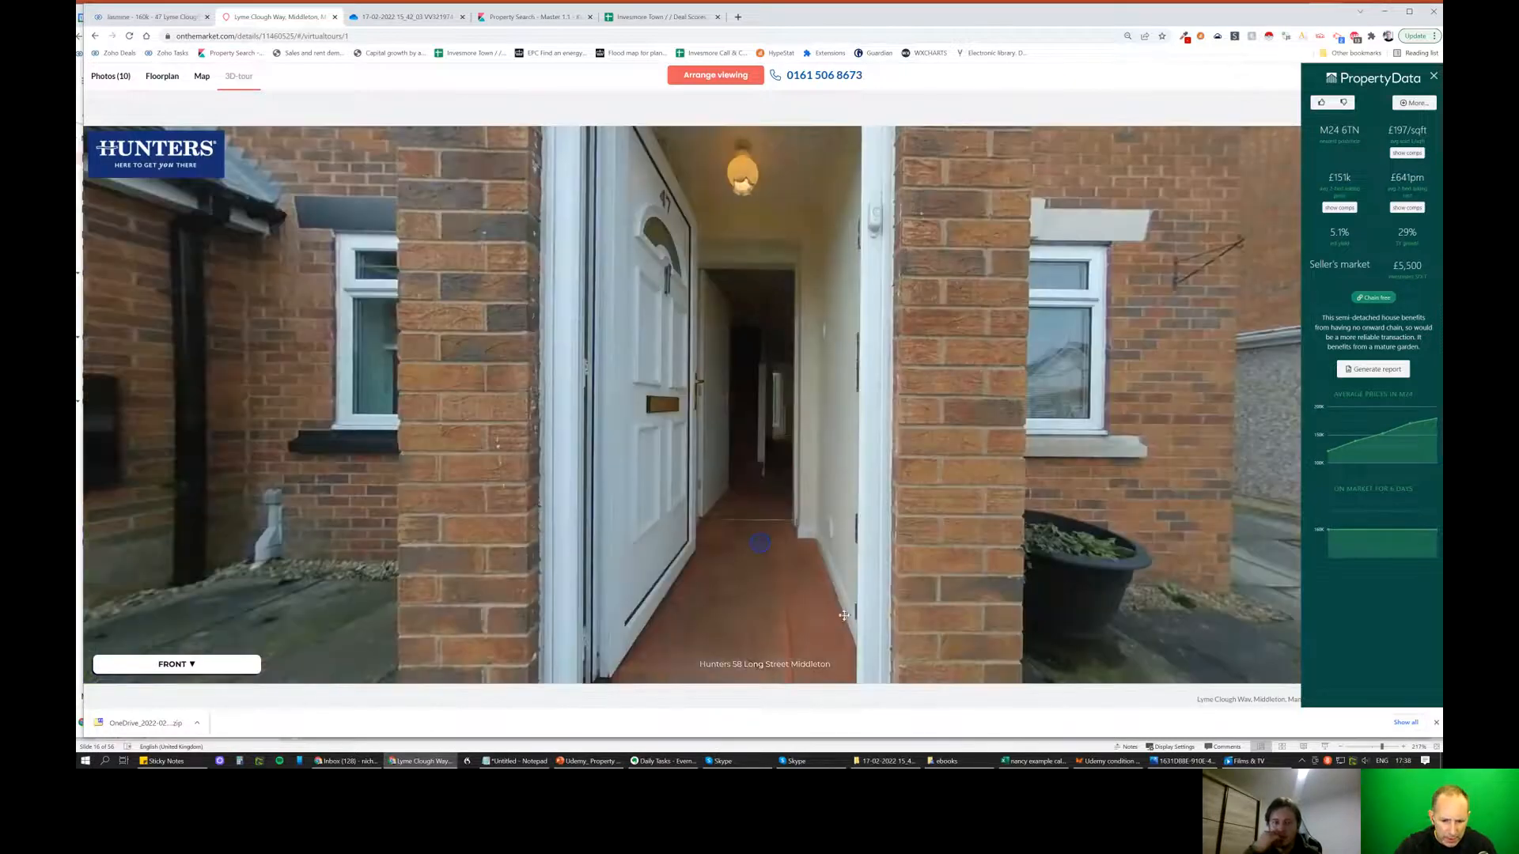
left_click(761, 542)
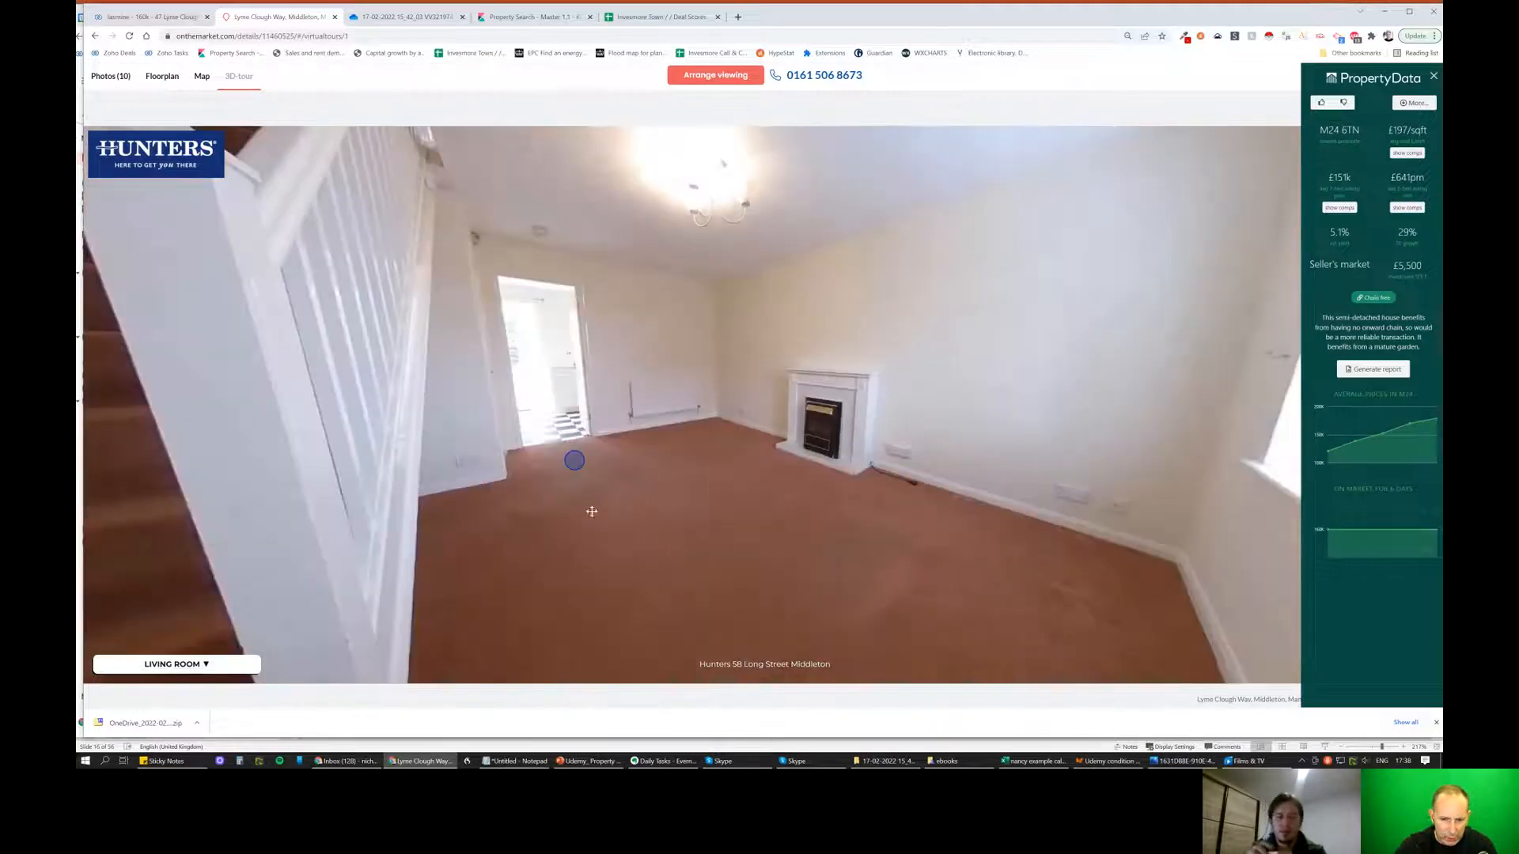
left_click(573, 460)
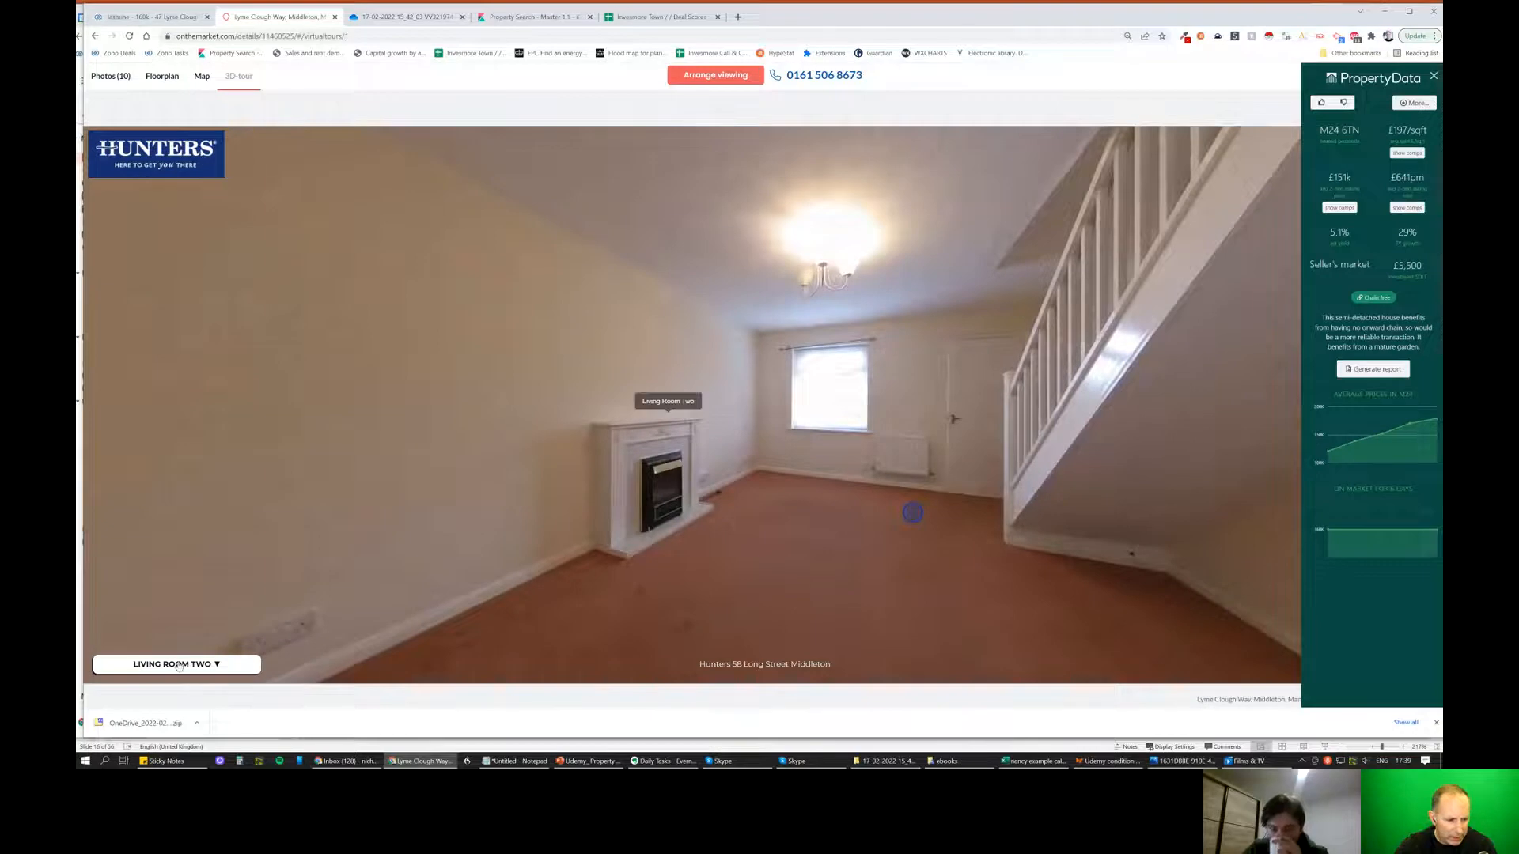
left_click(175, 663)
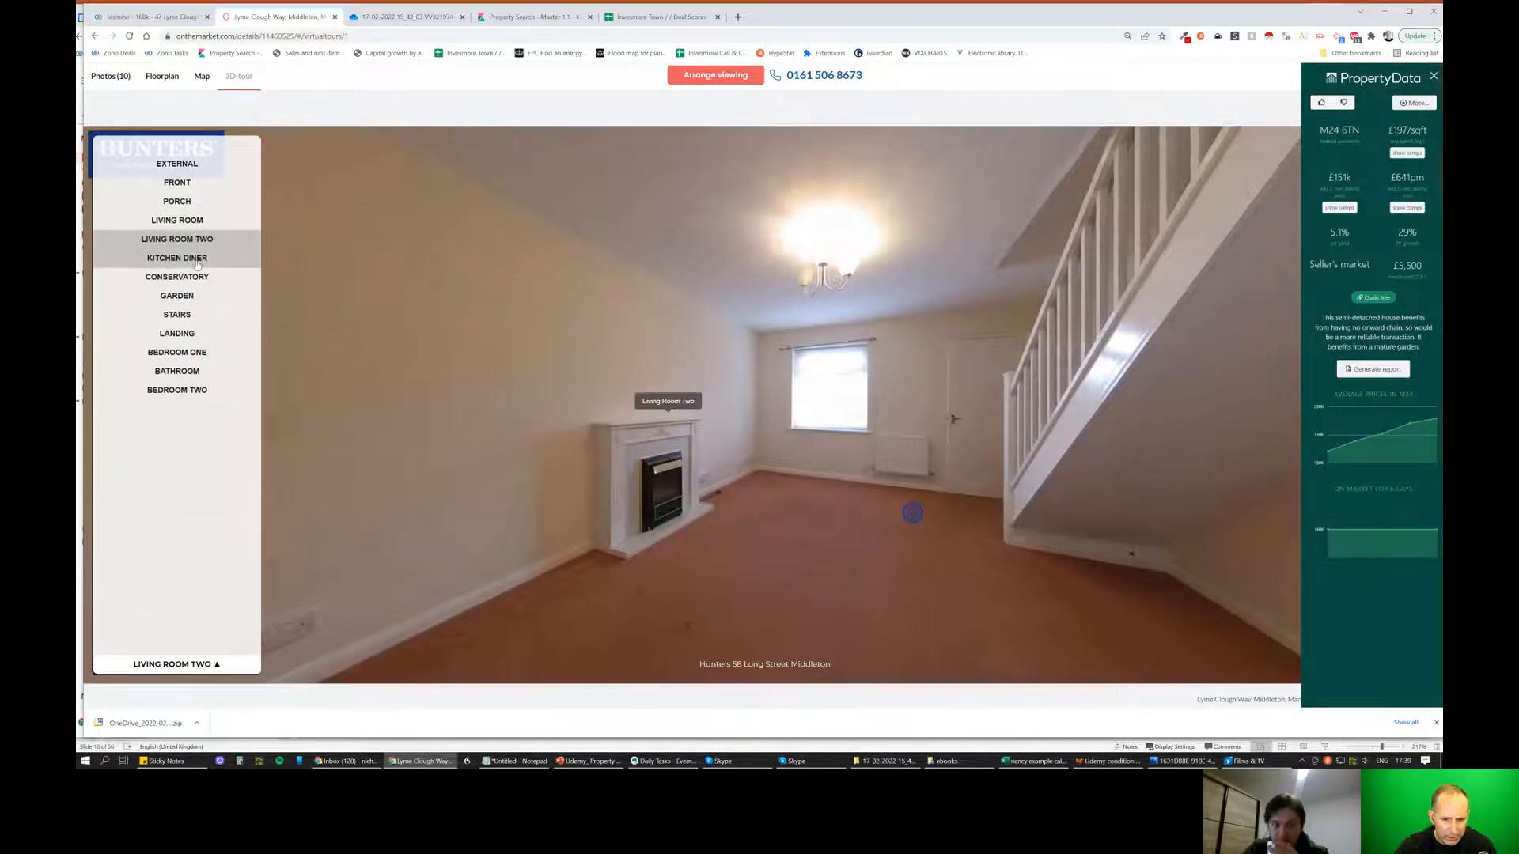
left_click(176, 258)
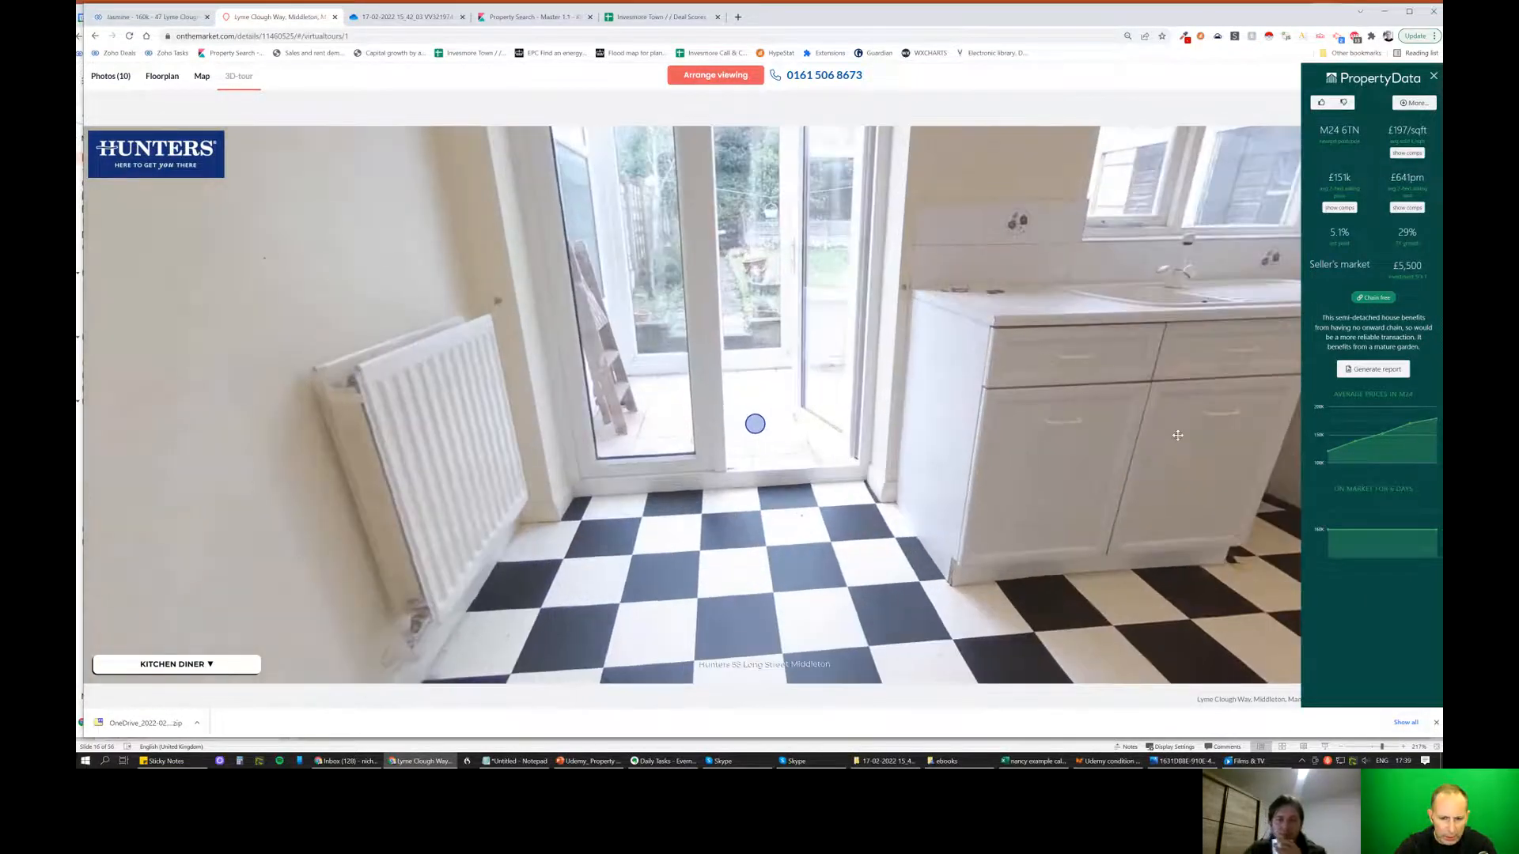
Move the 3D tour through the kitchen to the garden doors, then jump to another room.
left_click(757, 424)
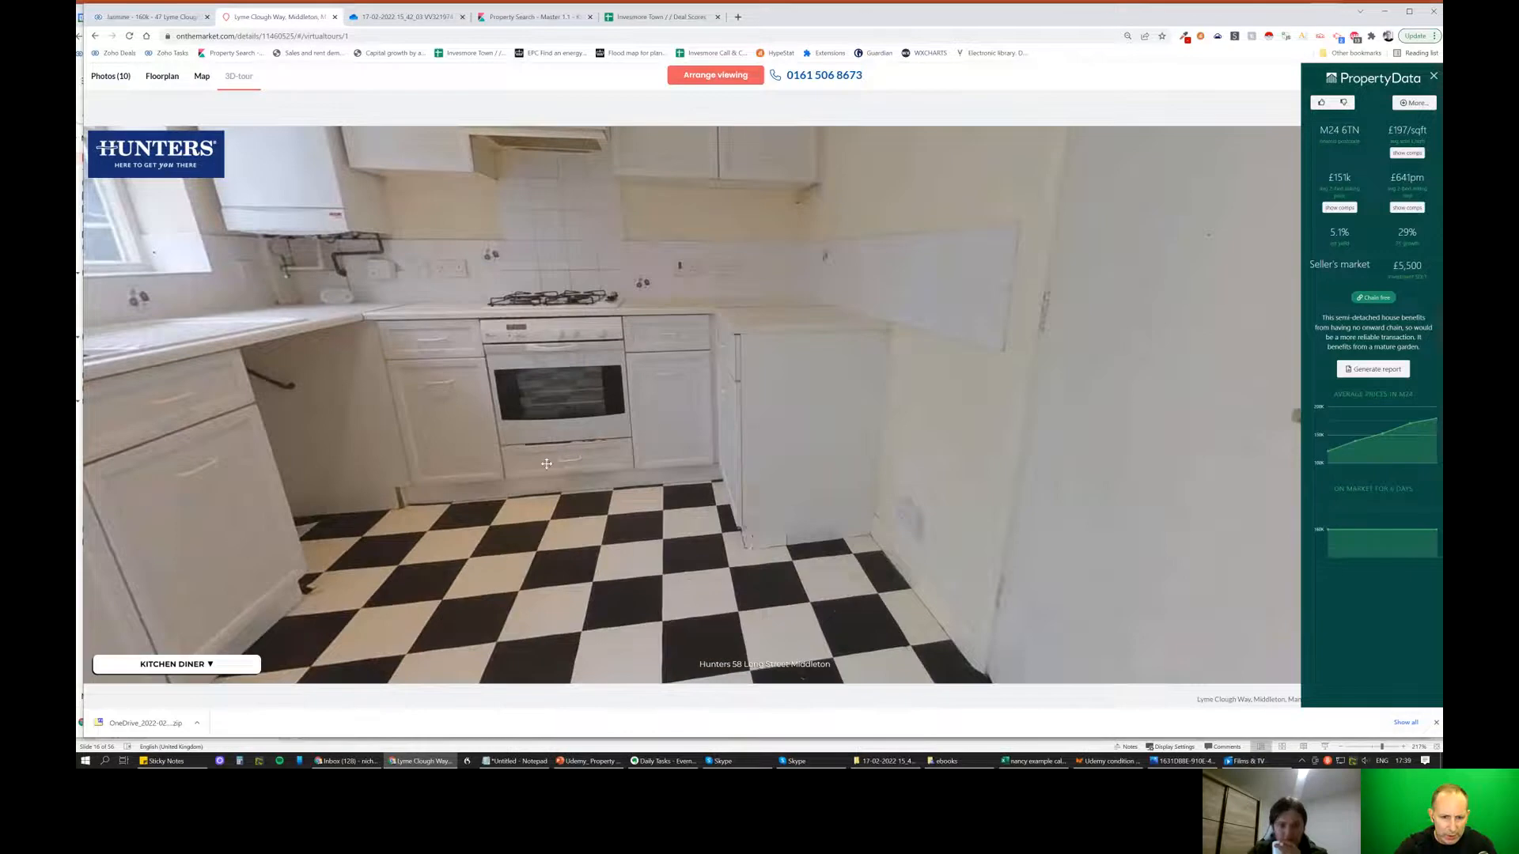
left_click(546, 464)
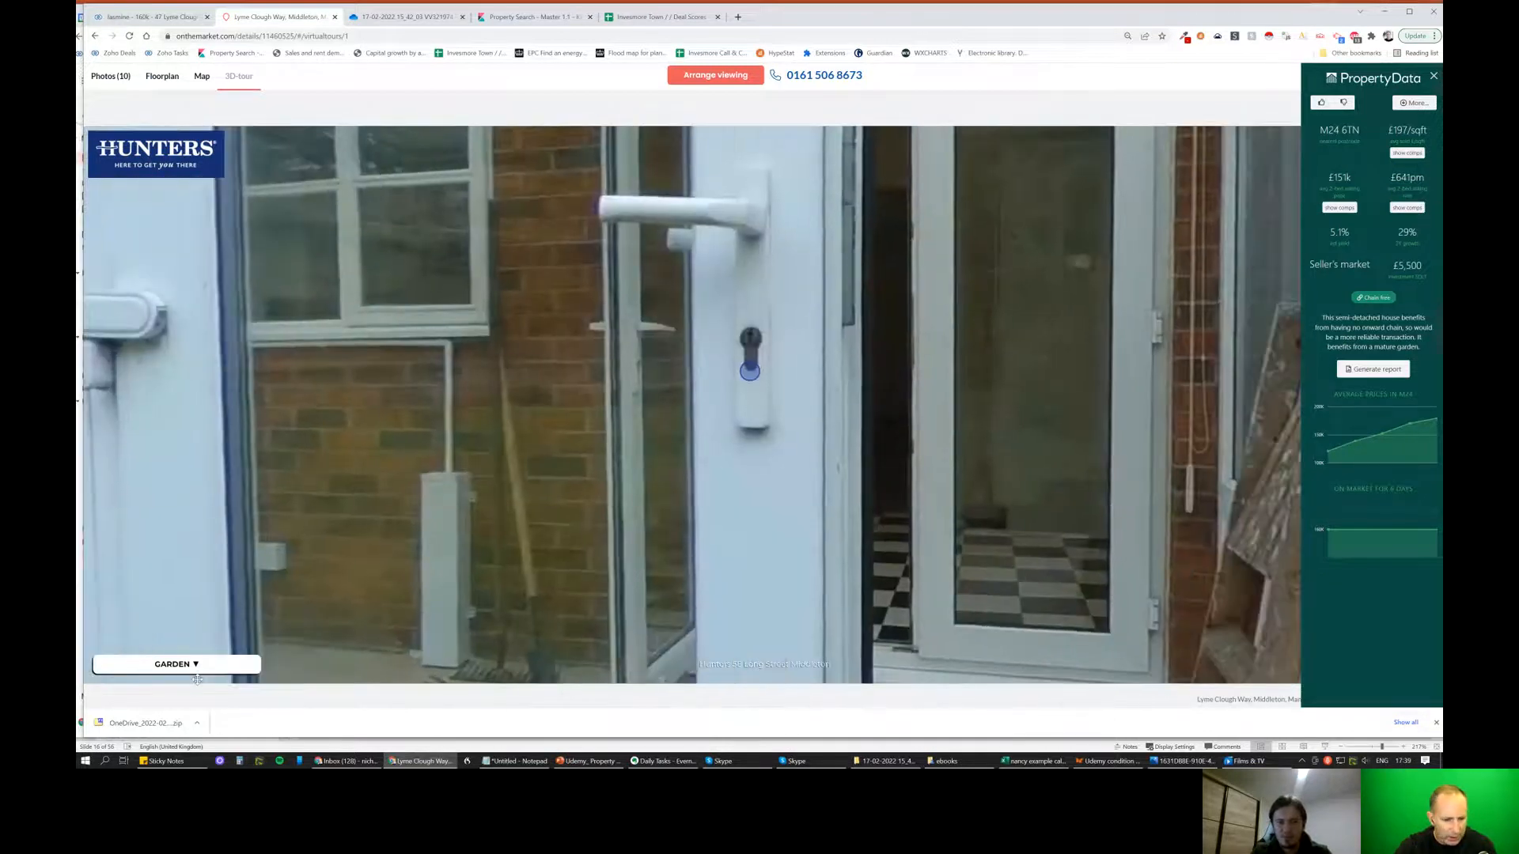
left_click(176, 663)
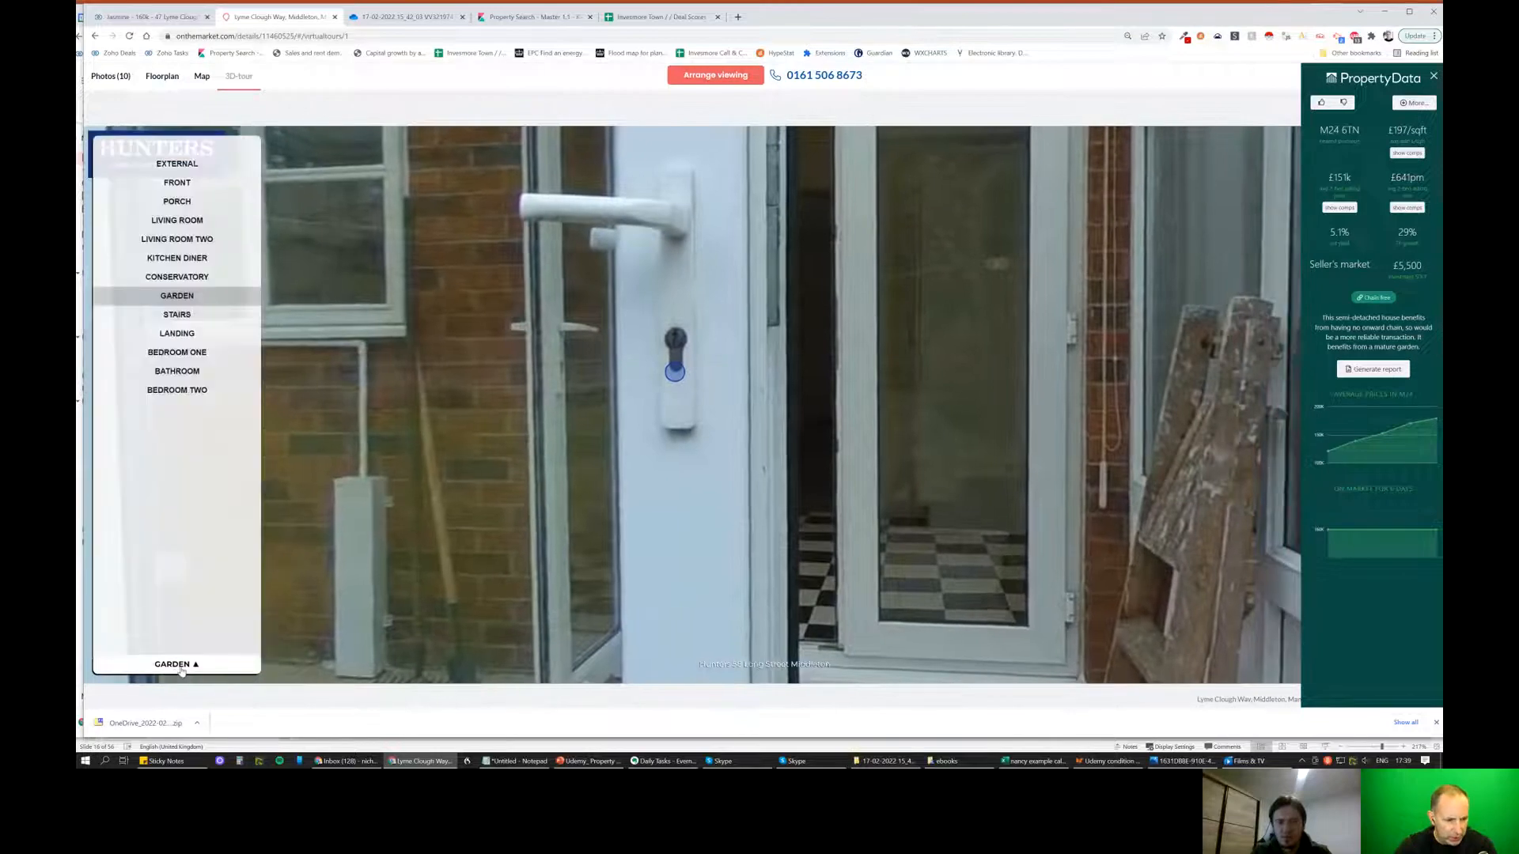
left_click(176, 313)
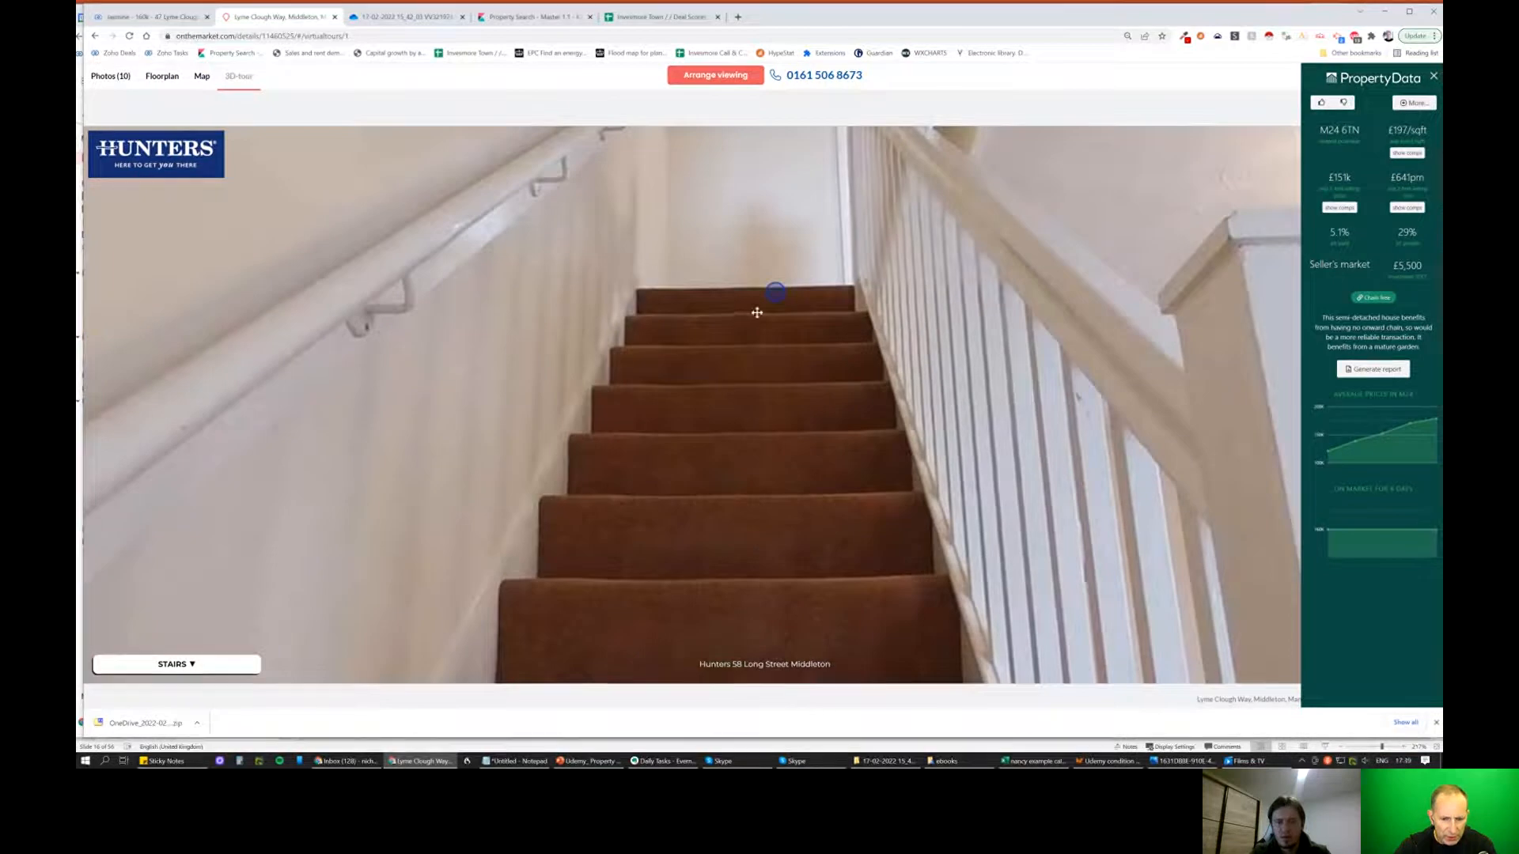
Tour the landing, bedroom two and bedroom one, then bring up the property search map.
left_click(775, 293)
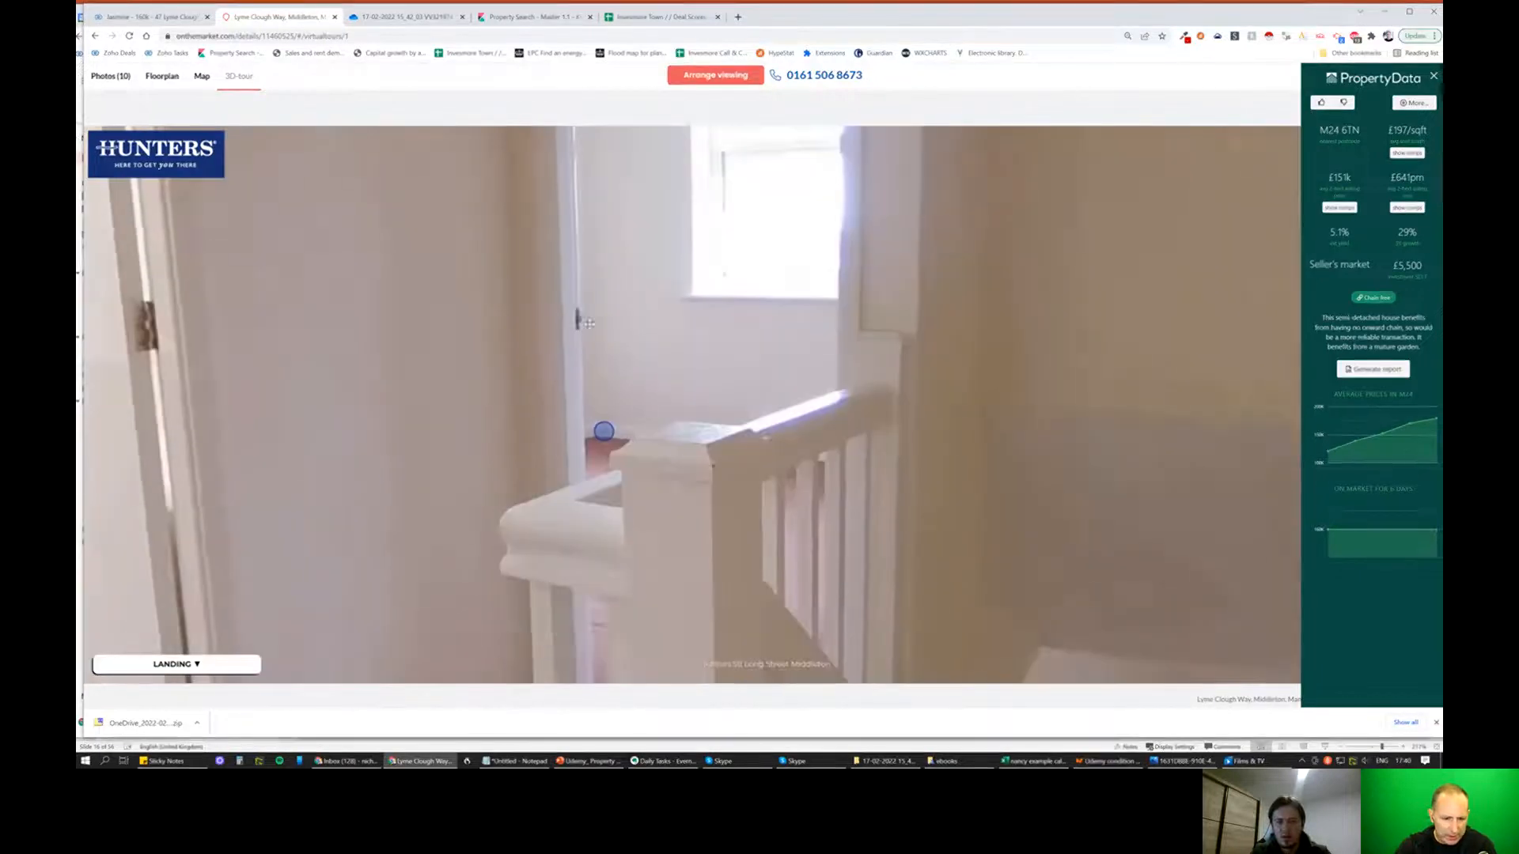
left_click(603, 431)
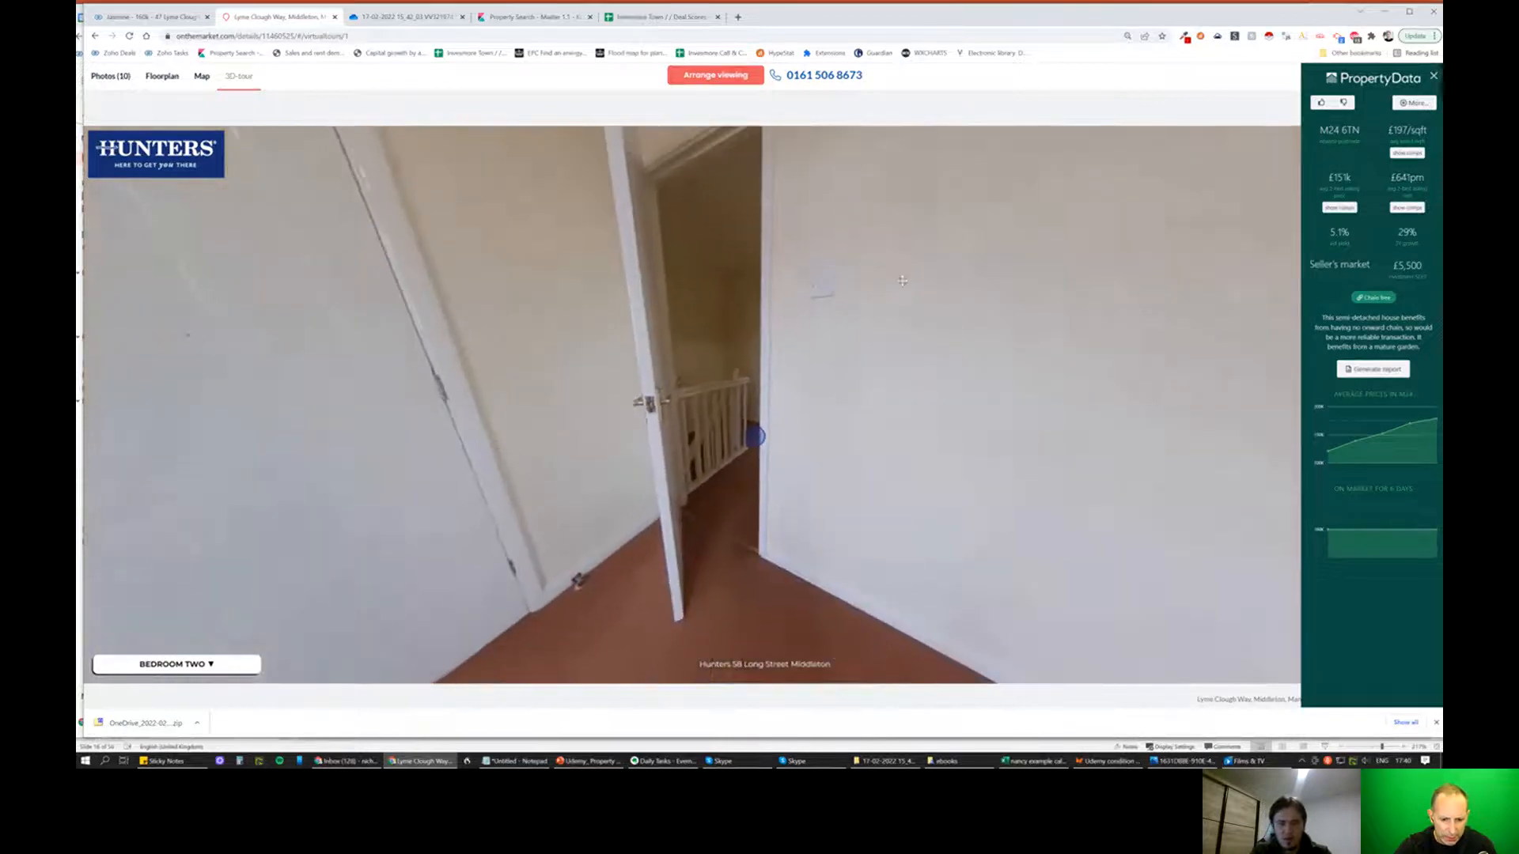
left_click(754, 436)
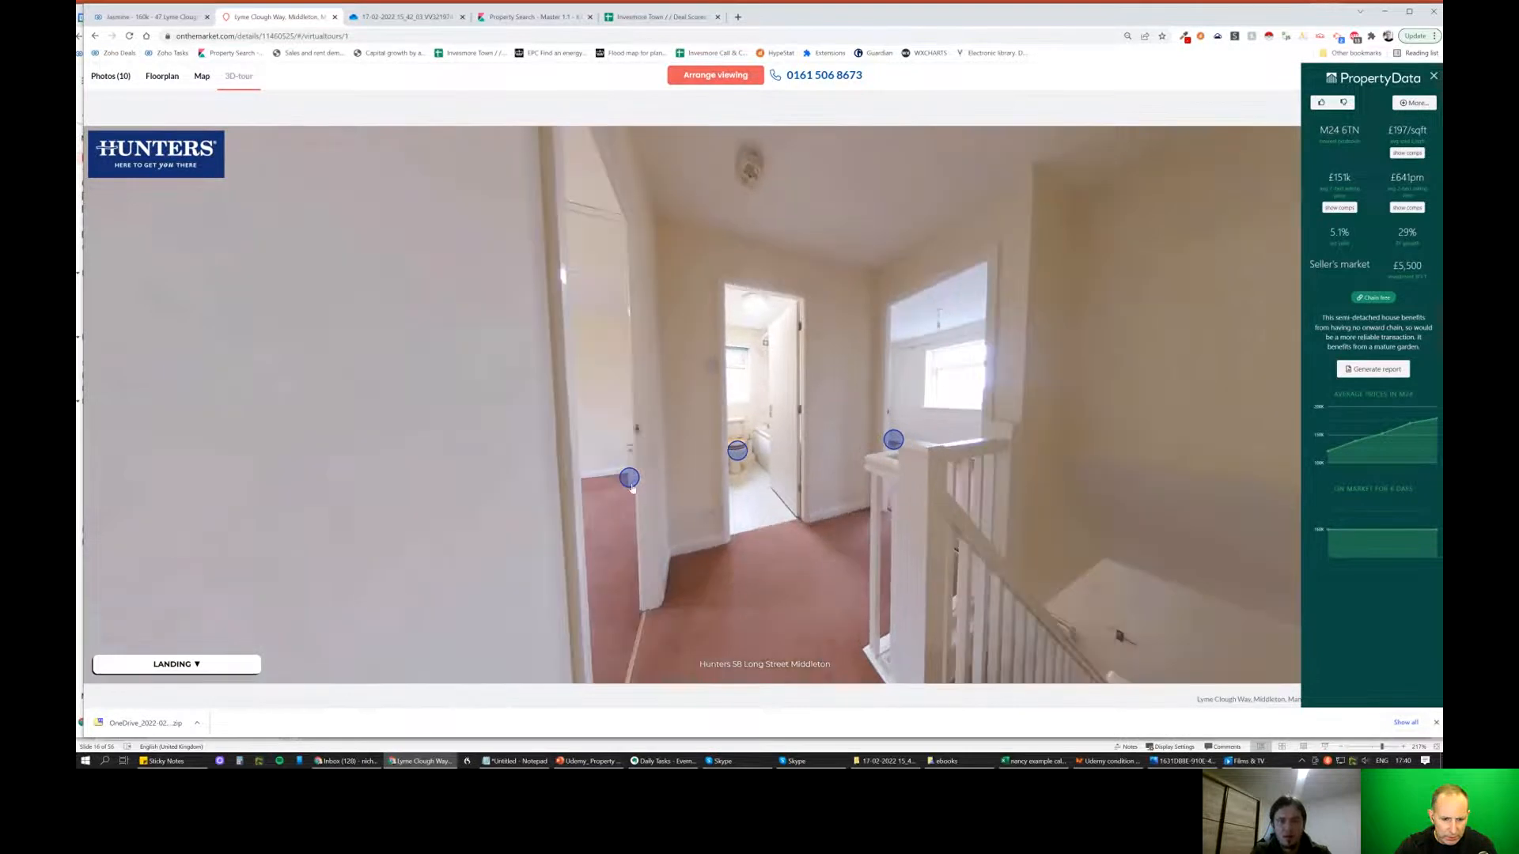
left_click(630, 477)
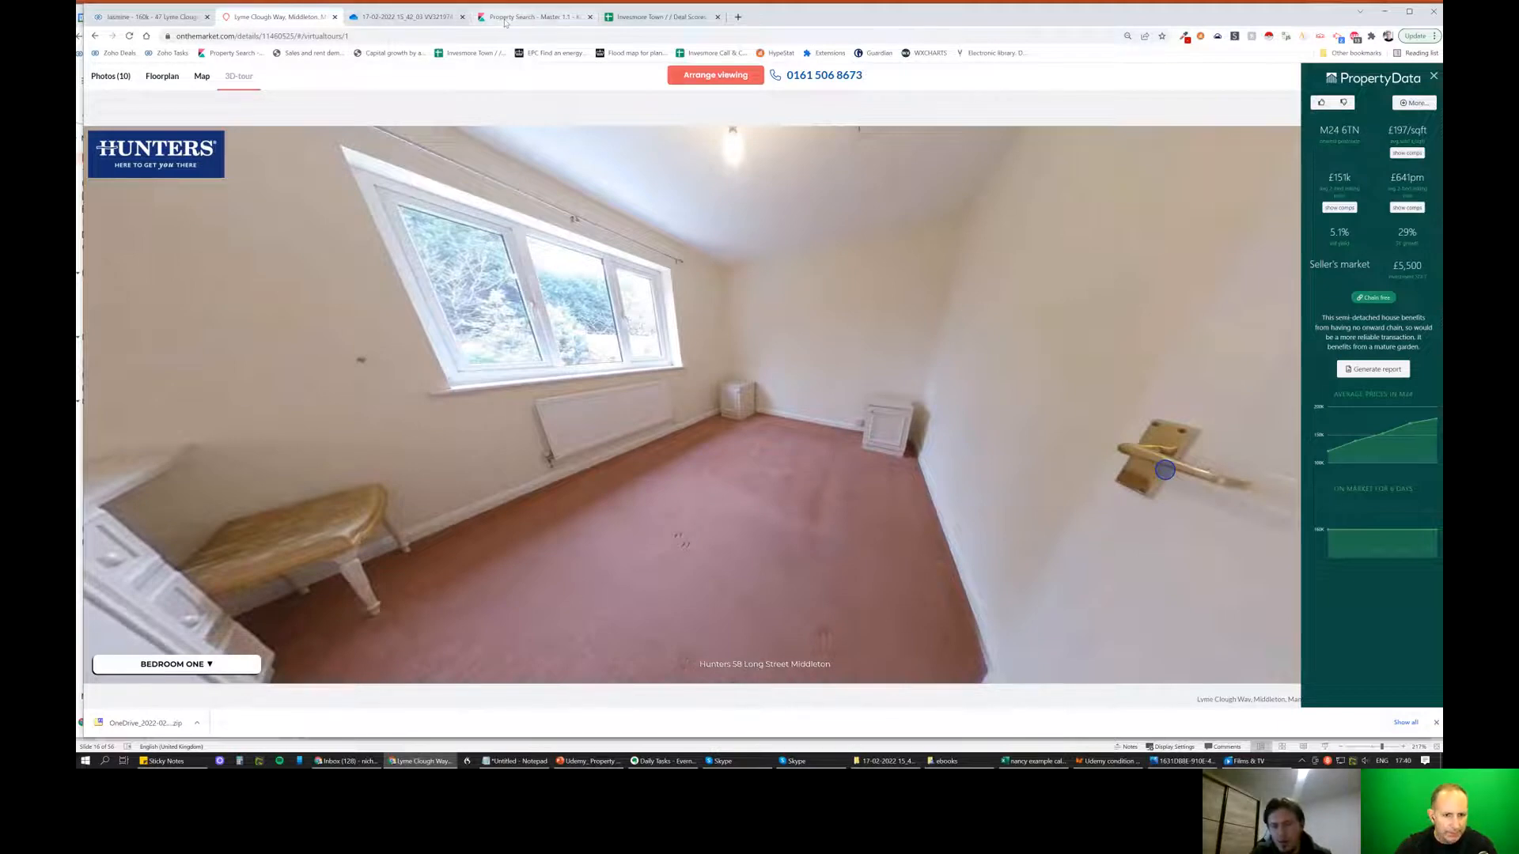
left_click(533, 16)
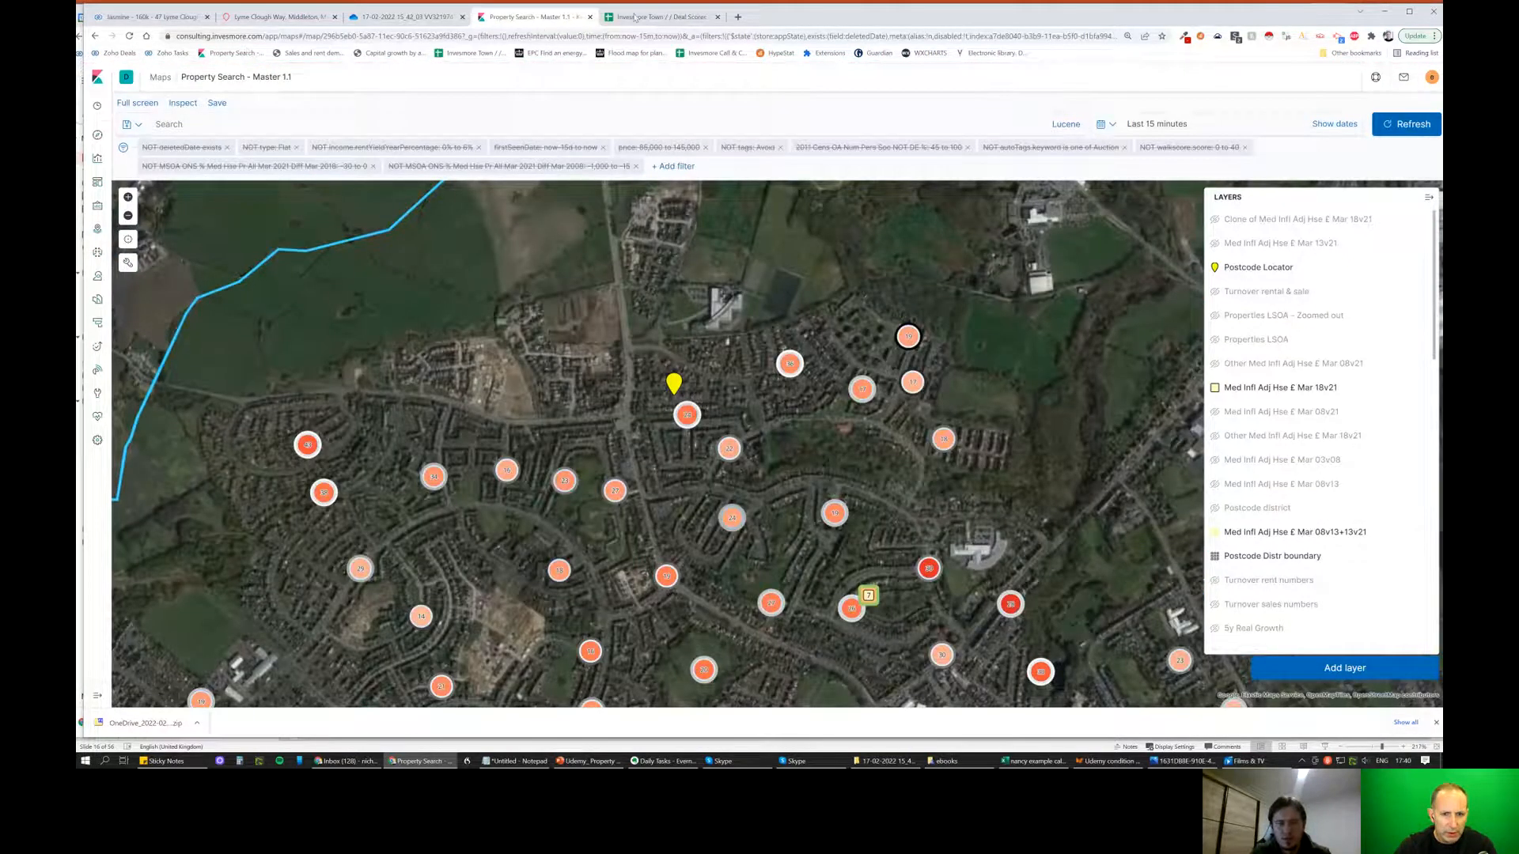
left_click(662, 16)
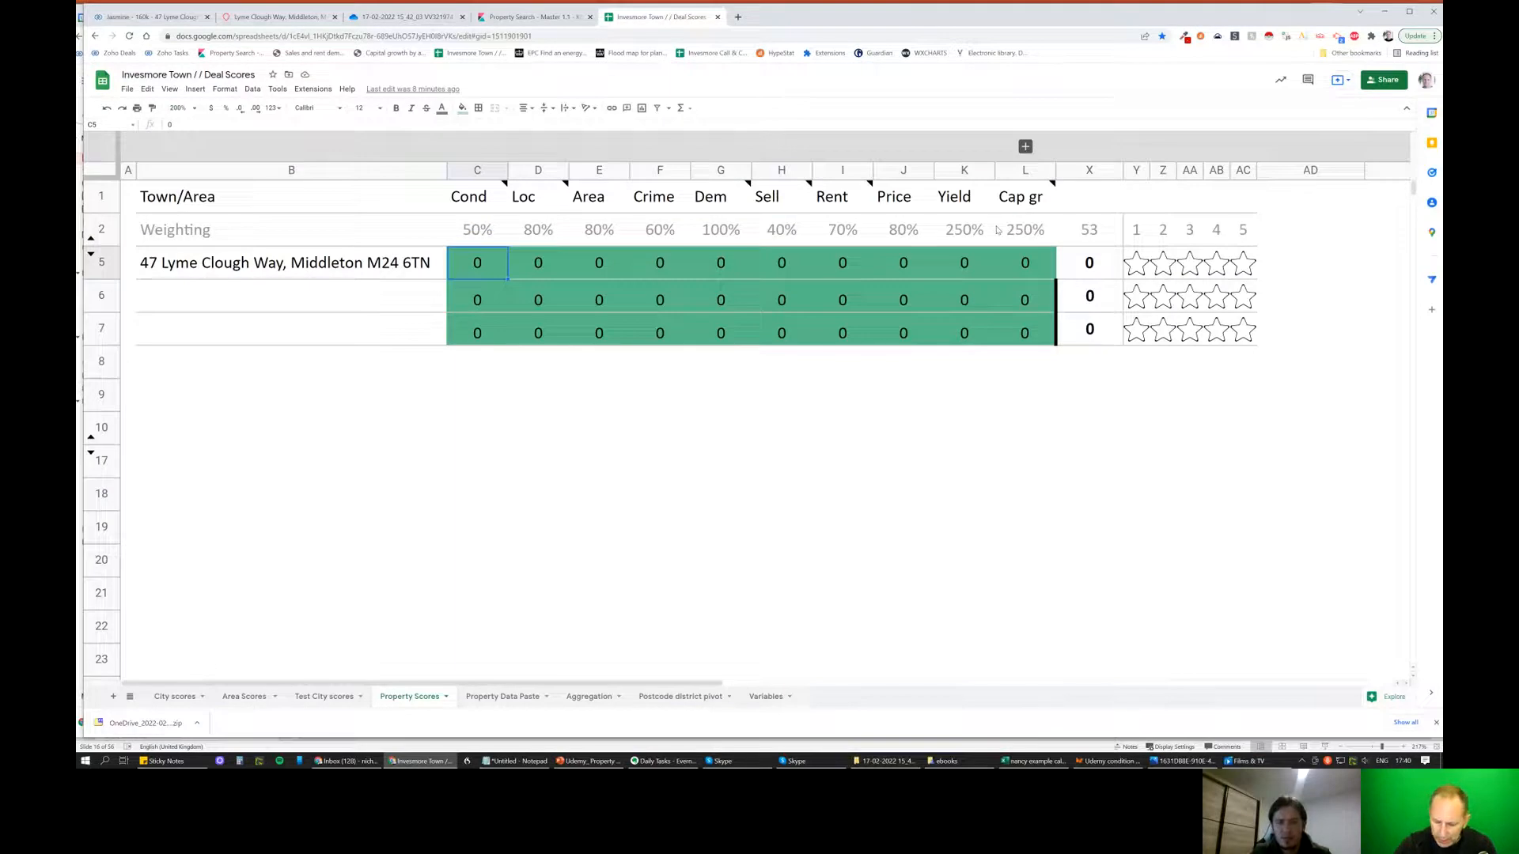
type("4")
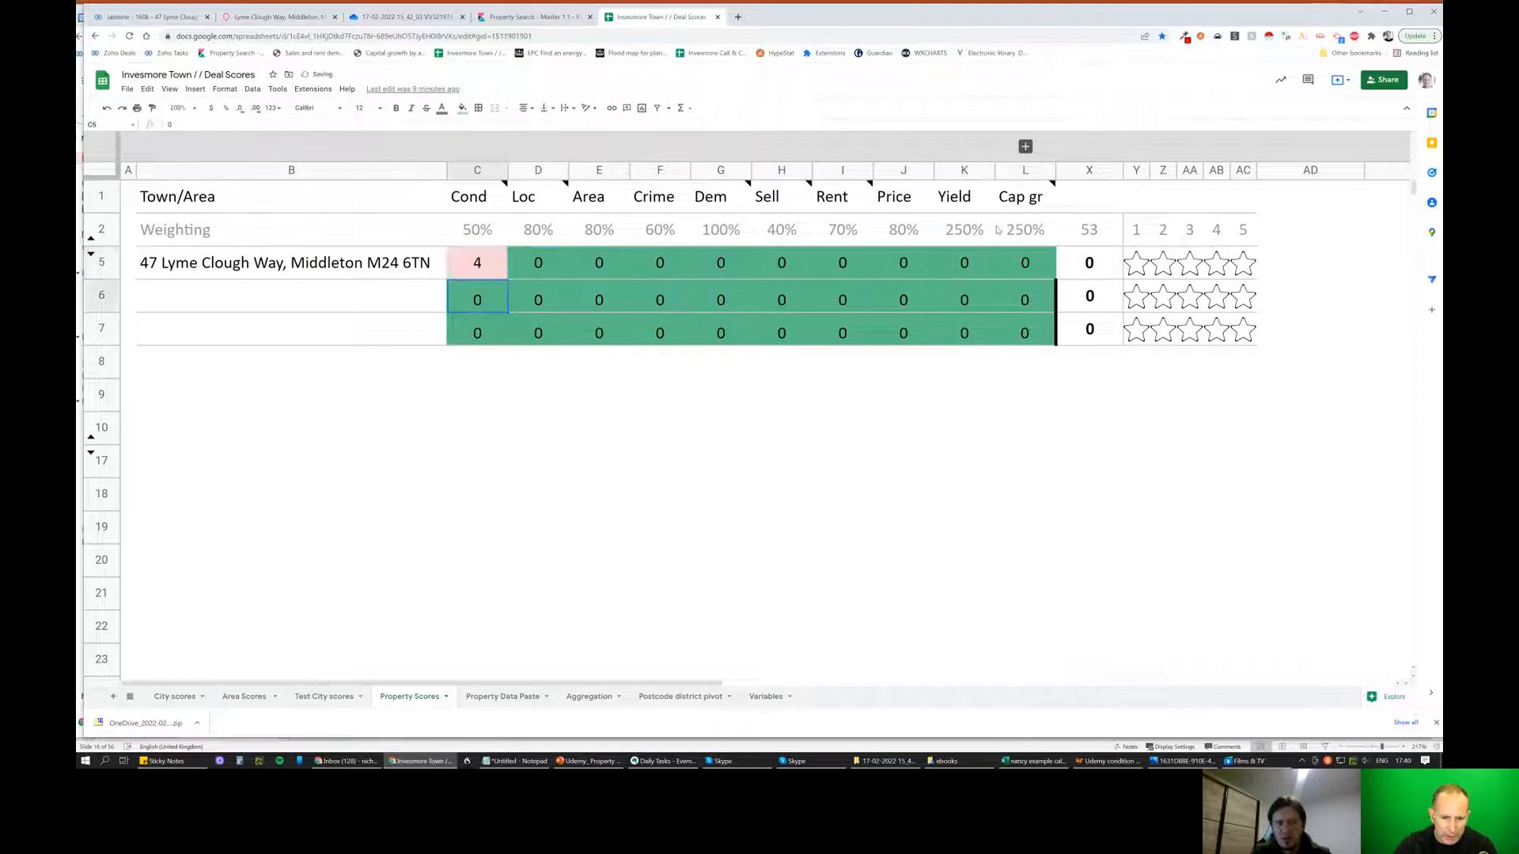
left_click(538, 262)
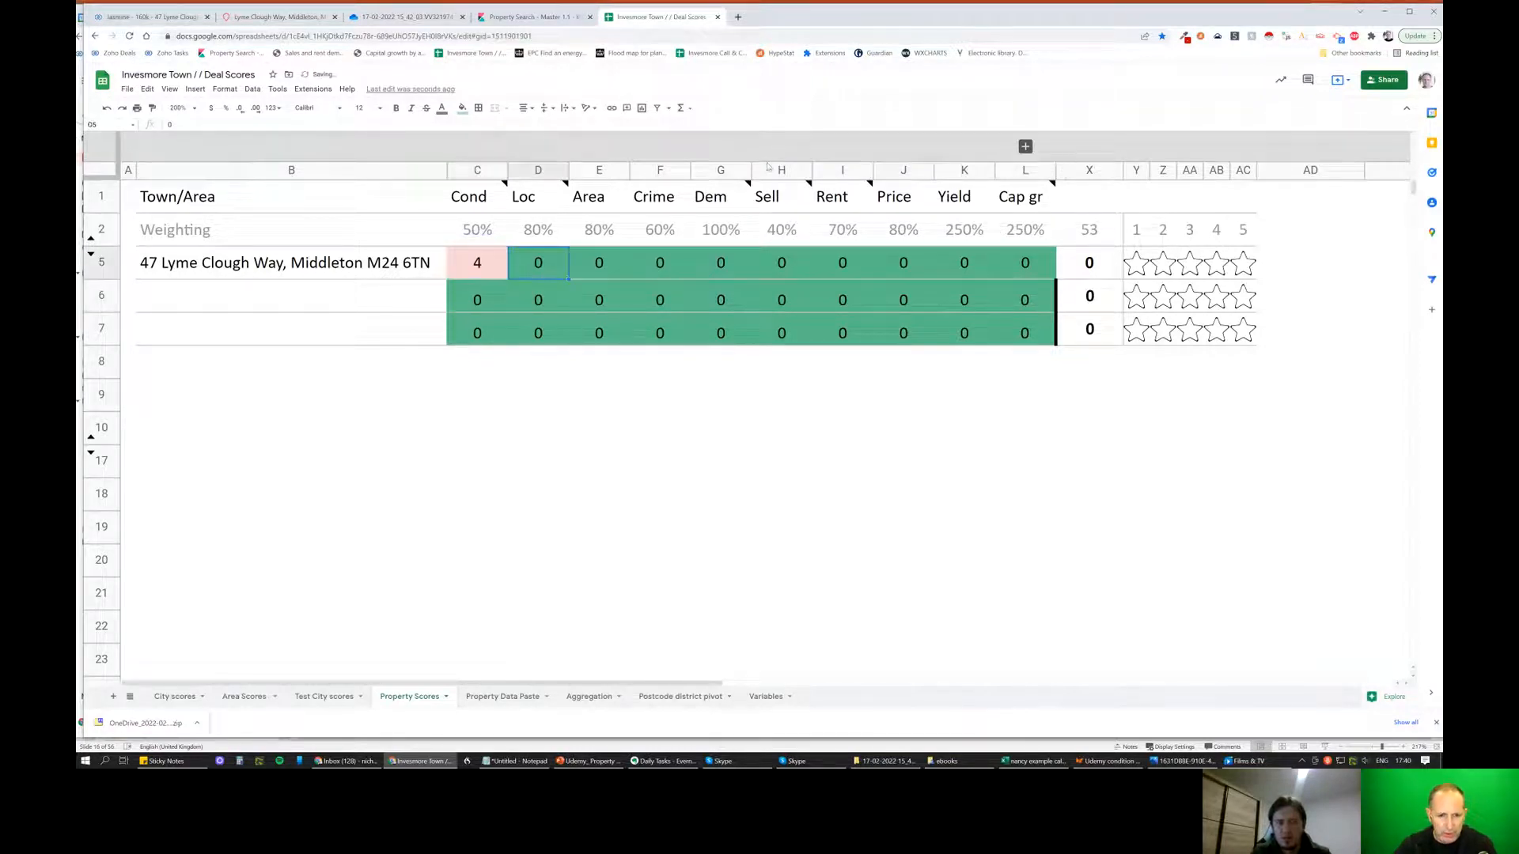
mouse_move(830, 197)
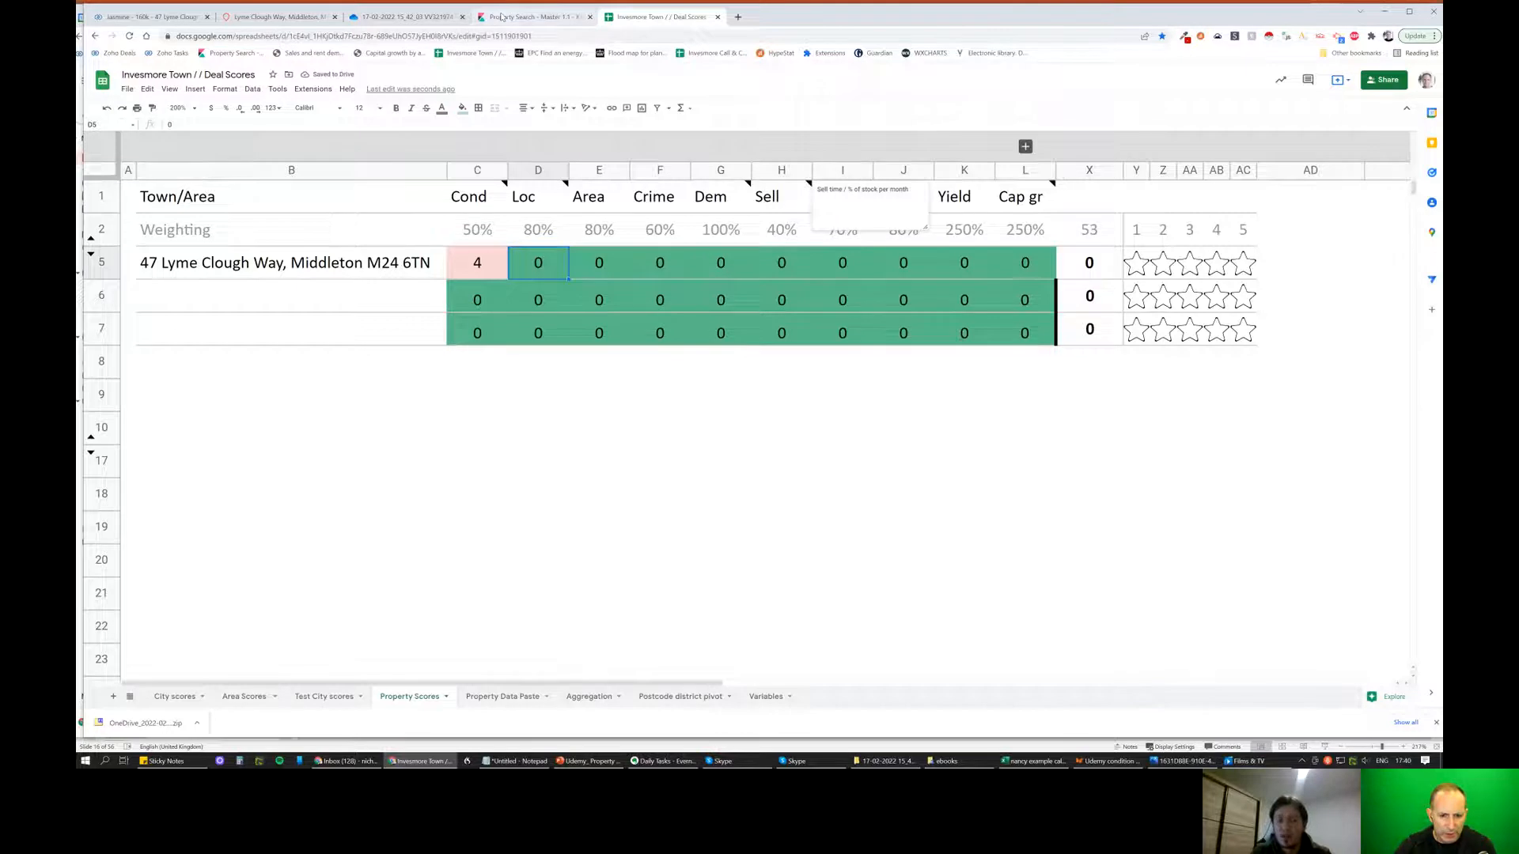
left_click(533, 16)
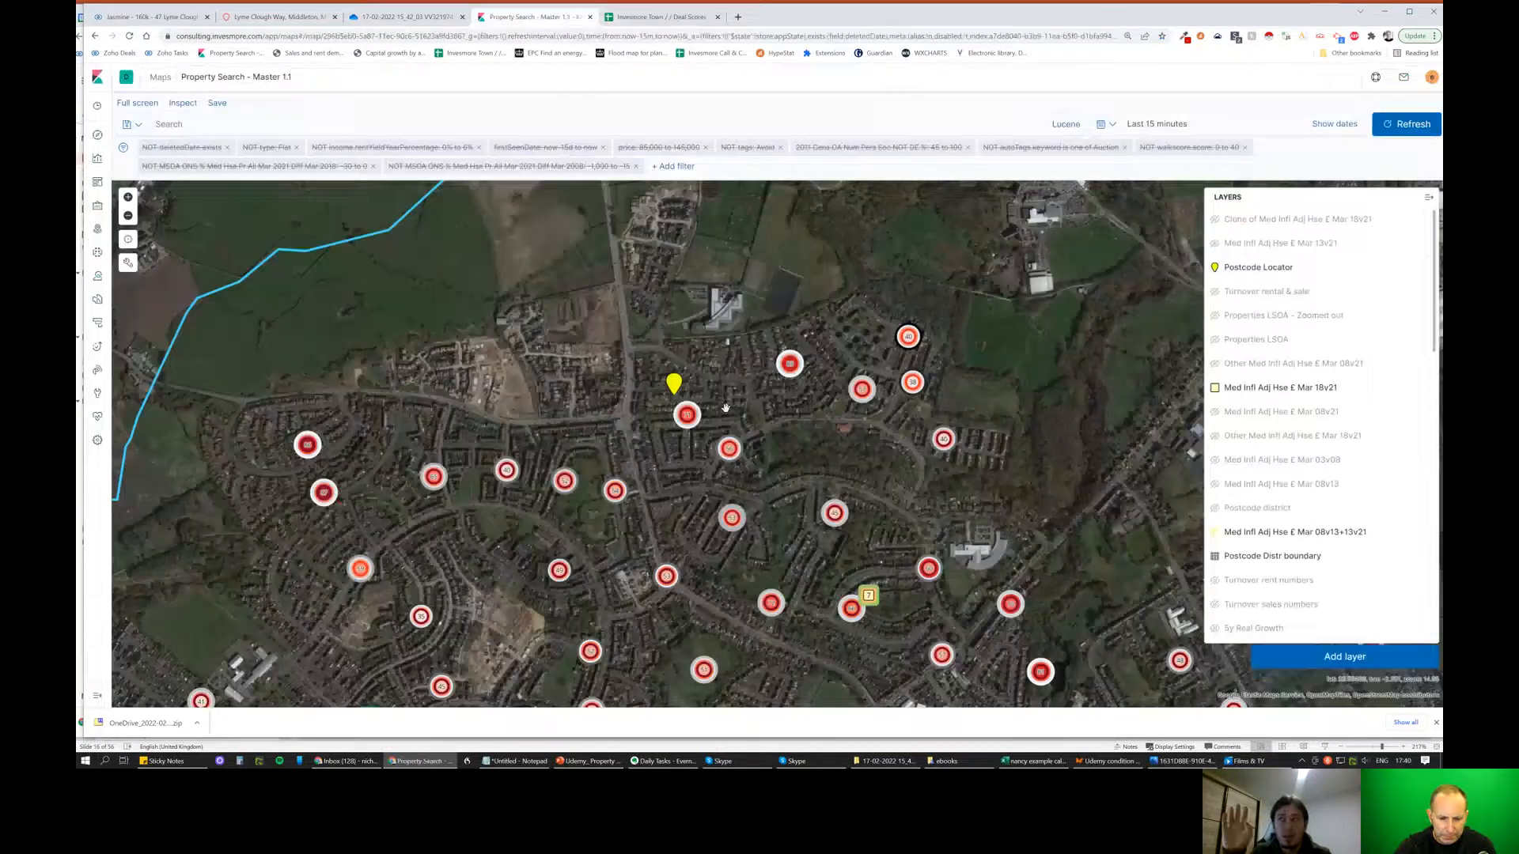
Update the Cond score in the deal sheet to 4.25 and return to the Kibana map.
scroll("up", 3)
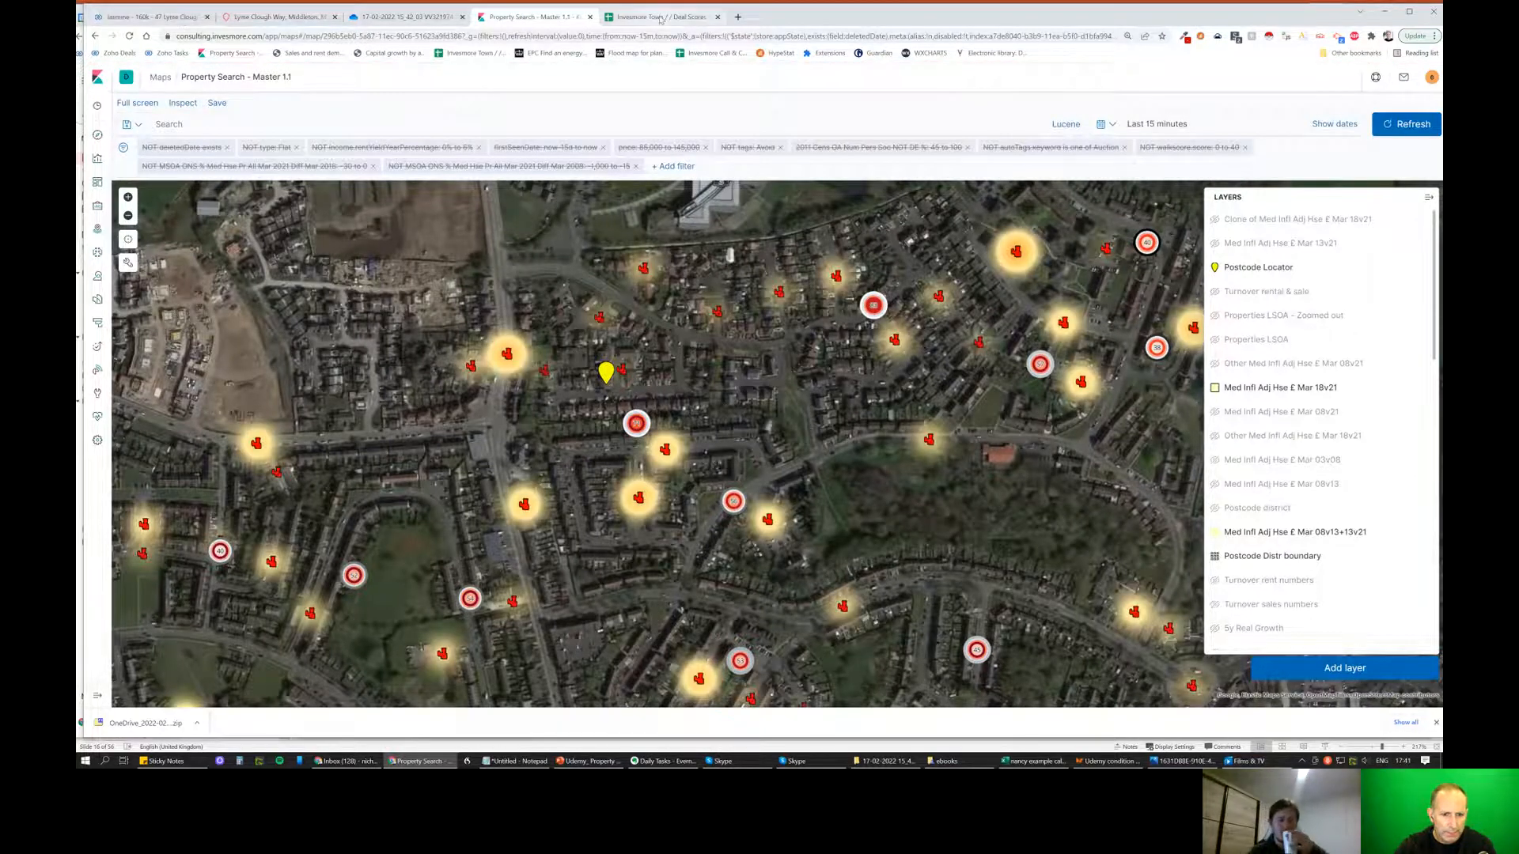
left_click(663, 16)
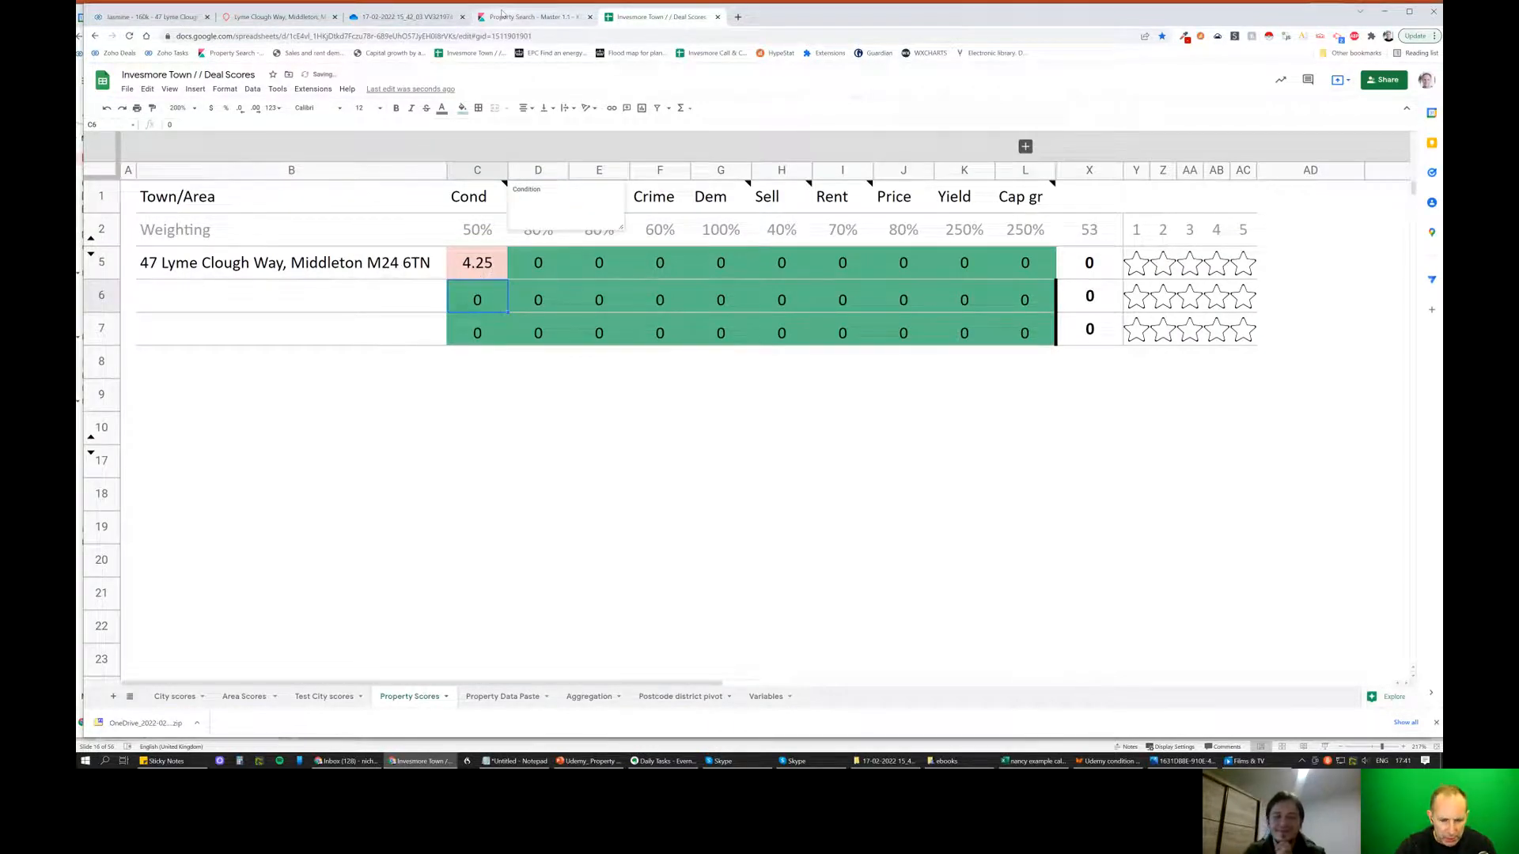
left_click(531, 16)
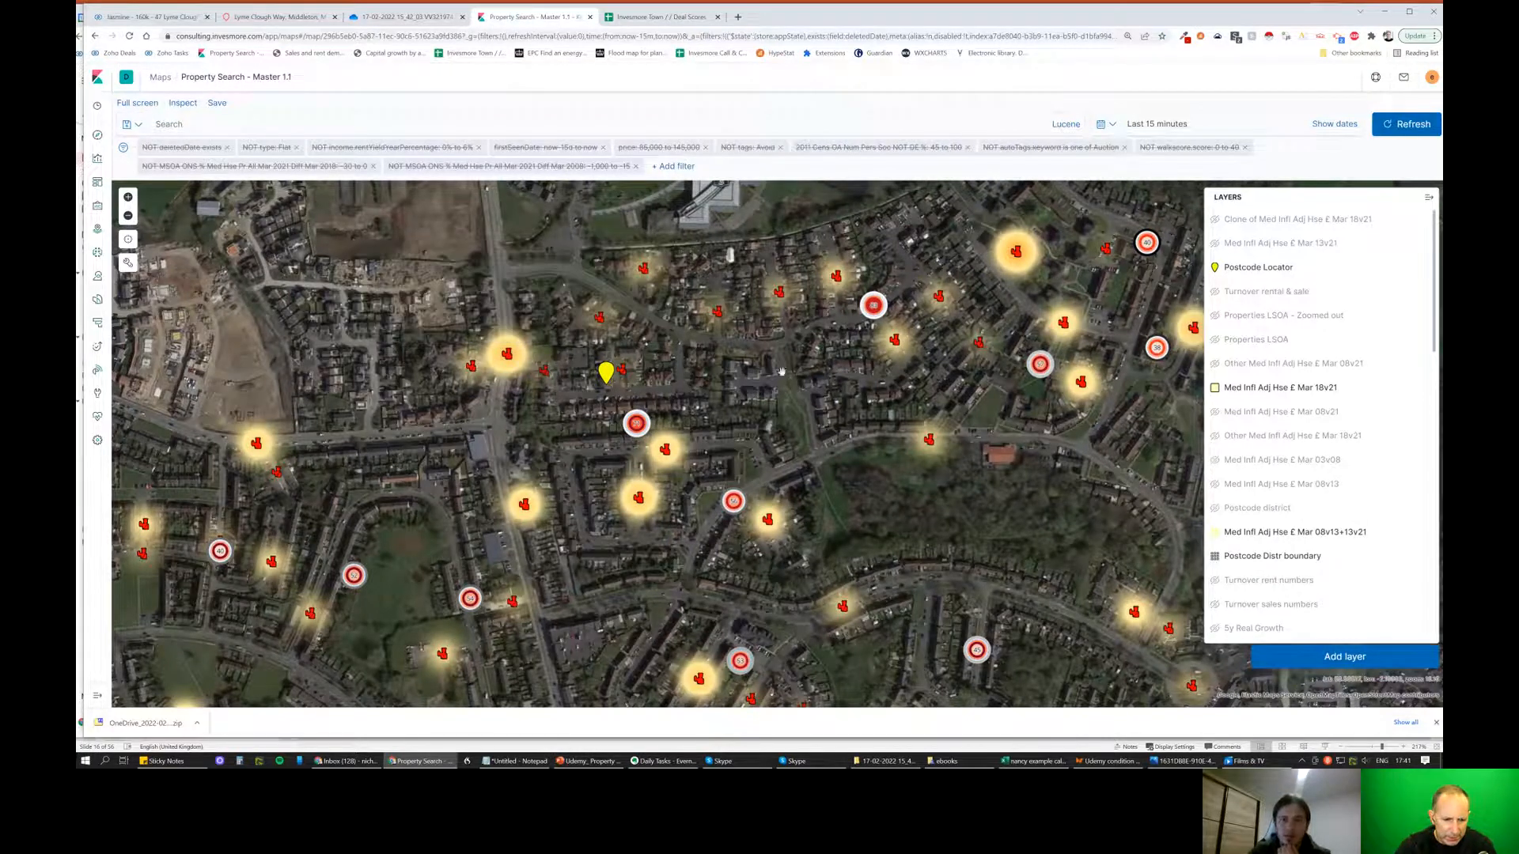
mouse_move(701, 386)
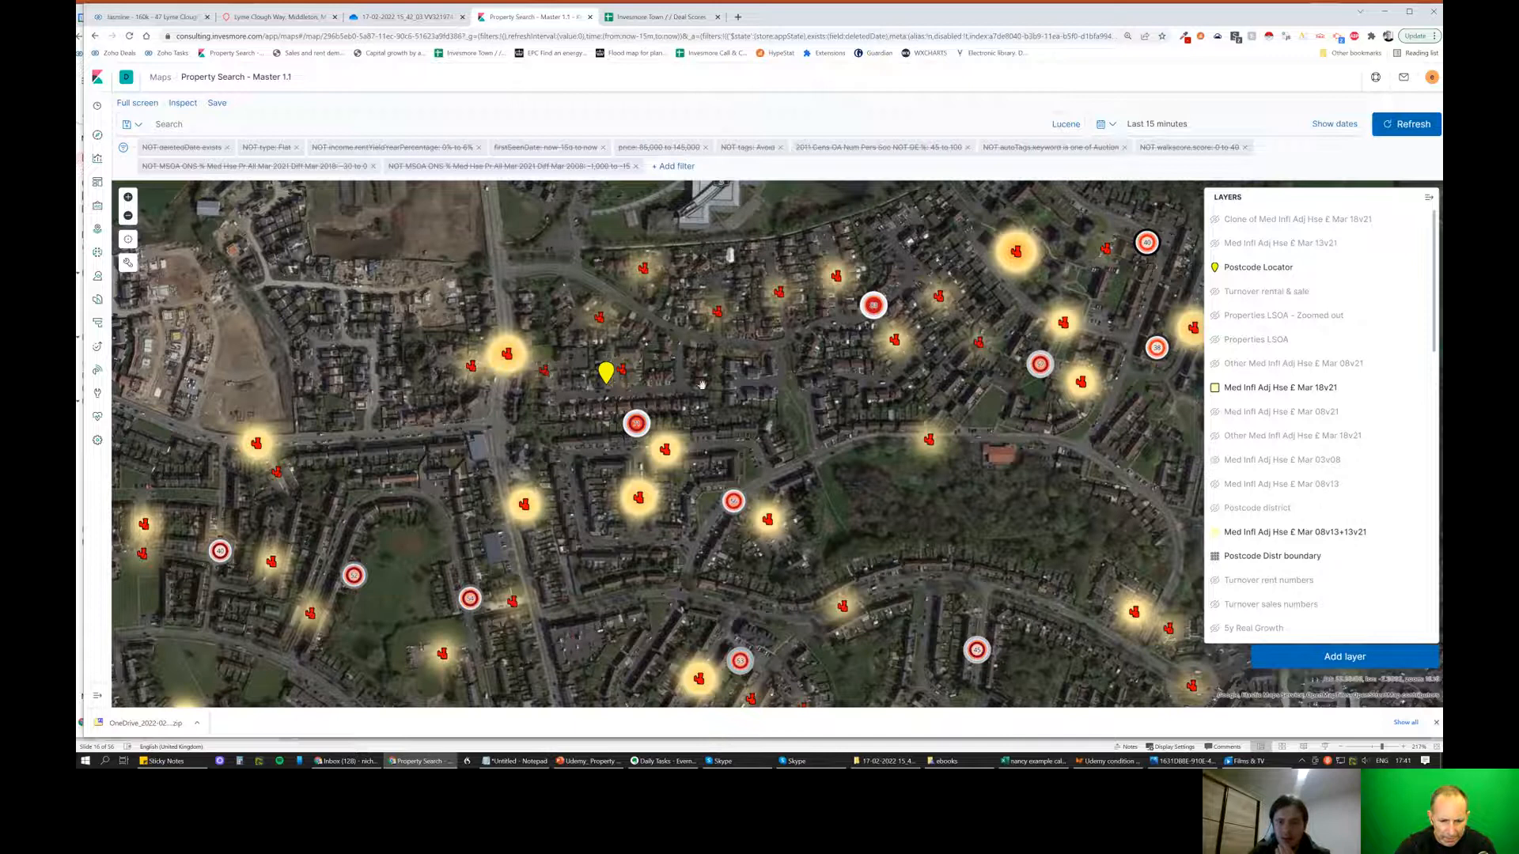
Zoom the map in around the yellow postcode pin and show the nearby area's census details.
scroll("up", 3)
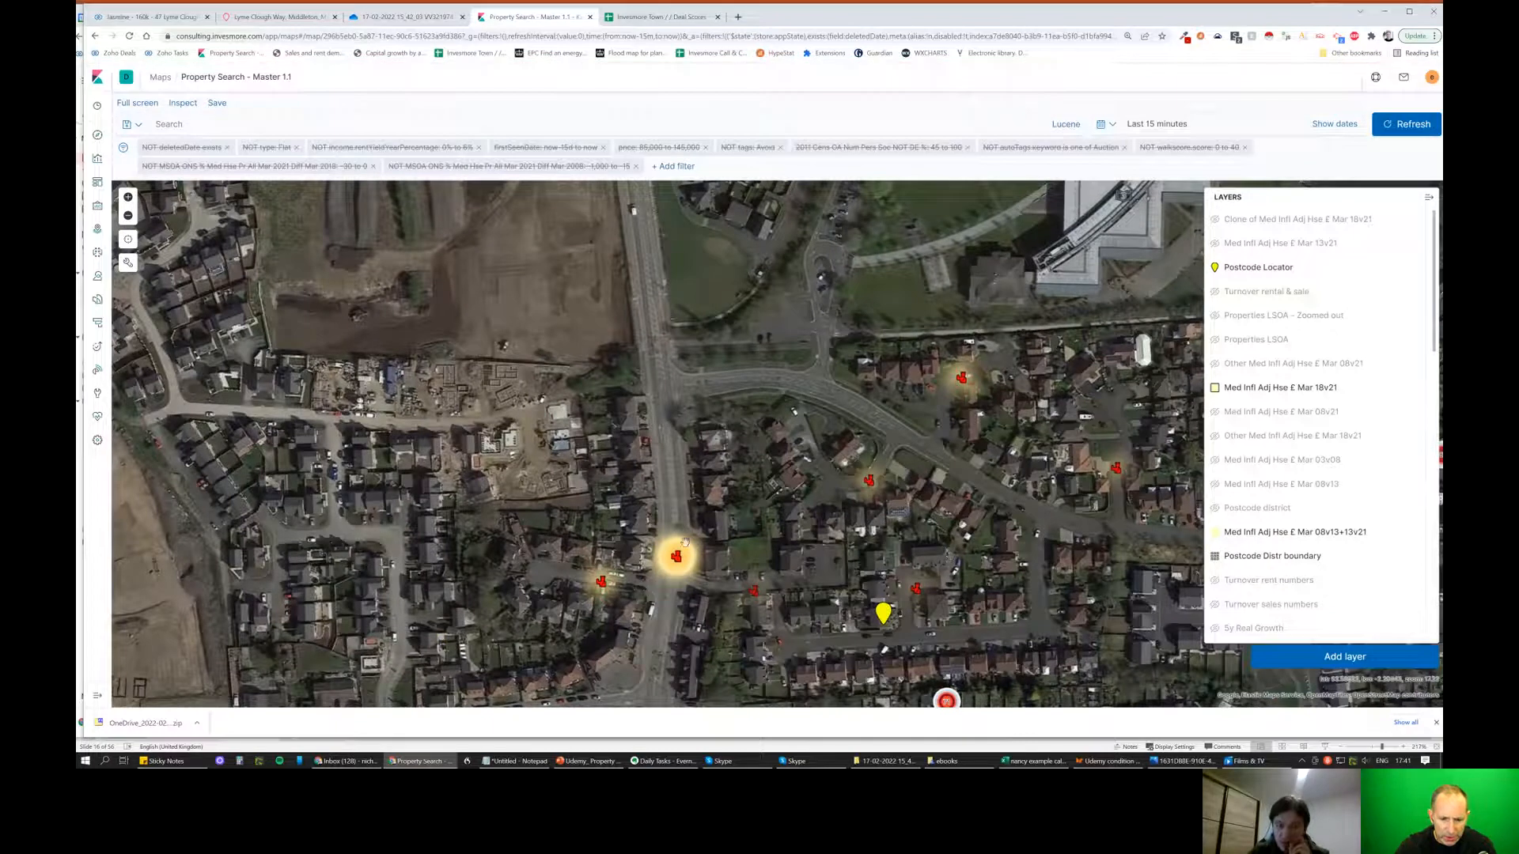
mouse_move(688, 560)
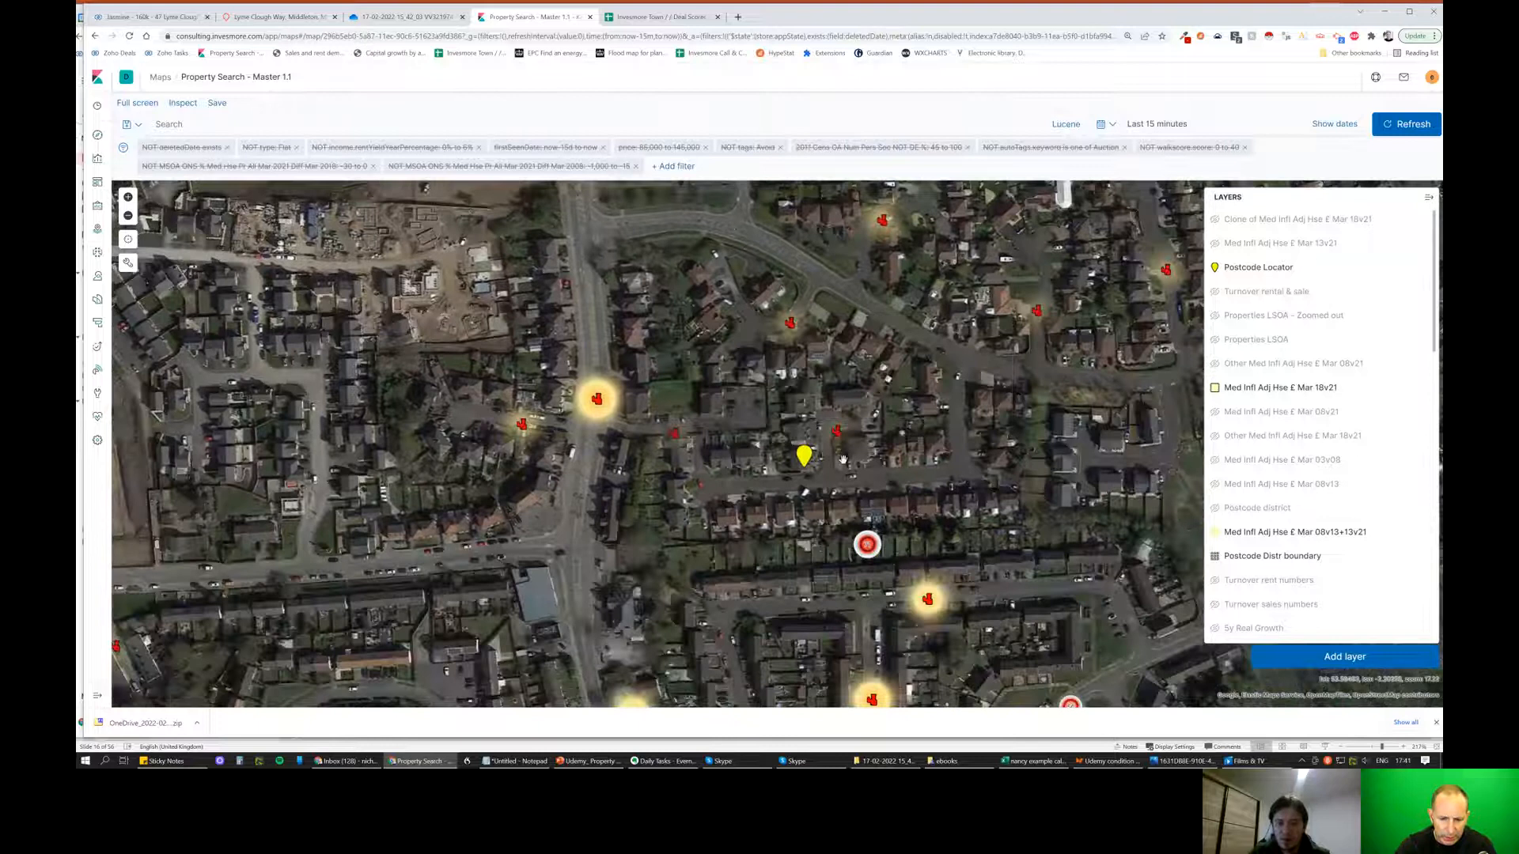
left_click(804, 456)
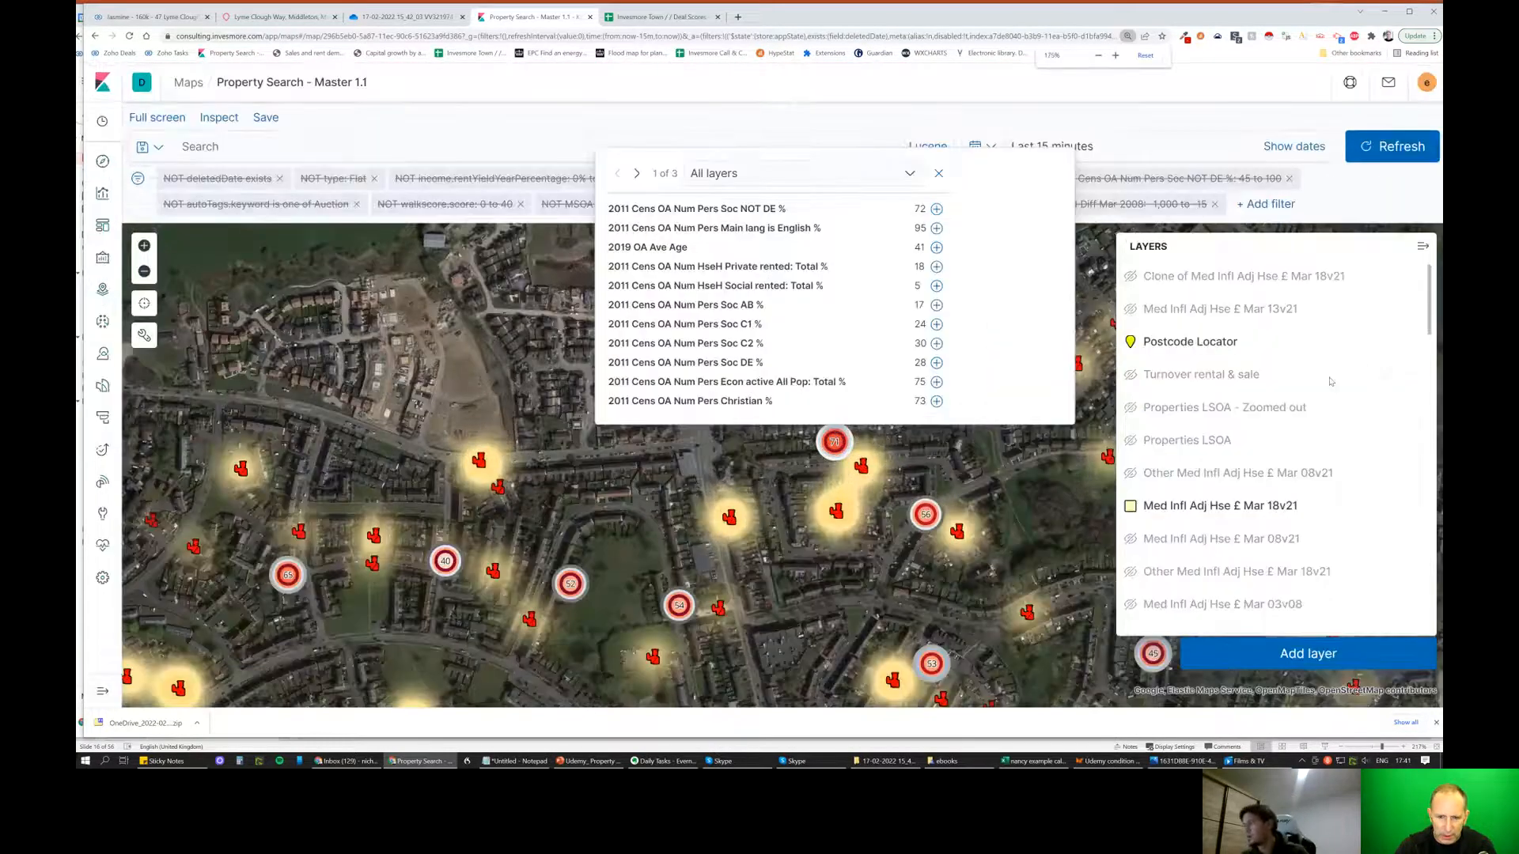
Note the 18% private rented share in the census popup, then close it.
left_click(156, 116)
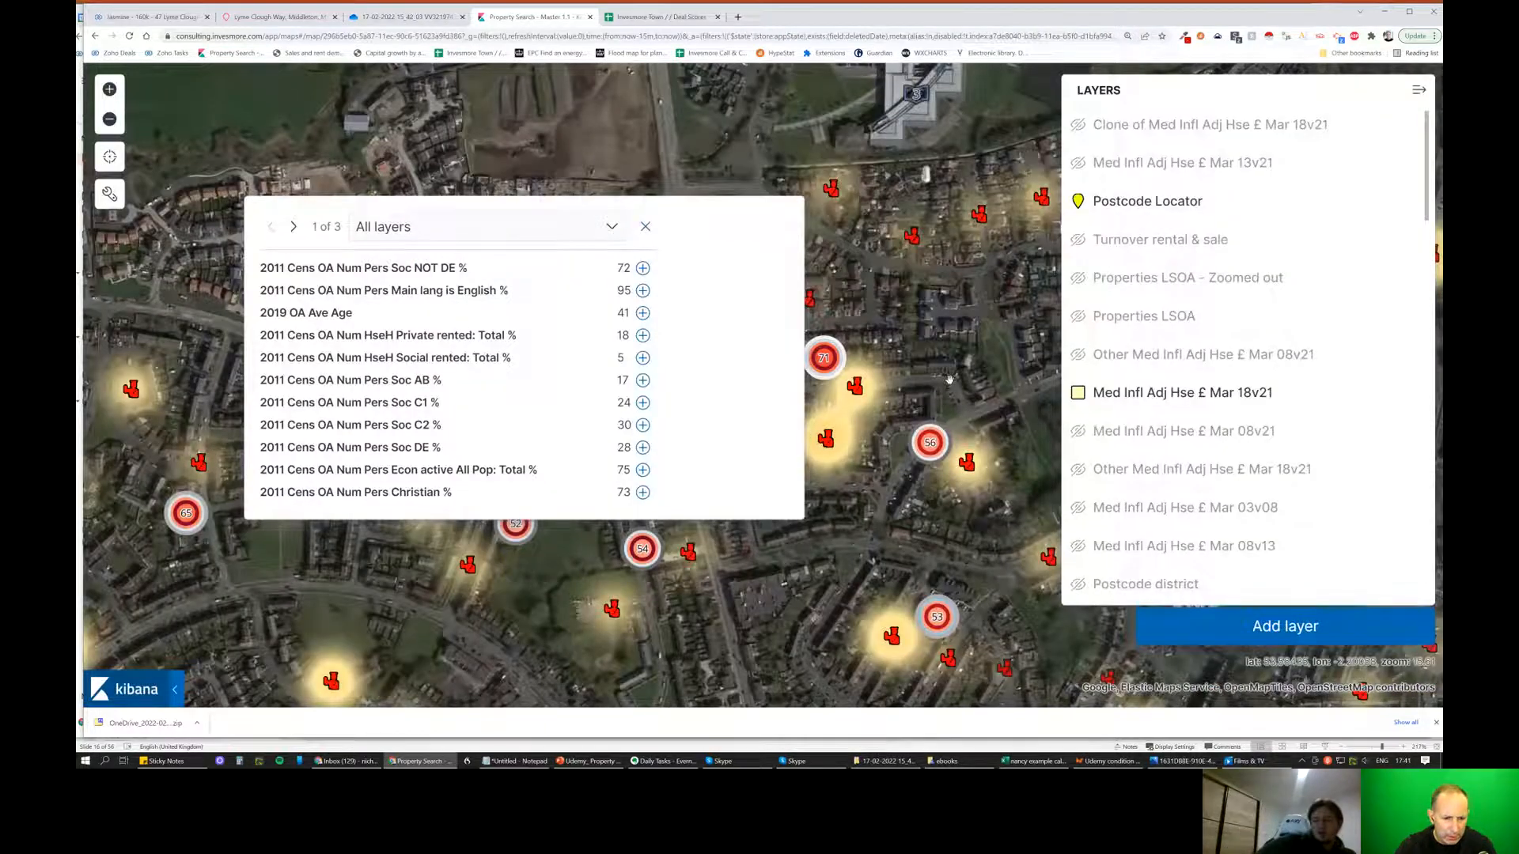
mouse_move(911, 481)
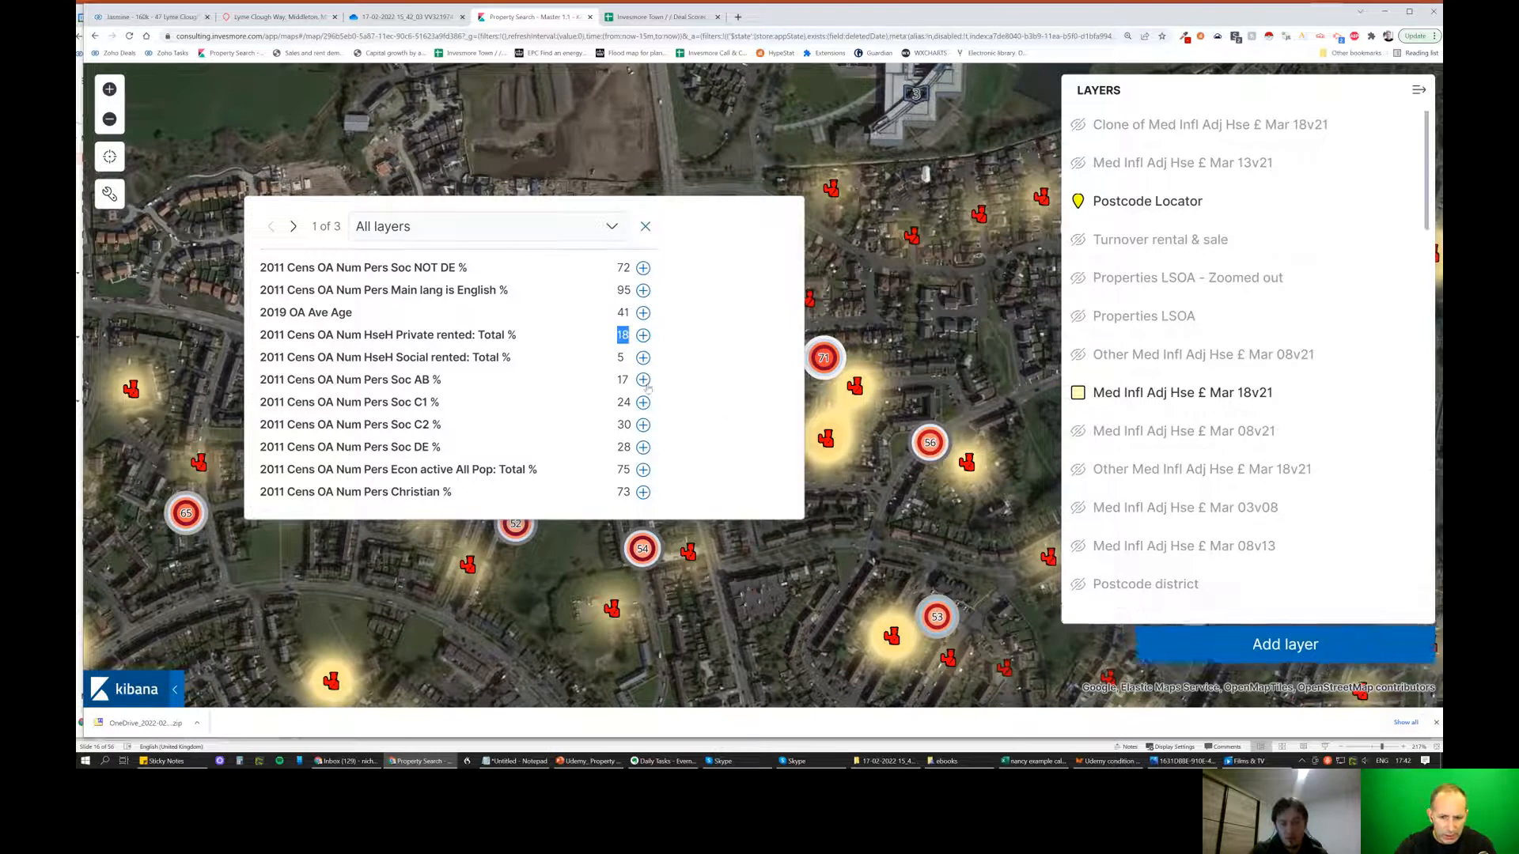
left_click(646, 226)
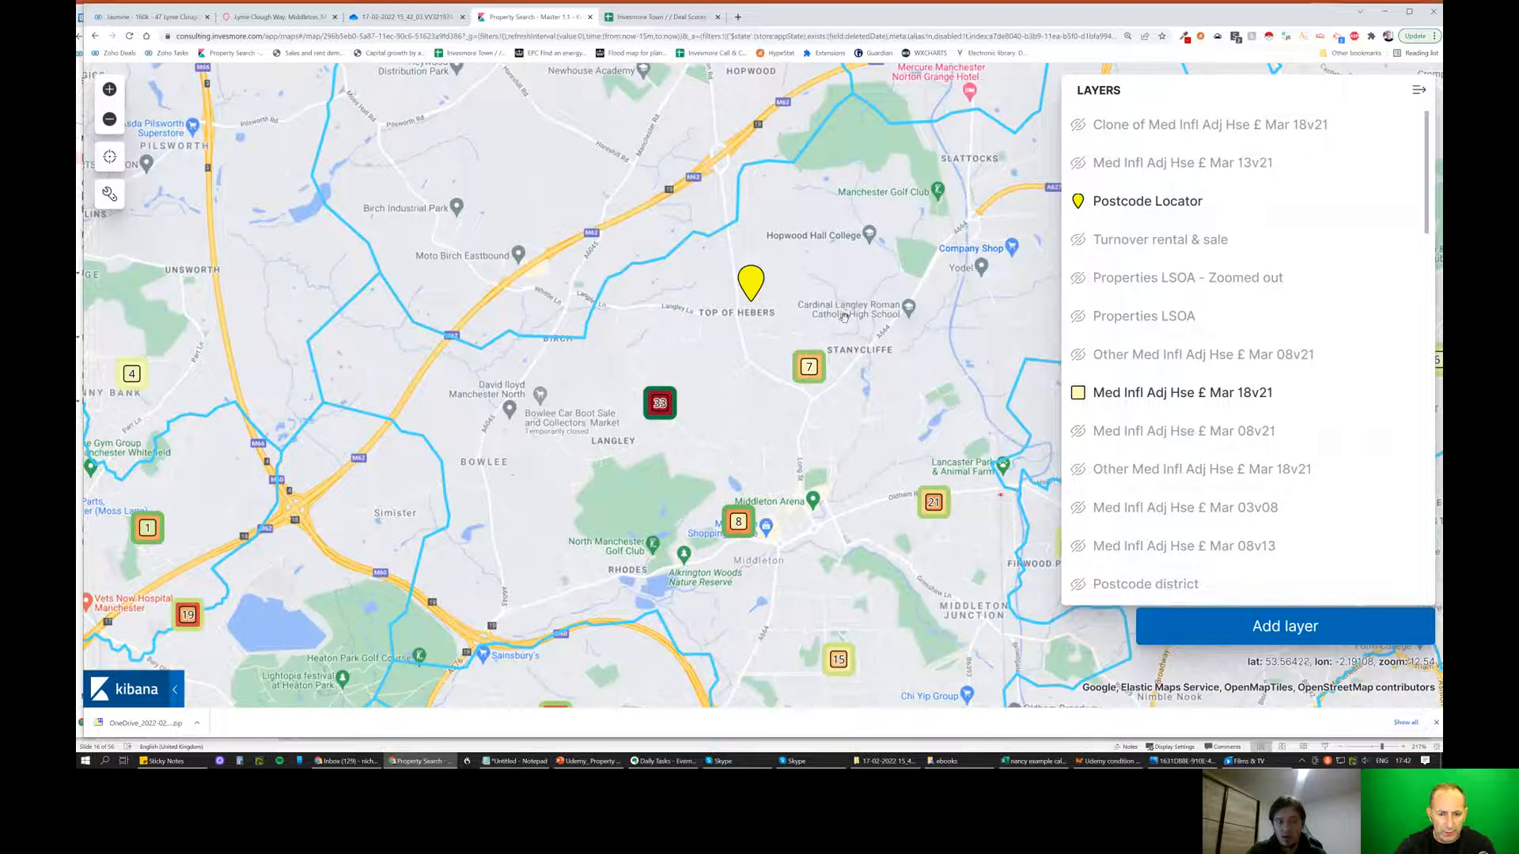
View the Rochdale 022 house price details (-12% change 2008–2021), collapse Layers, and start a new tab.
left_click(658, 404)
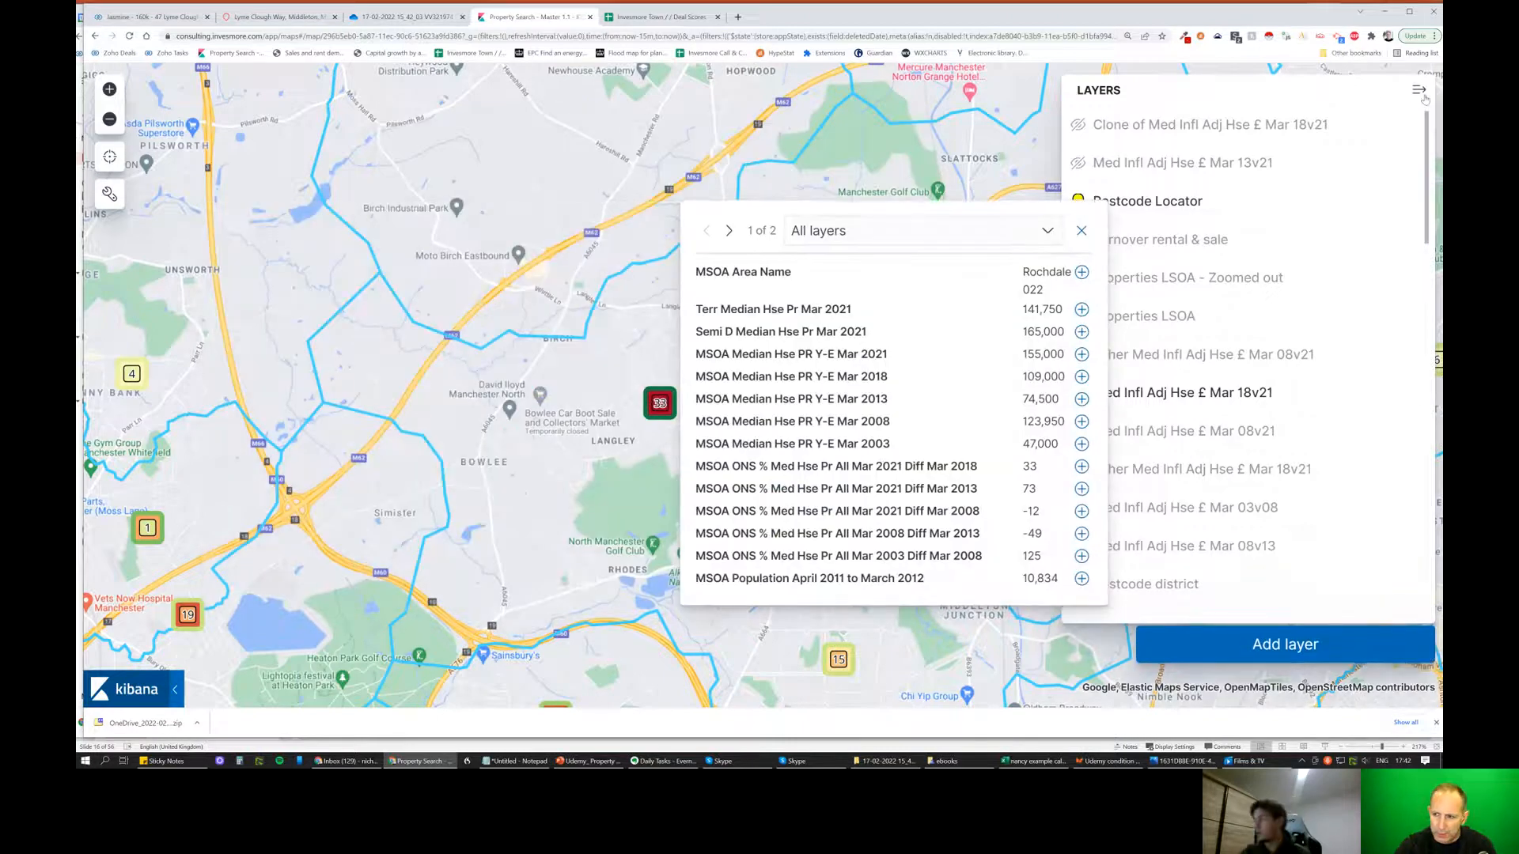
left_click(1421, 90)
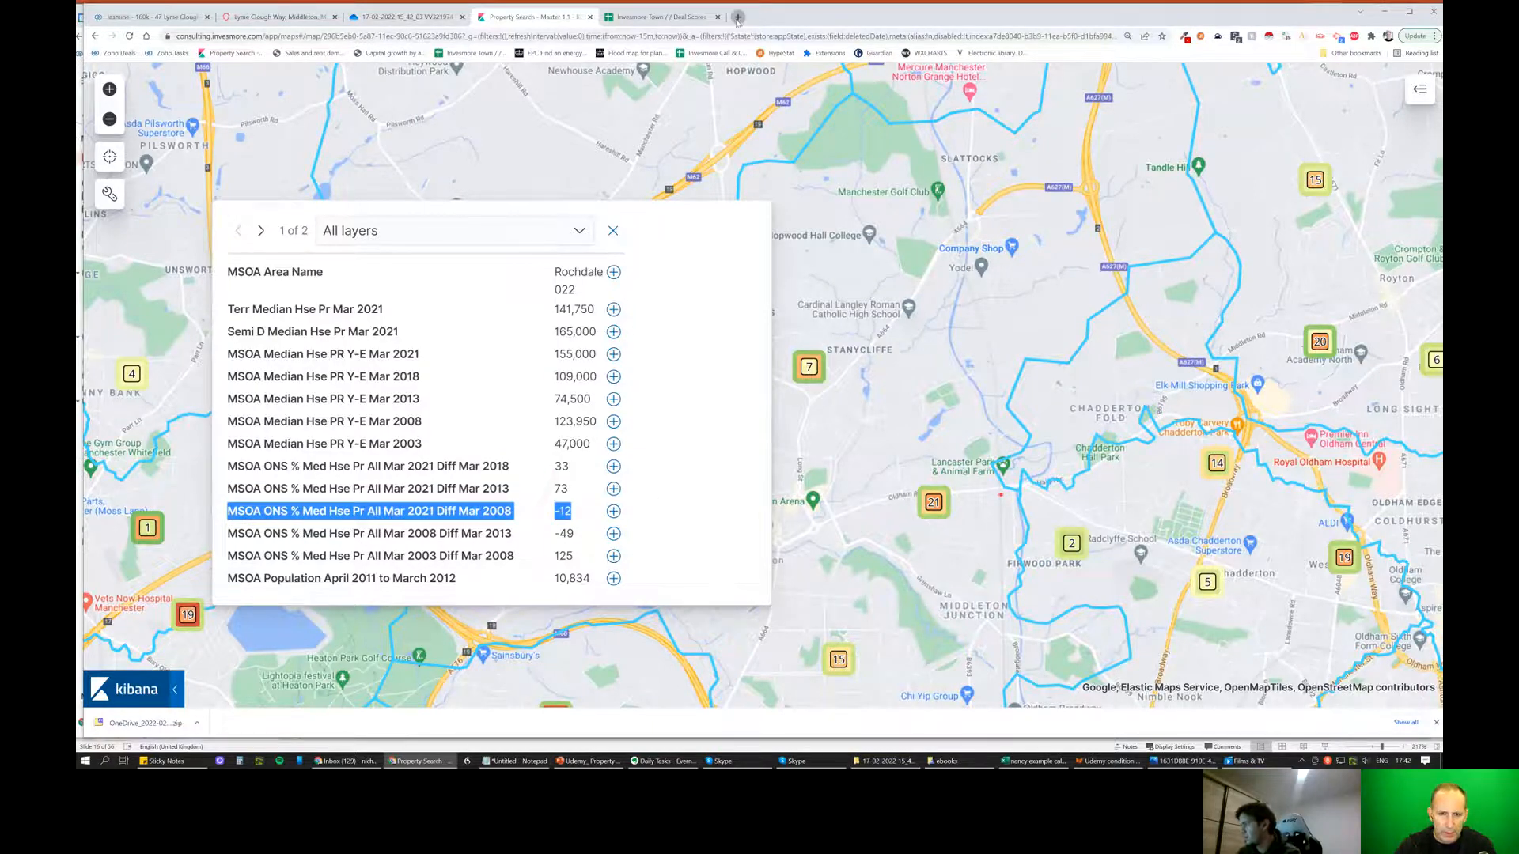
left_click(738, 16)
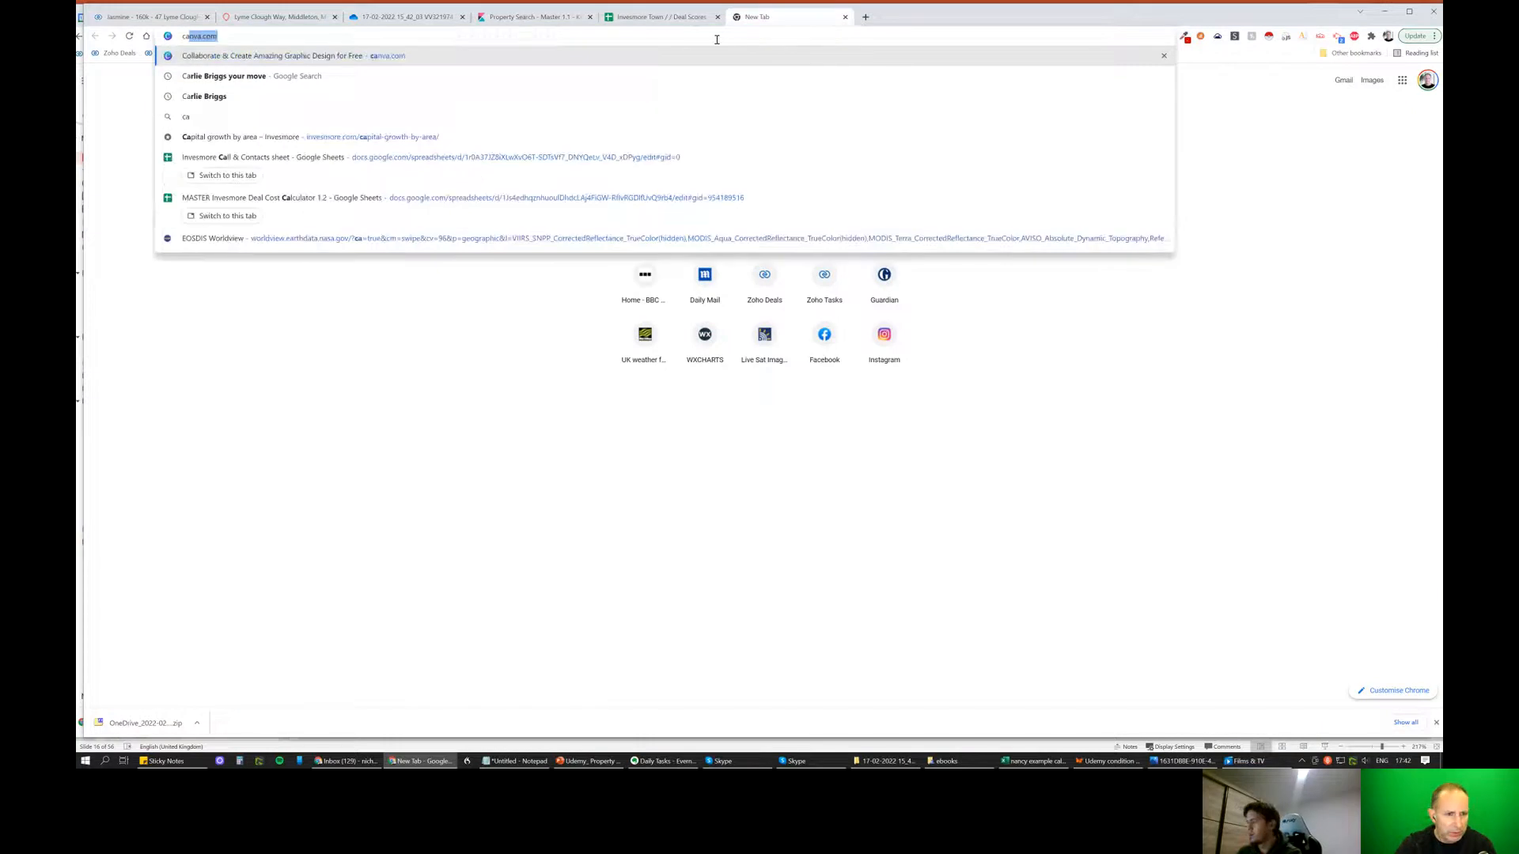
left_click(310, 136)
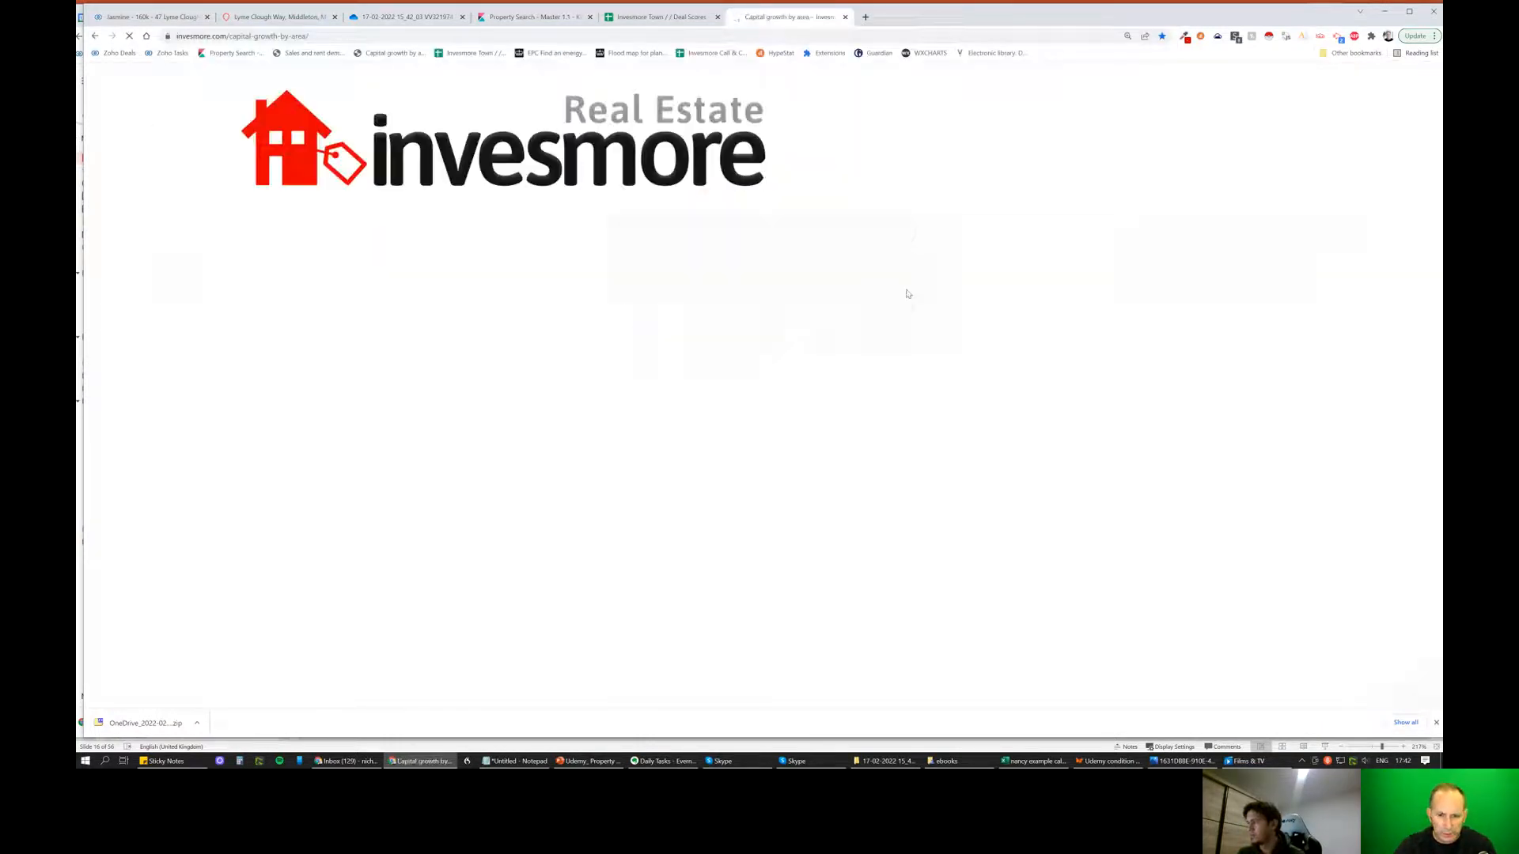
mouse_move(921, 285)
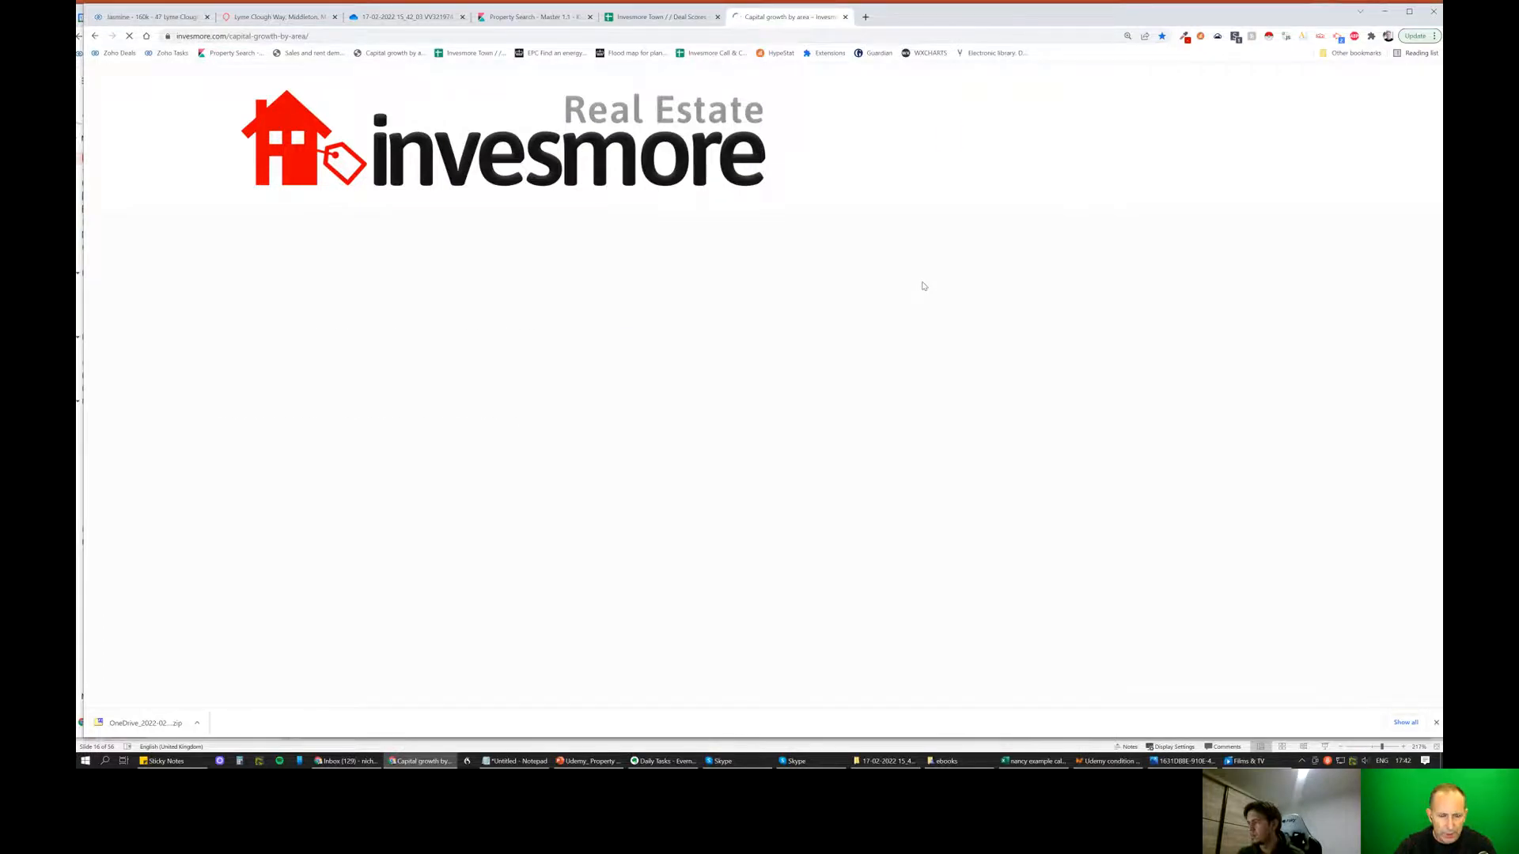
scroll("down", 3)
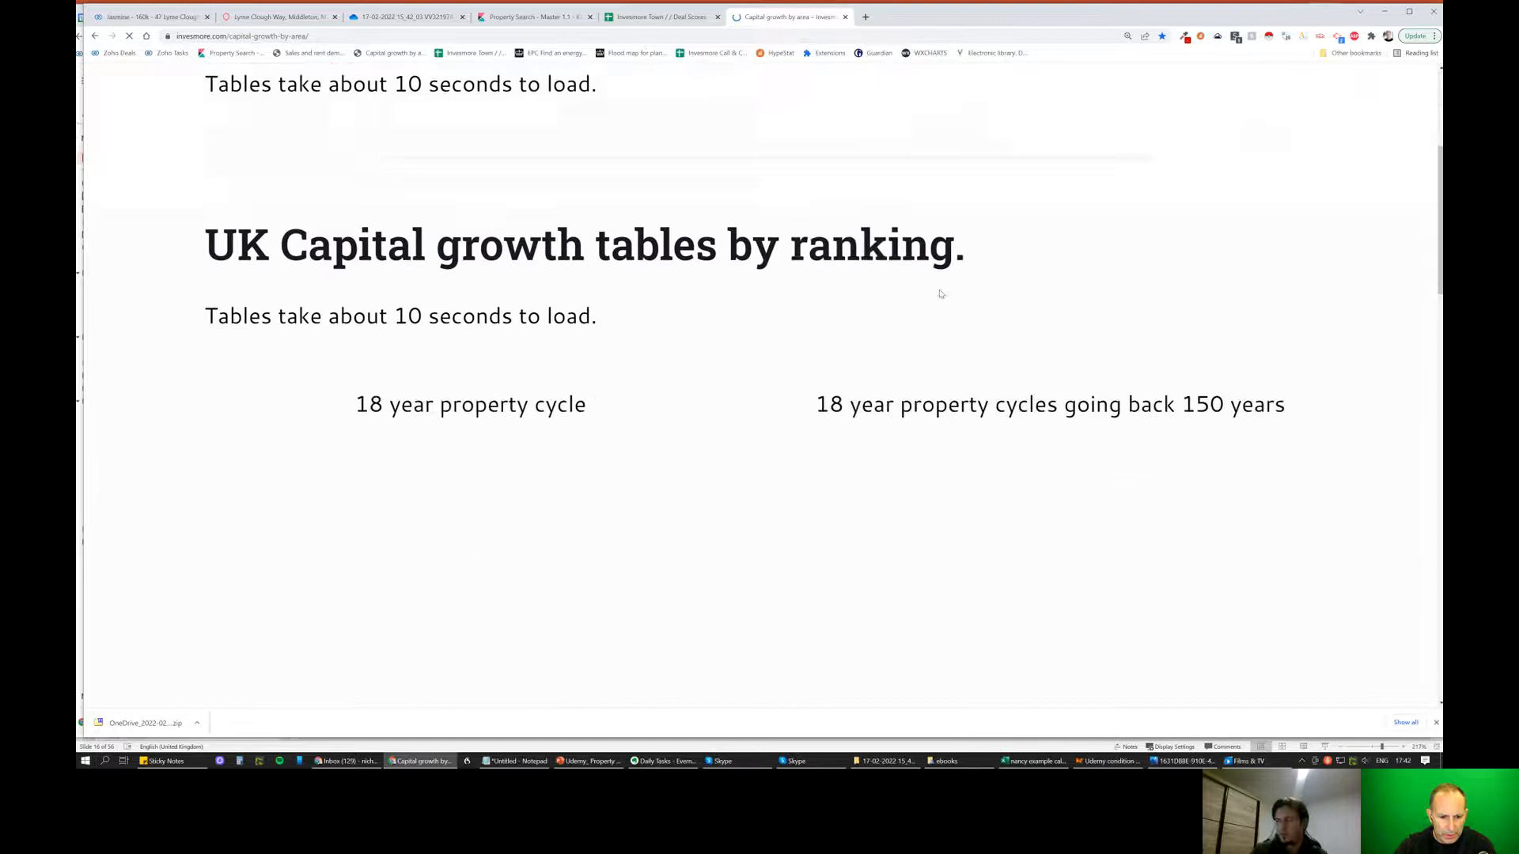
scroll("down", 3)
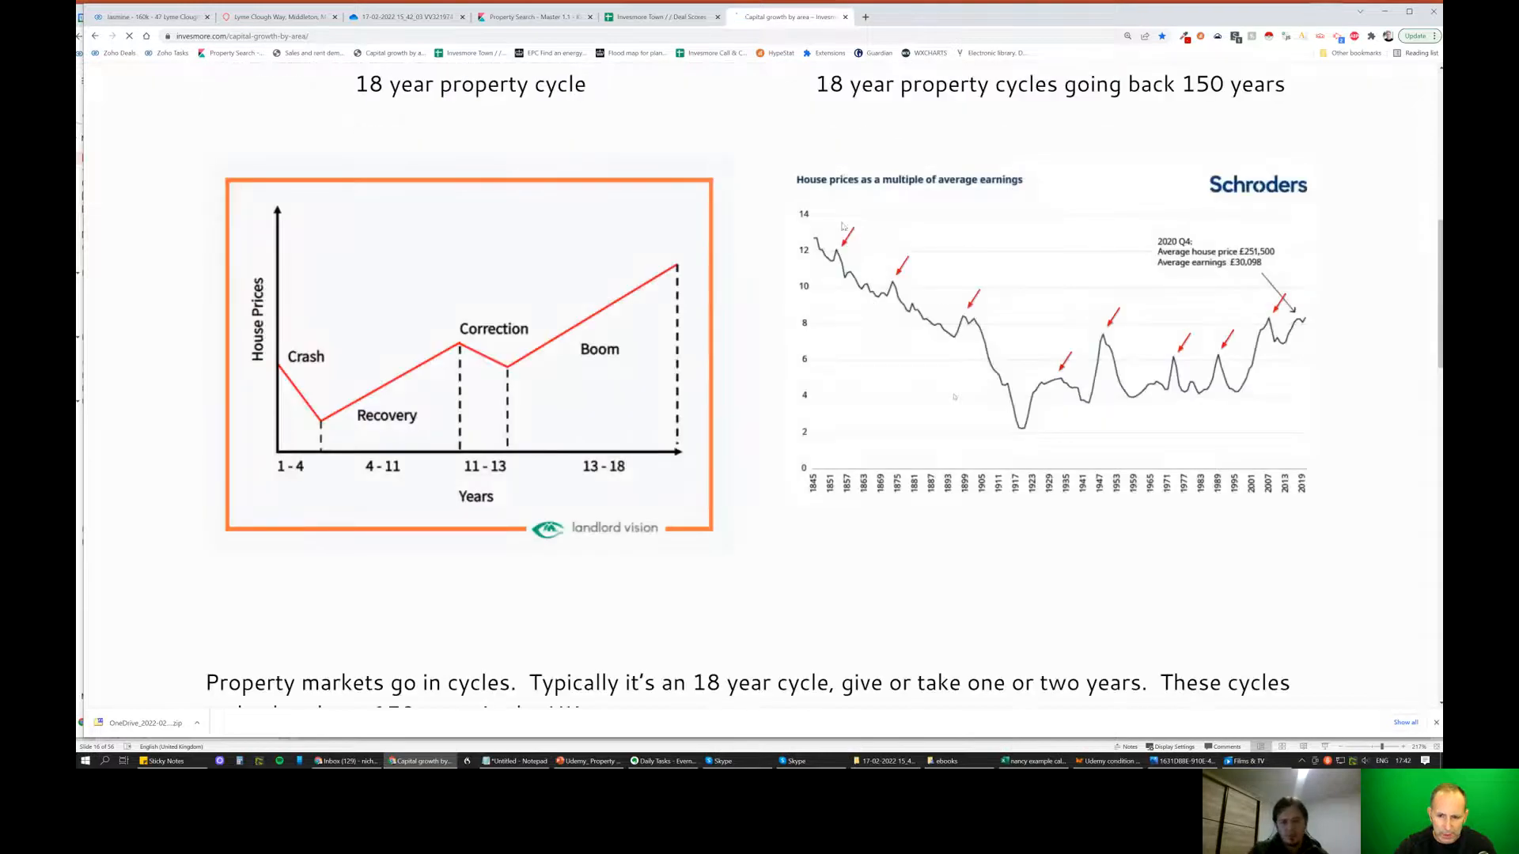
scroll("down", 3)
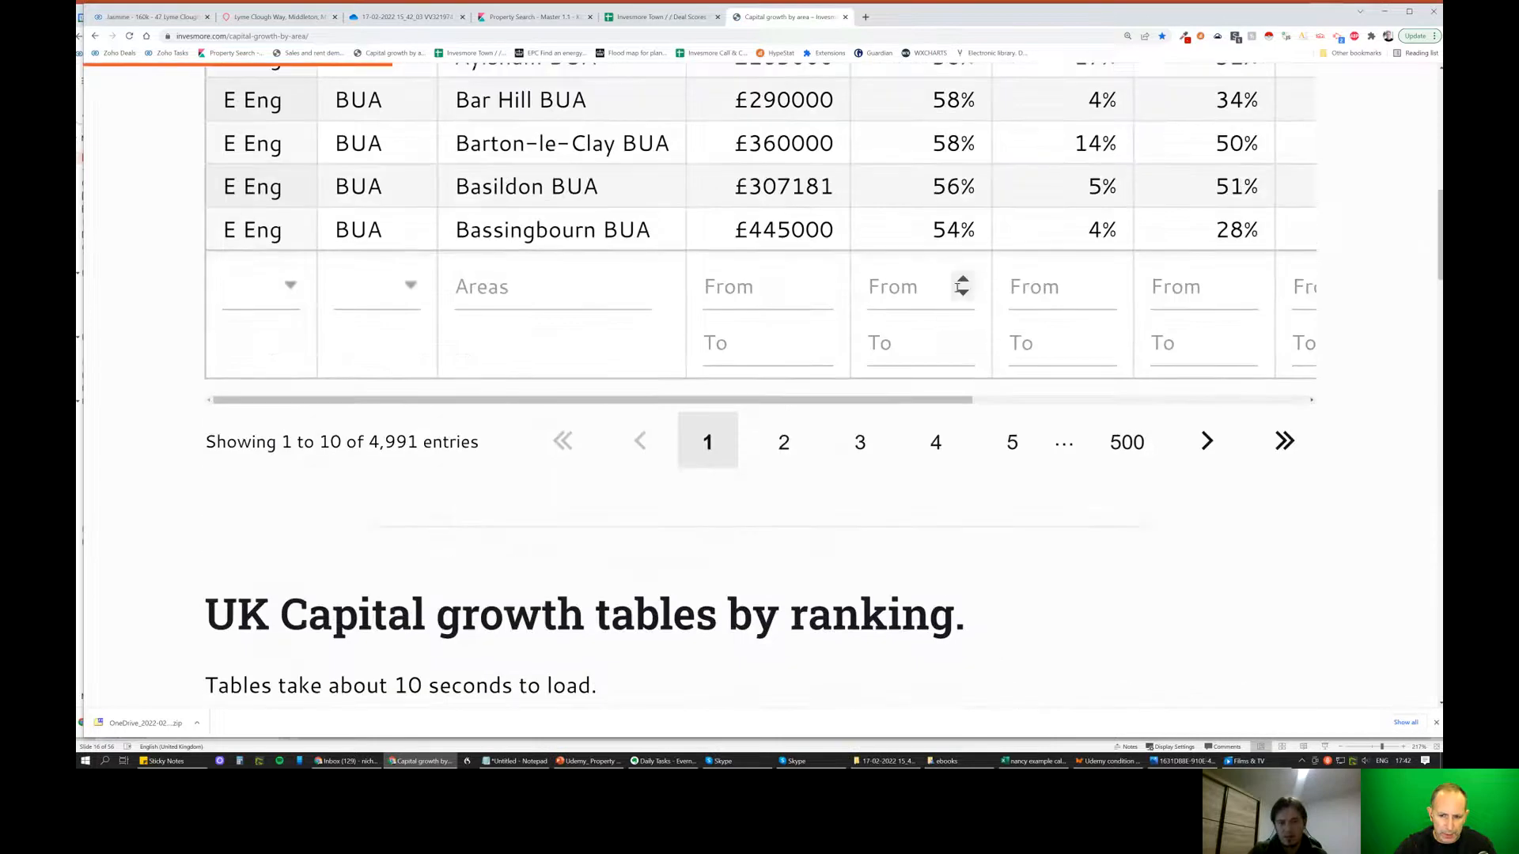
scroll("down", 3)
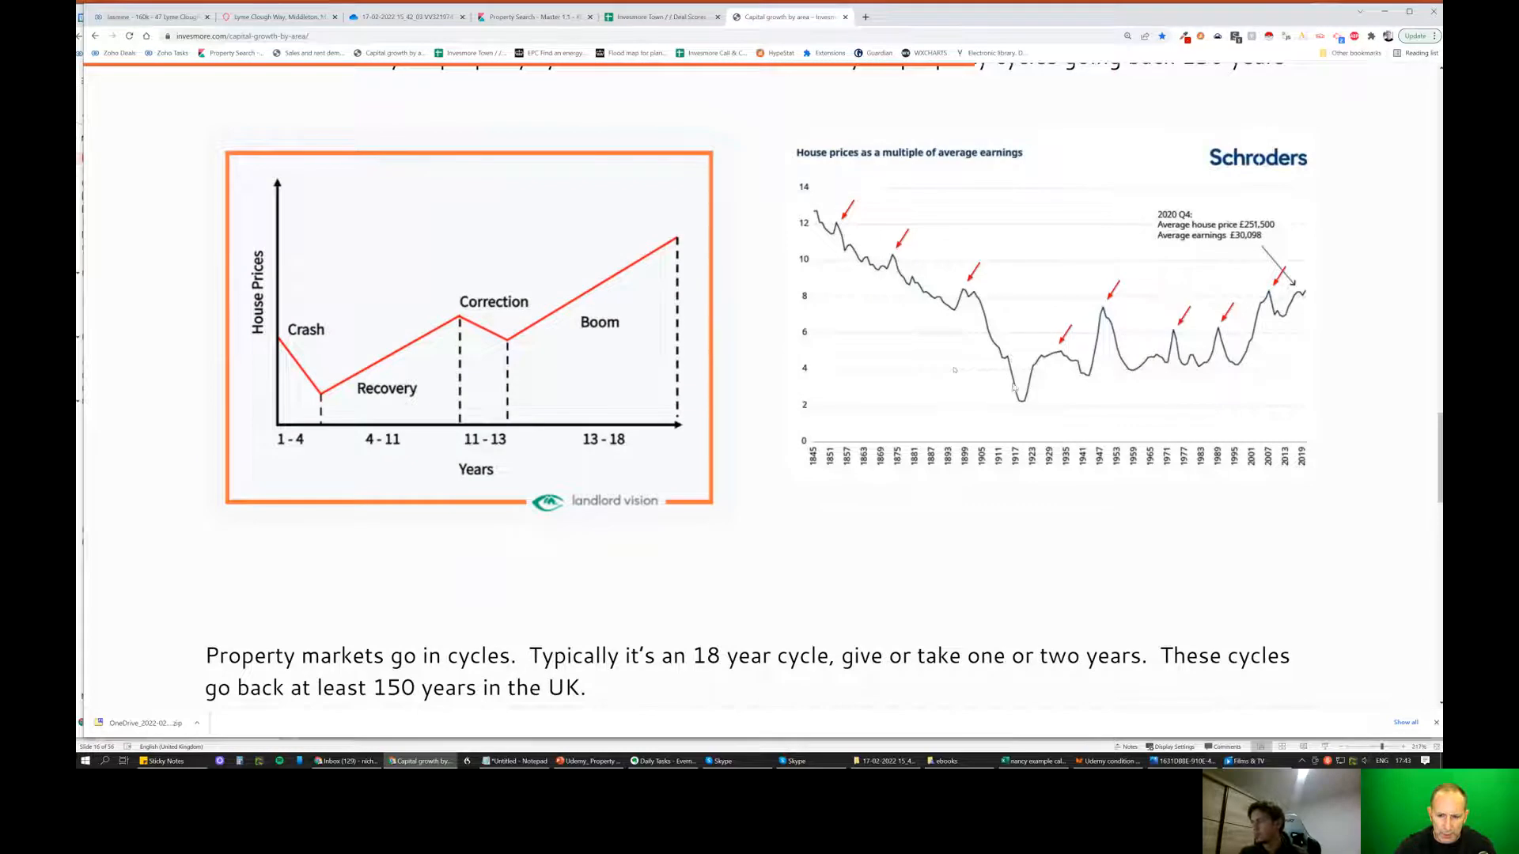
mouse_move(1017, 370)
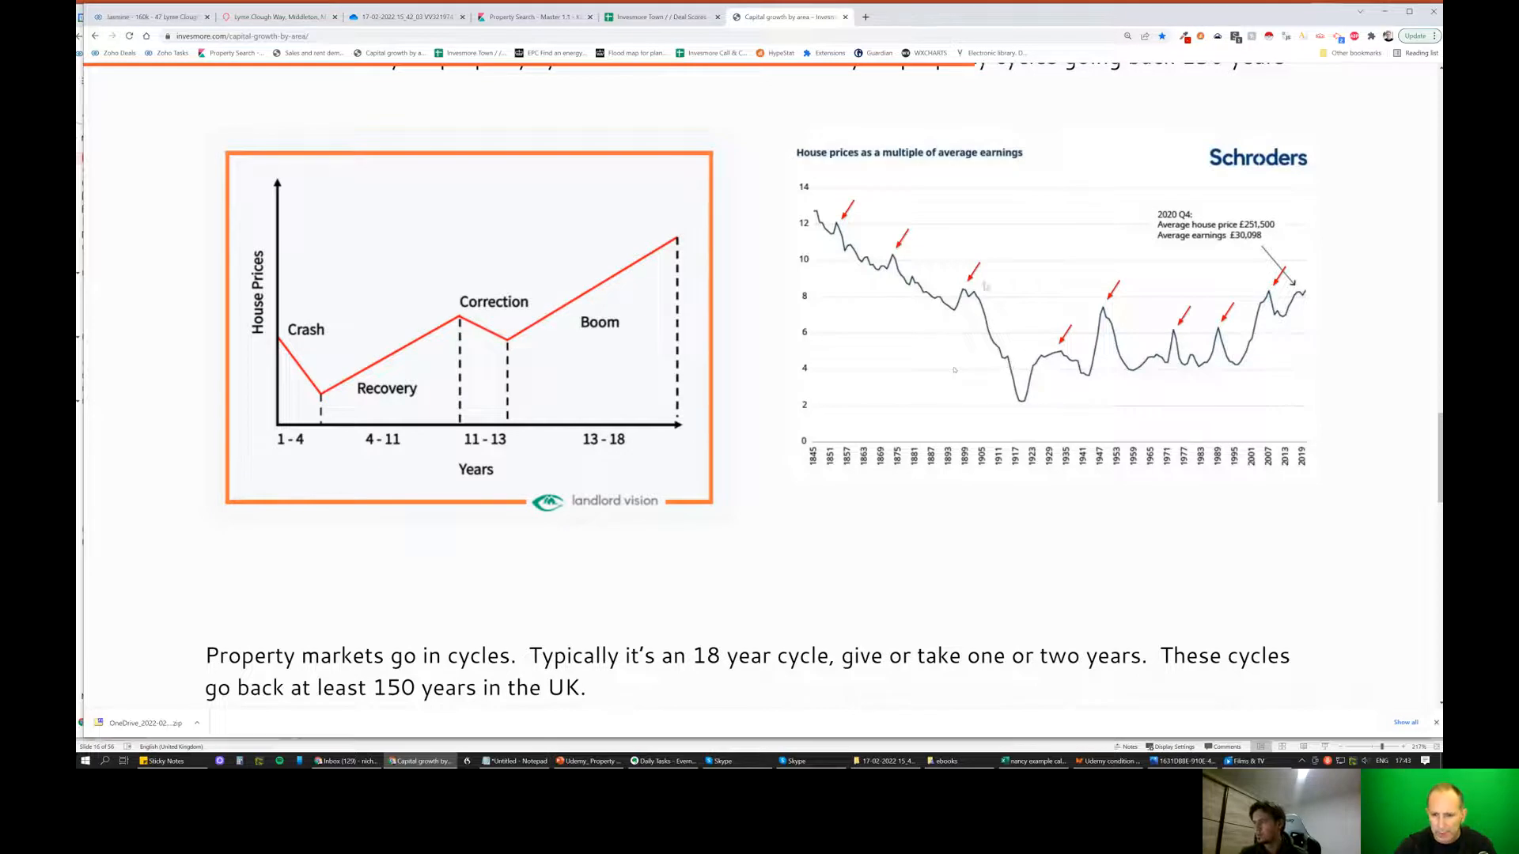
mouse_move(1043, 403)
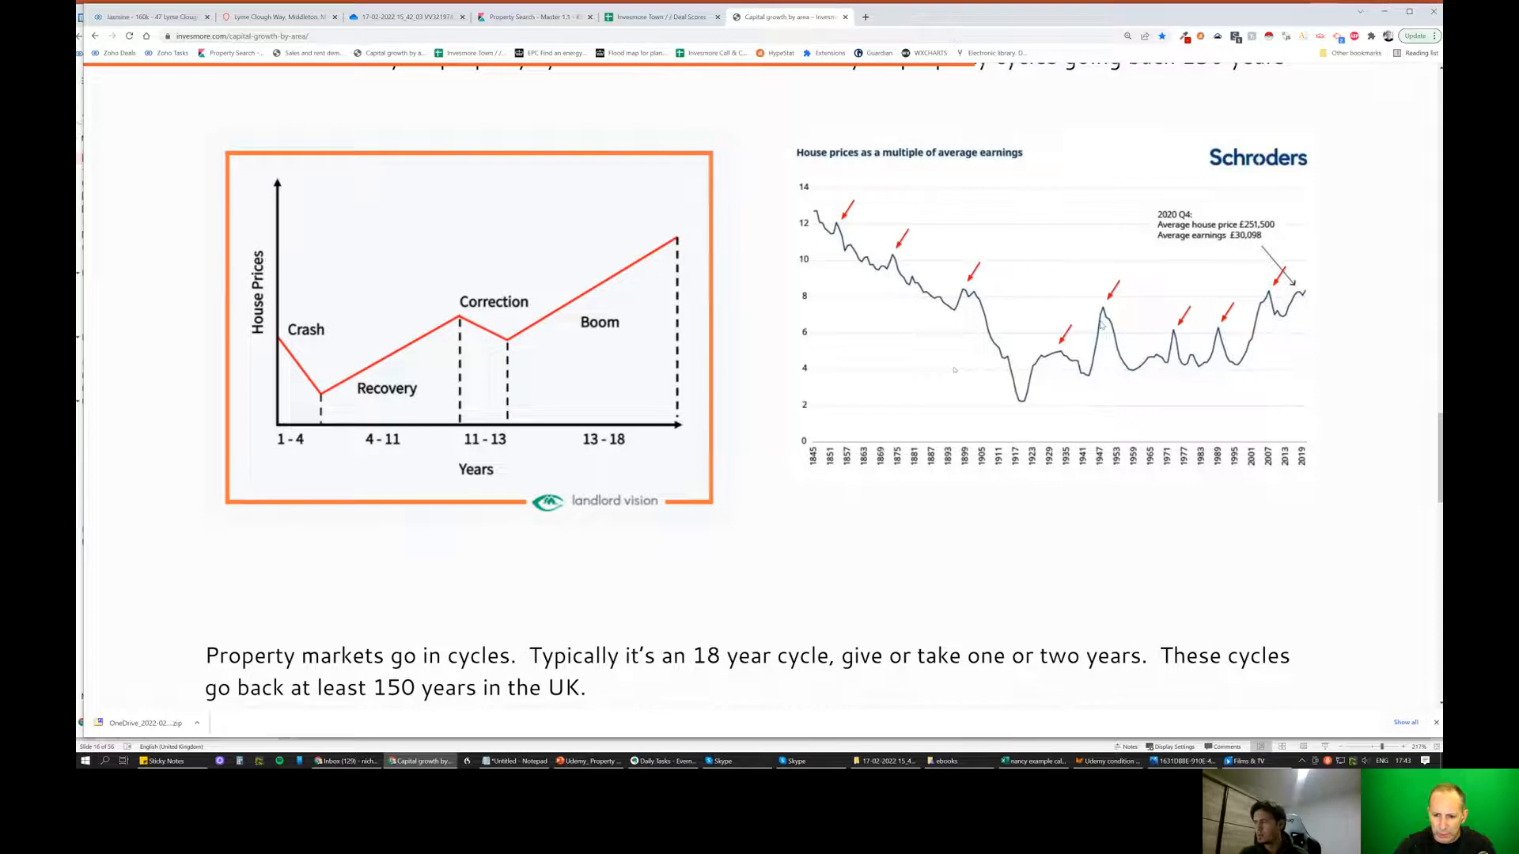
mouse_move(434, 359)
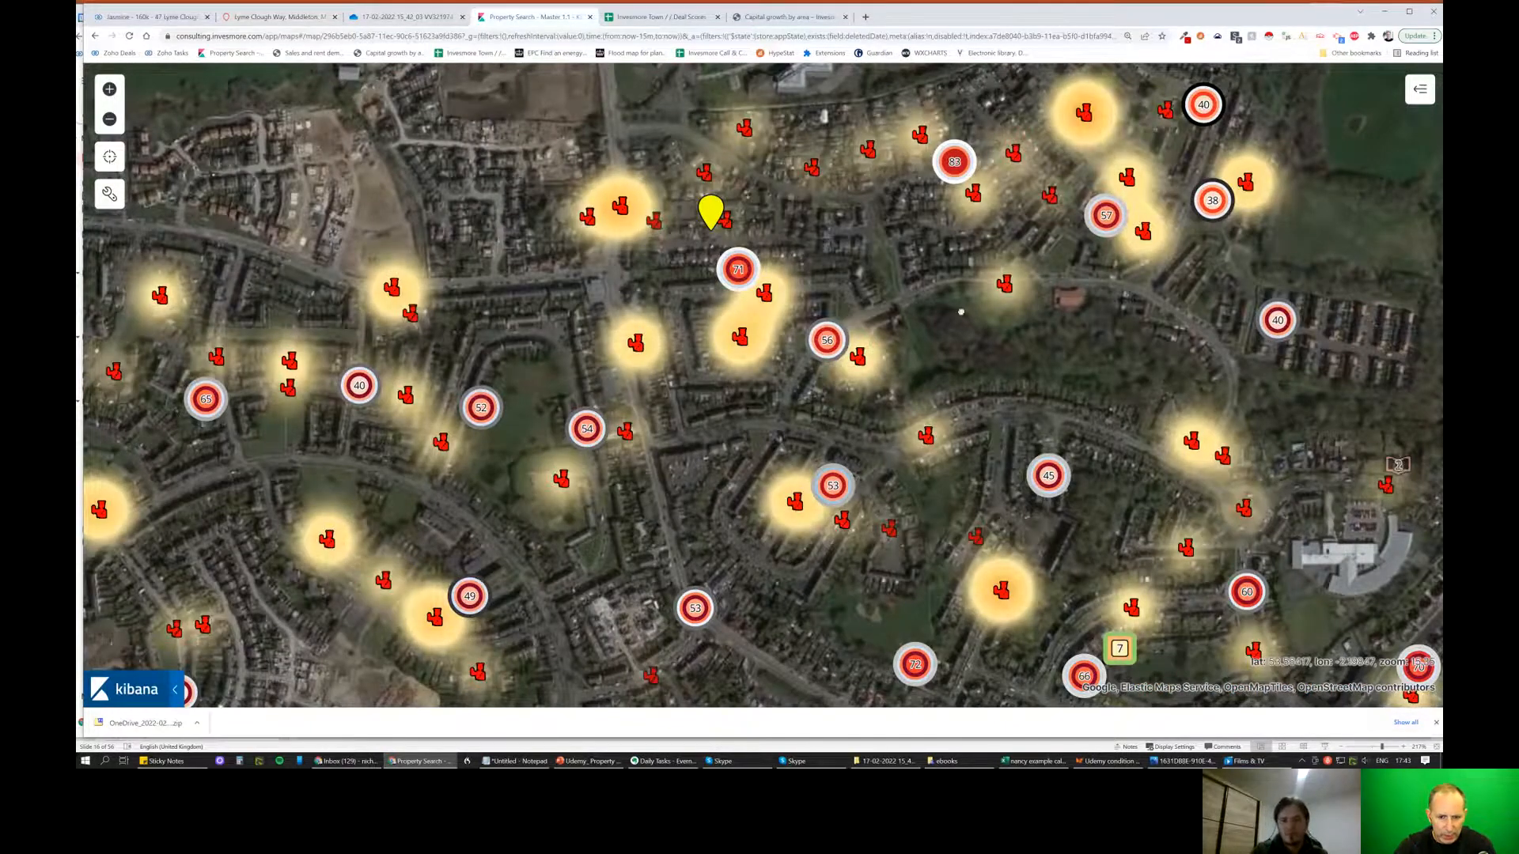
scroll("up", 3)
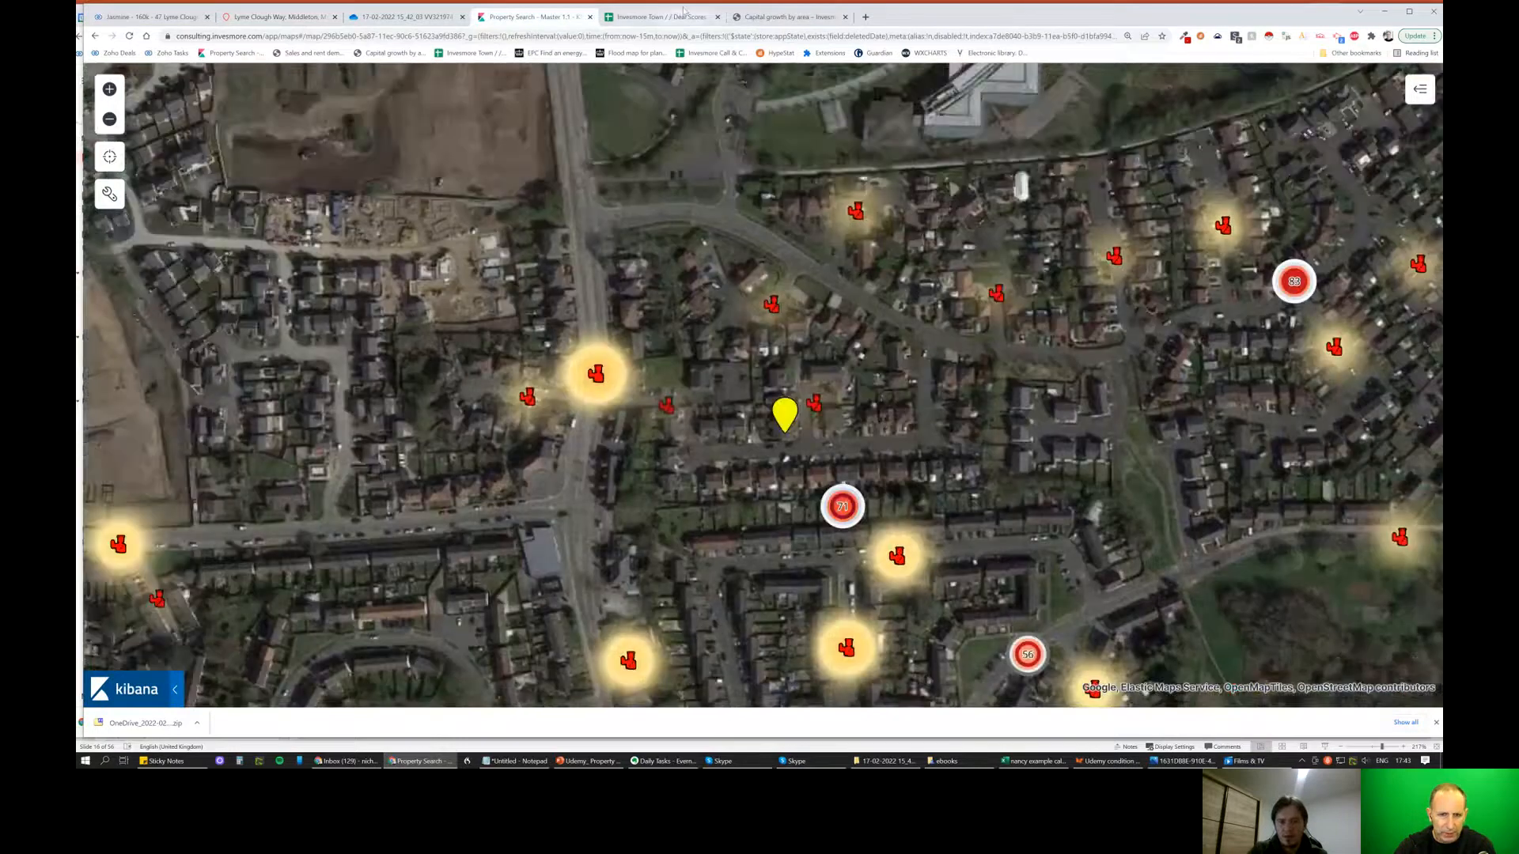
left_click(785, 16)
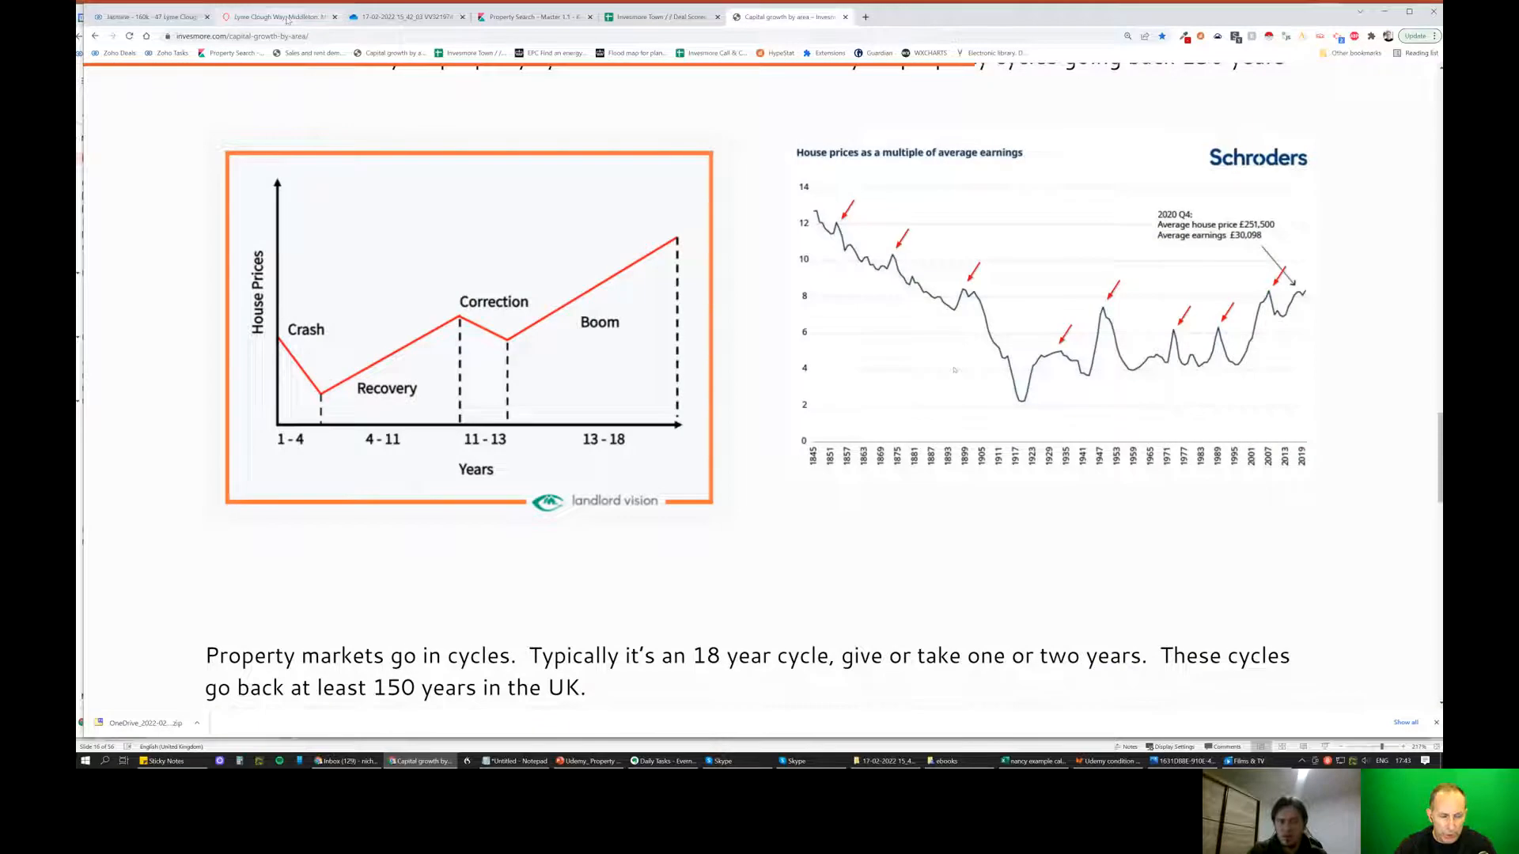
mouse_move(264, 45)
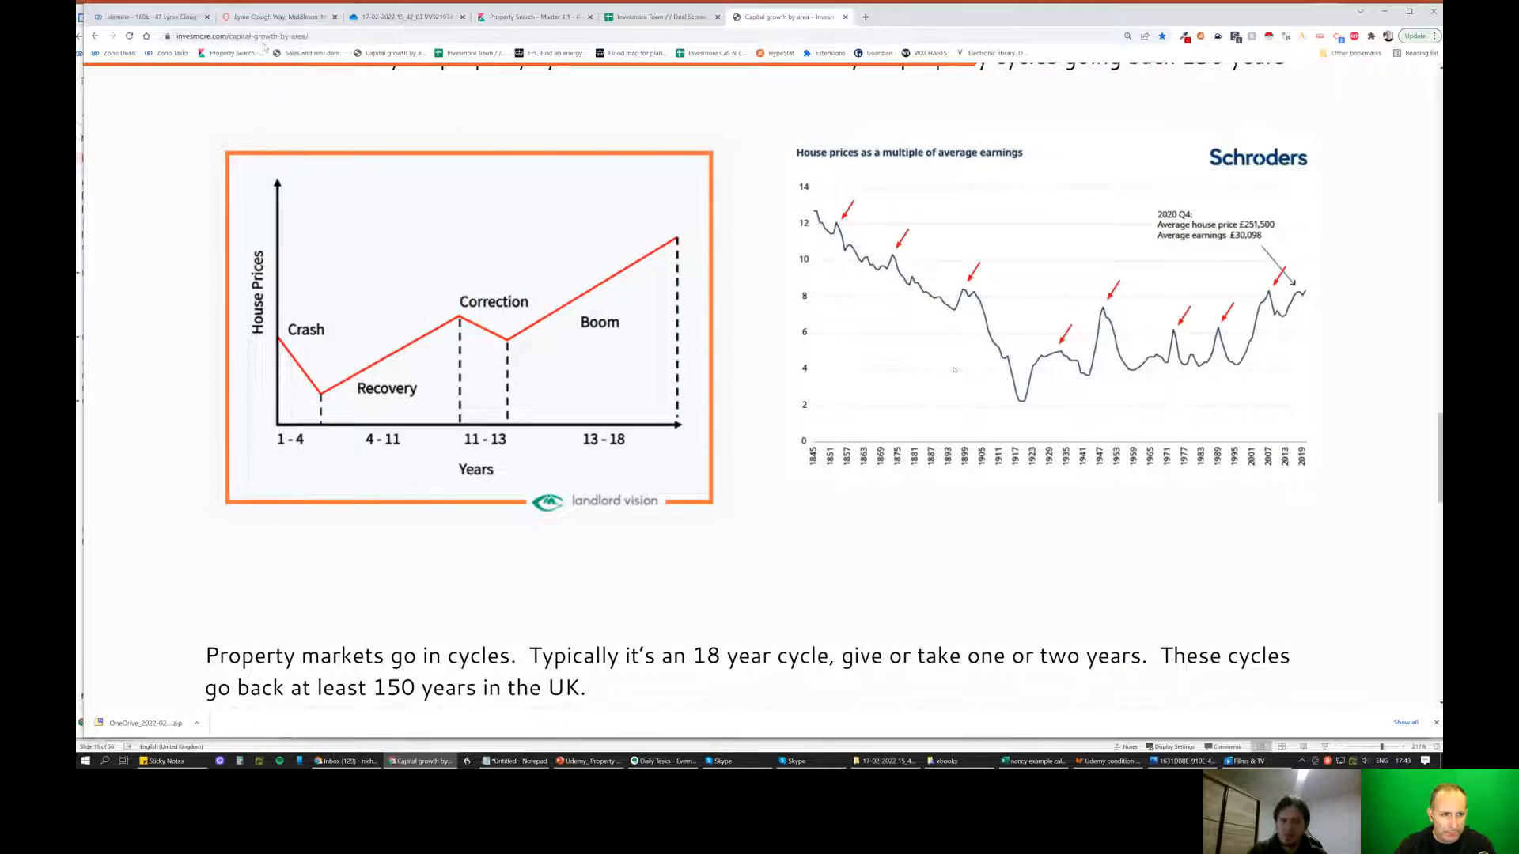
left_click(146, 16)
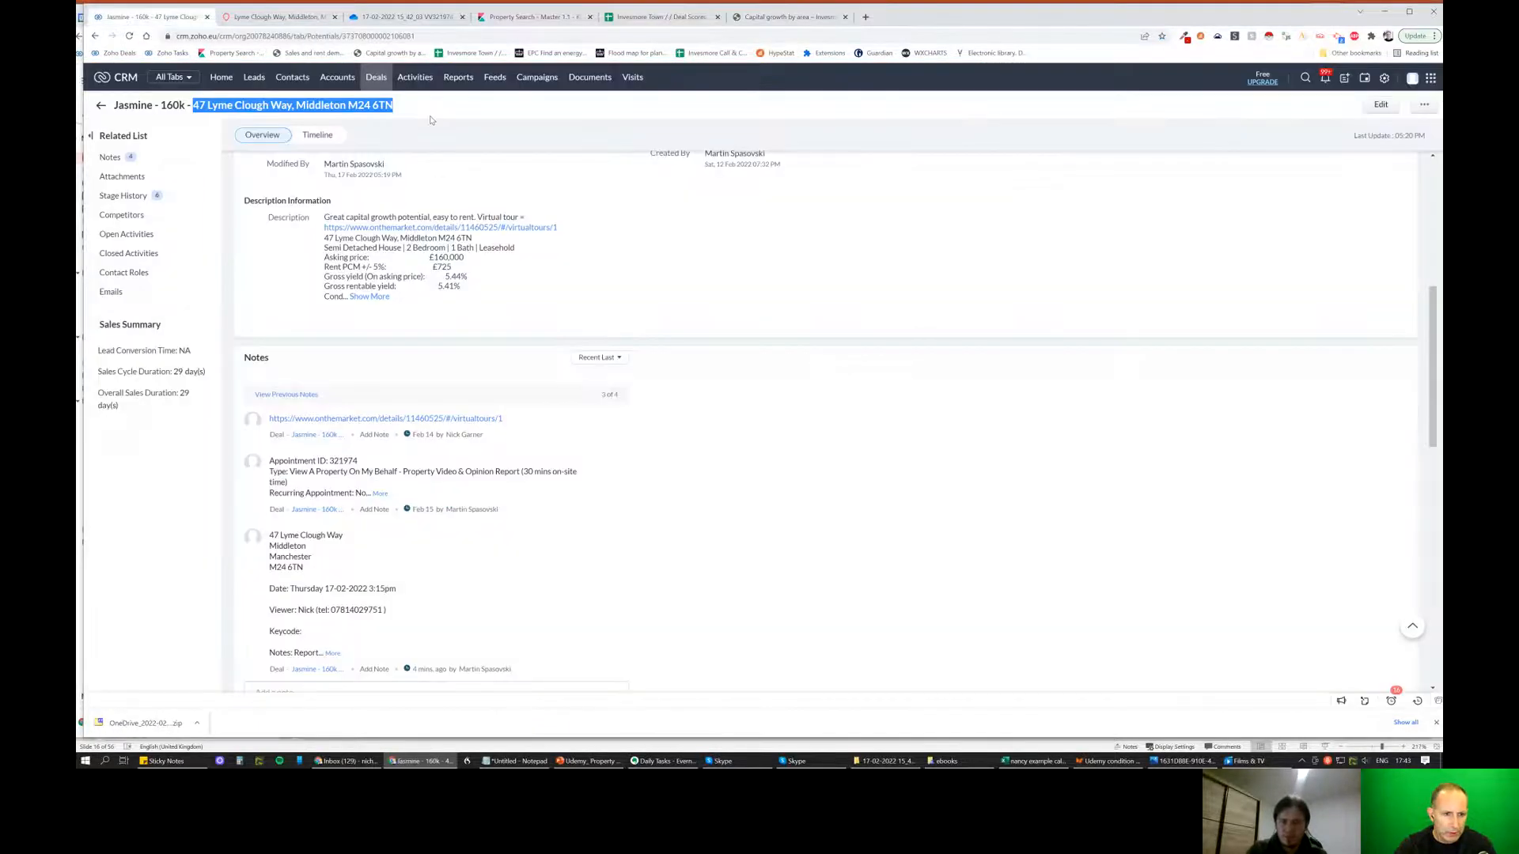
left_click(784, 16)
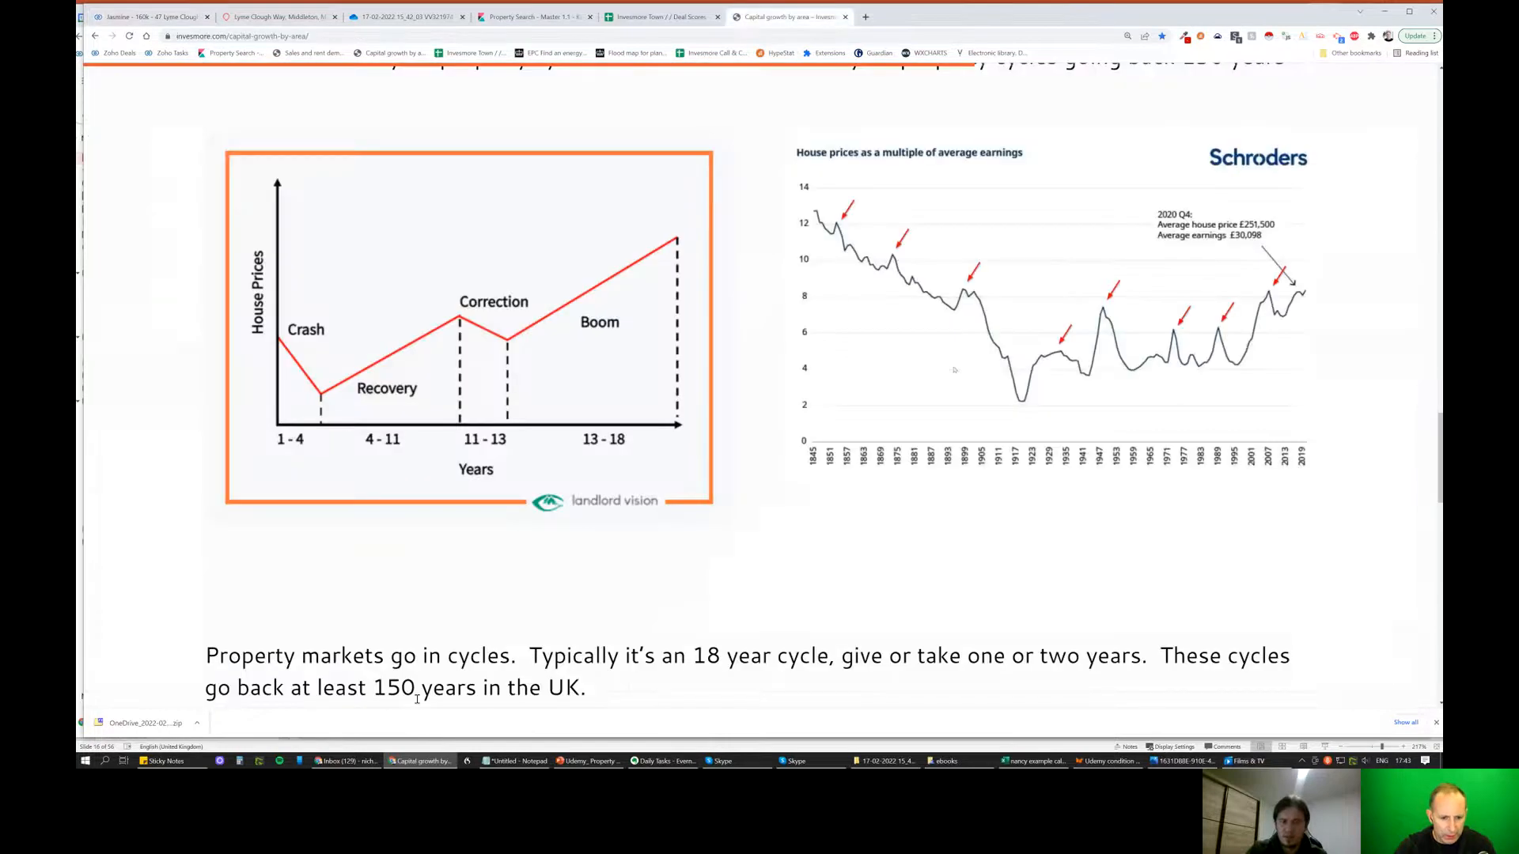
Filter both Invesmore capital growth tables to postcode area M24.
scroll("down", 3)
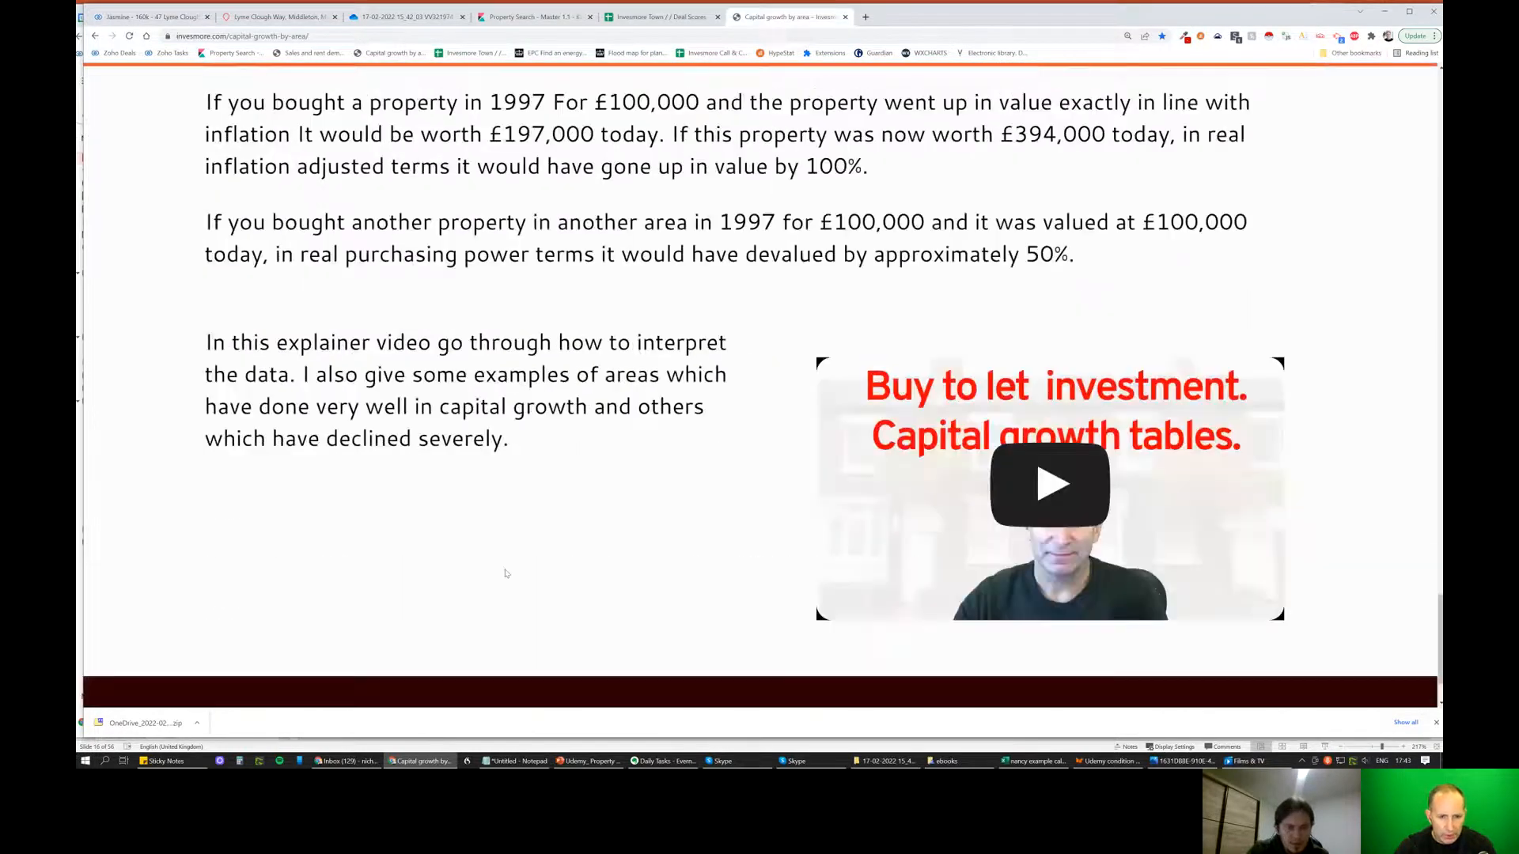
scroll("down", 3)
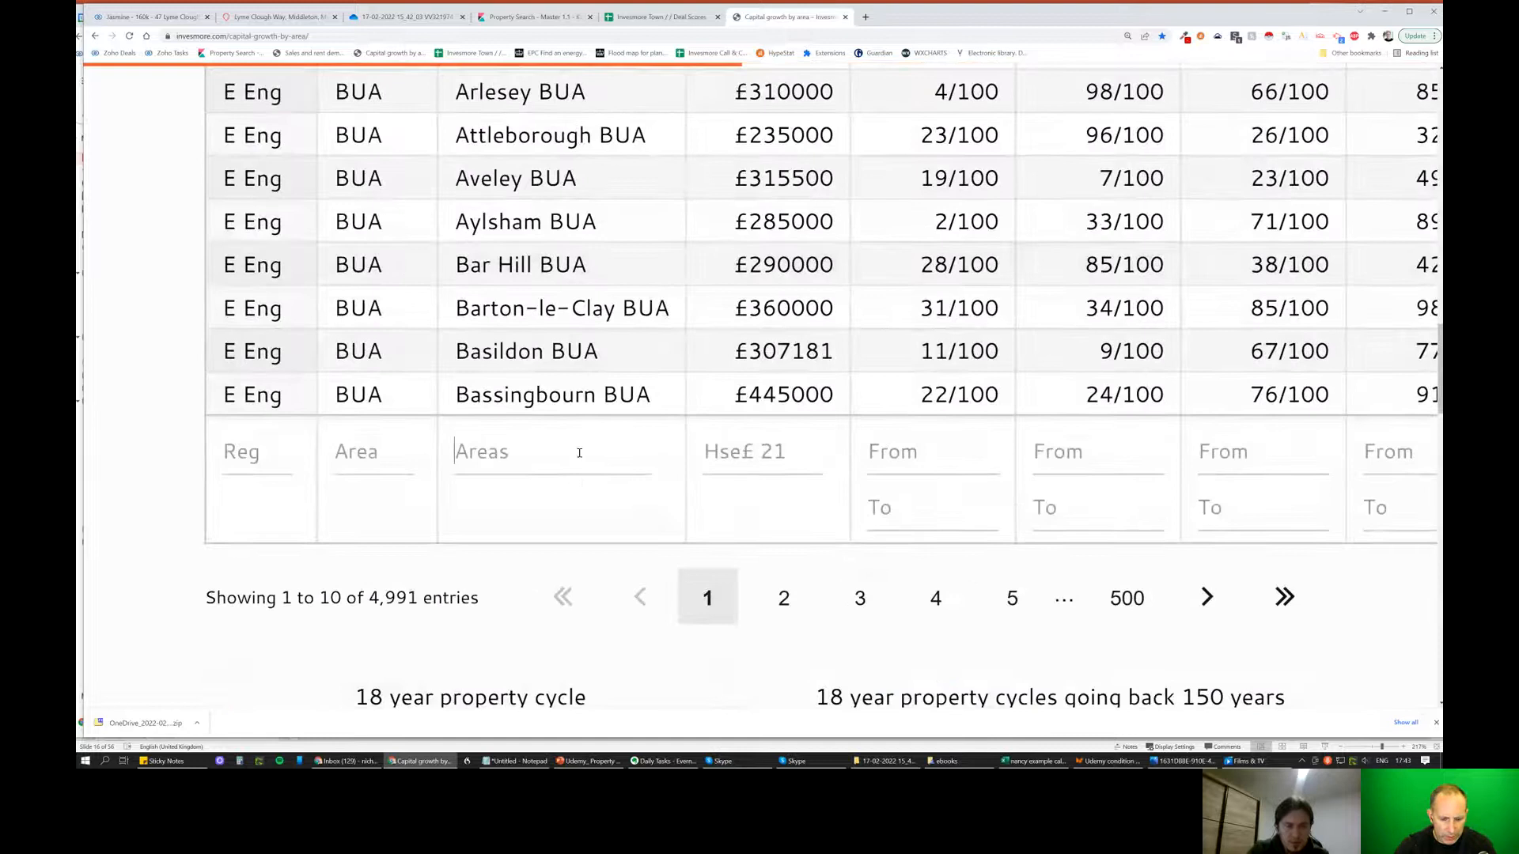
type("m24")
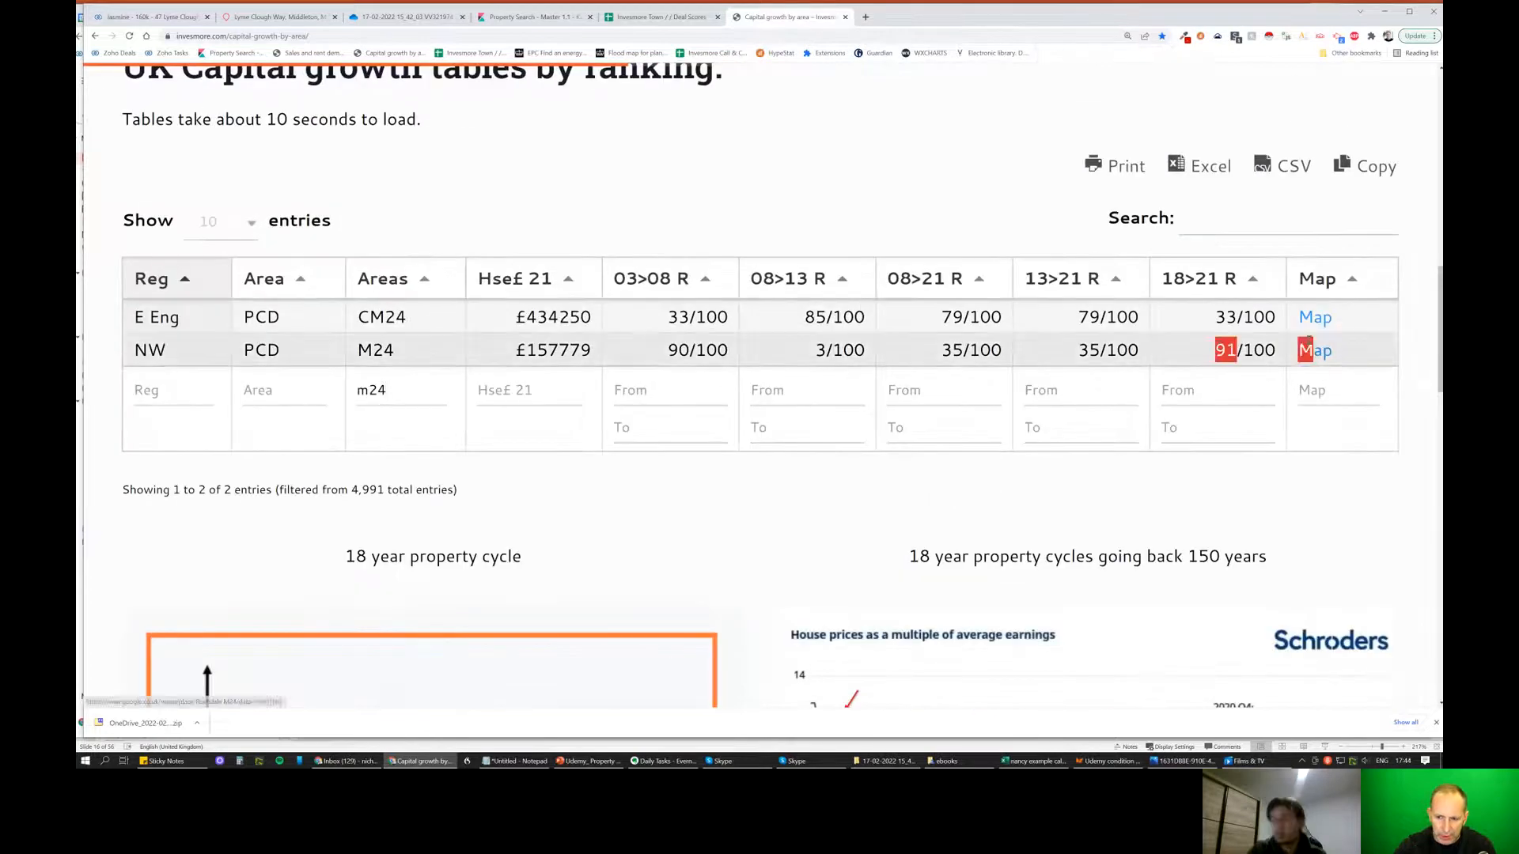
scroll("up", 3)
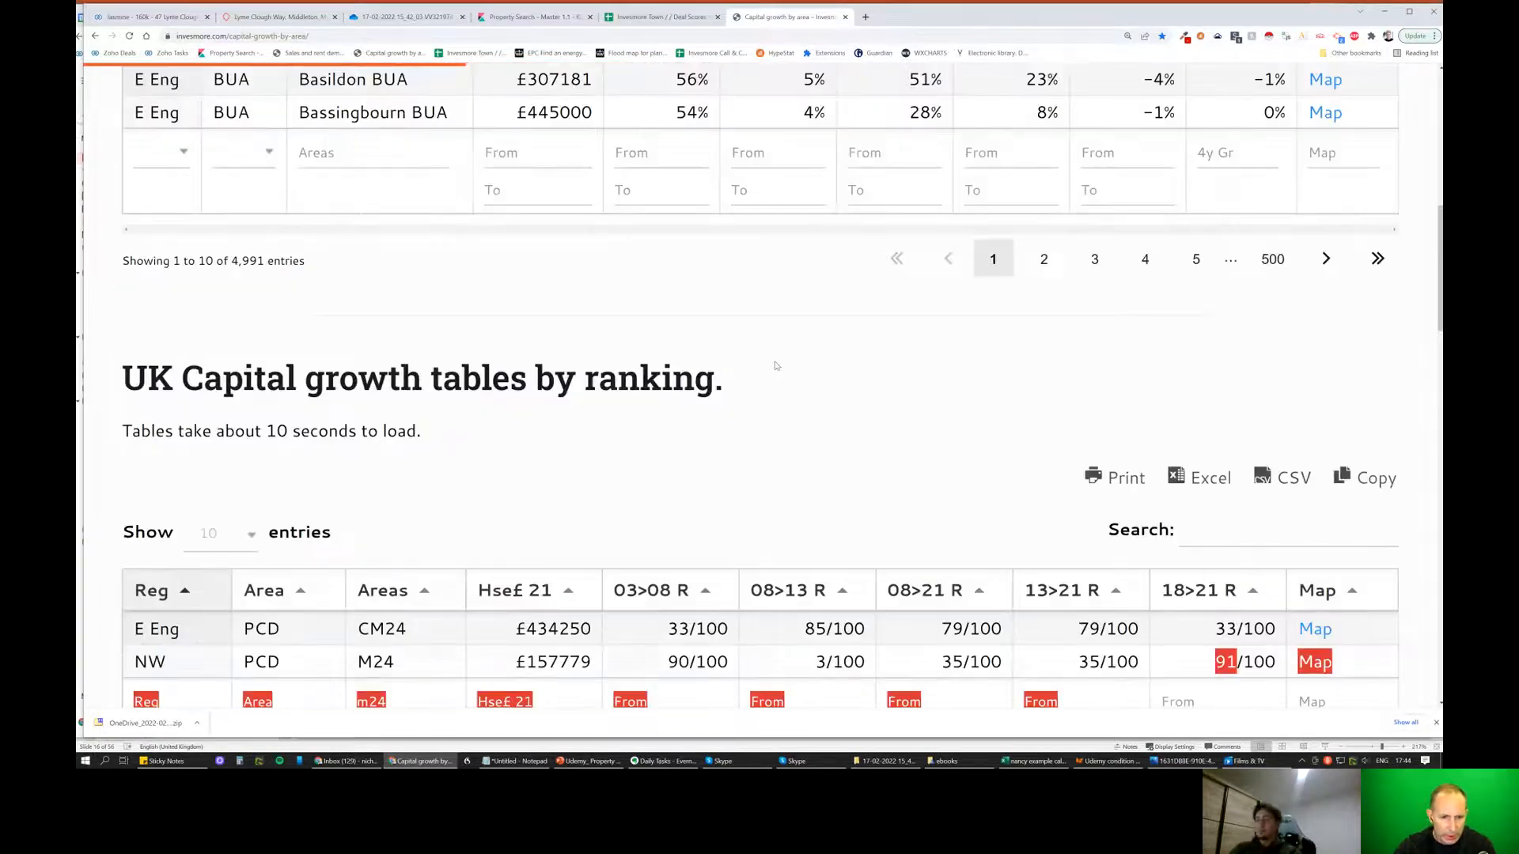
scroll("up", 3)
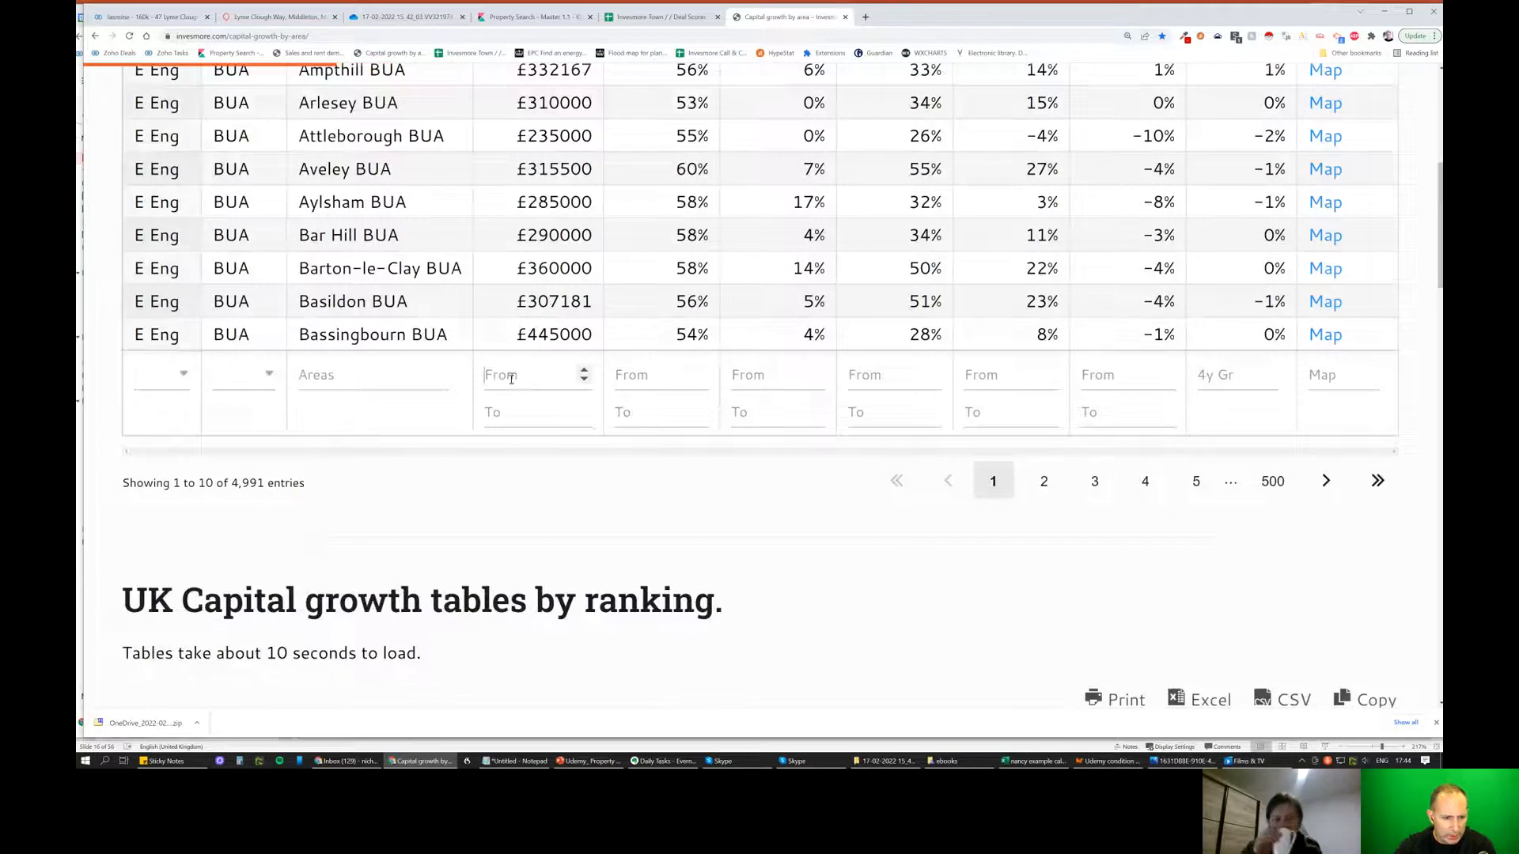
type("M24")
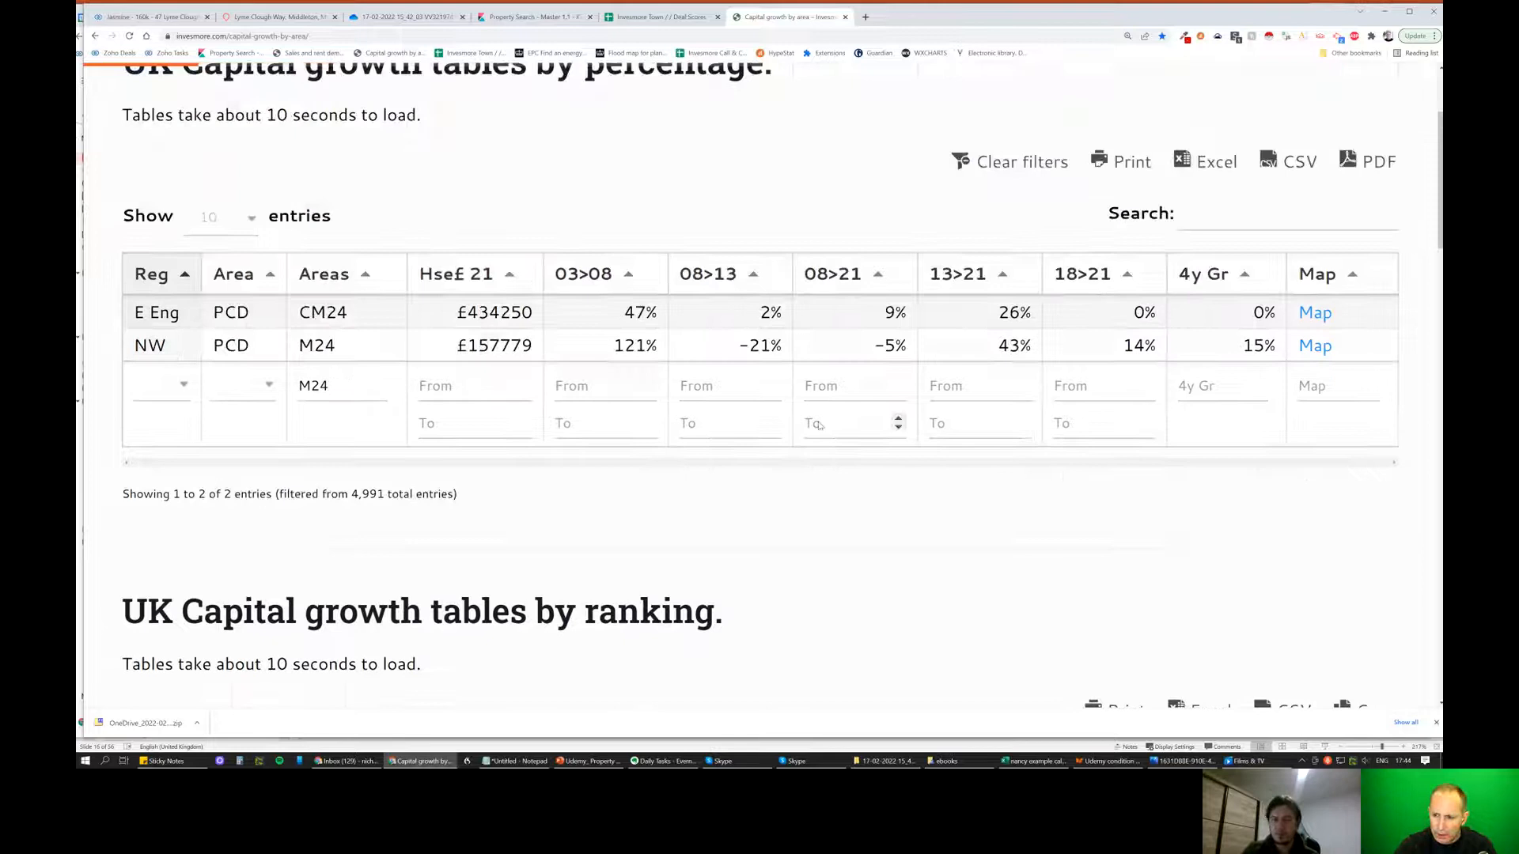
Review the M24 figures (£157,779, 15% four-year growth) and go to the Lyme Clough Way listing.
scroll("up", 3)
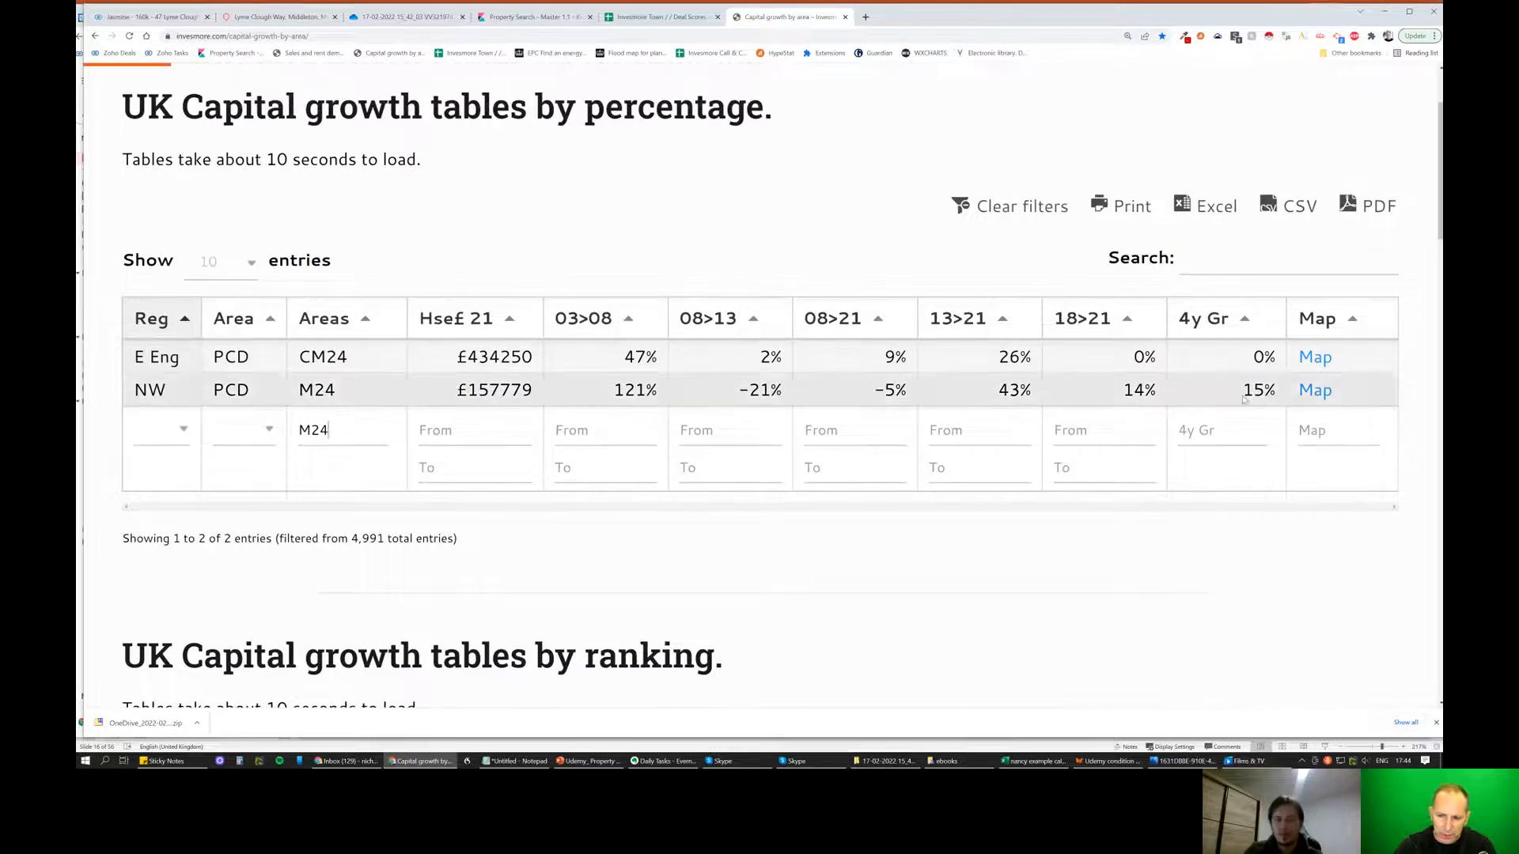
mouse_move(1220, 416)
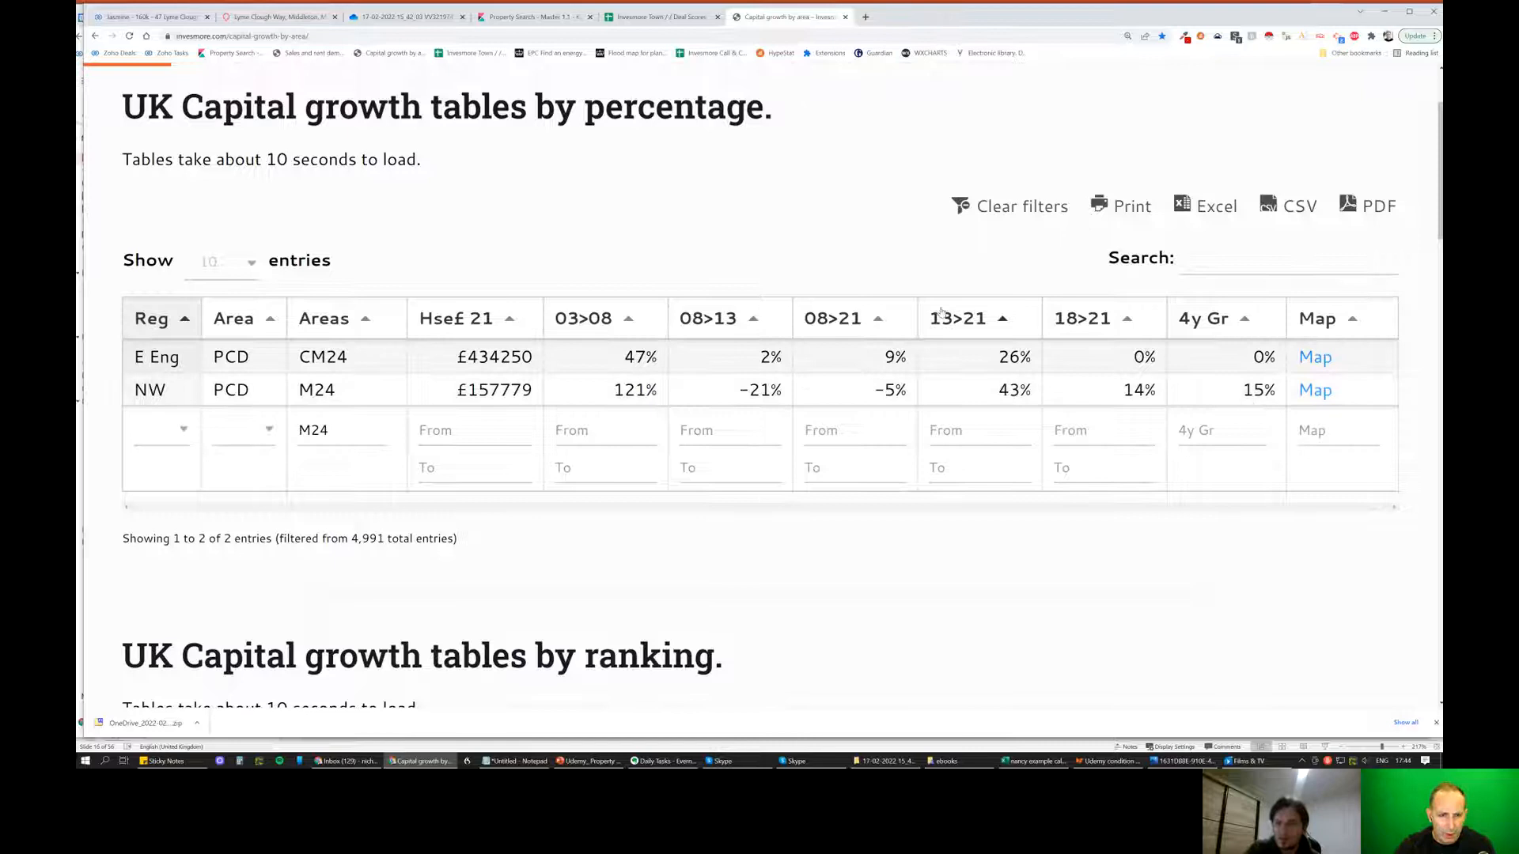
scroll("up", 3)
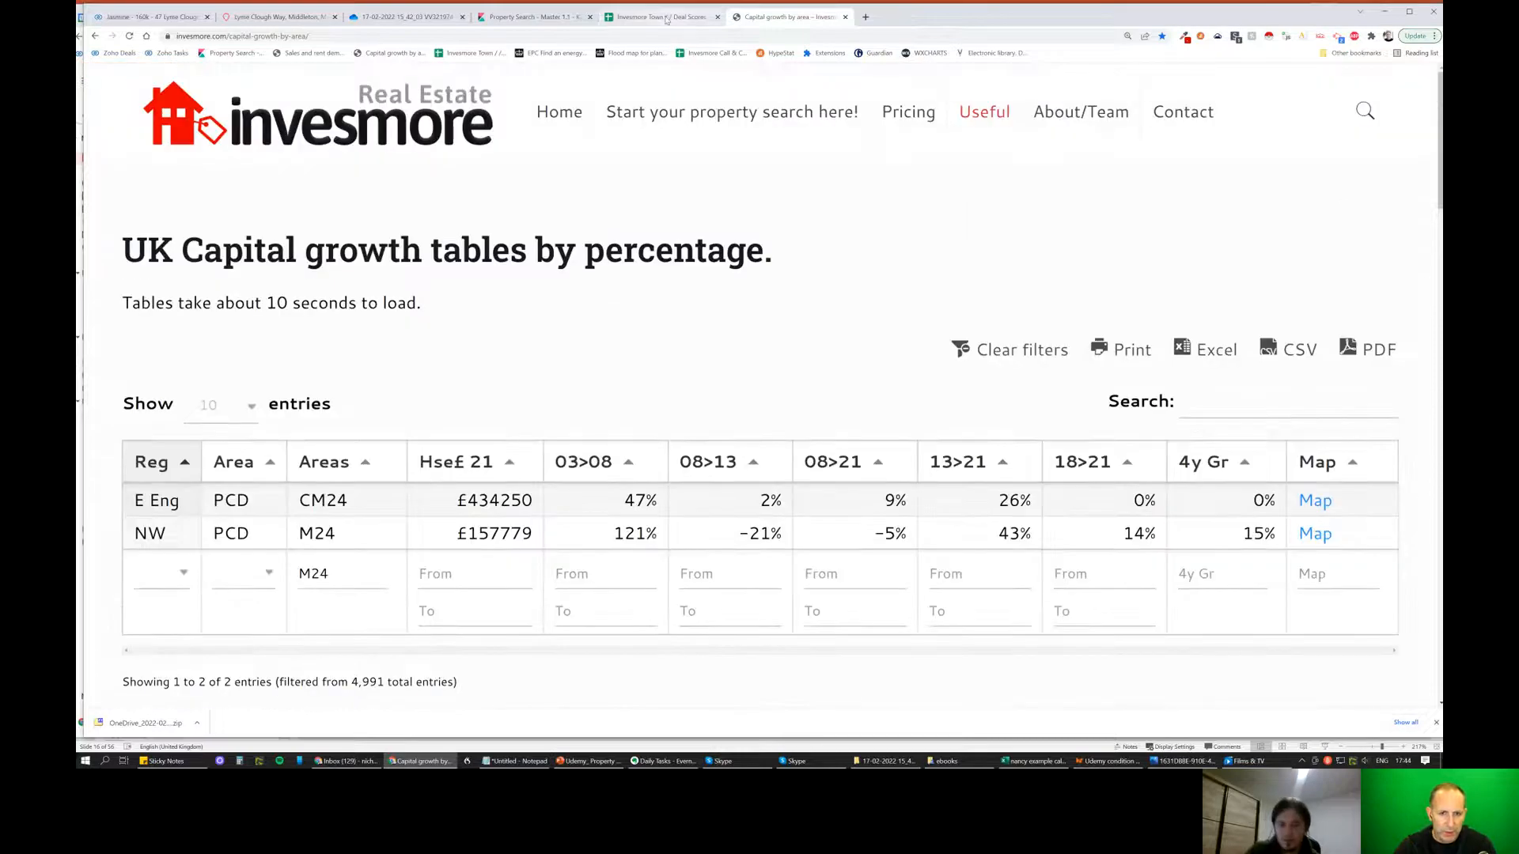
mouse_move(663, 16)
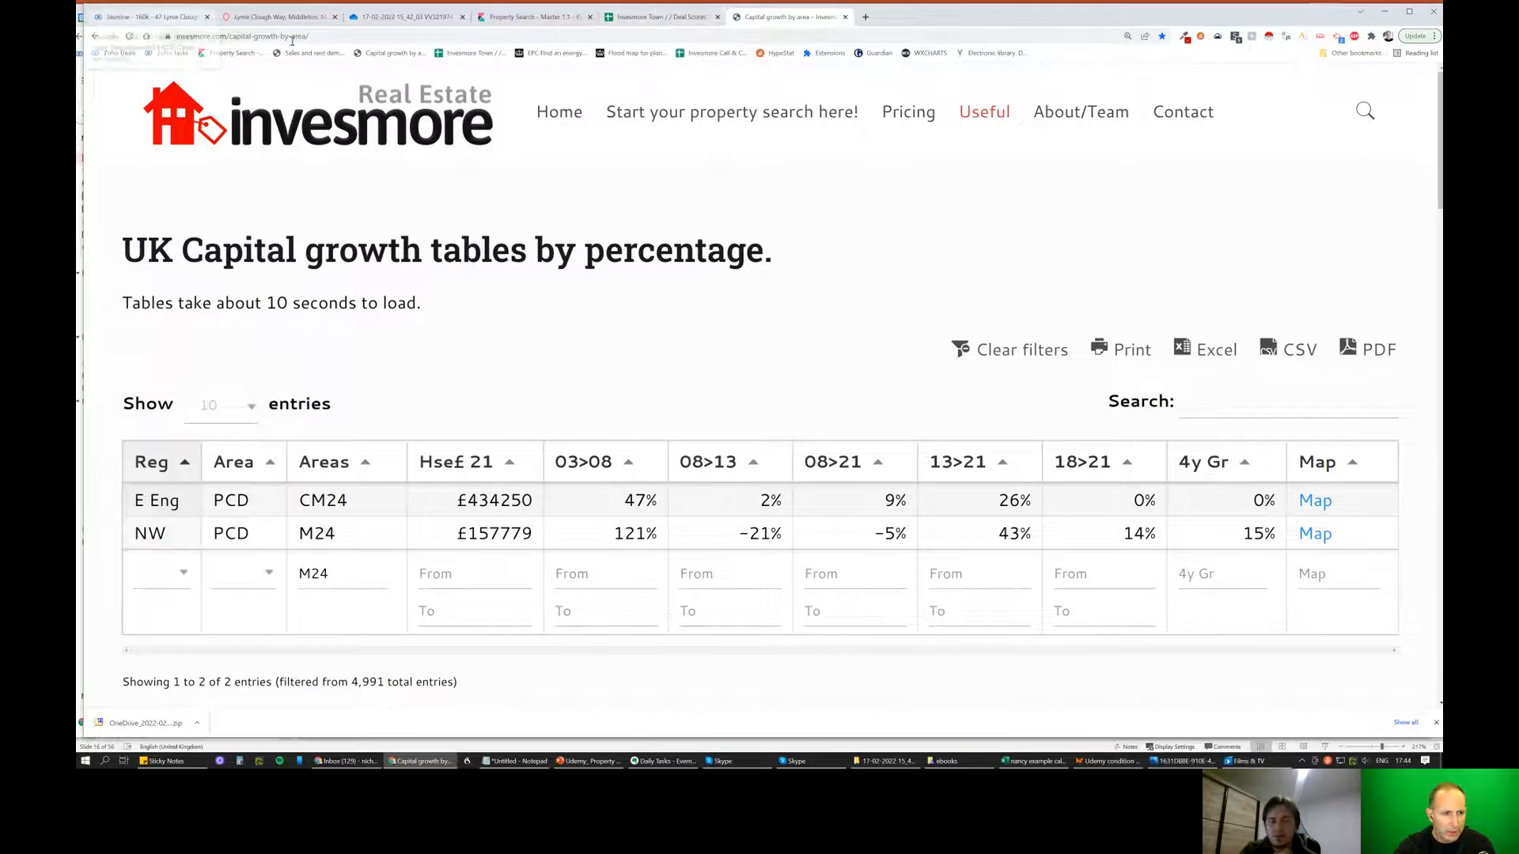
mouse_move(280, 16)
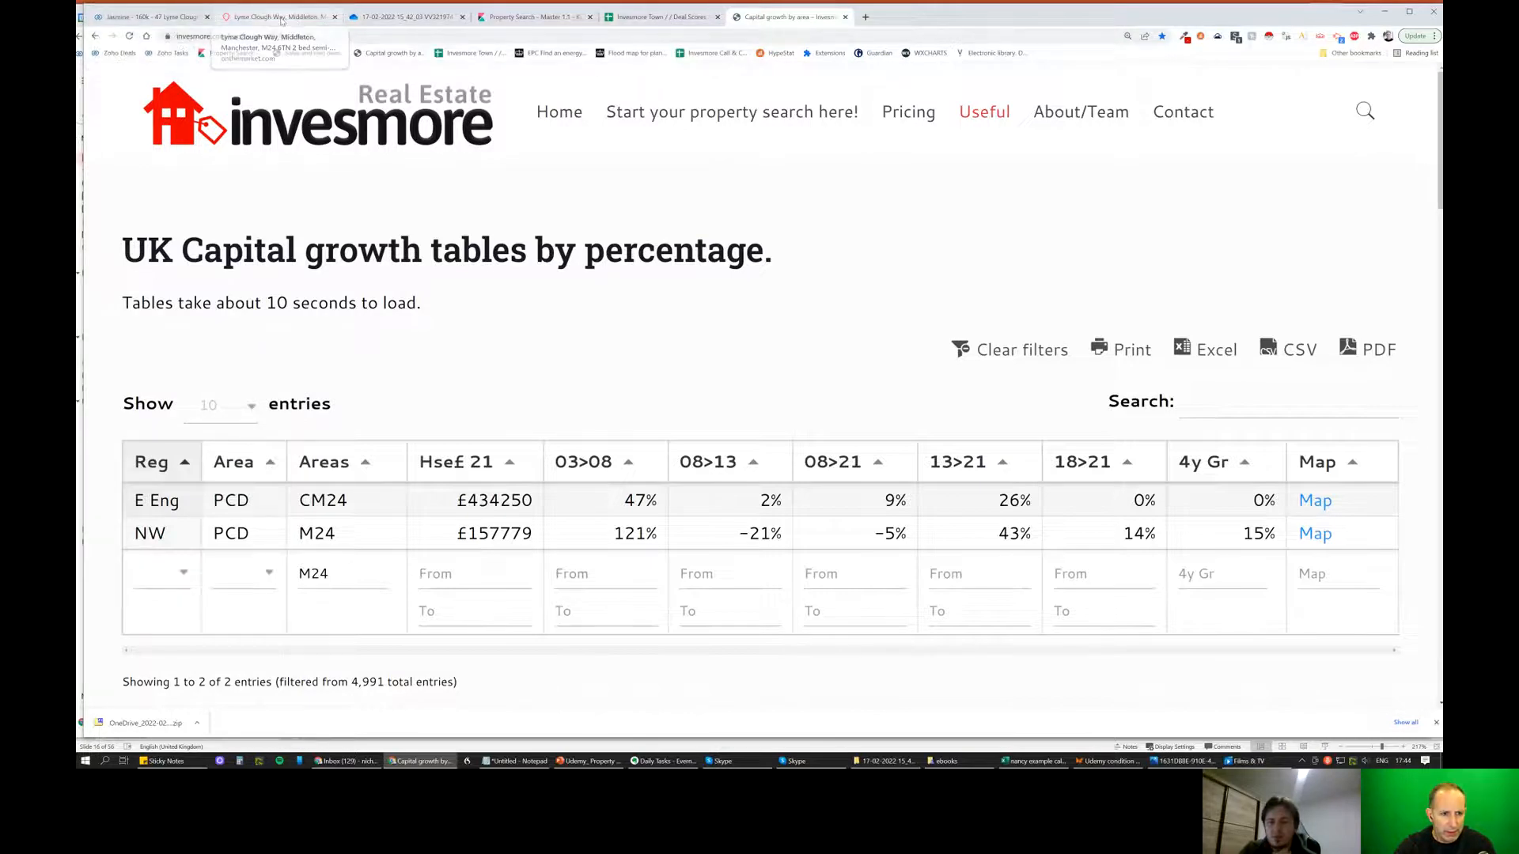
left_click(279, 15)
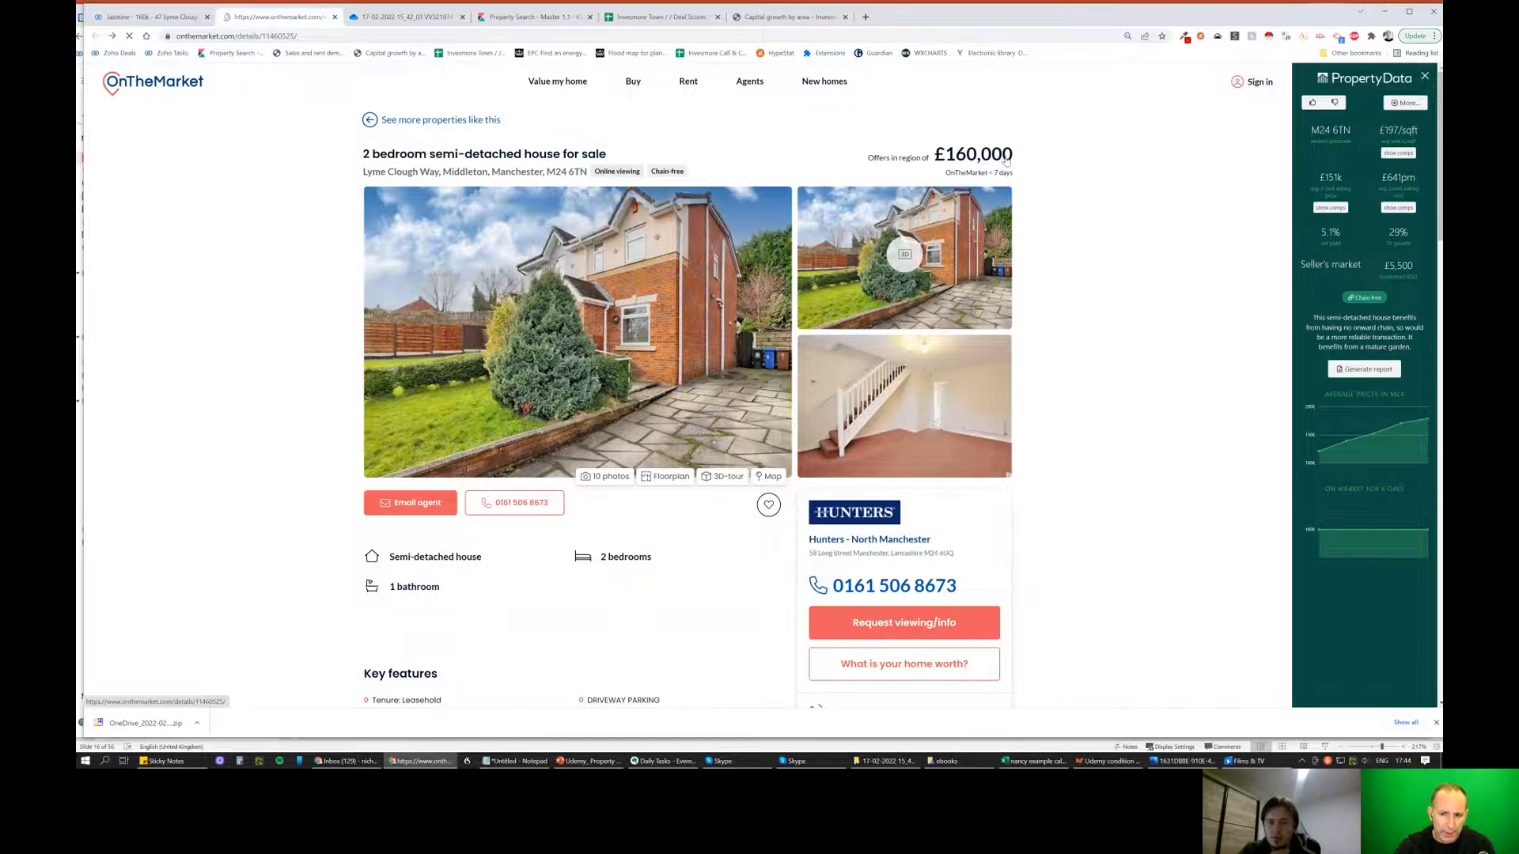
Review the £160,000 two-bedroom semi listing with its PropertyData area estimates.
left_click(1424, 76)
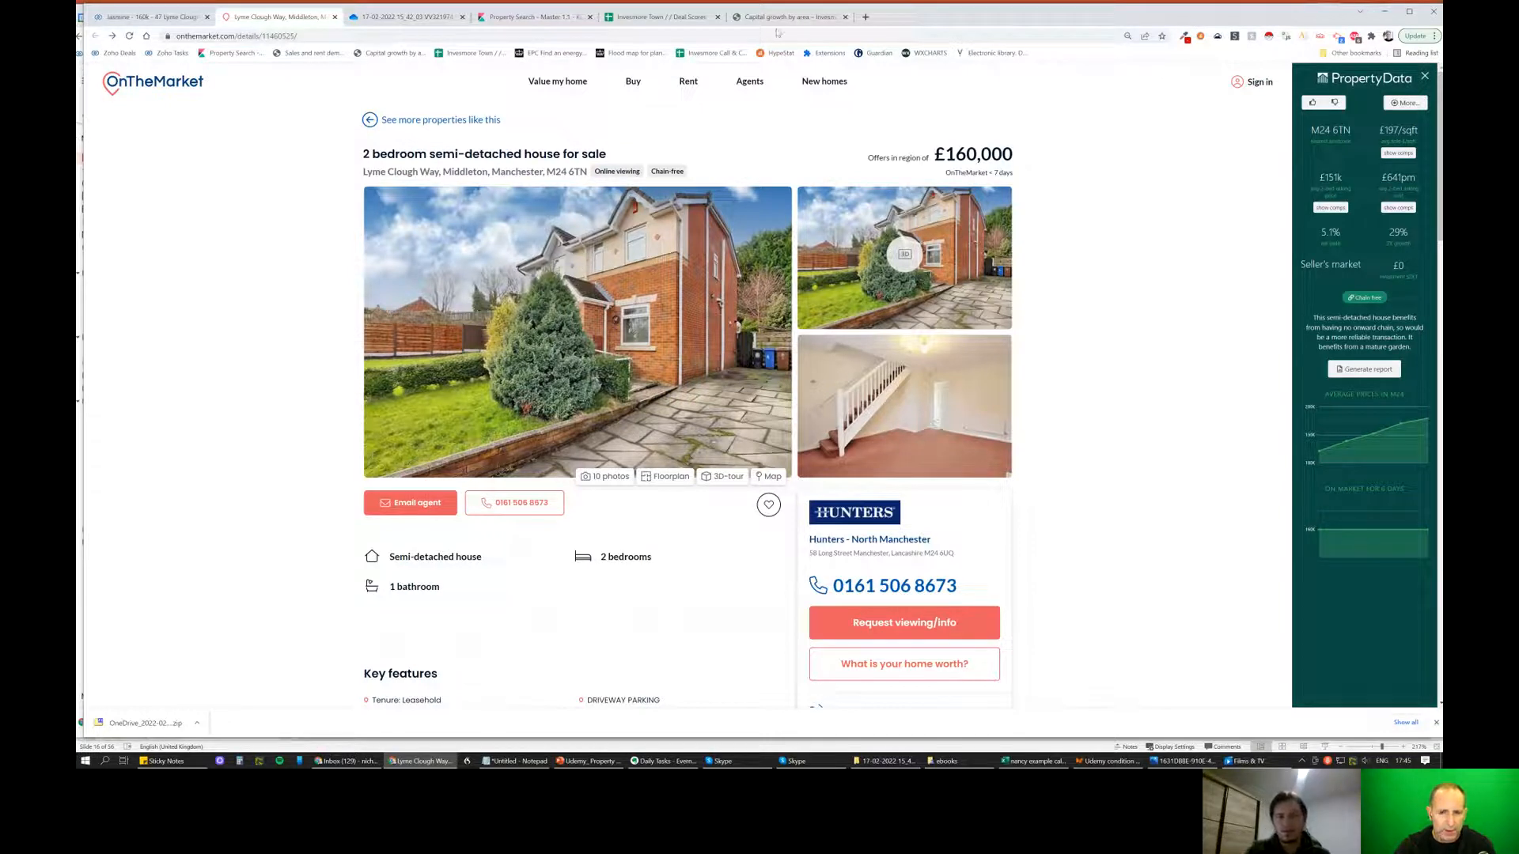
mouse_move(785, 16)
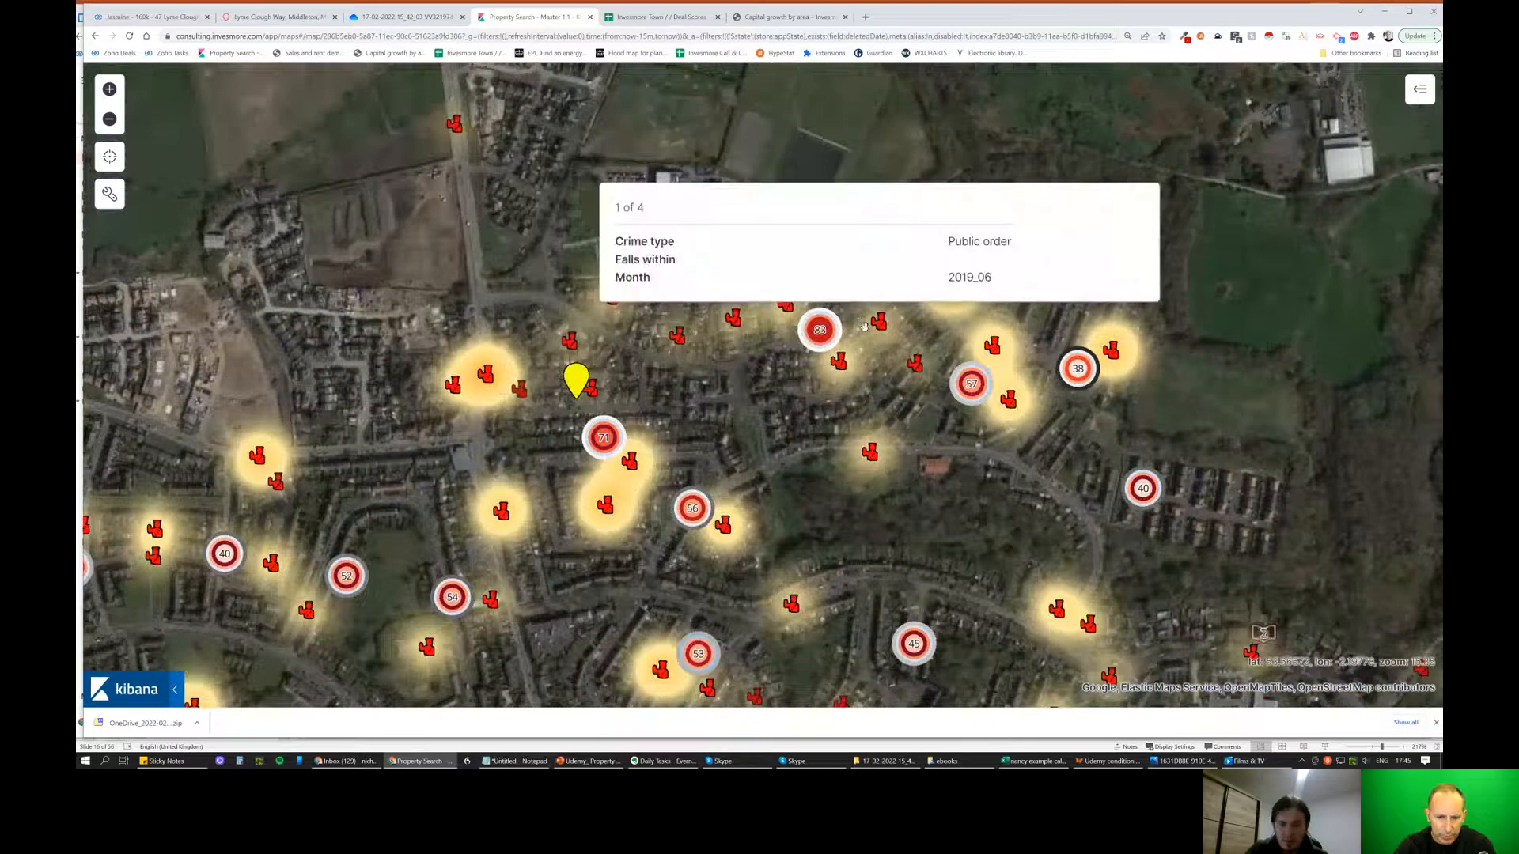
Leave the Kibana crime map for the PropertyData plot map of M24 6TN.
left_click(863, 326)
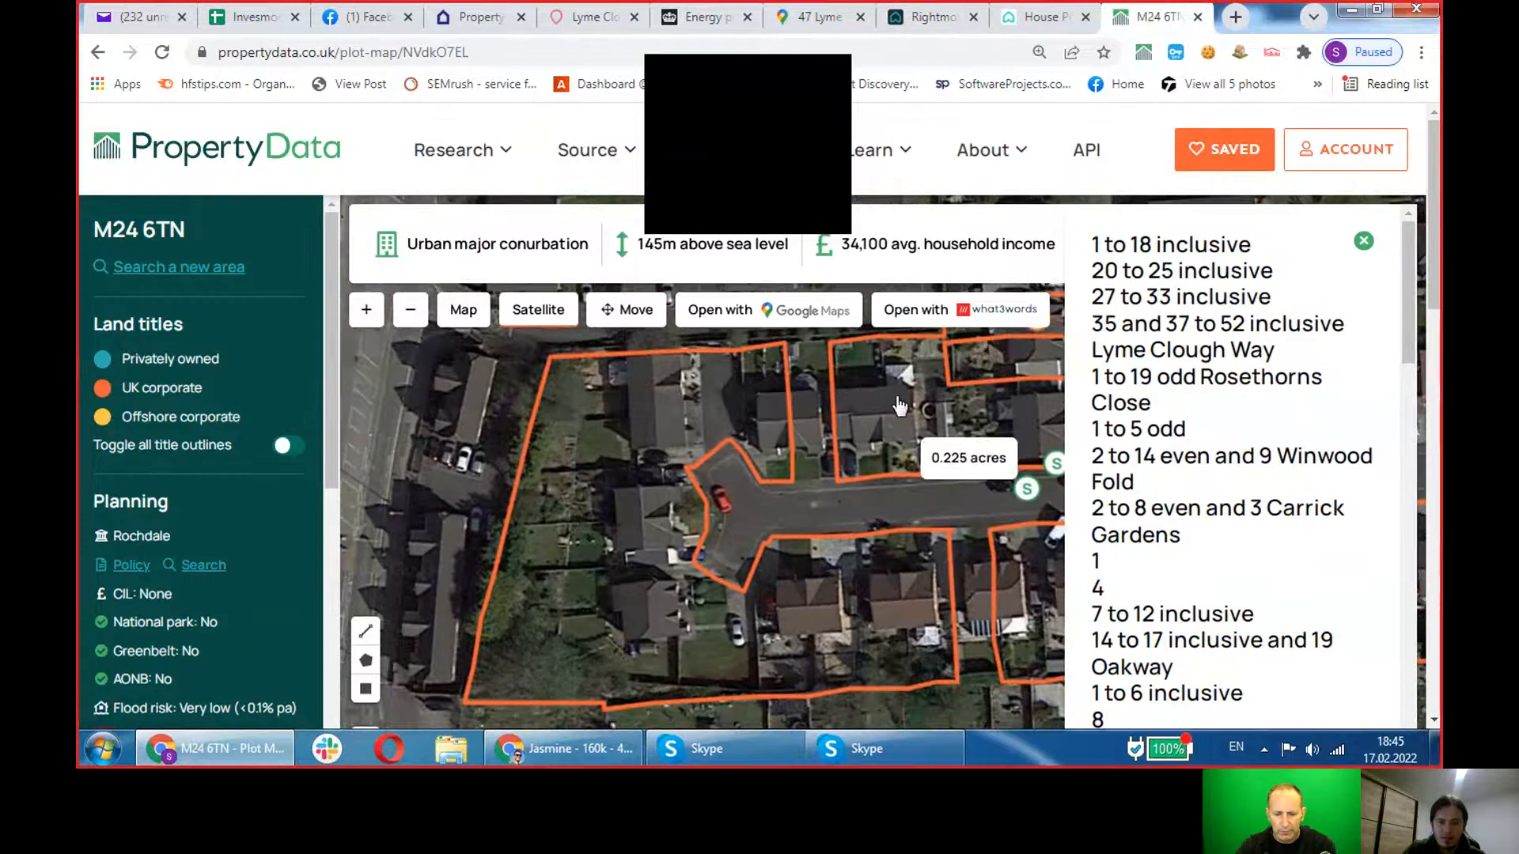
Read the M24 6TN title panel (absolute freehold, Linecroft Limited), then go to Rightmove sold prices.
scroll("down", 3)
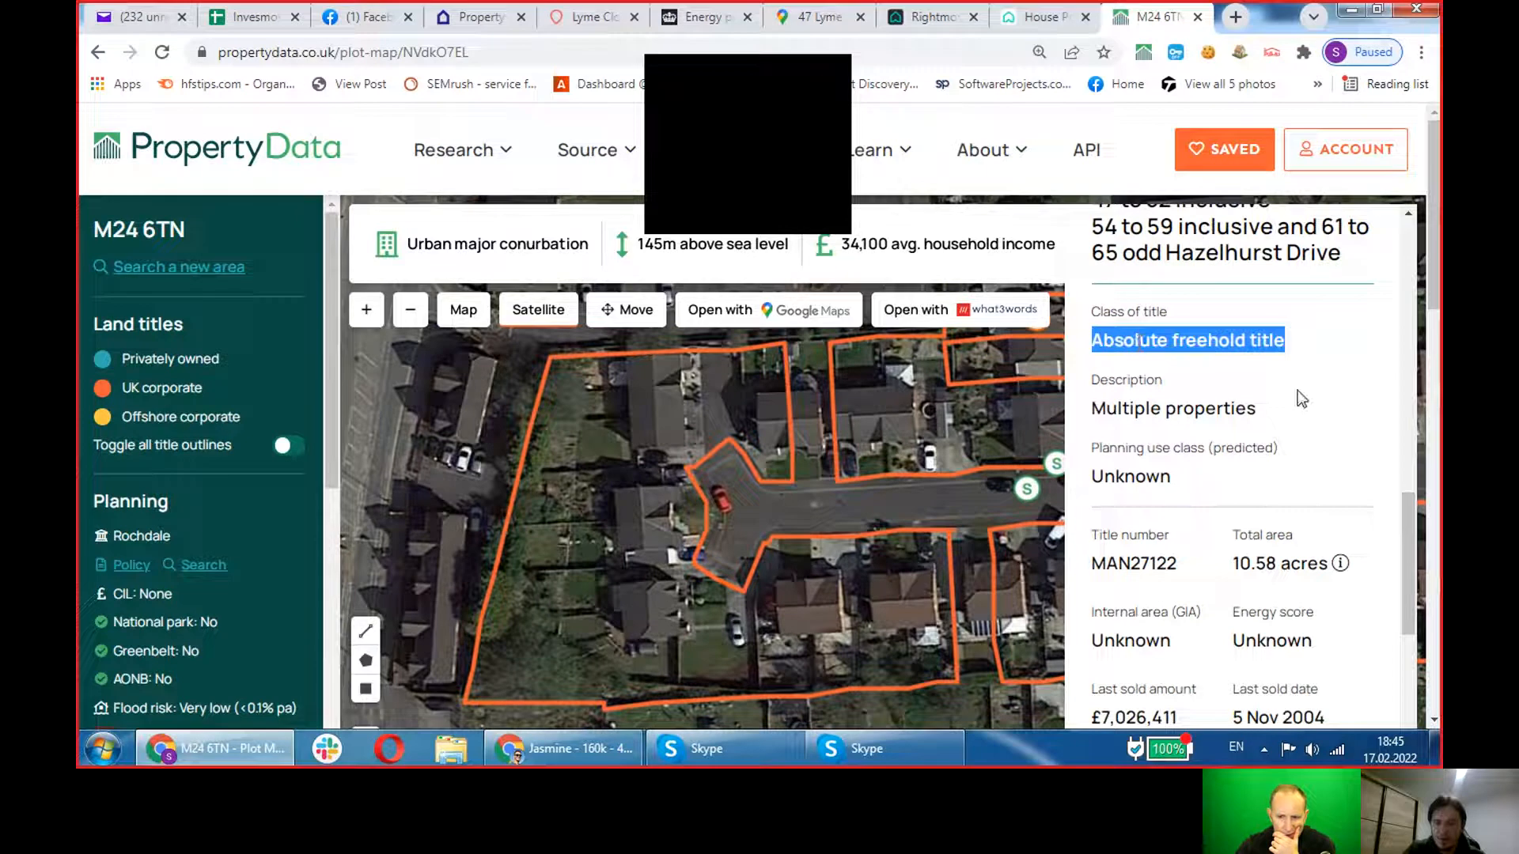
mouse_move(696, 541)
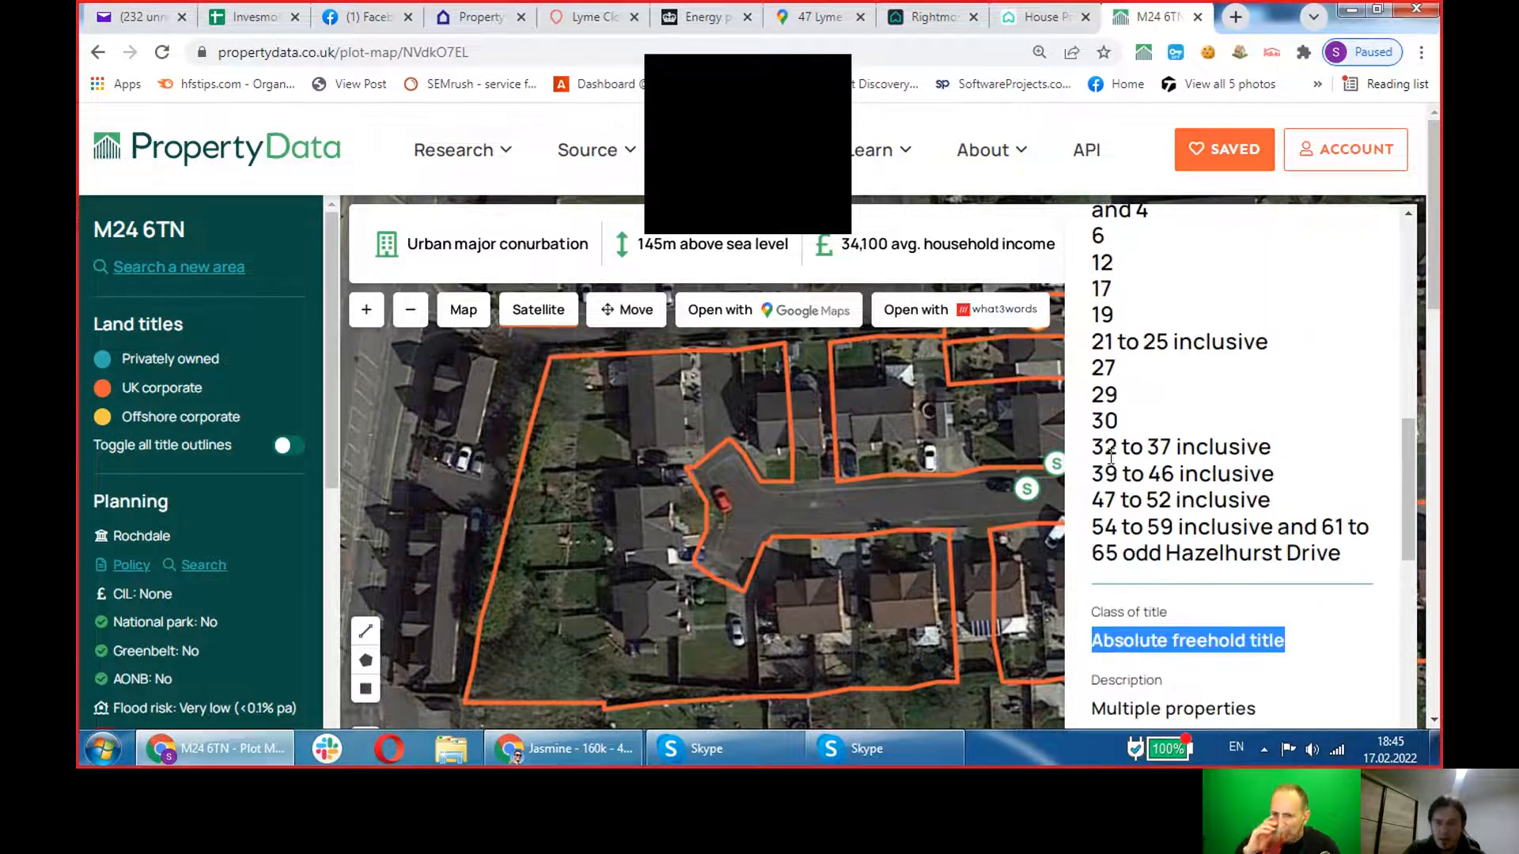
scroll("up", 3)
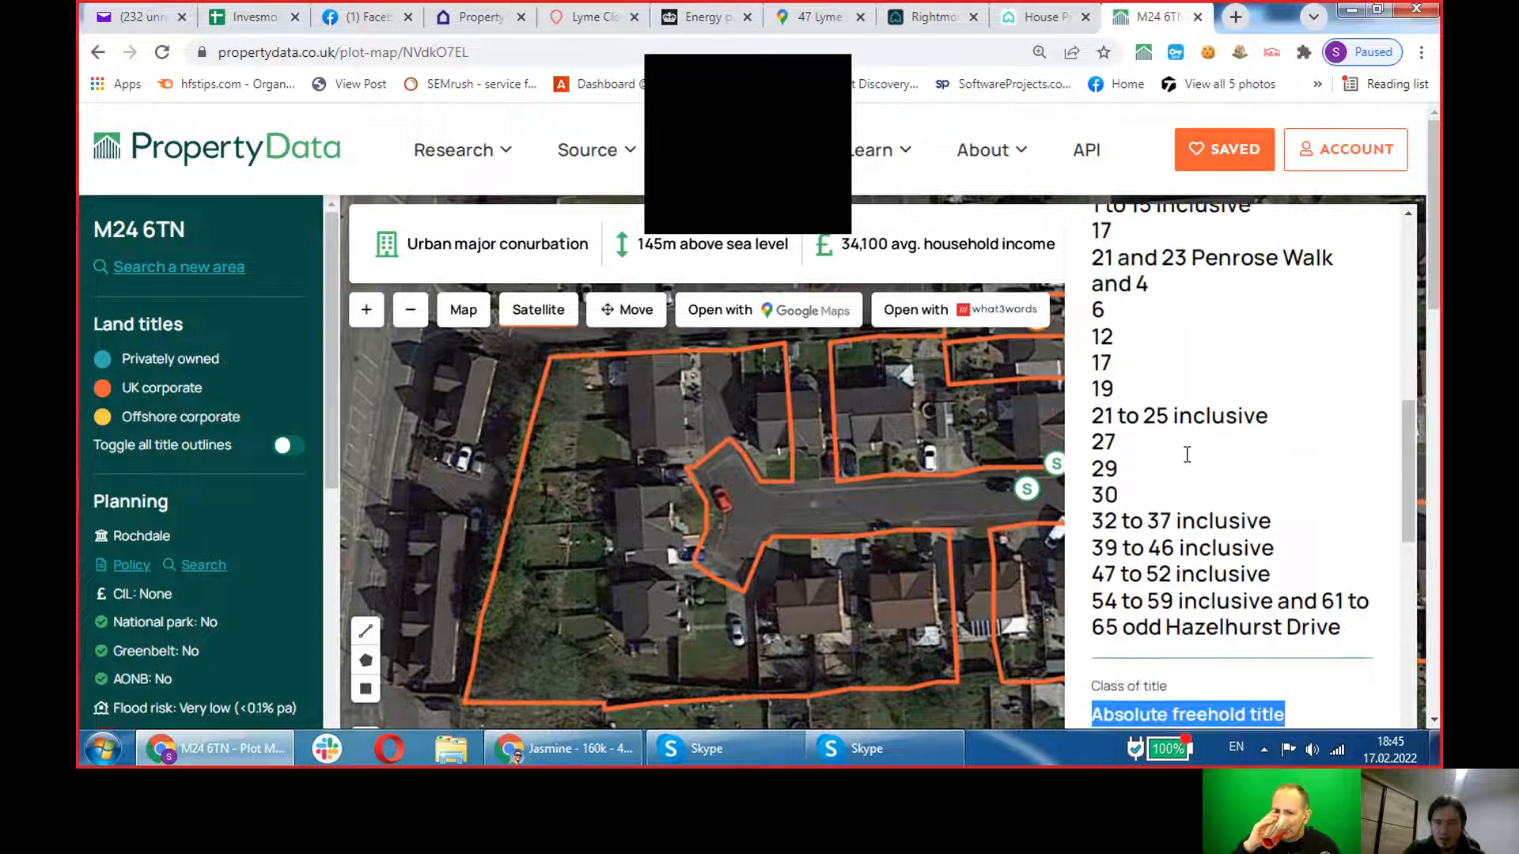
scroll("up", 3)
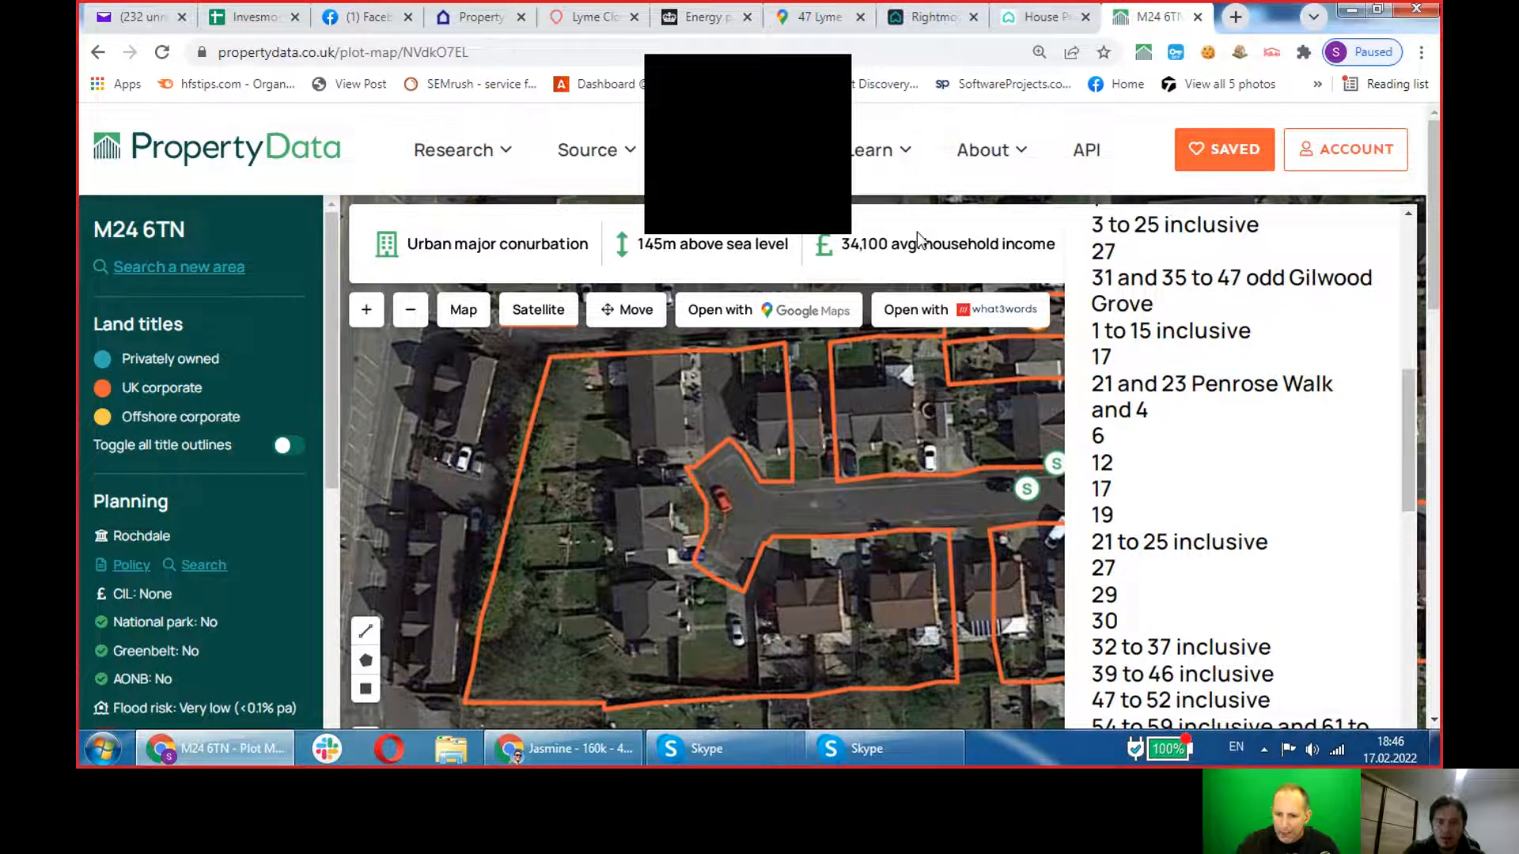
mouse_move(1100, 279)
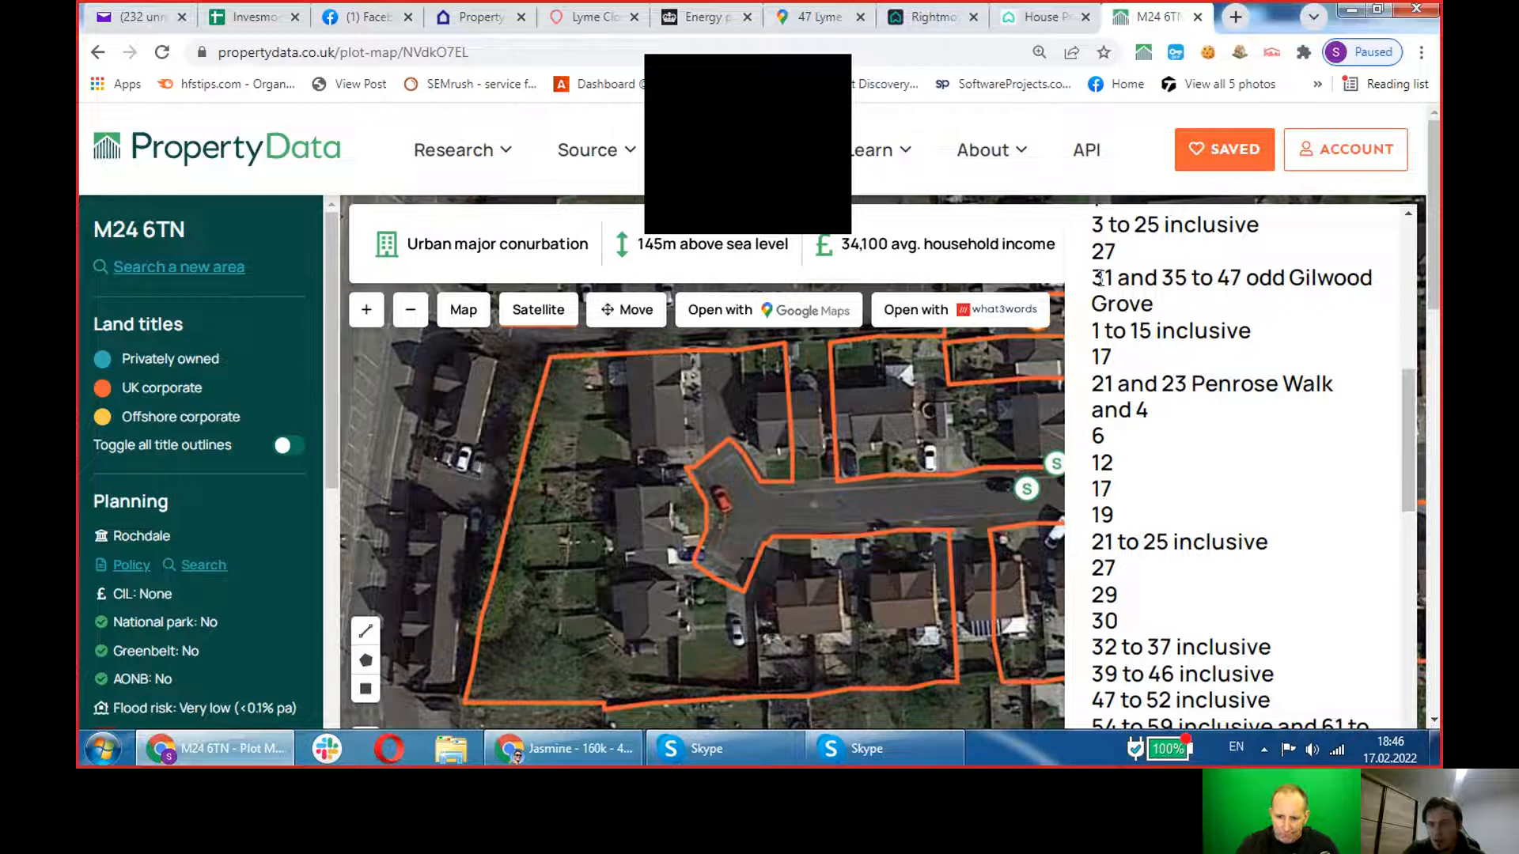
scroll("up", 3)
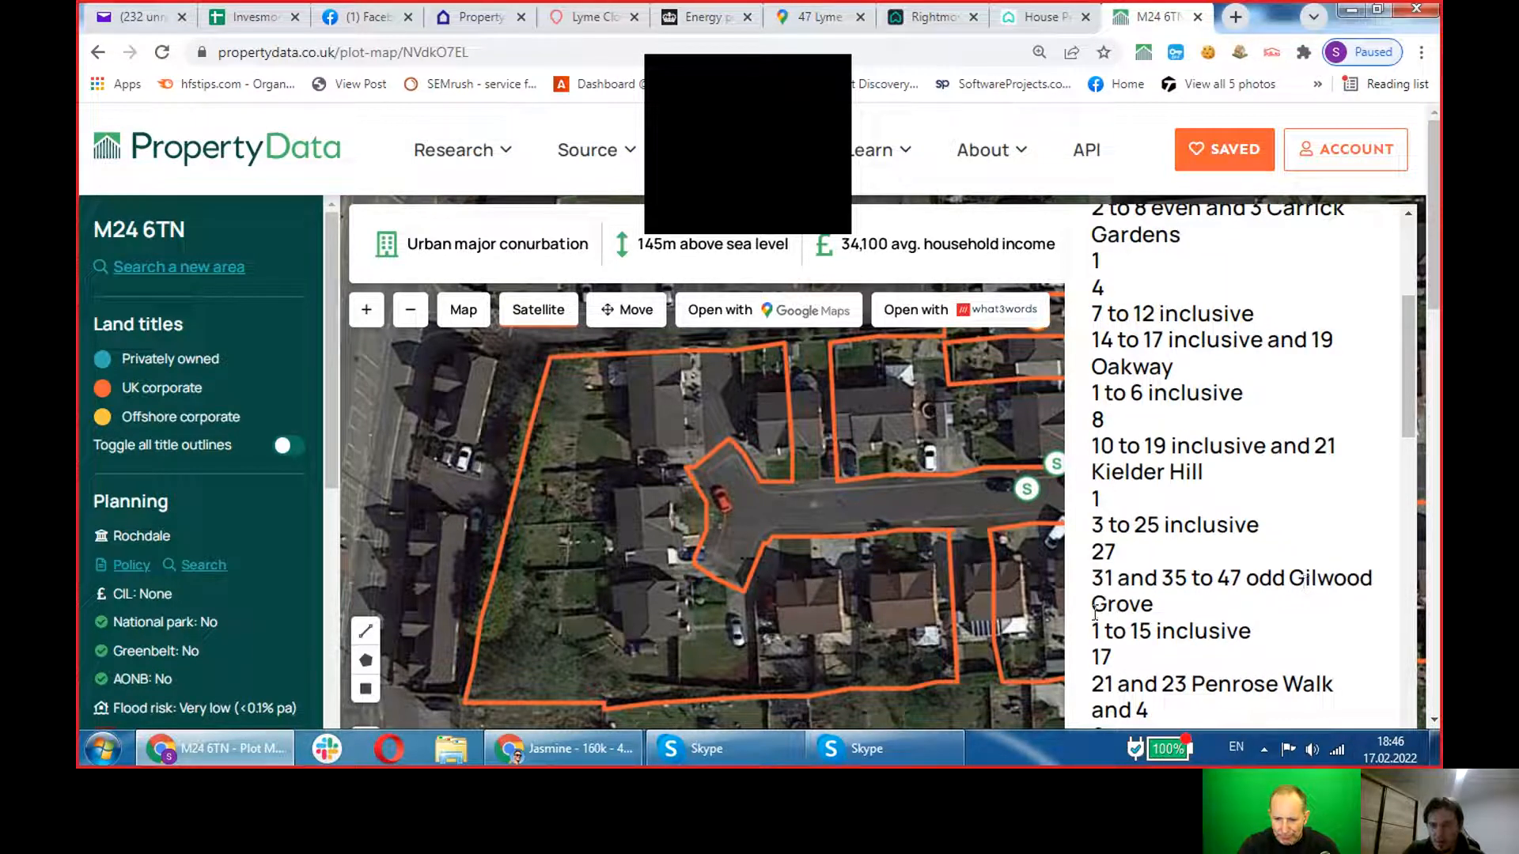
scroll("down", 3)
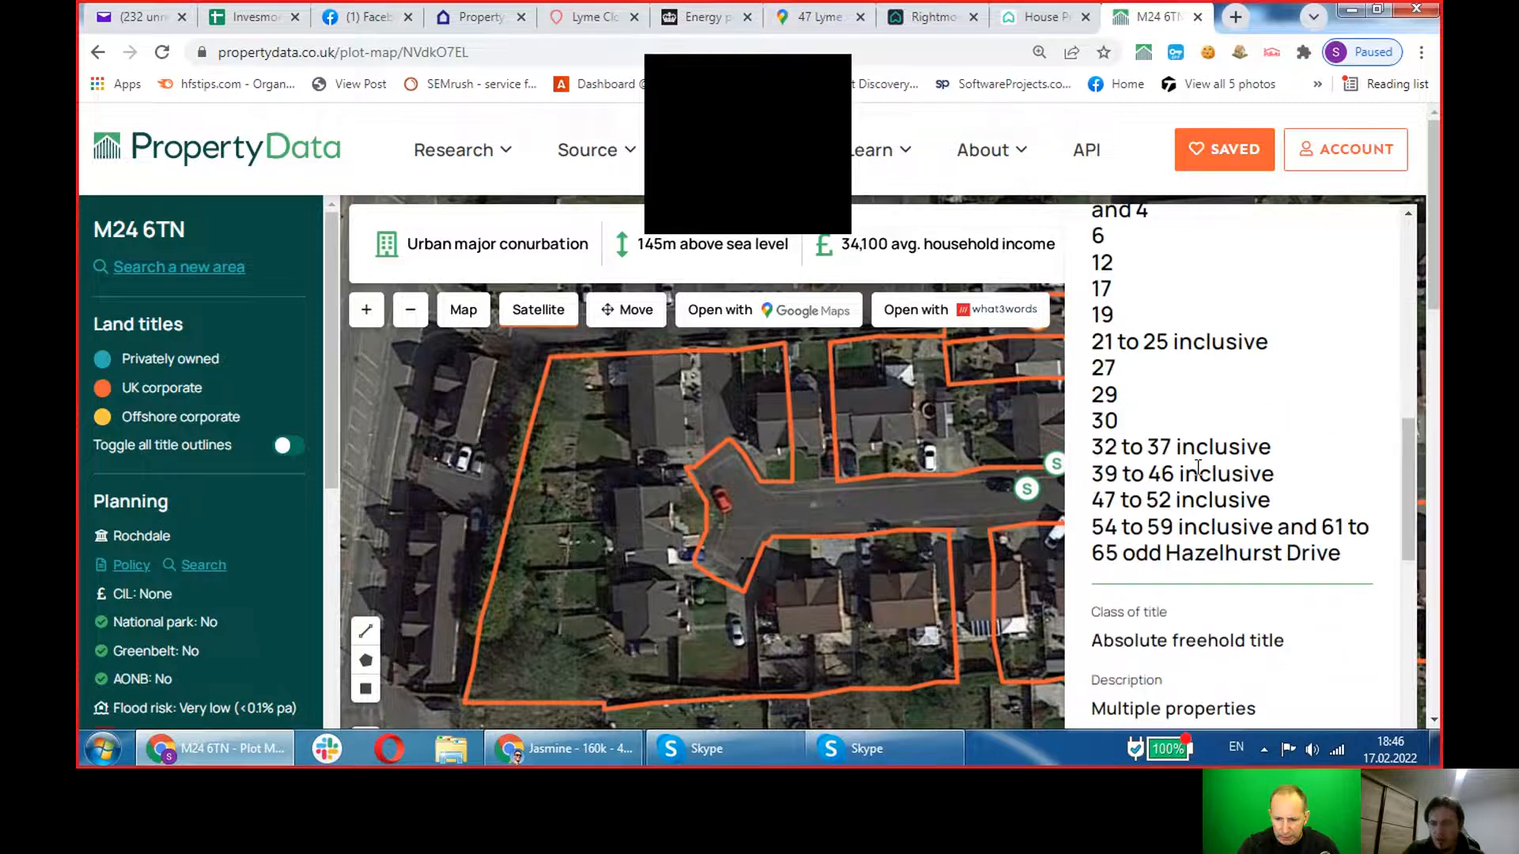
scroll("down", 3)
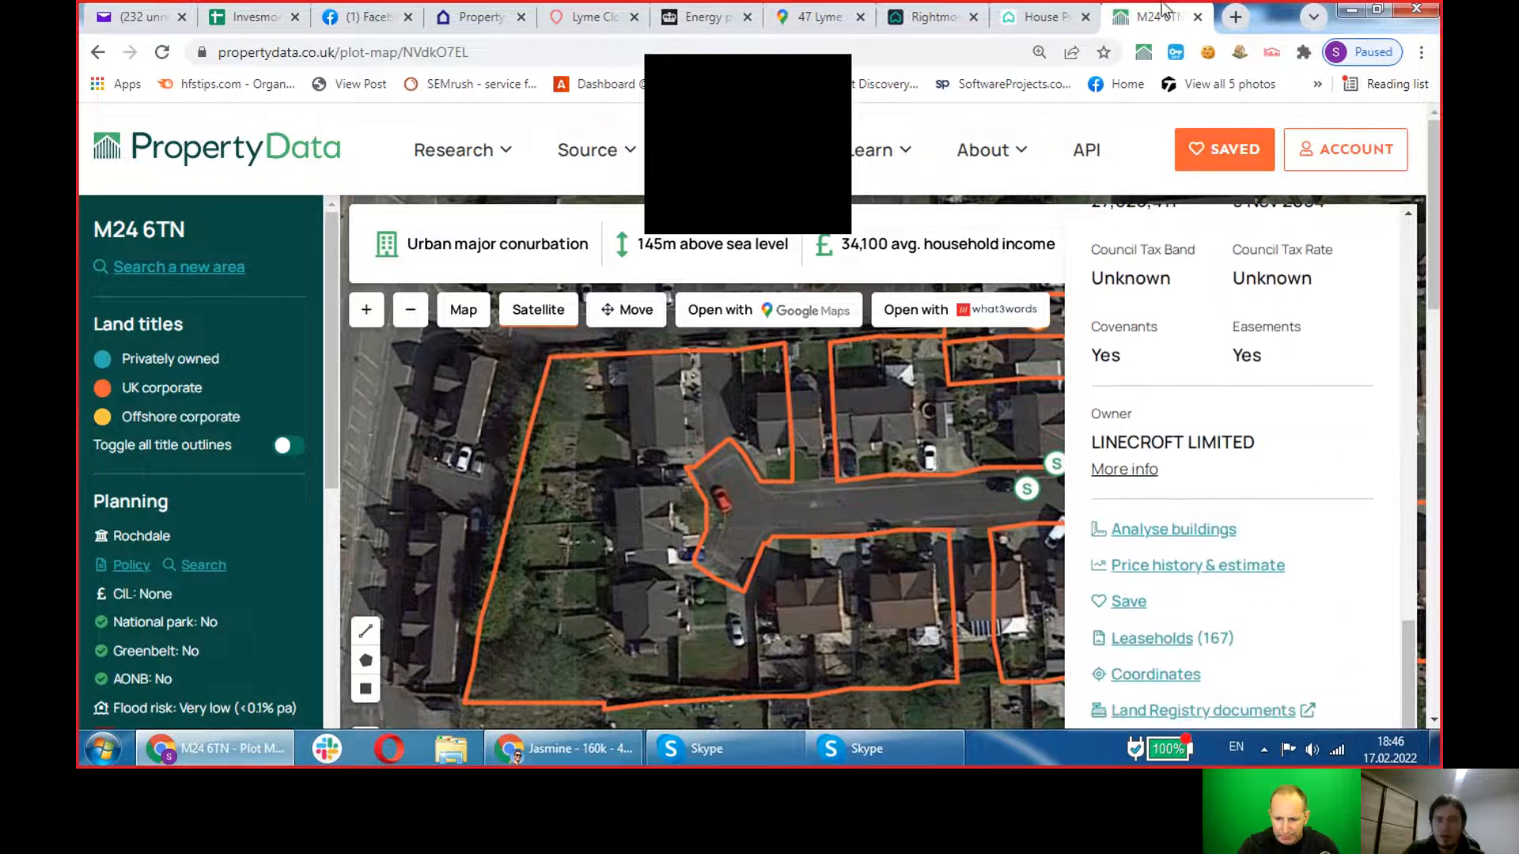
left_click(1045, 16)
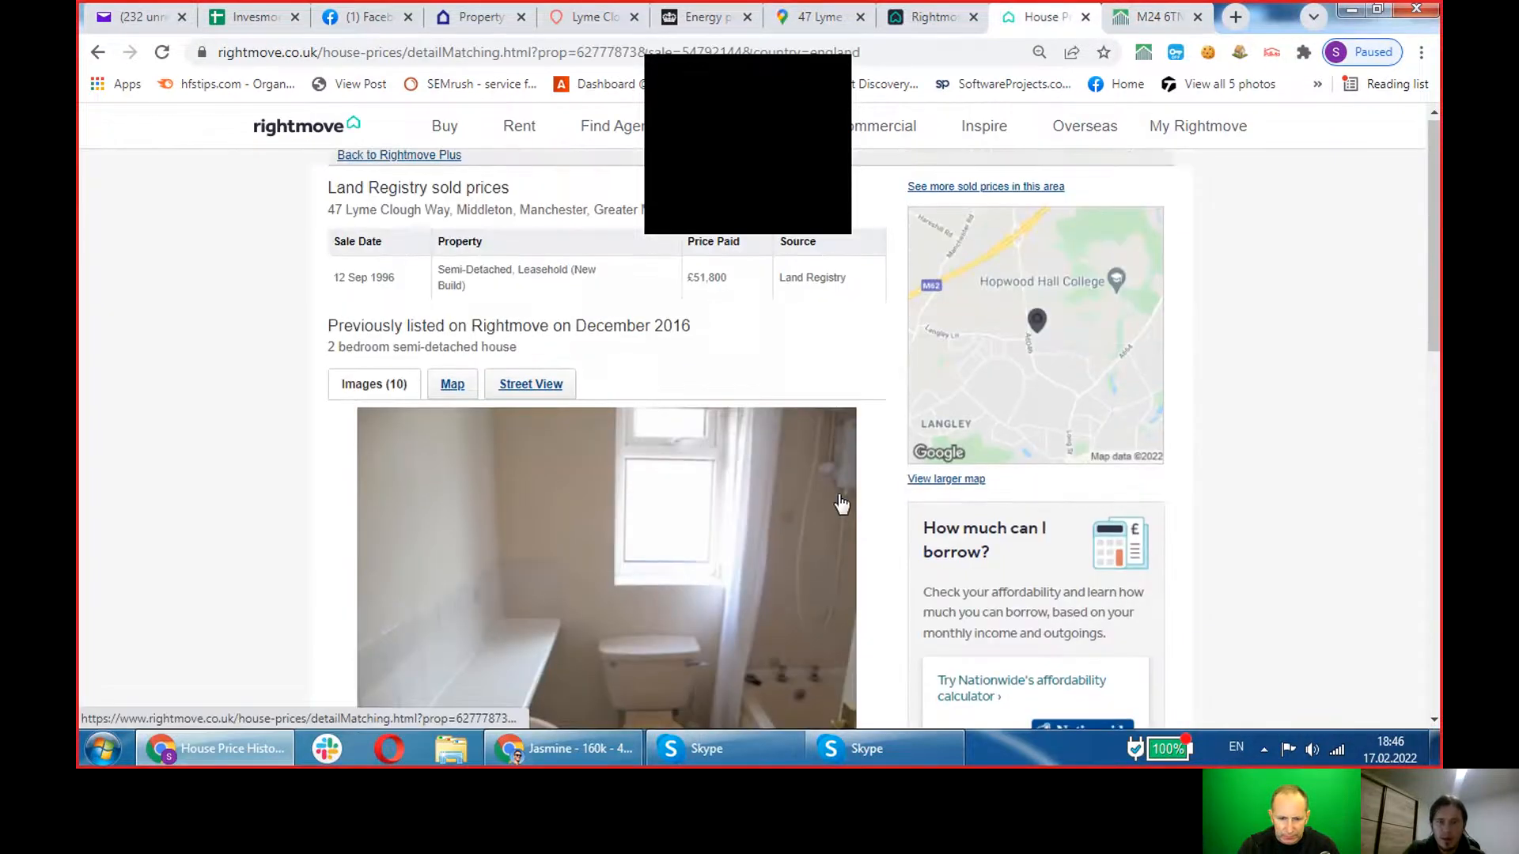
scroll("down", 3)
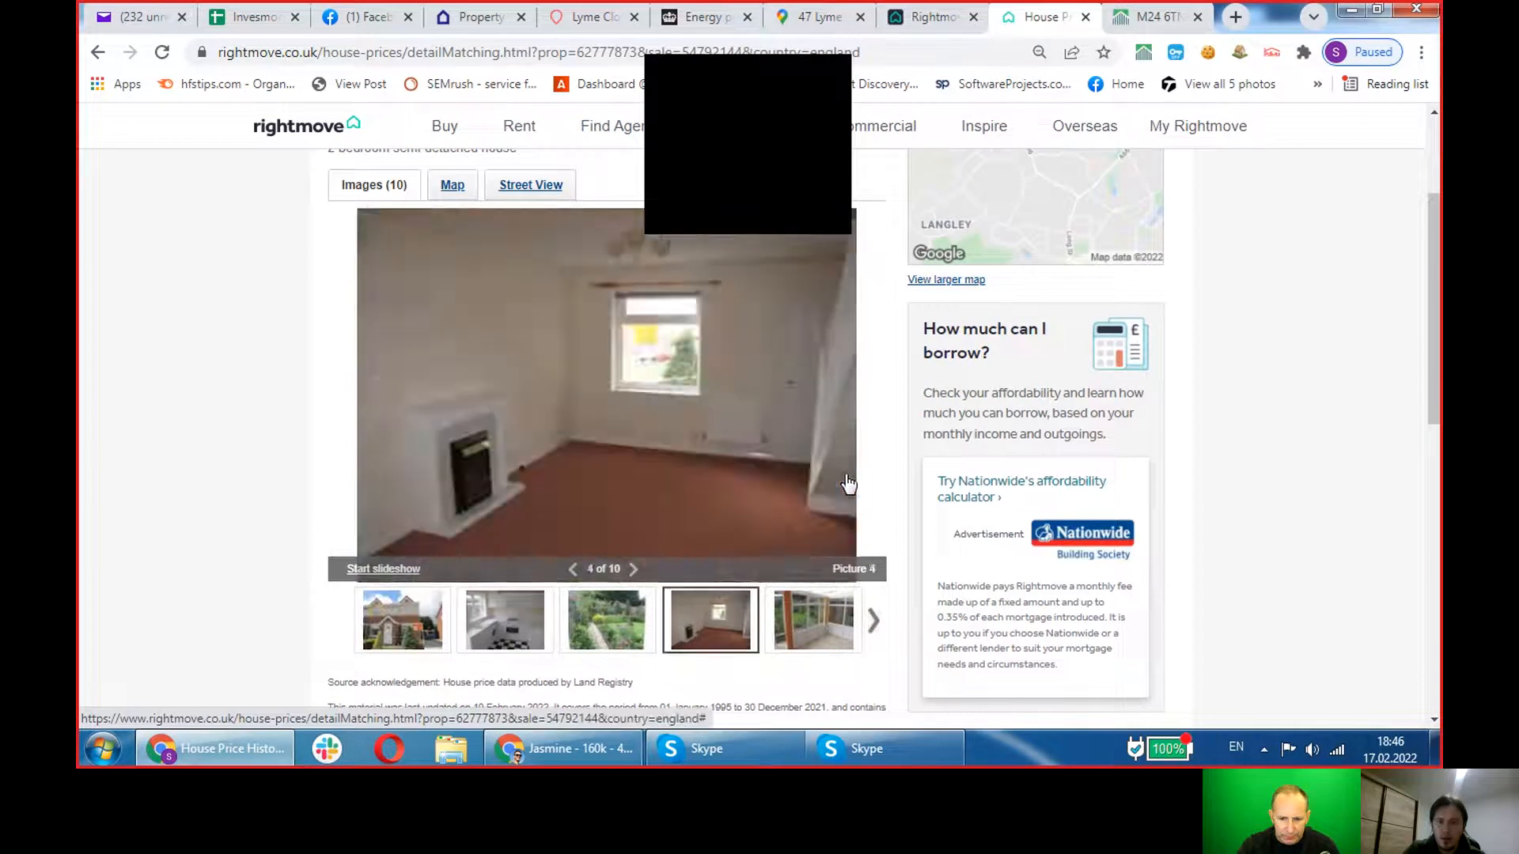
left_click(633, 569)
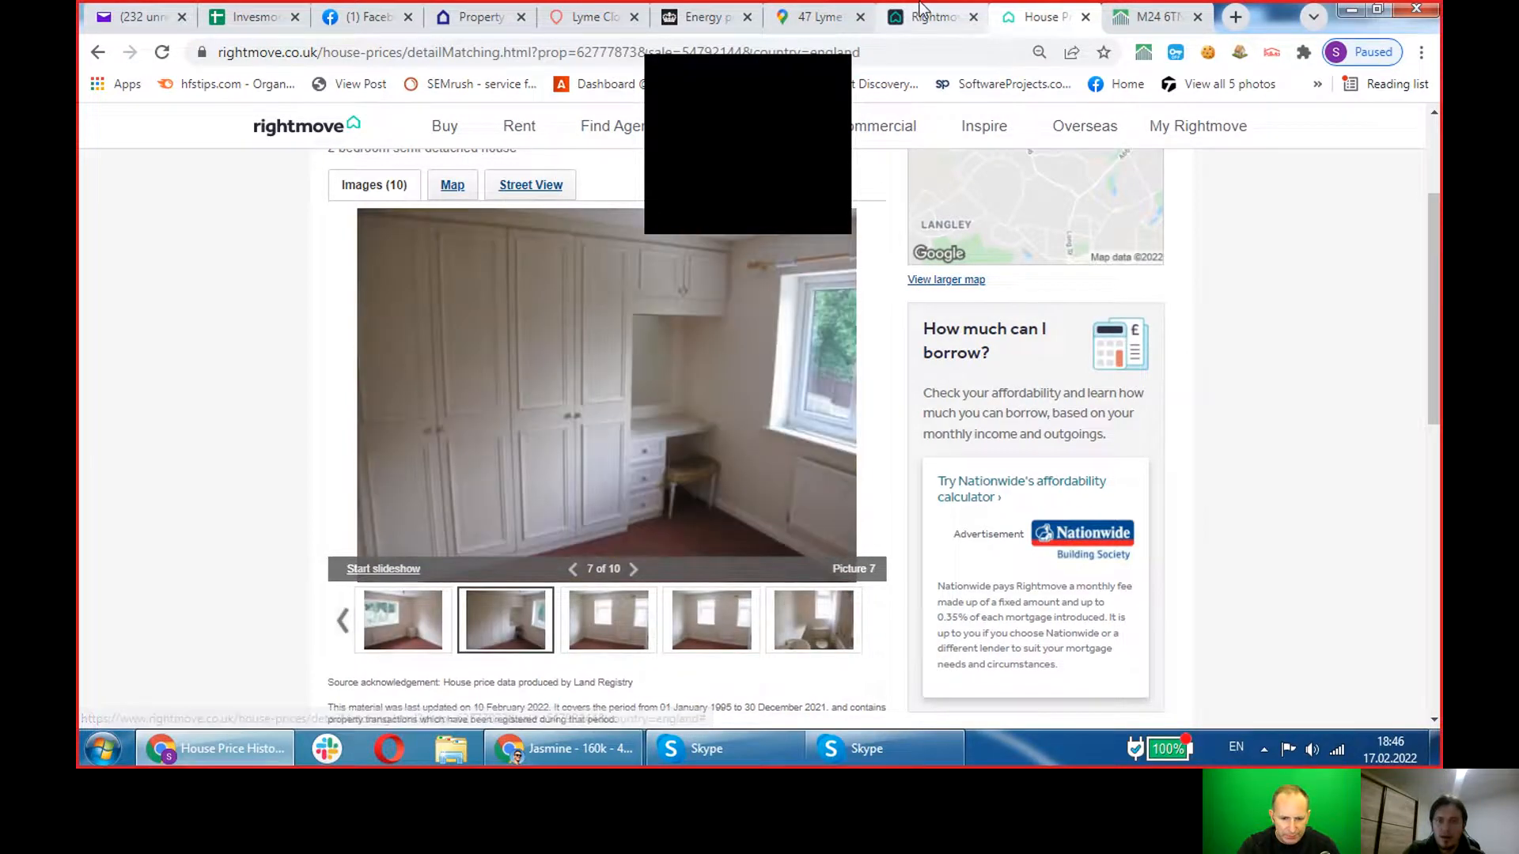
left_click(930, 16)
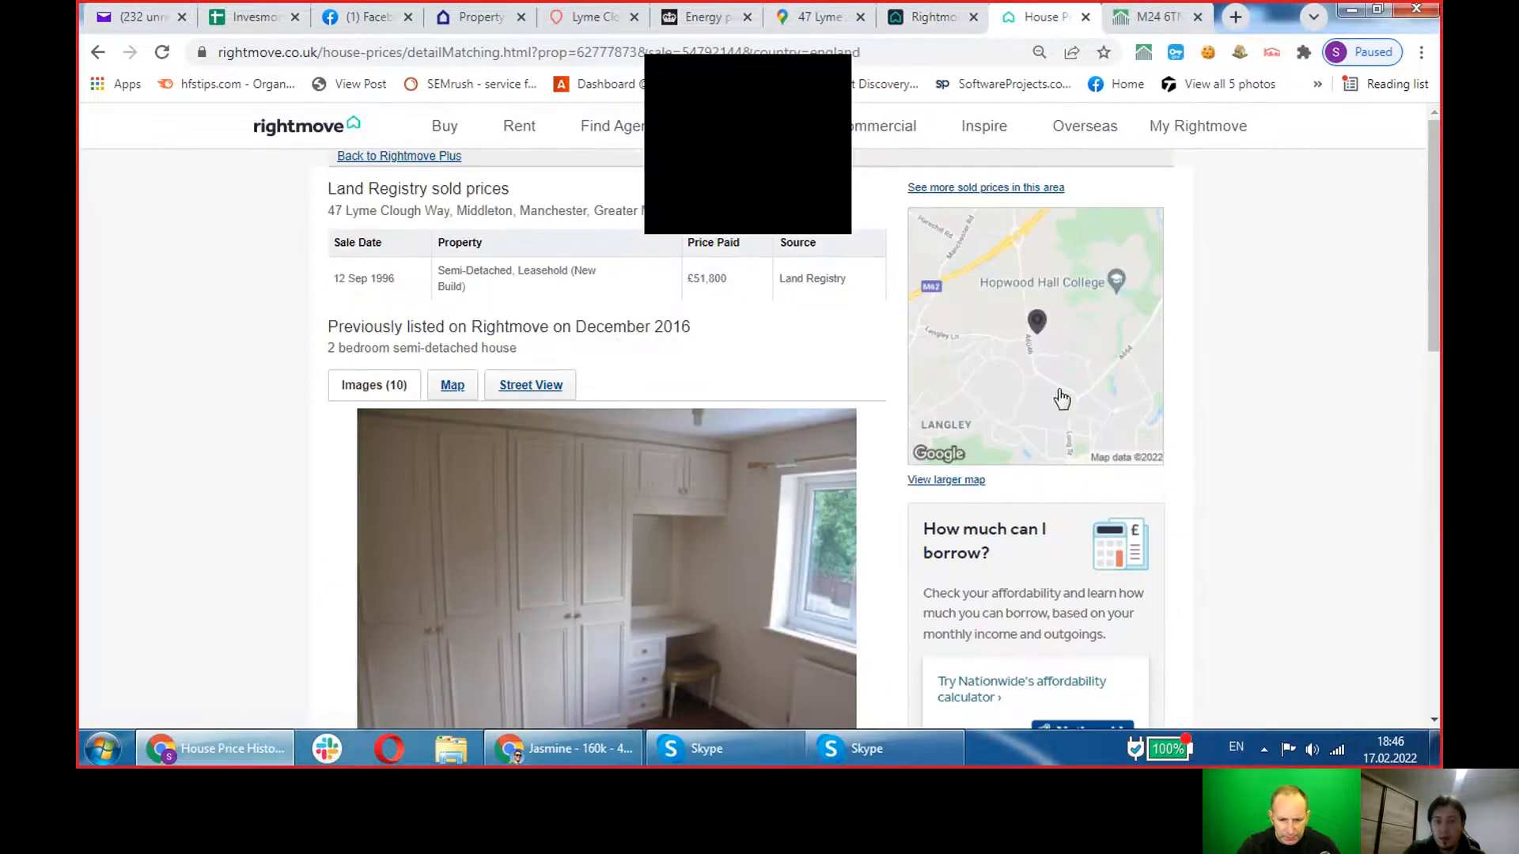
Highlight the £51,800 sale price and 1996 sale year, then go to the energy certificate.
double_click(705, 278)
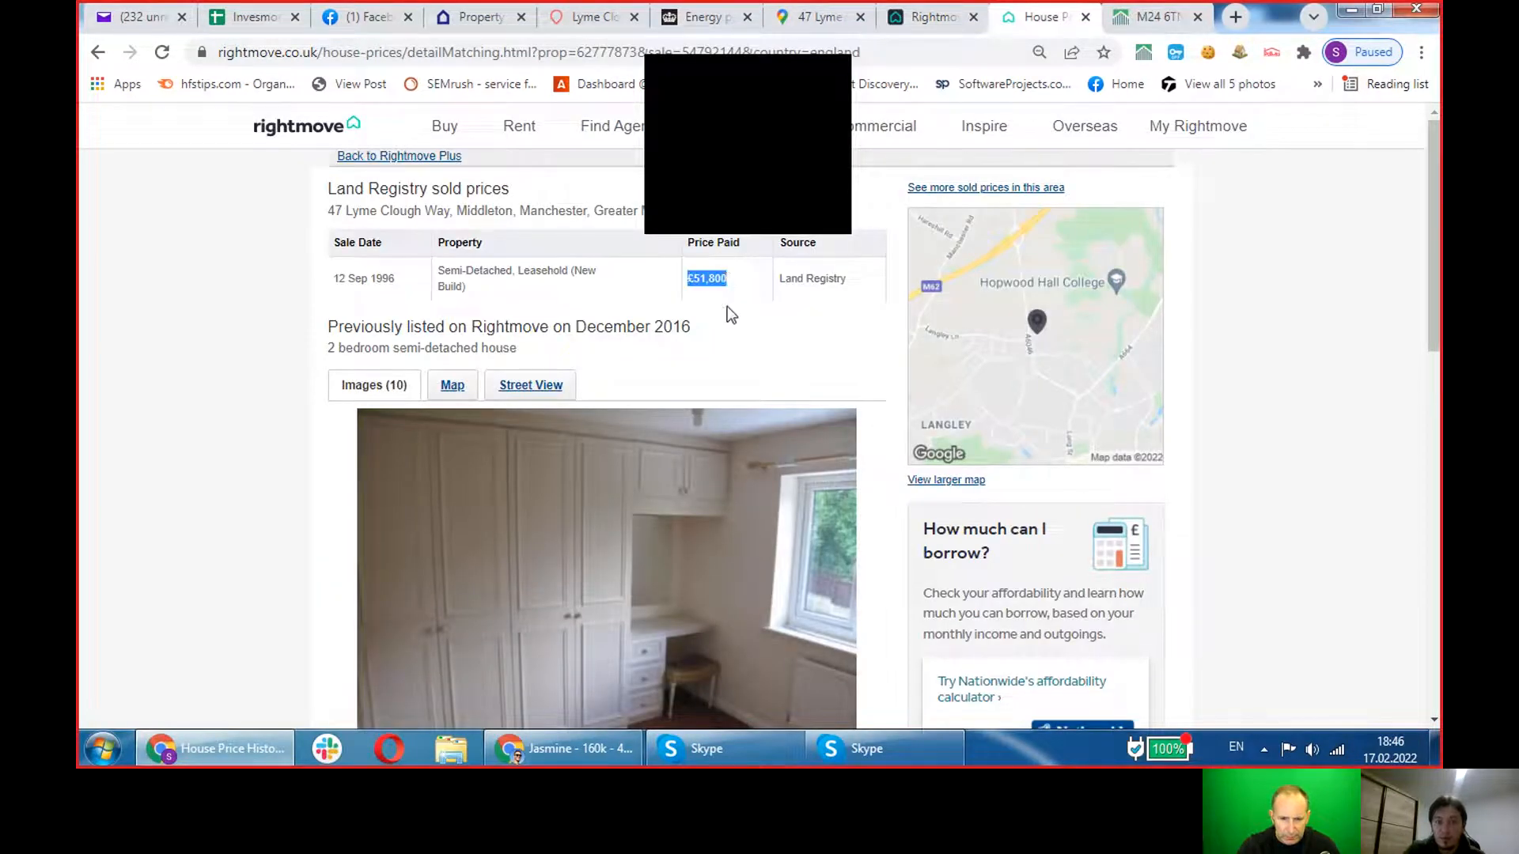
double_click(378, 279)
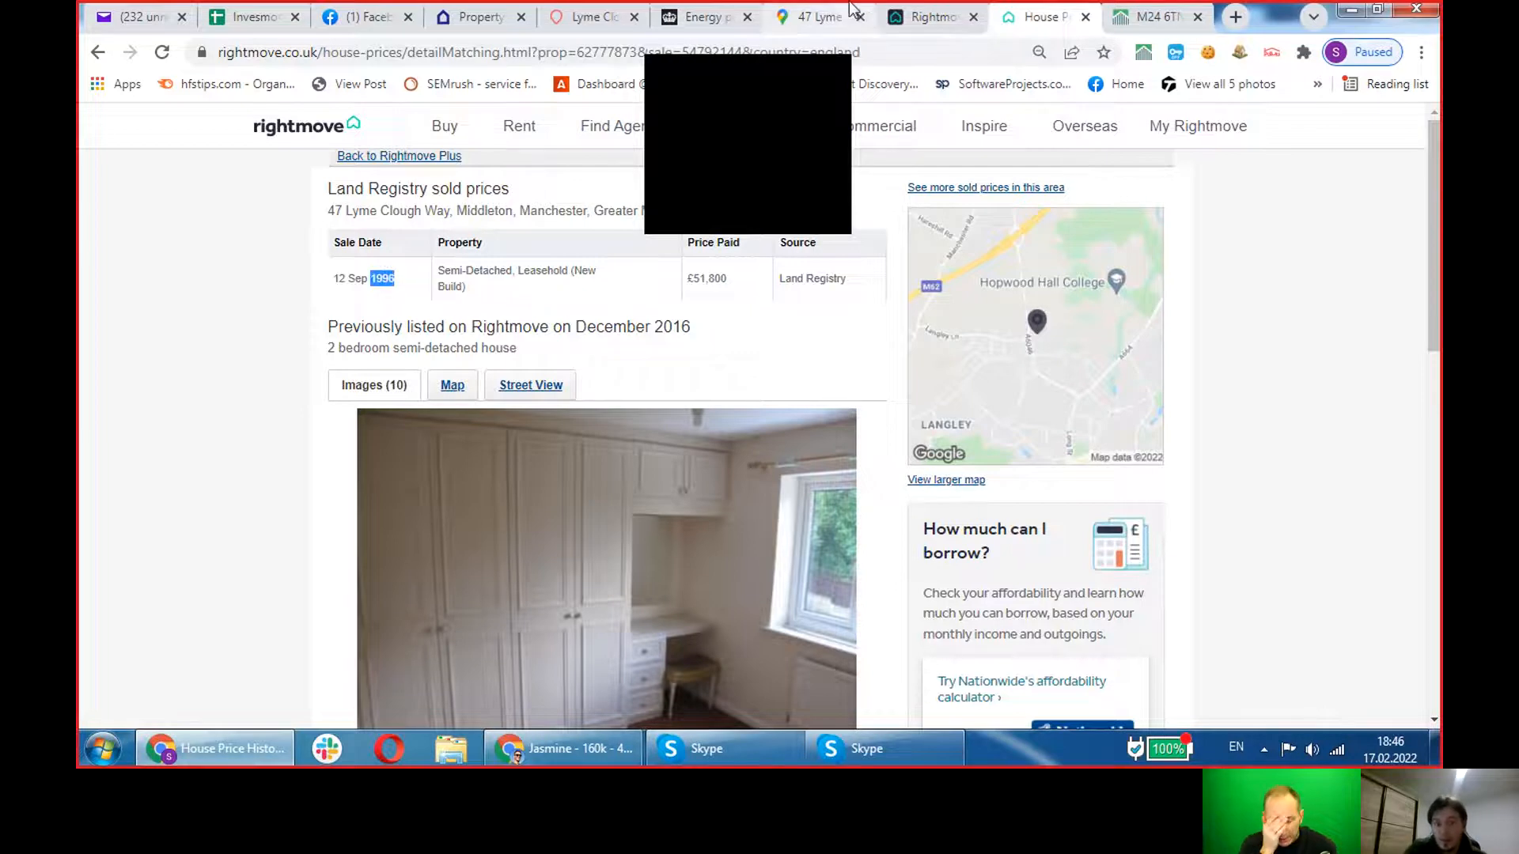
mouse_move(813, 15)
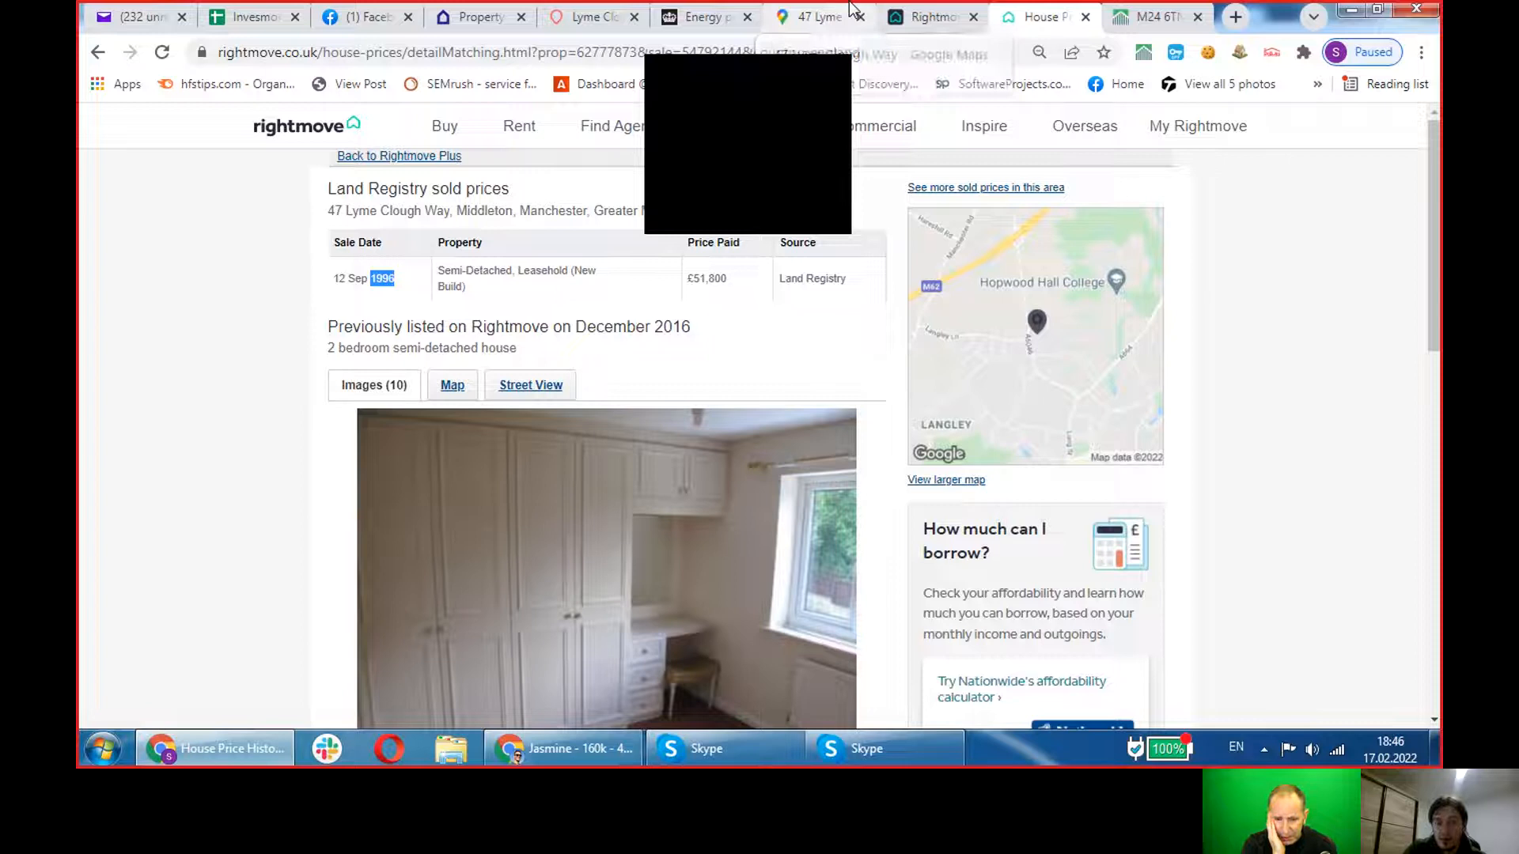
left_click(813, 15)
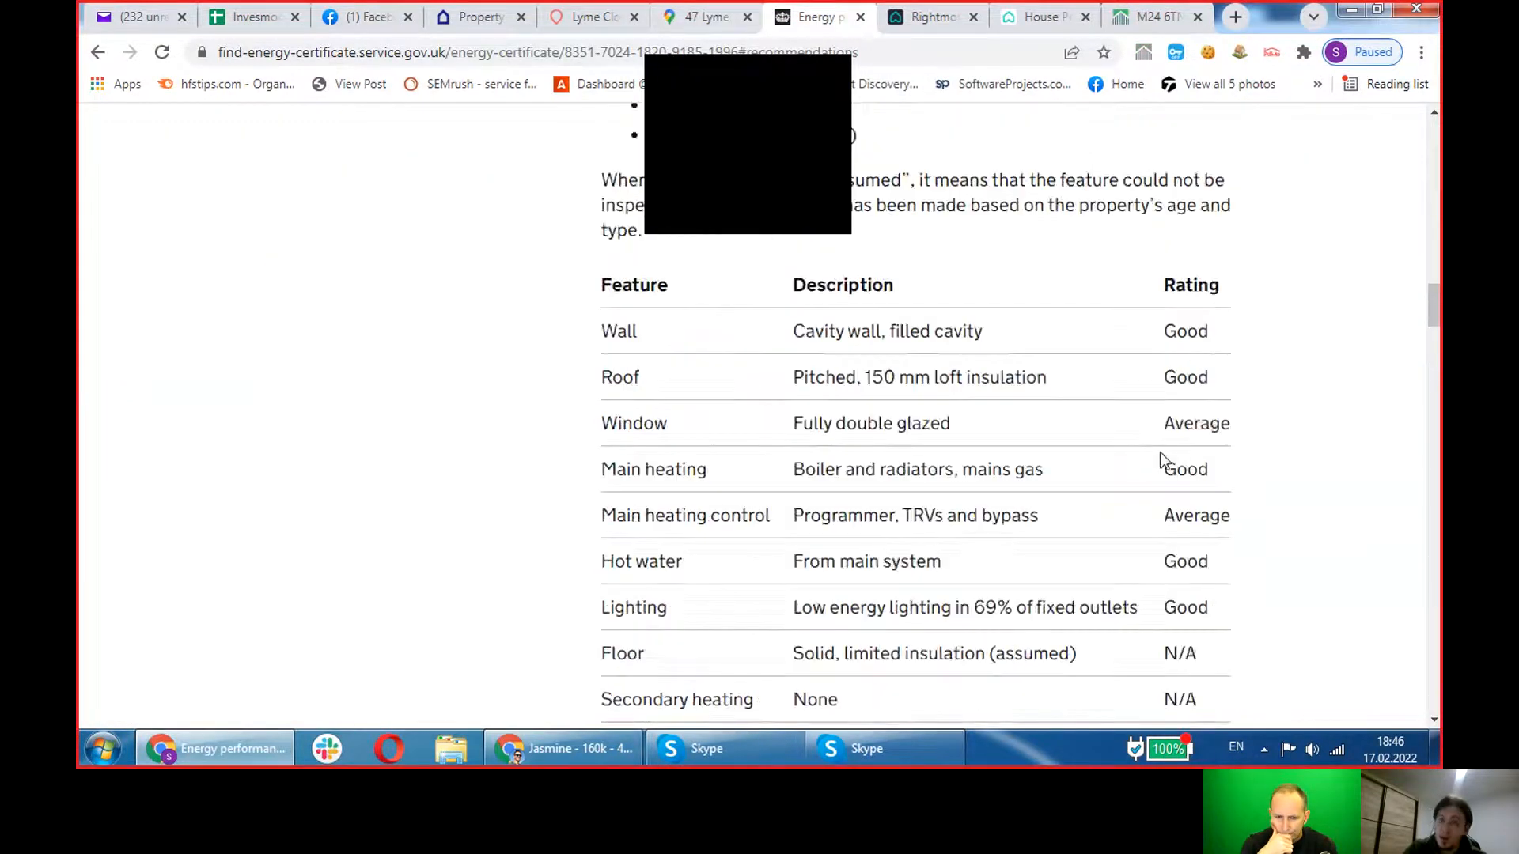
Read through the EPC page's C rating and 59 square metre floor area.
scroll("up", 3)
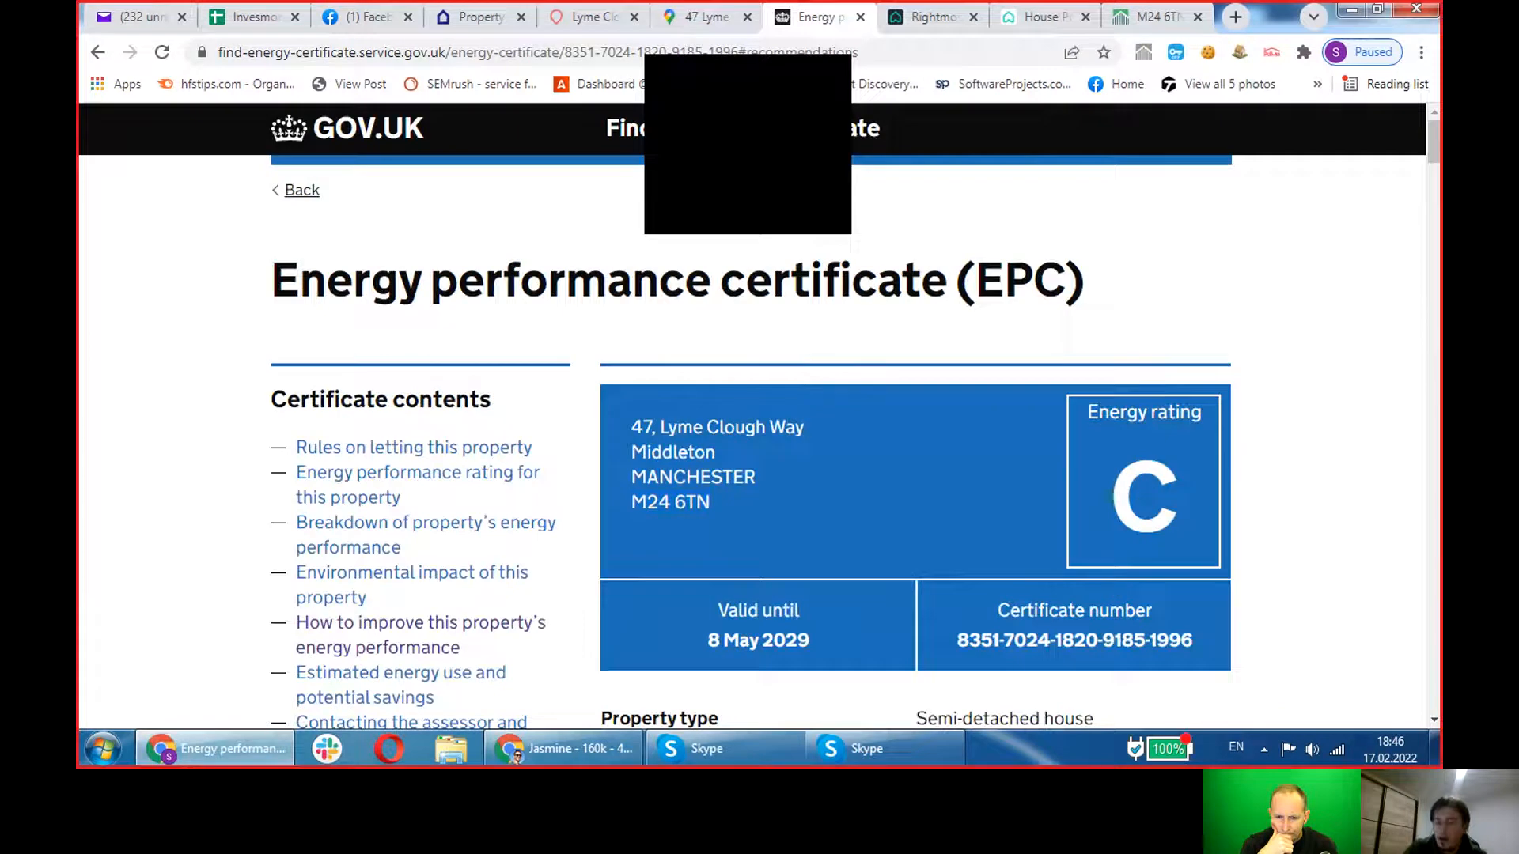
scroll("down", 3)
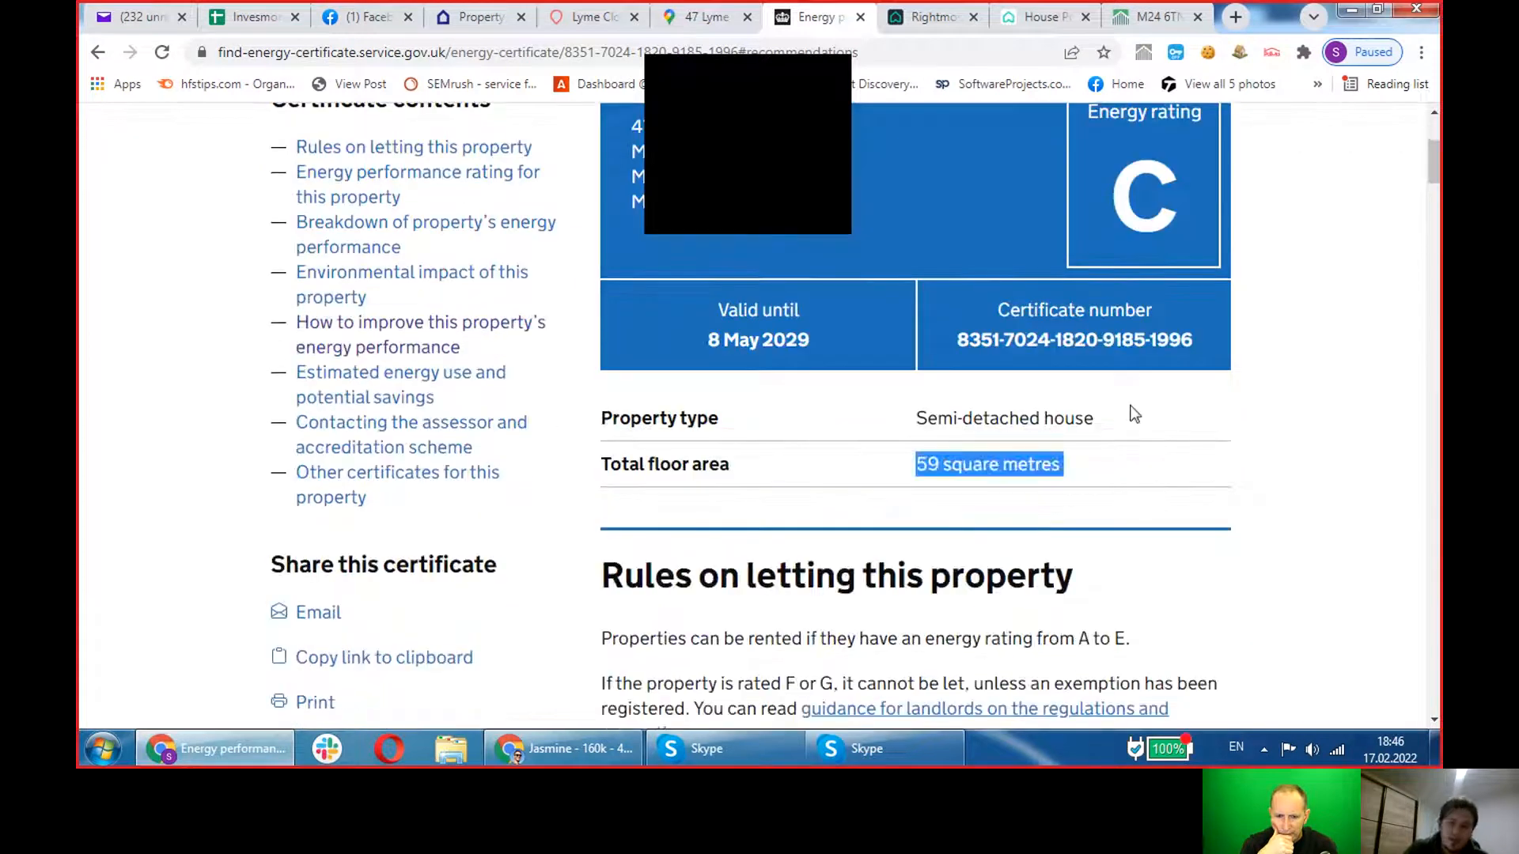
scroll("down", 3)
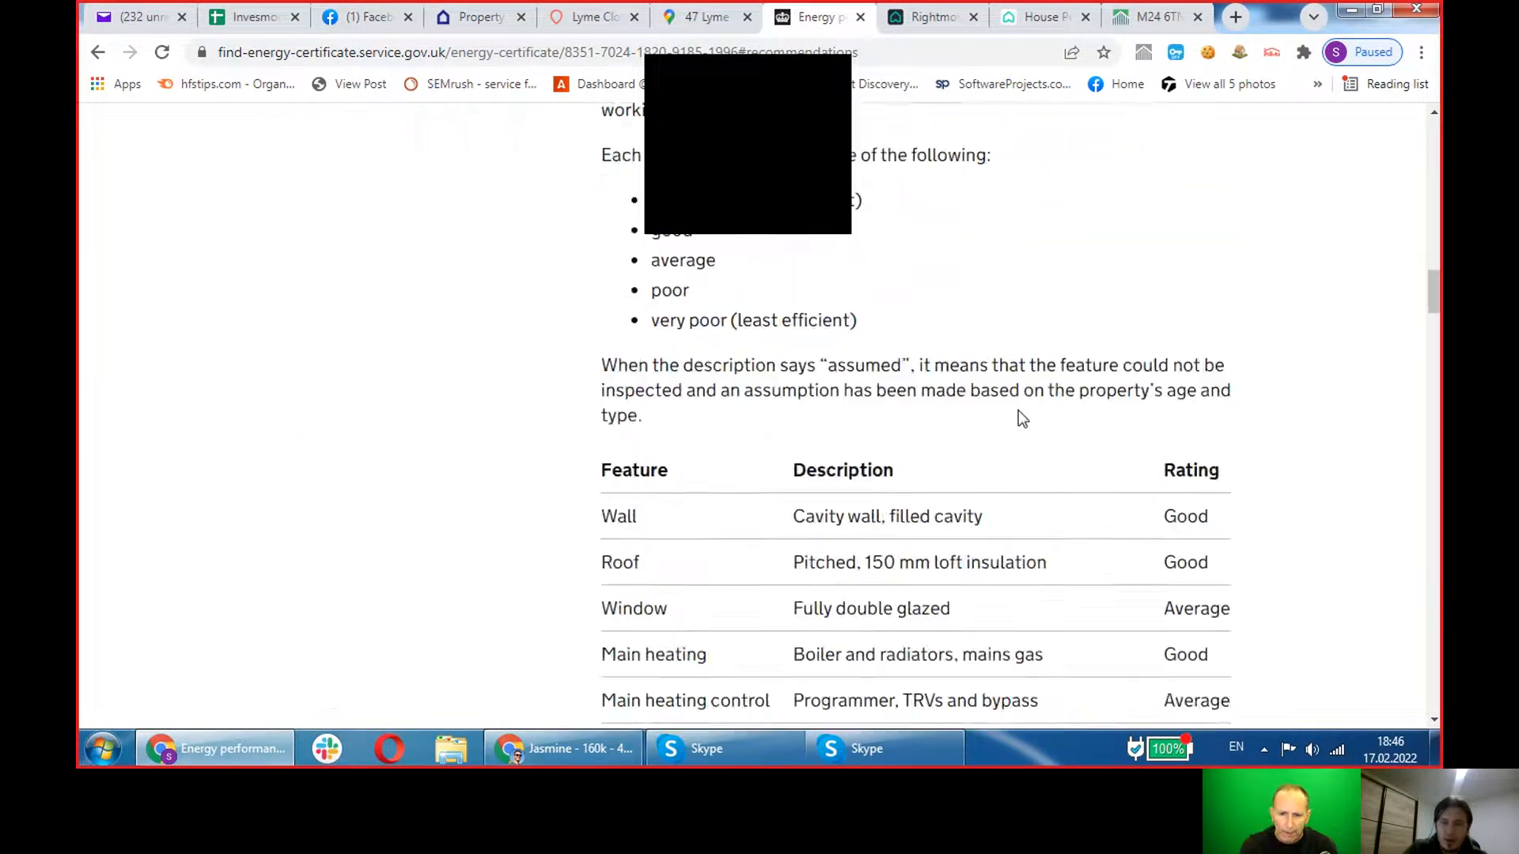
mouse_move(631, 557)
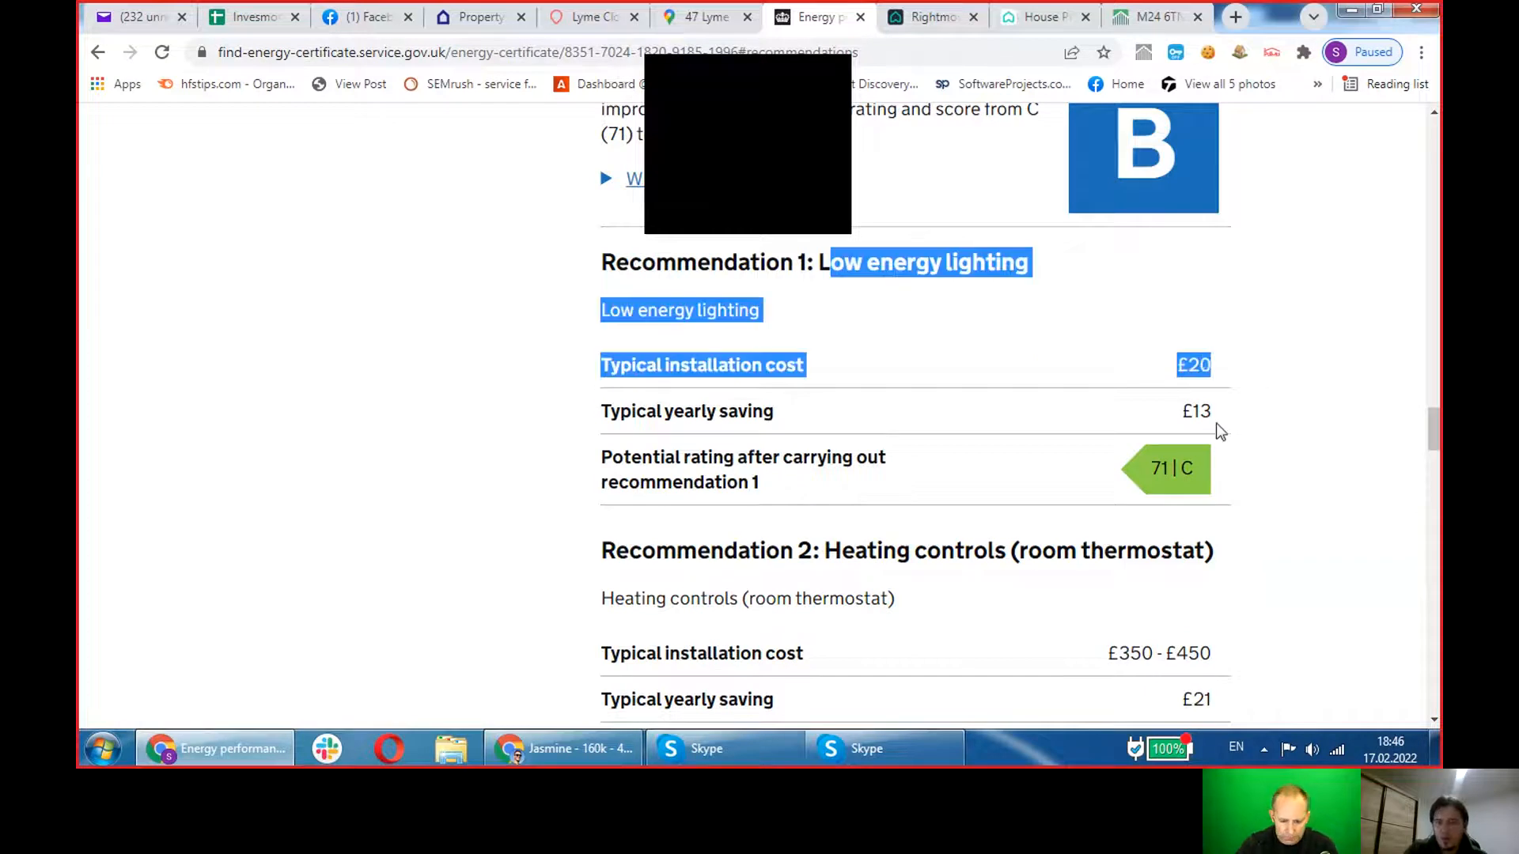
Highlight the £13 yearly lighting saving, then go to the Google Maps view of the property.
left_click(1196, 411)
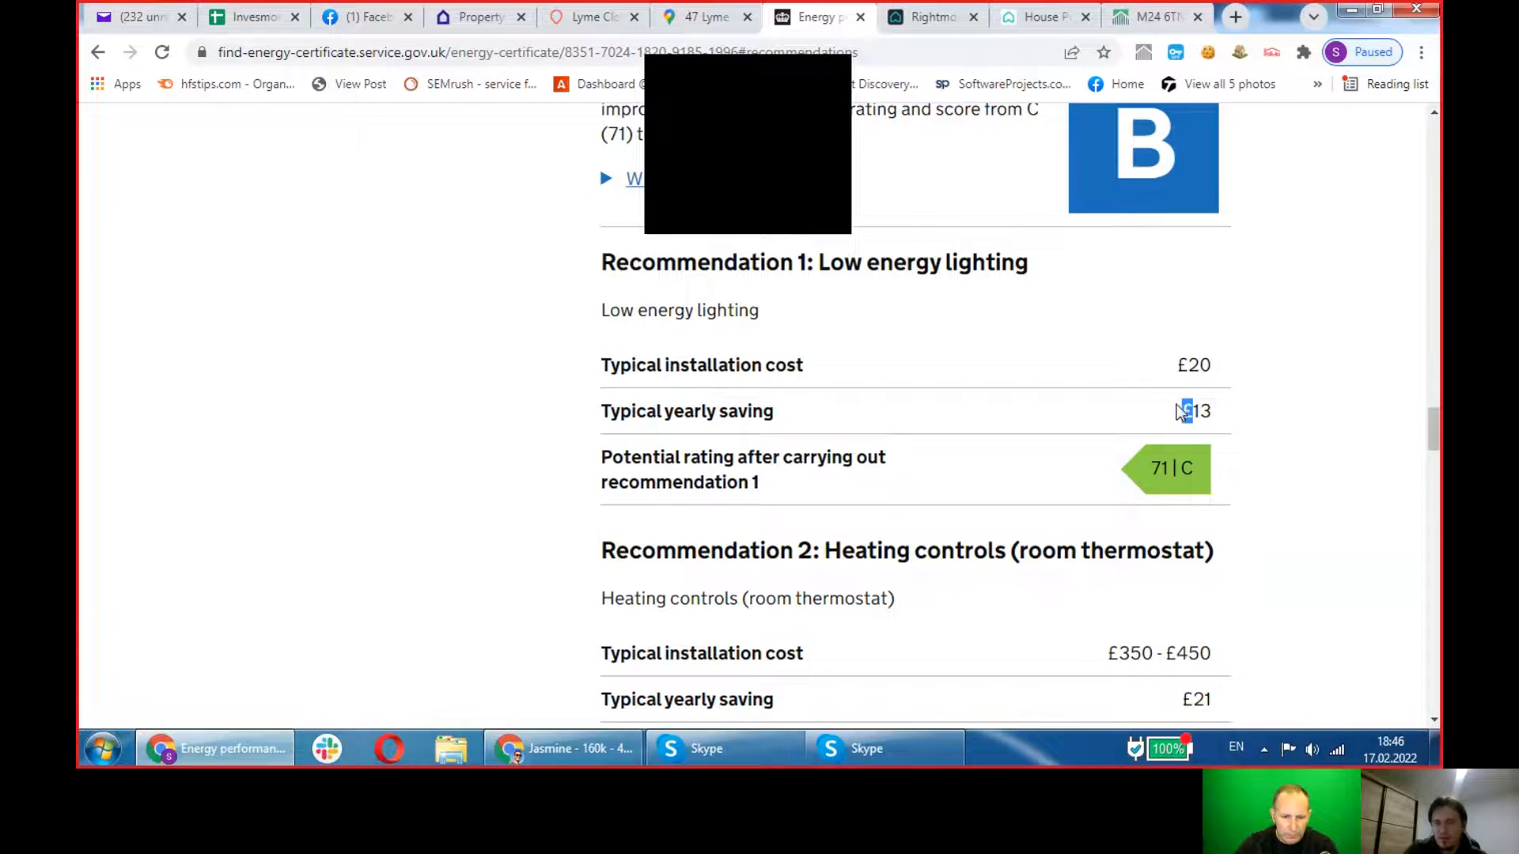
double_click(1195, 411)
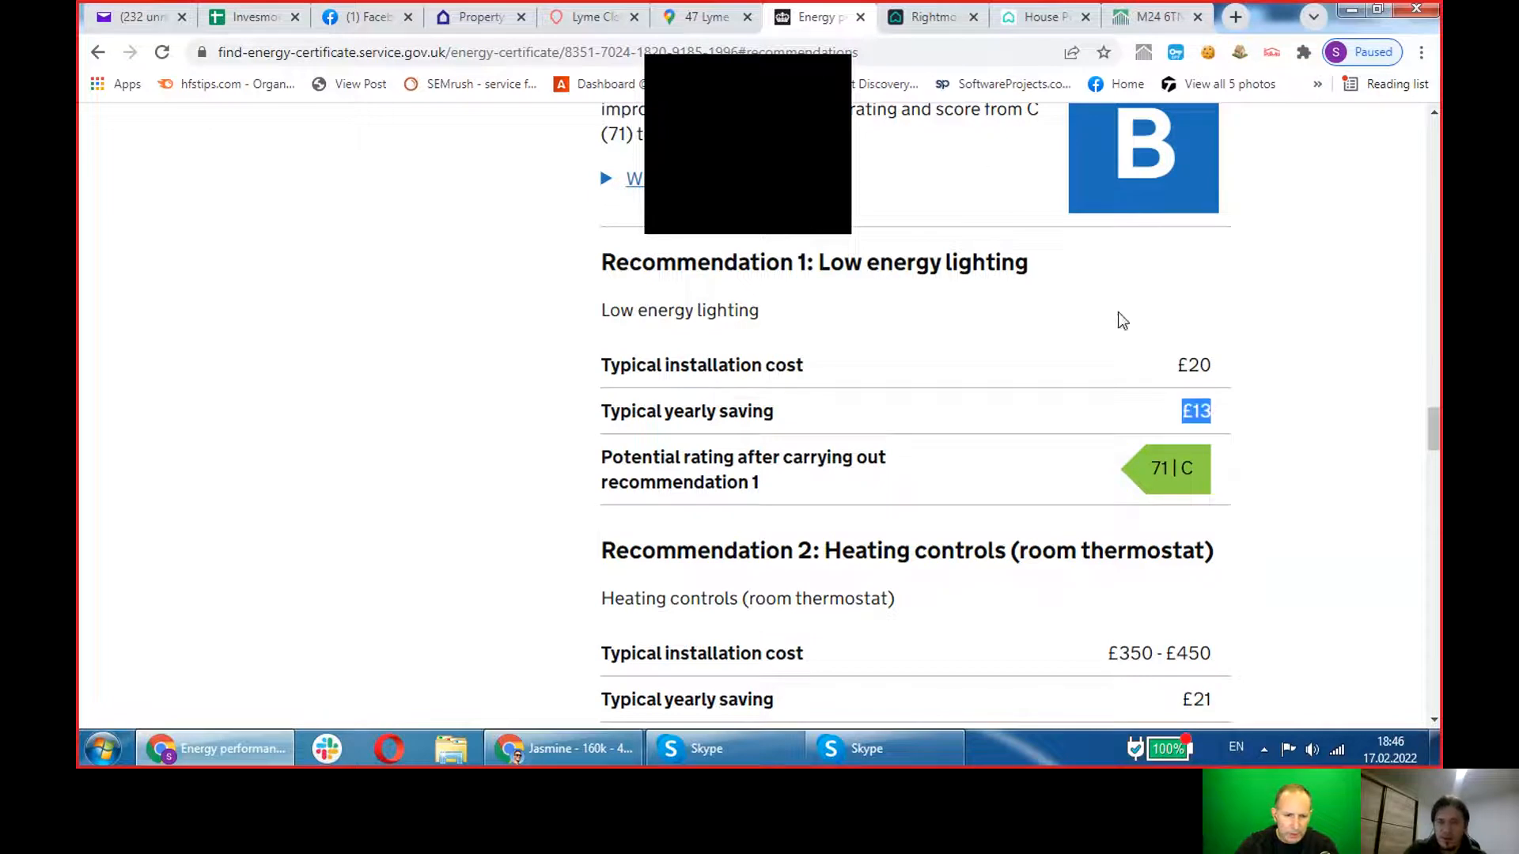
mouse_move(683, 11)
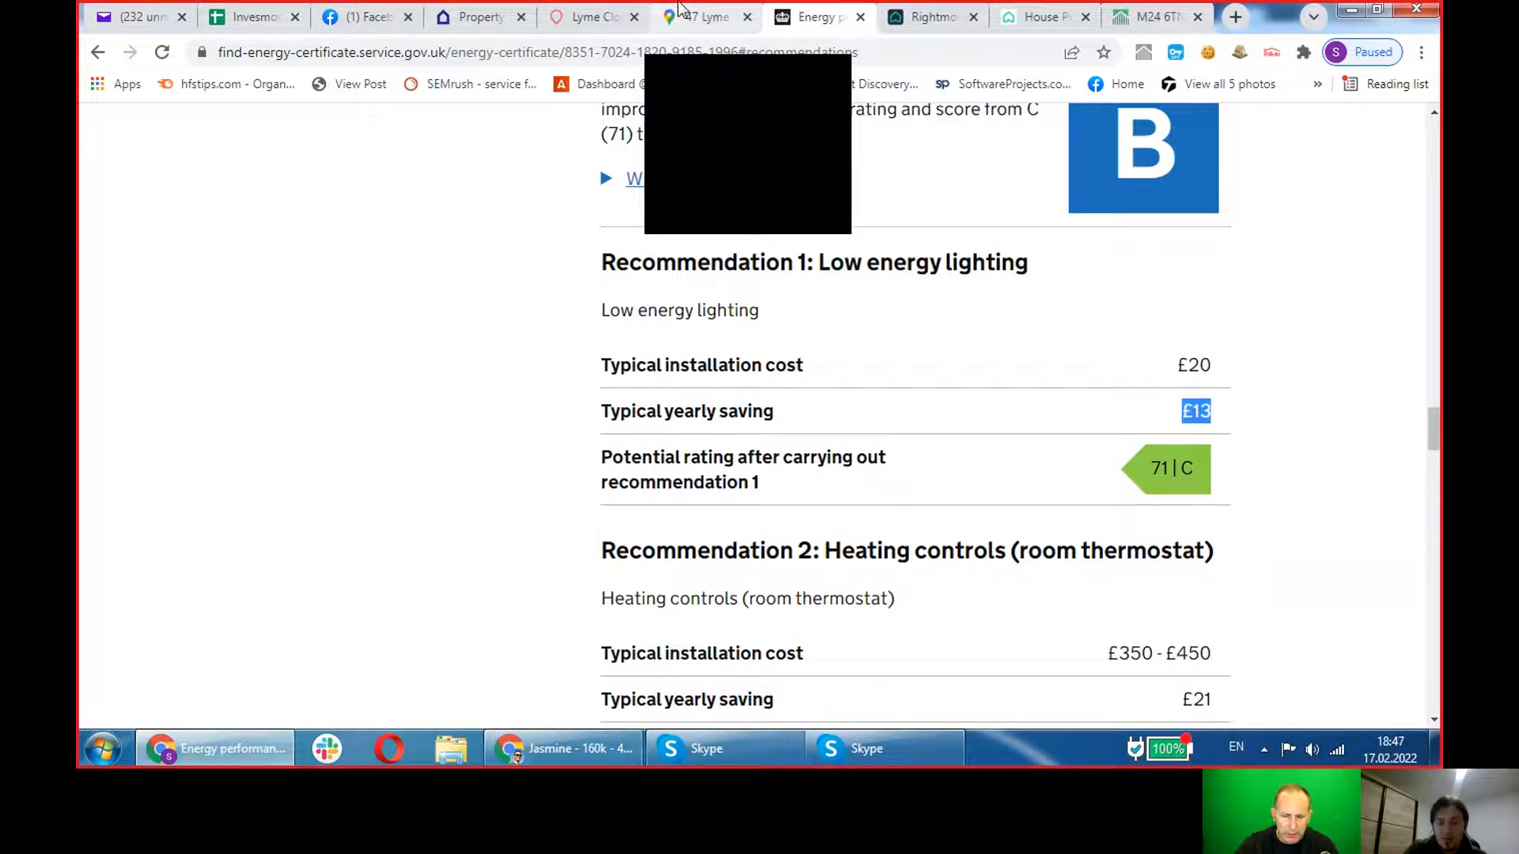
left_click(706, 16)
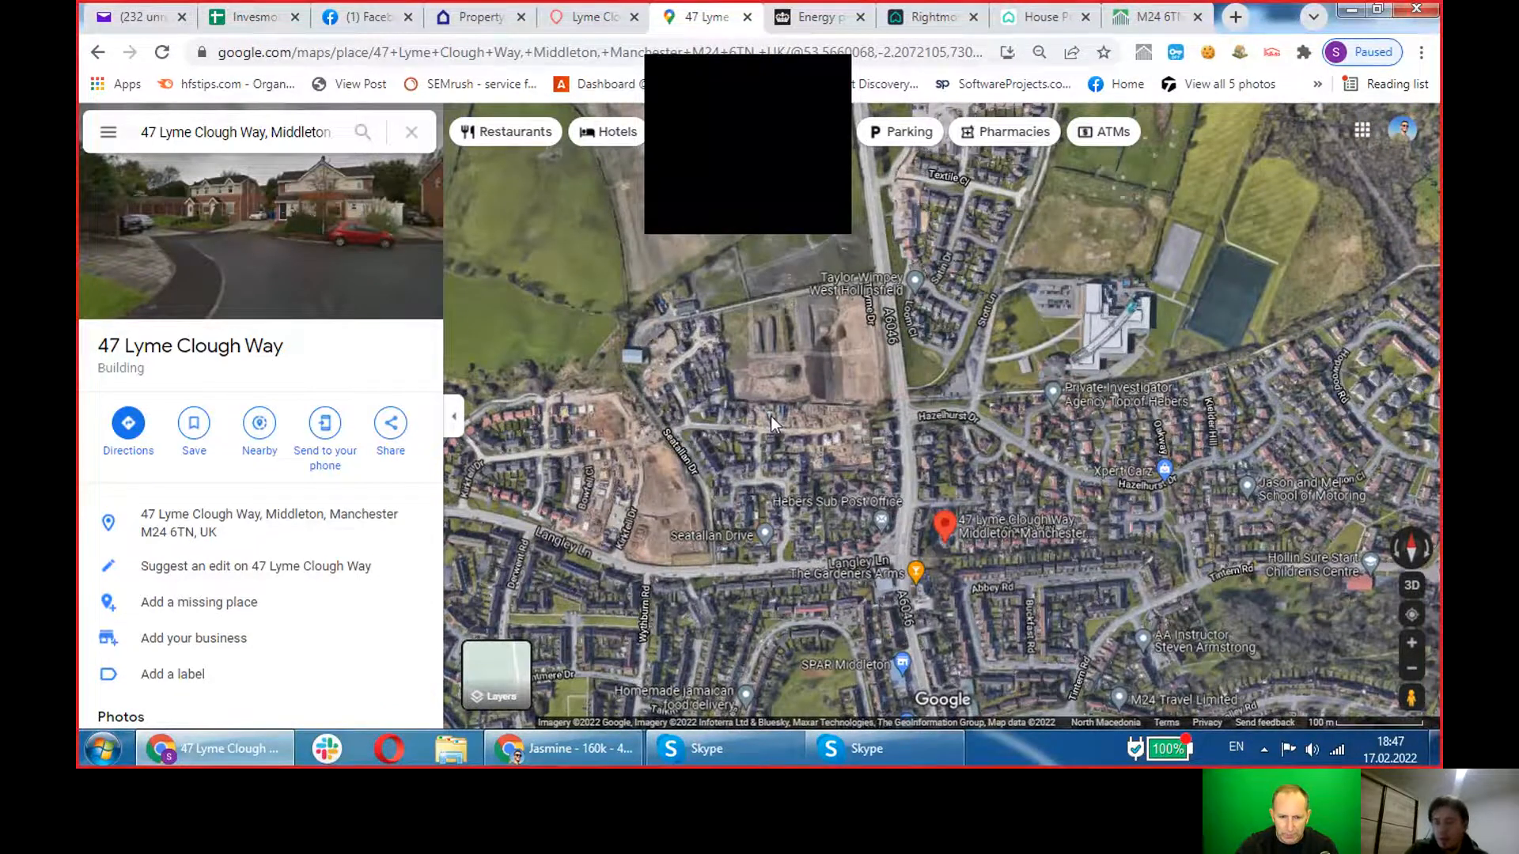
mouse_move(775, 412)
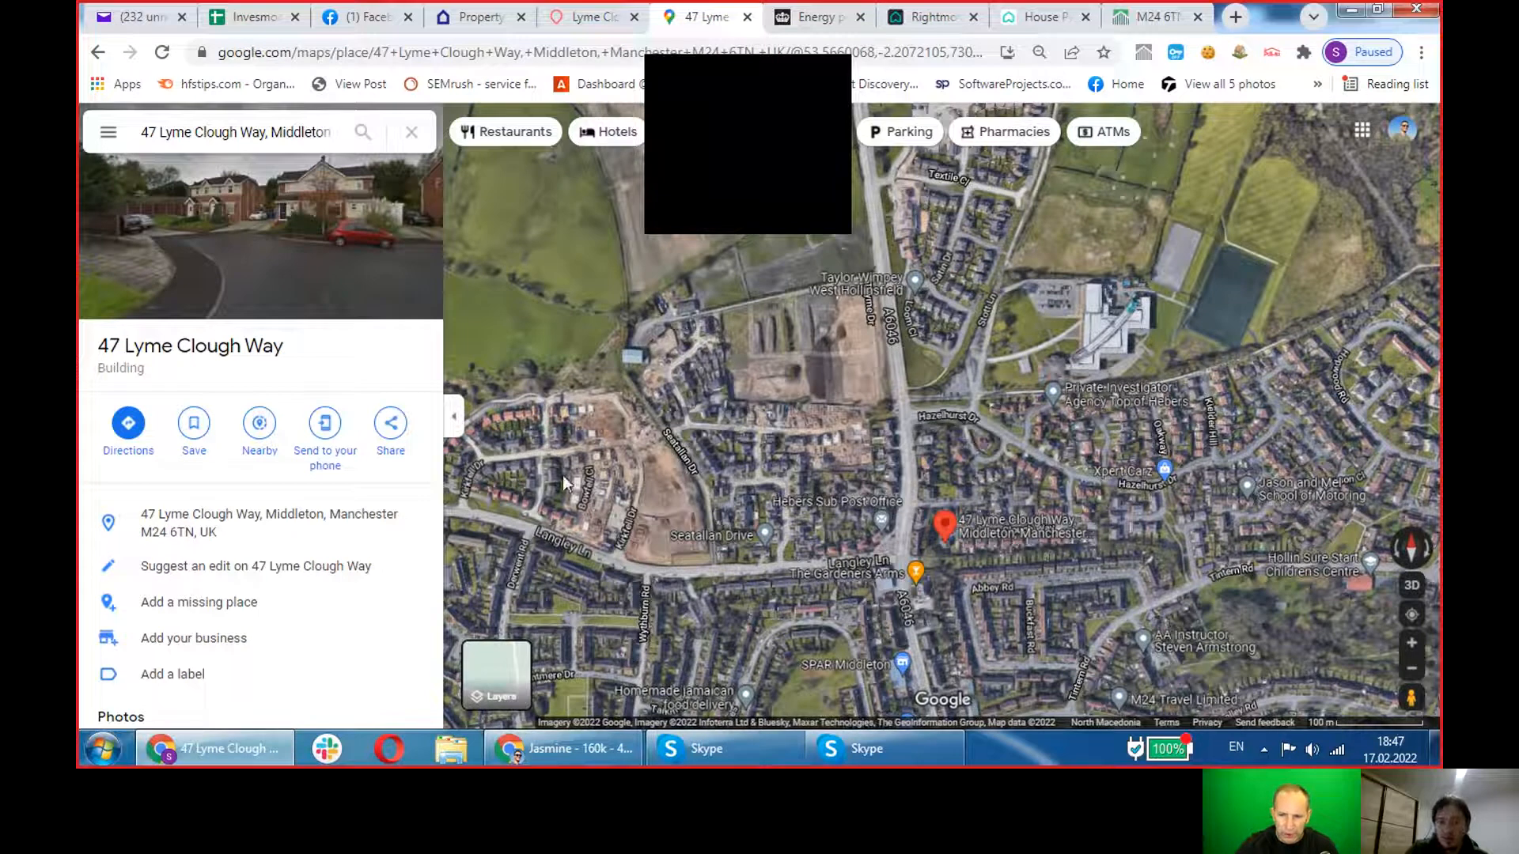
mouse_move(684, 484)
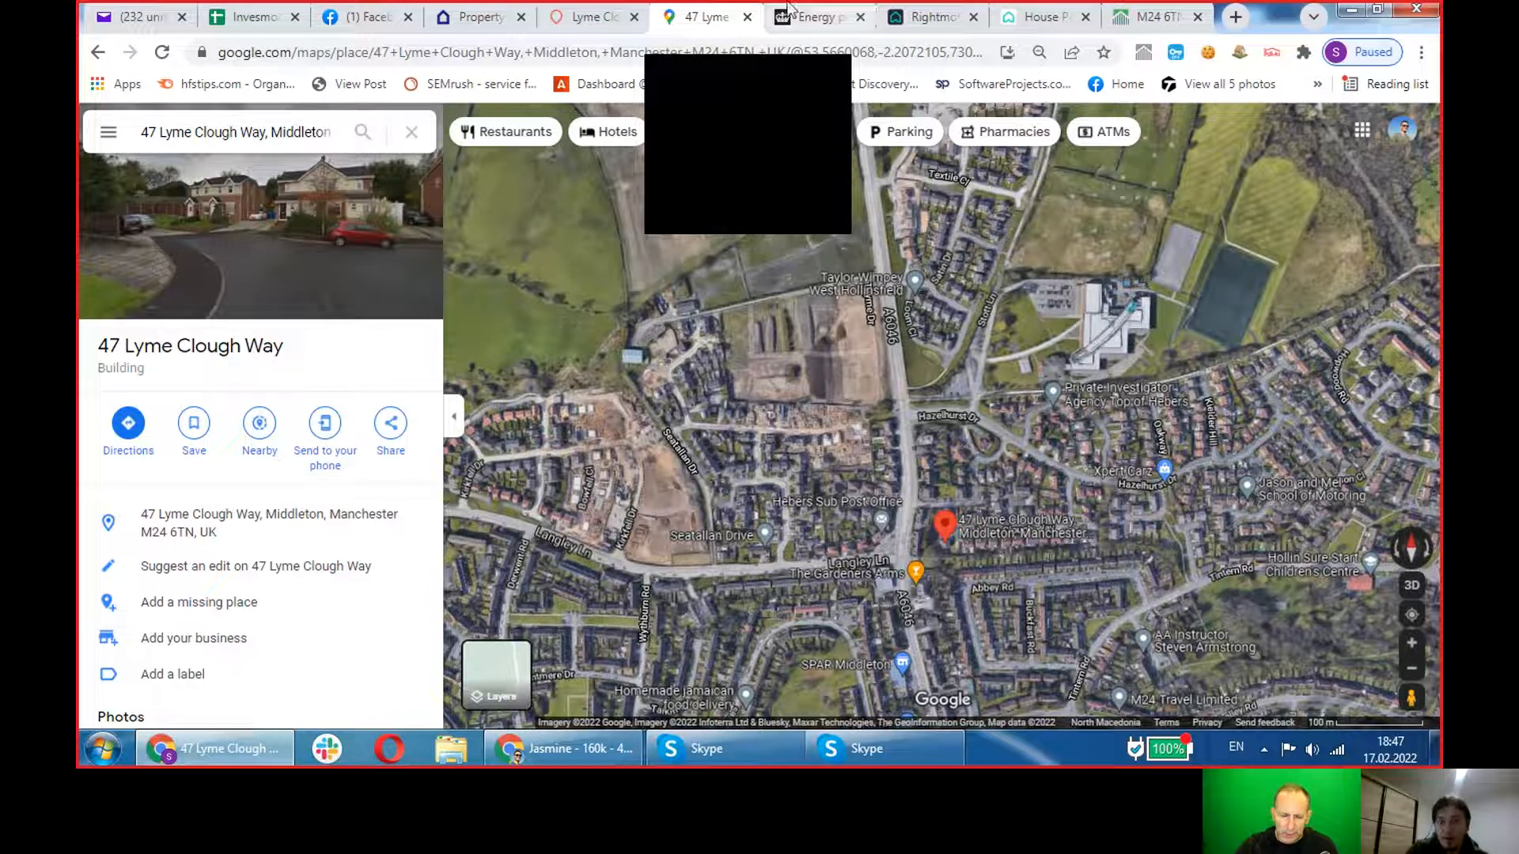
mouse_move(590, 16)
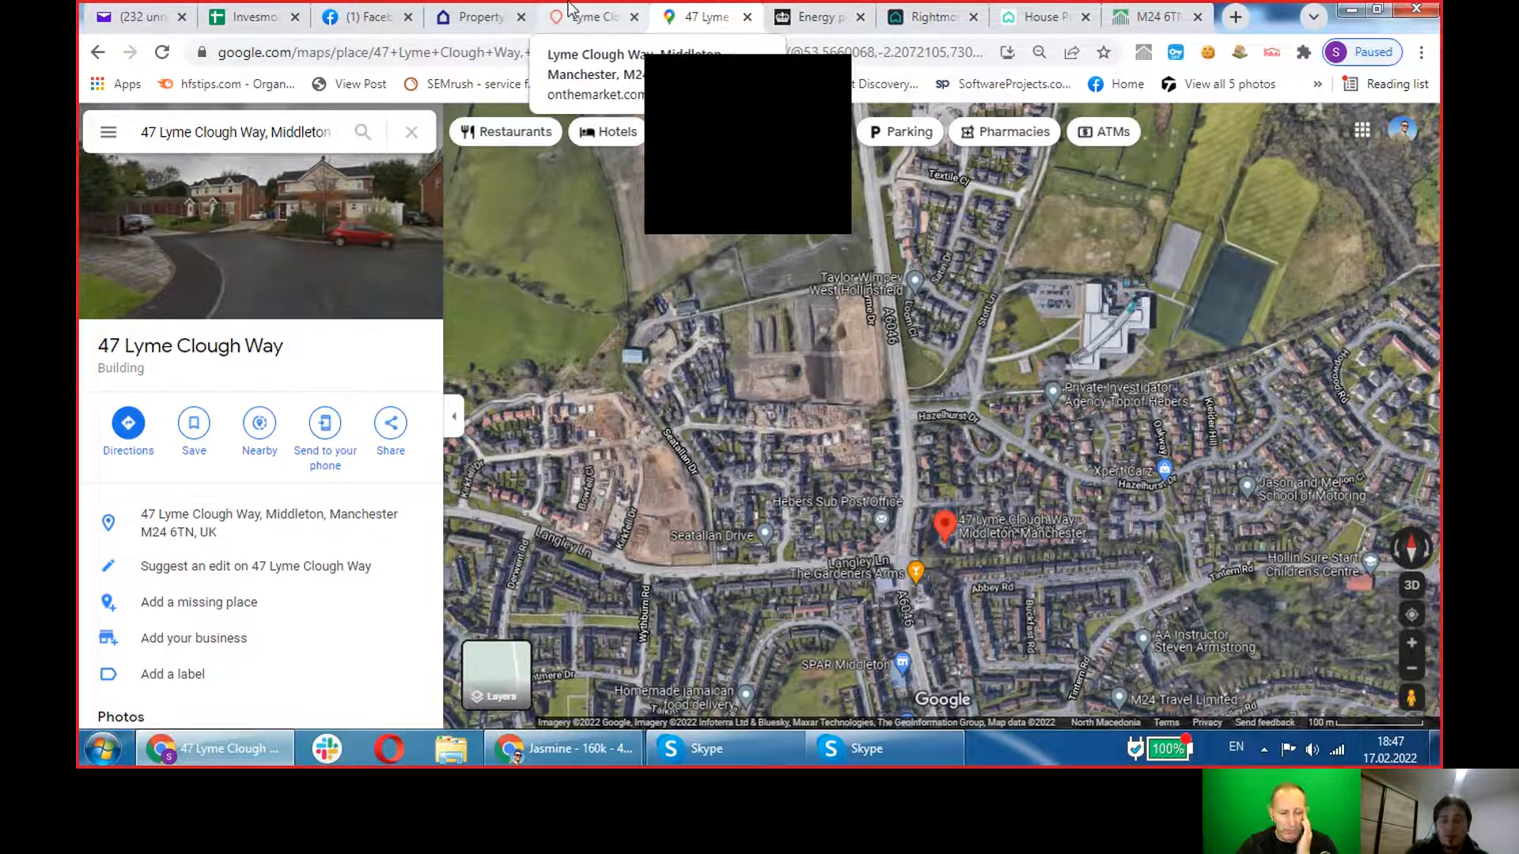
Navigate to the Rightmove Plus Best Price Guide comparables for M24 6TN.
left_click(102, 746)
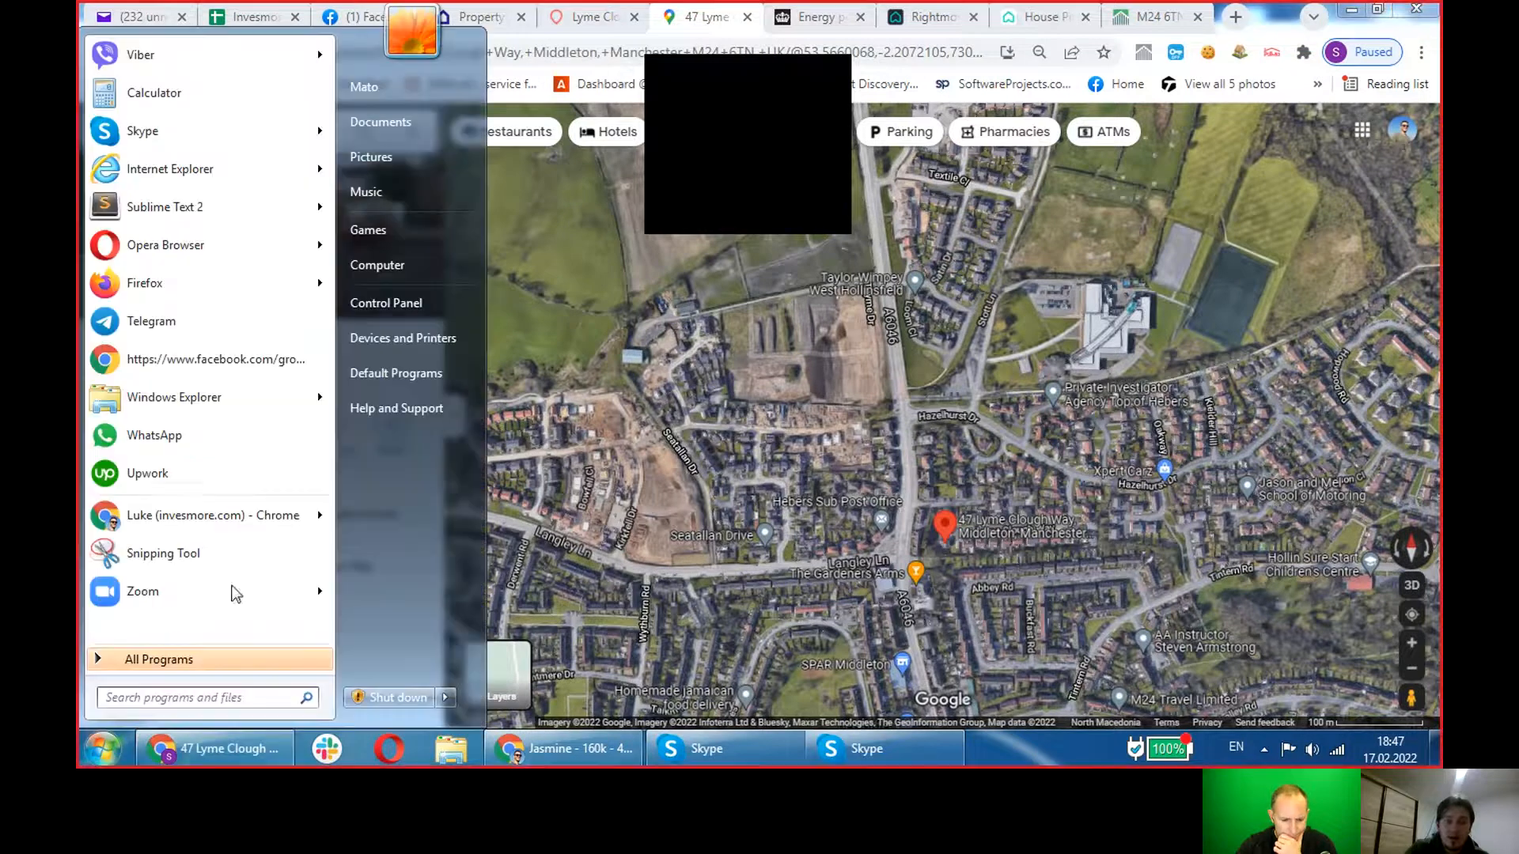
left_click(816, 16)
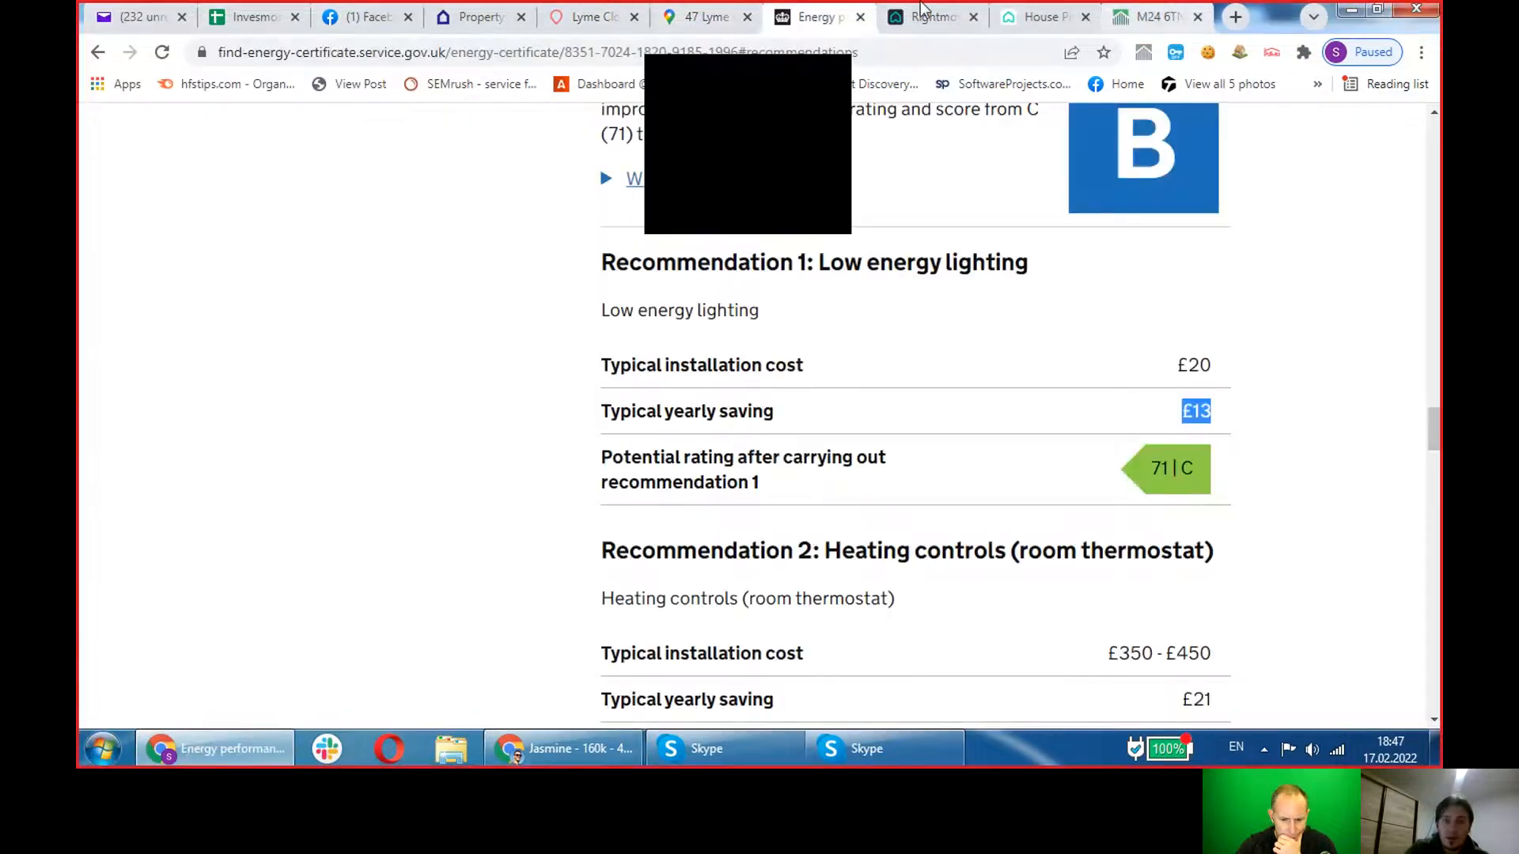
left_click(930, 16)
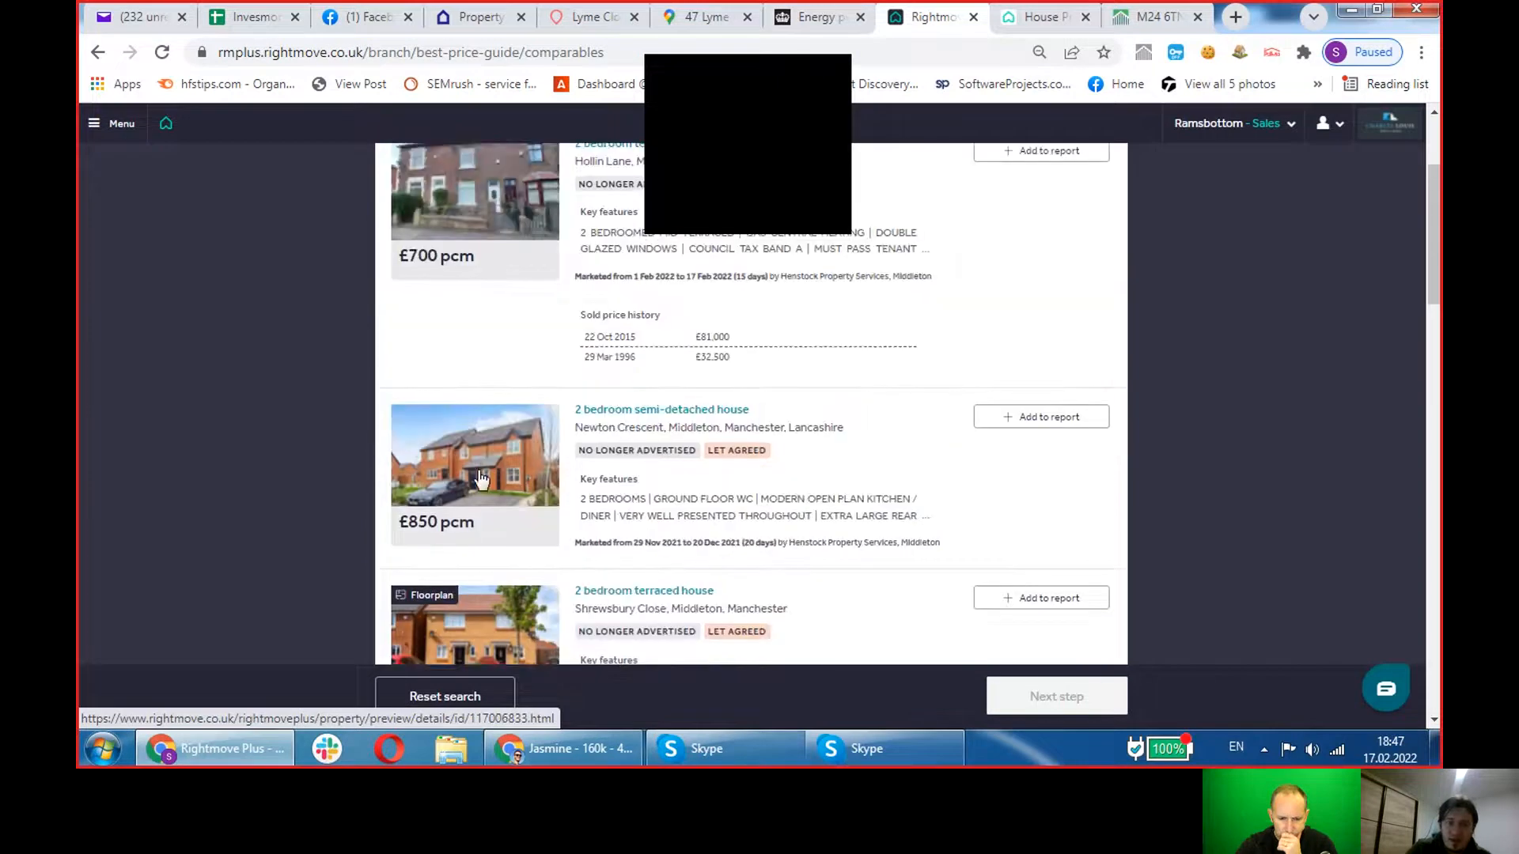
mouse_move(544, 481)
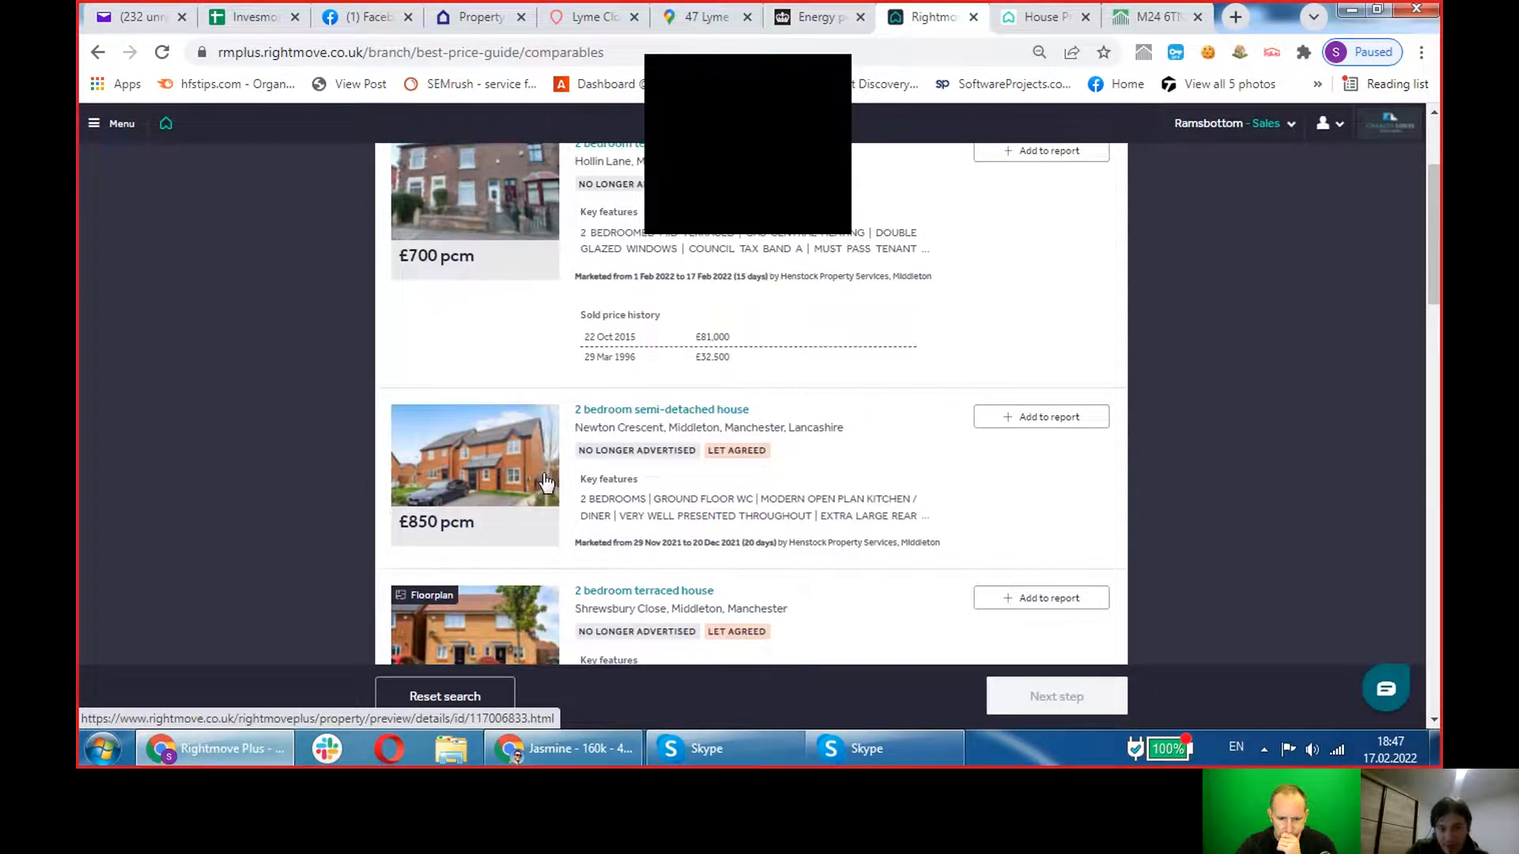
mouse_move(543, 484)
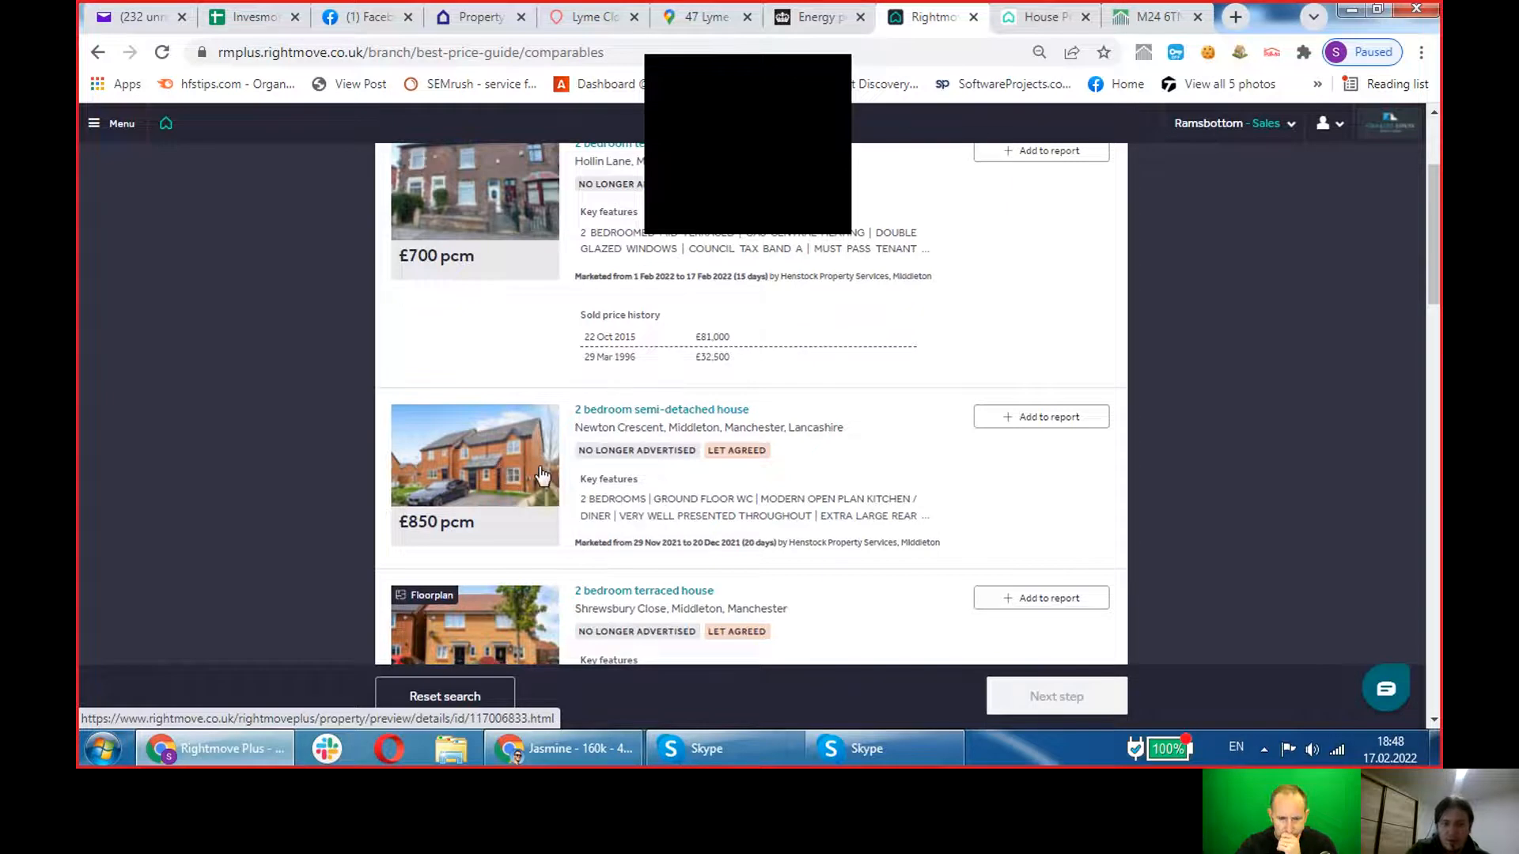
Scroll through the M24 comparables, including Mosedale Road £175,000 and Tewkesbury Avenue £120,000.
scroll("up", 3)
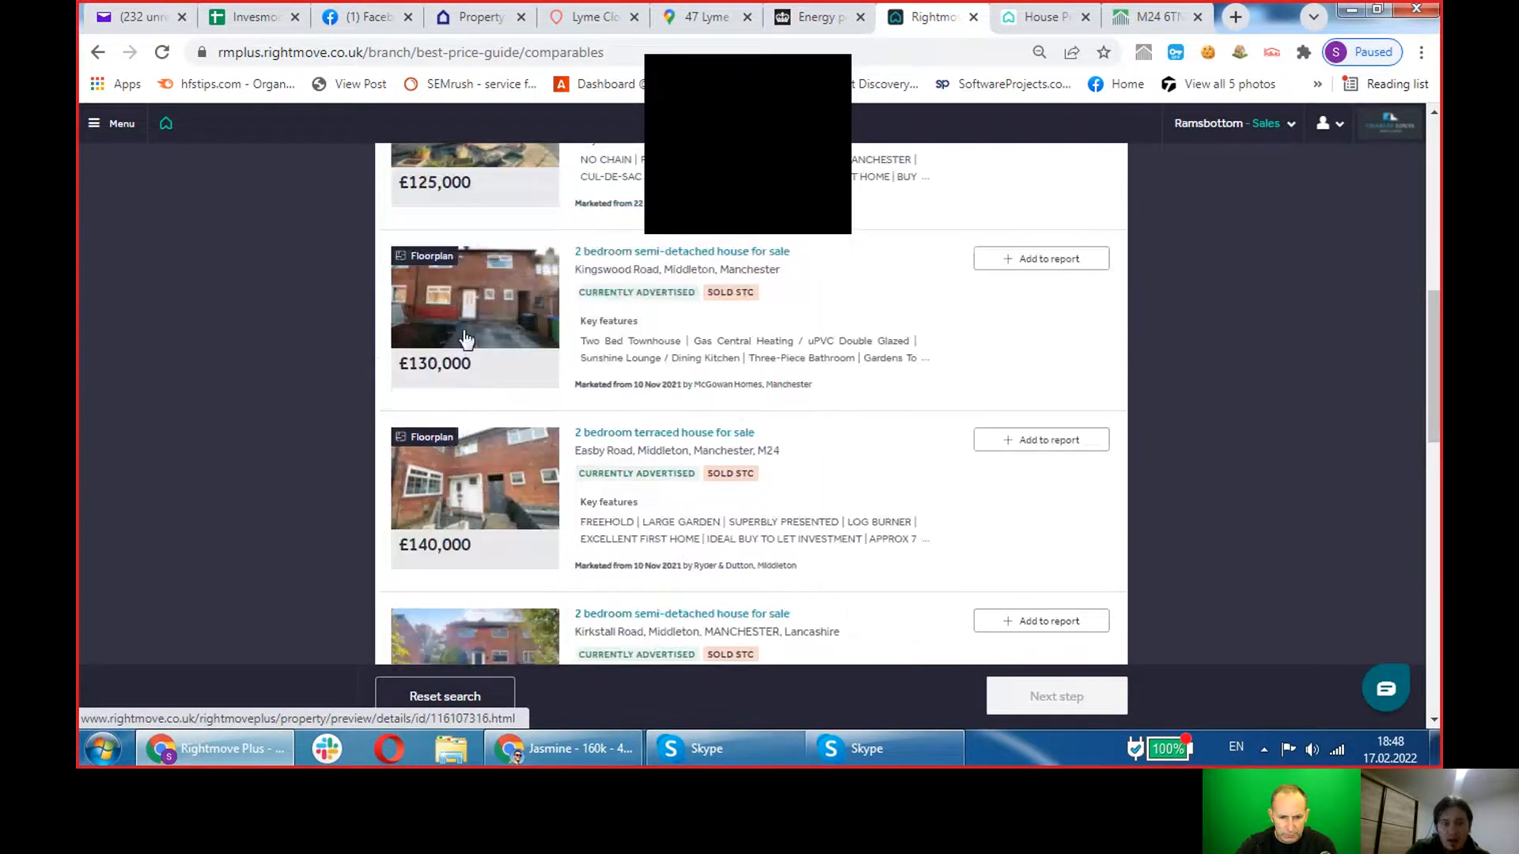
scroll("down", 3)
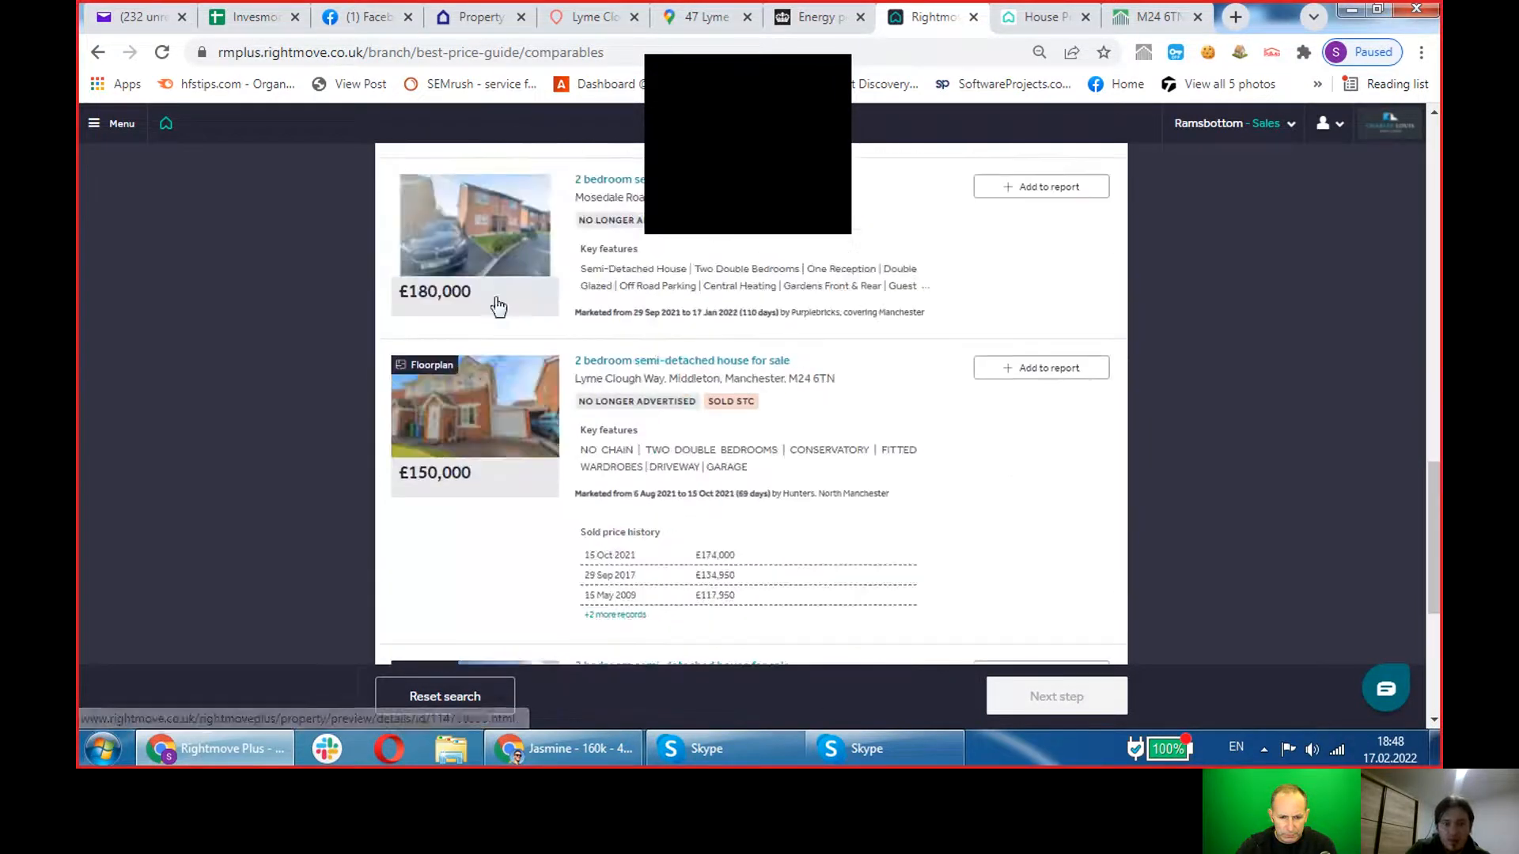
scroll("down", 3)
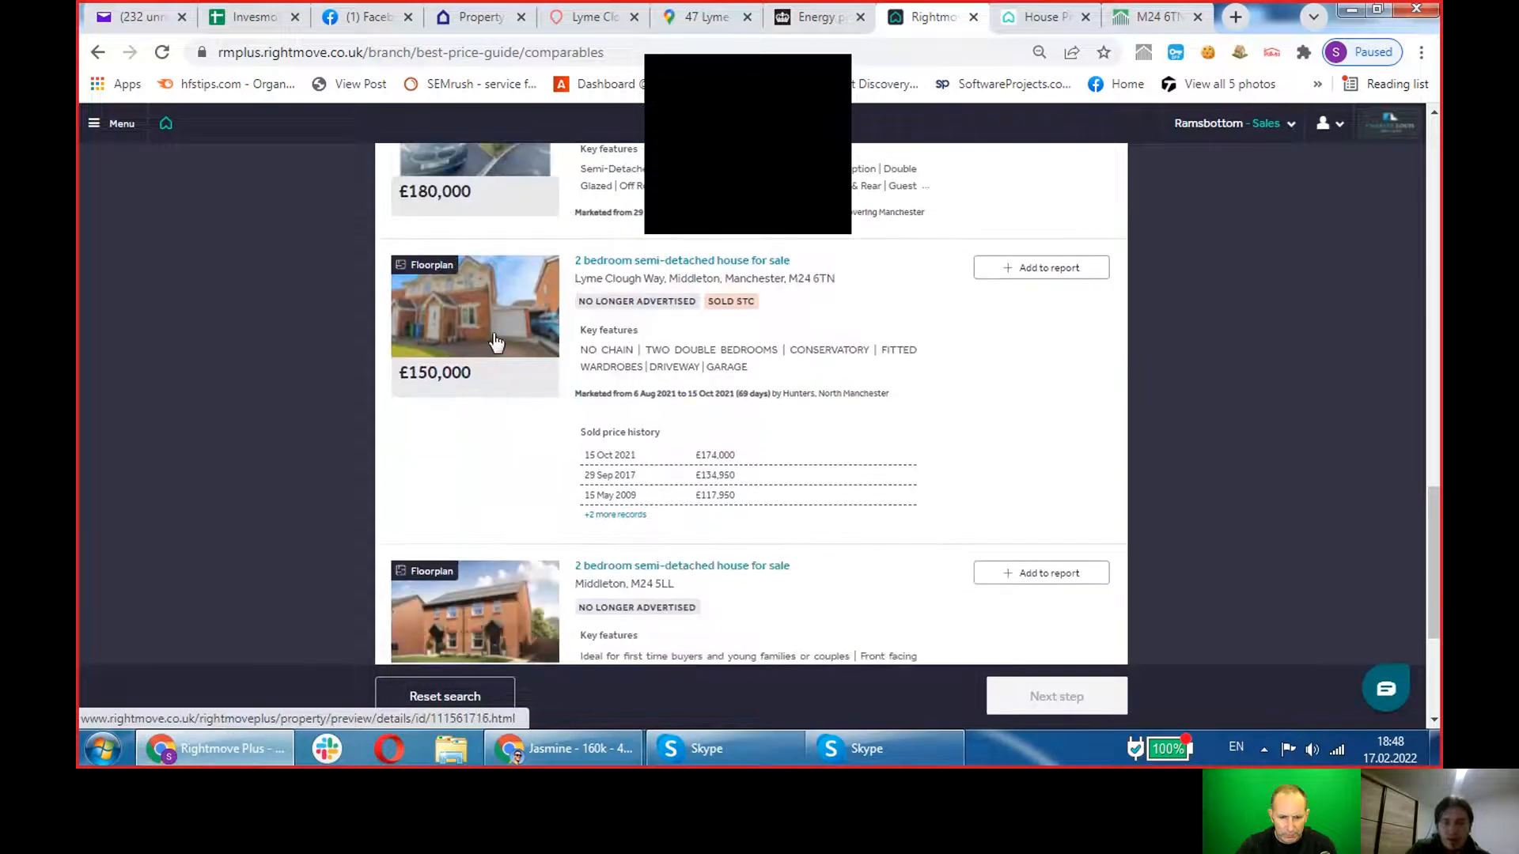
scroll("down", 3)
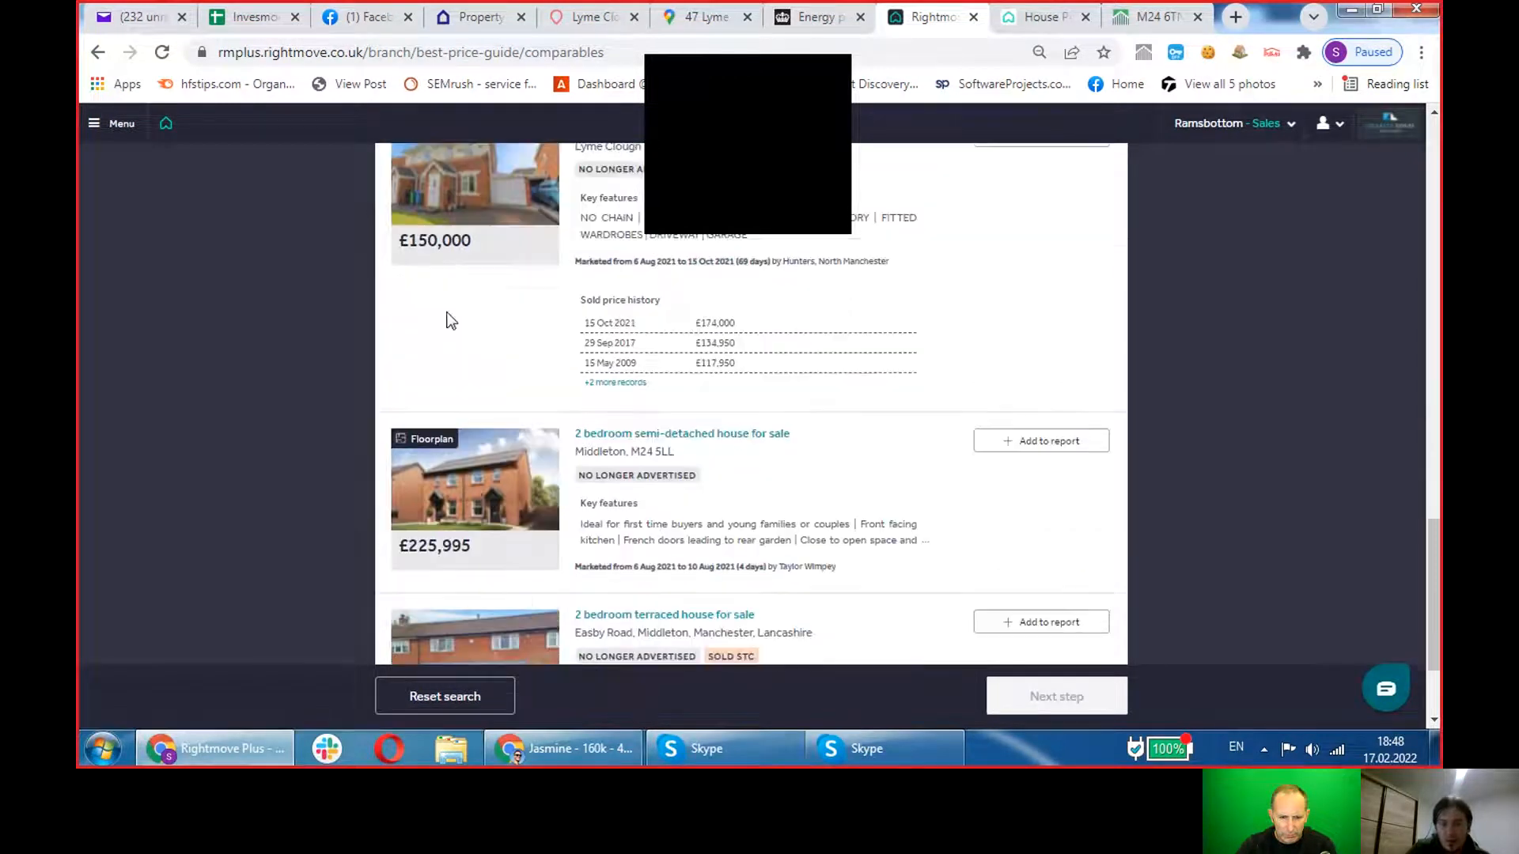
scroll("down", 3)
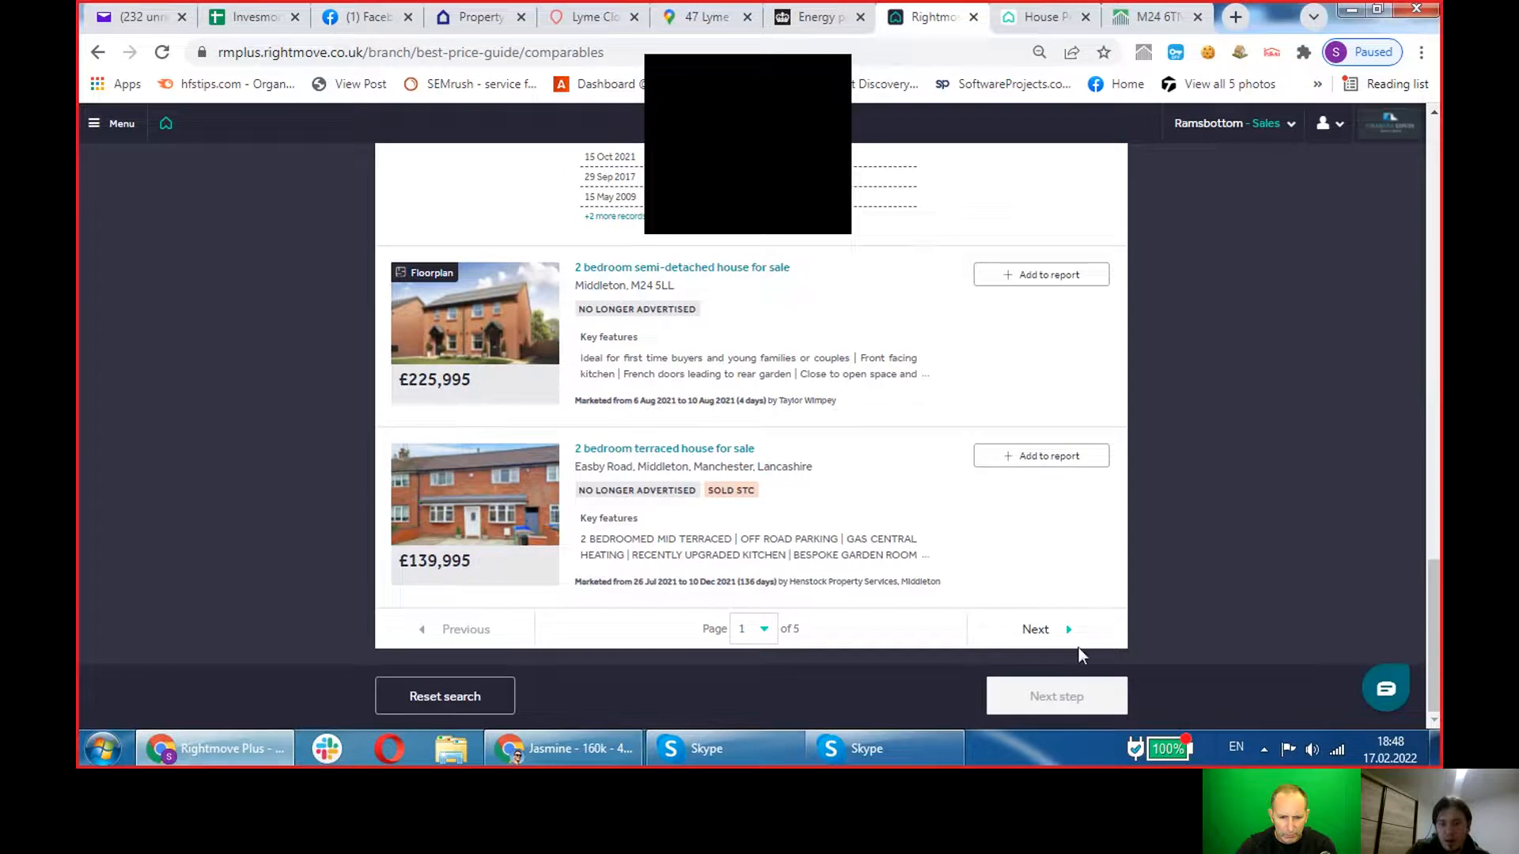
scroll("up", 3)
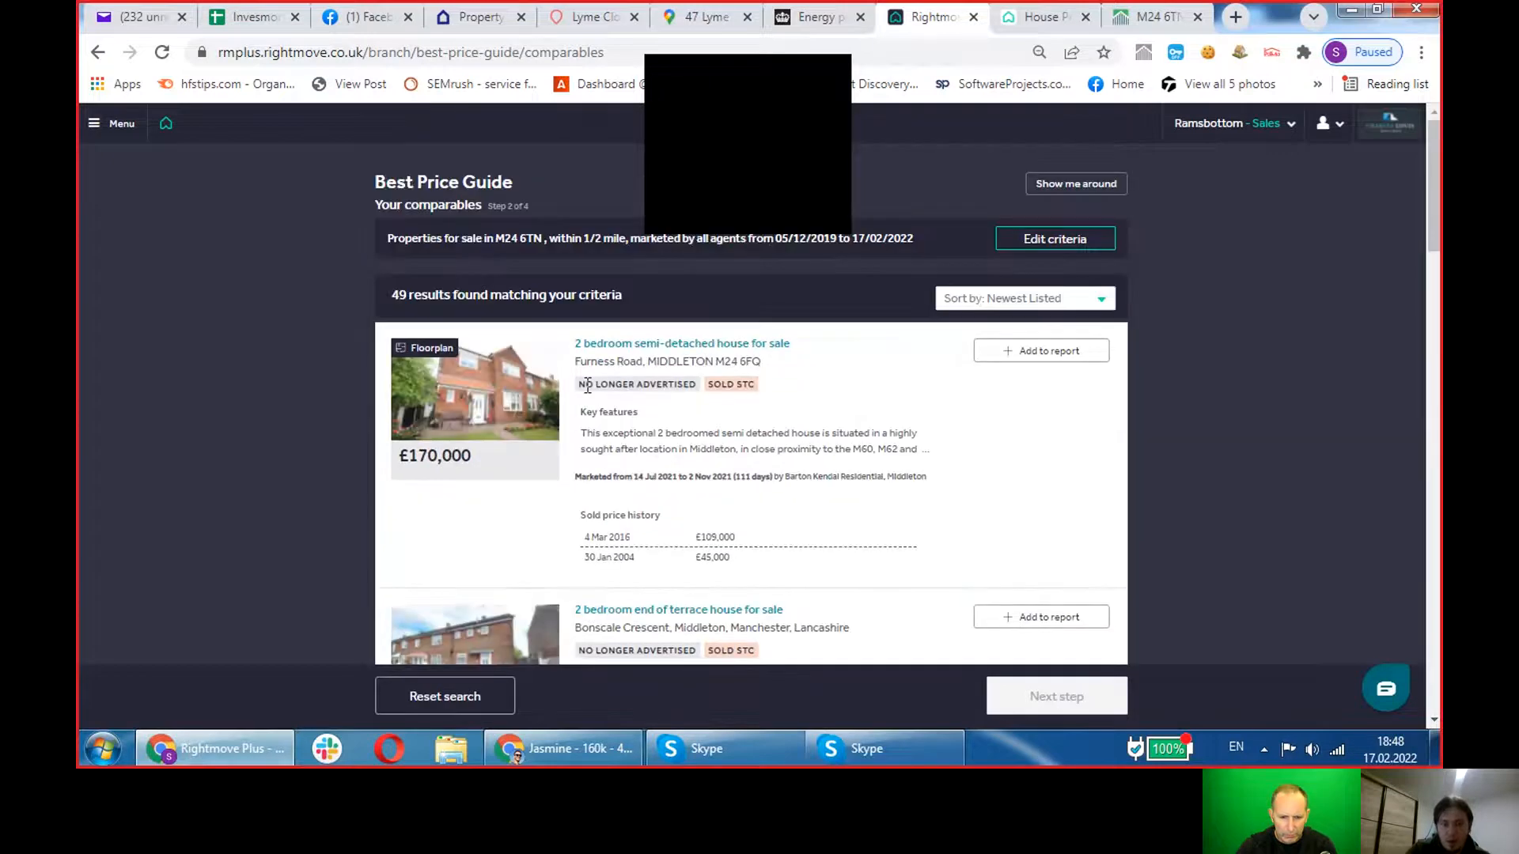
scroll("down", 3)
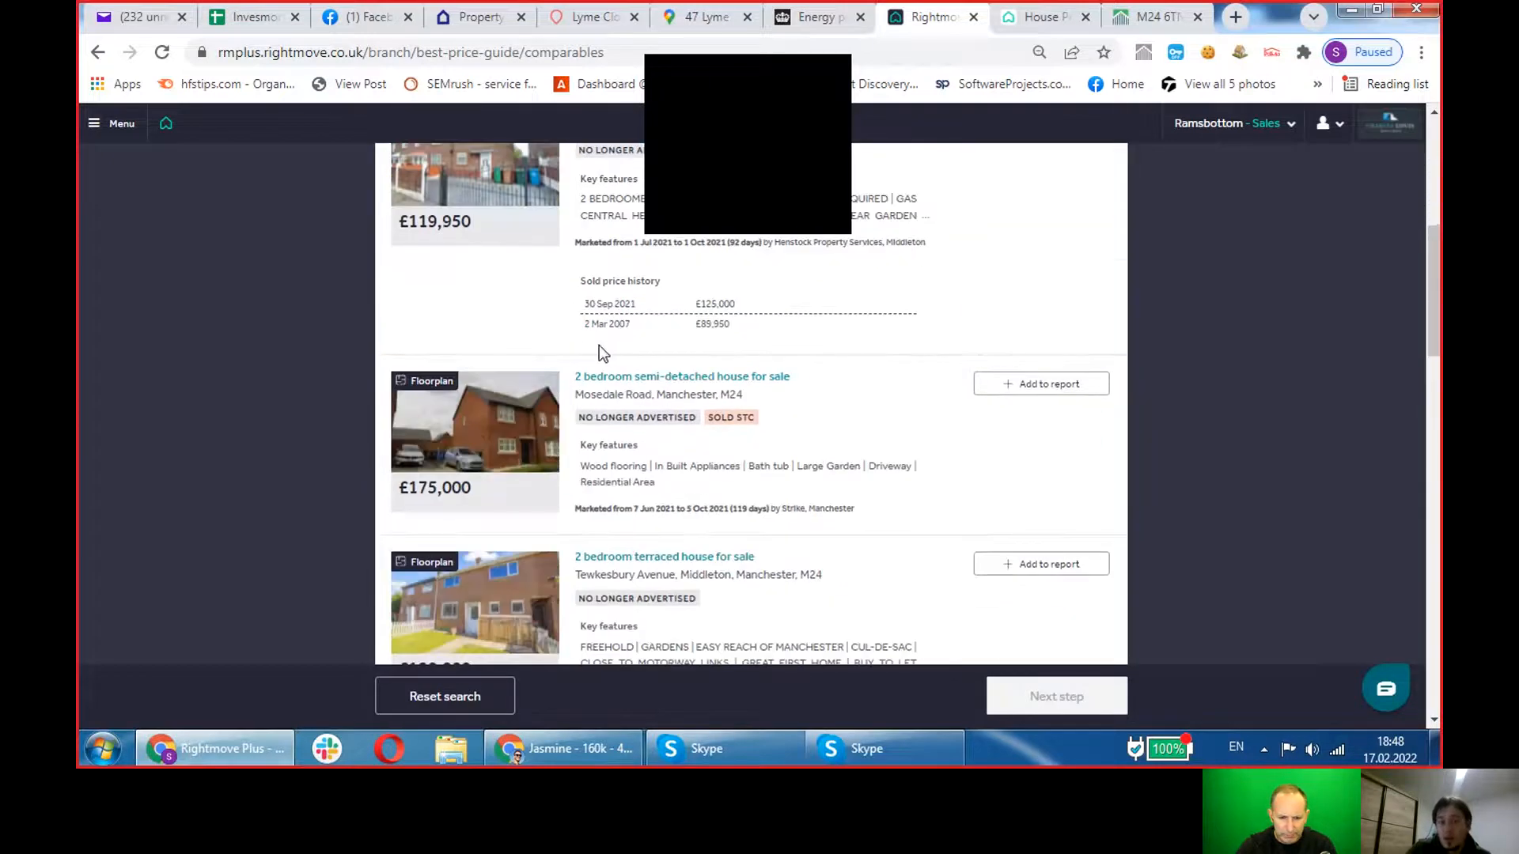
scroll("down", 3)
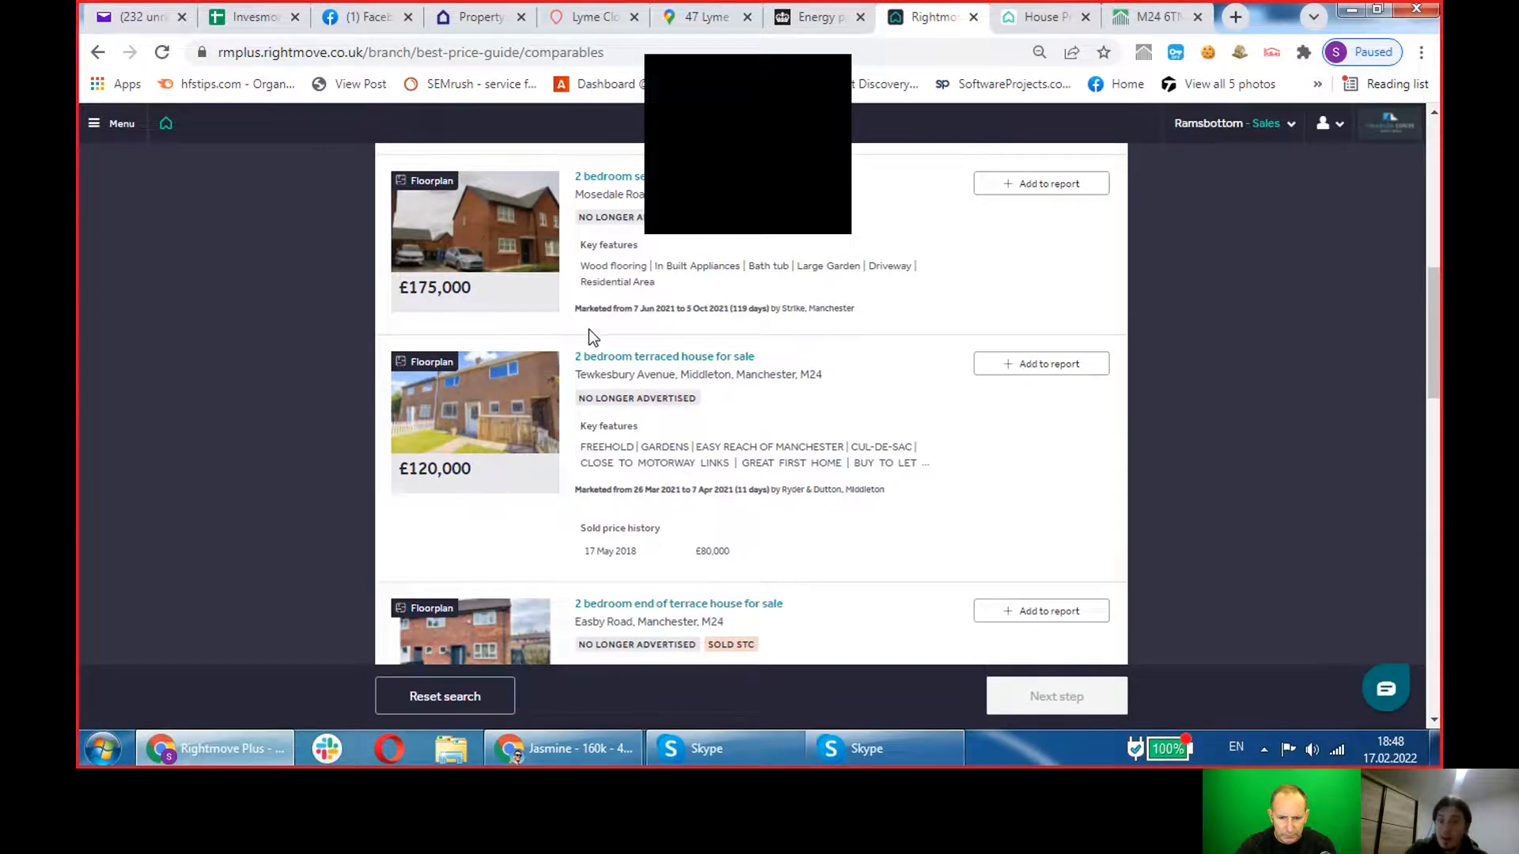
mouse_move(104, 749)
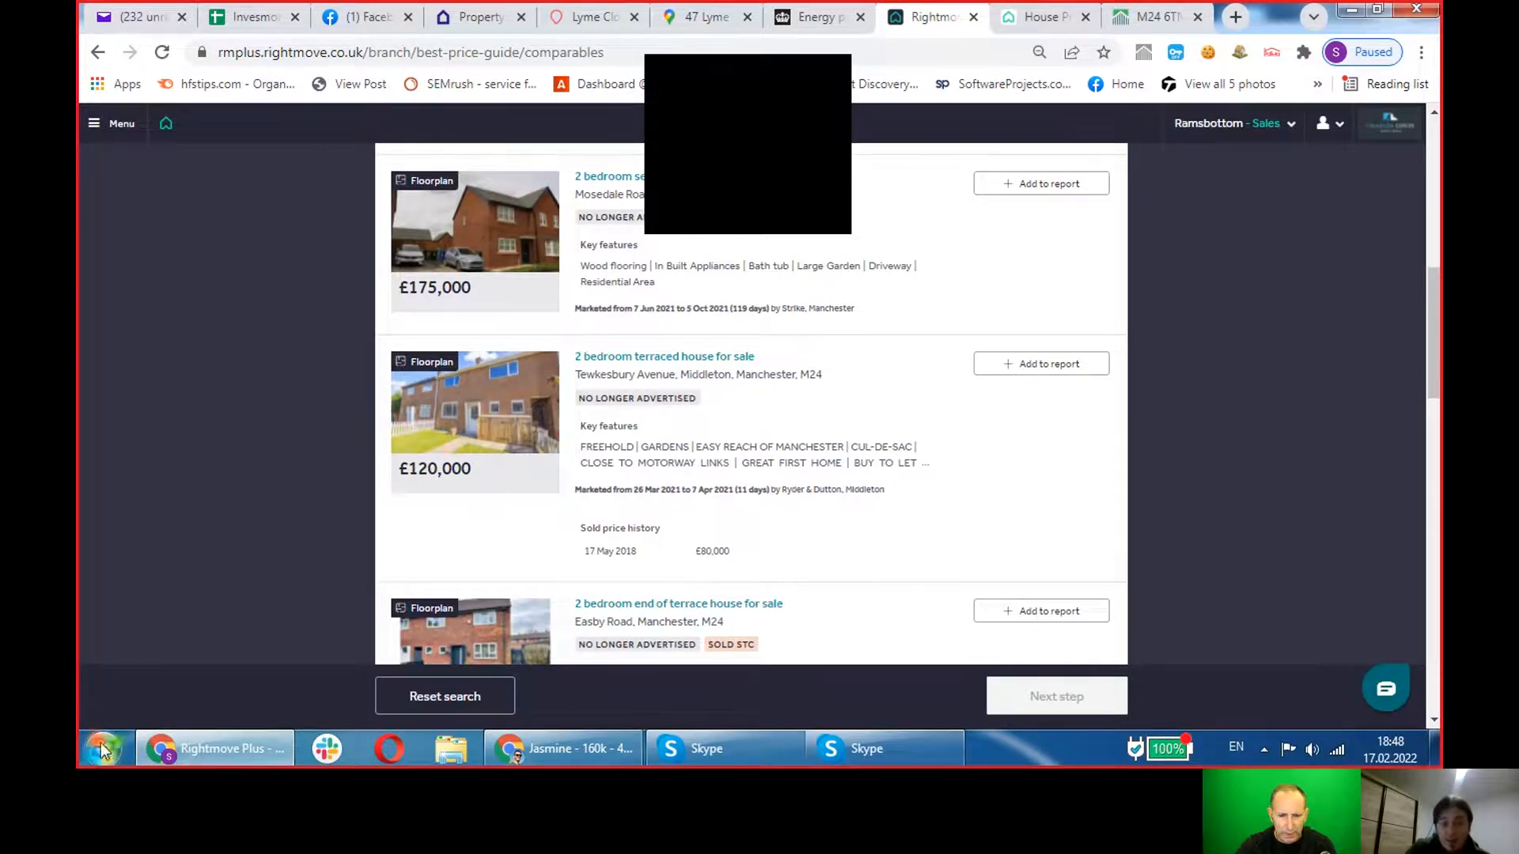
Launch Calculator from the Start menu and clear a first mis-entered division.
left_click(104, 748)
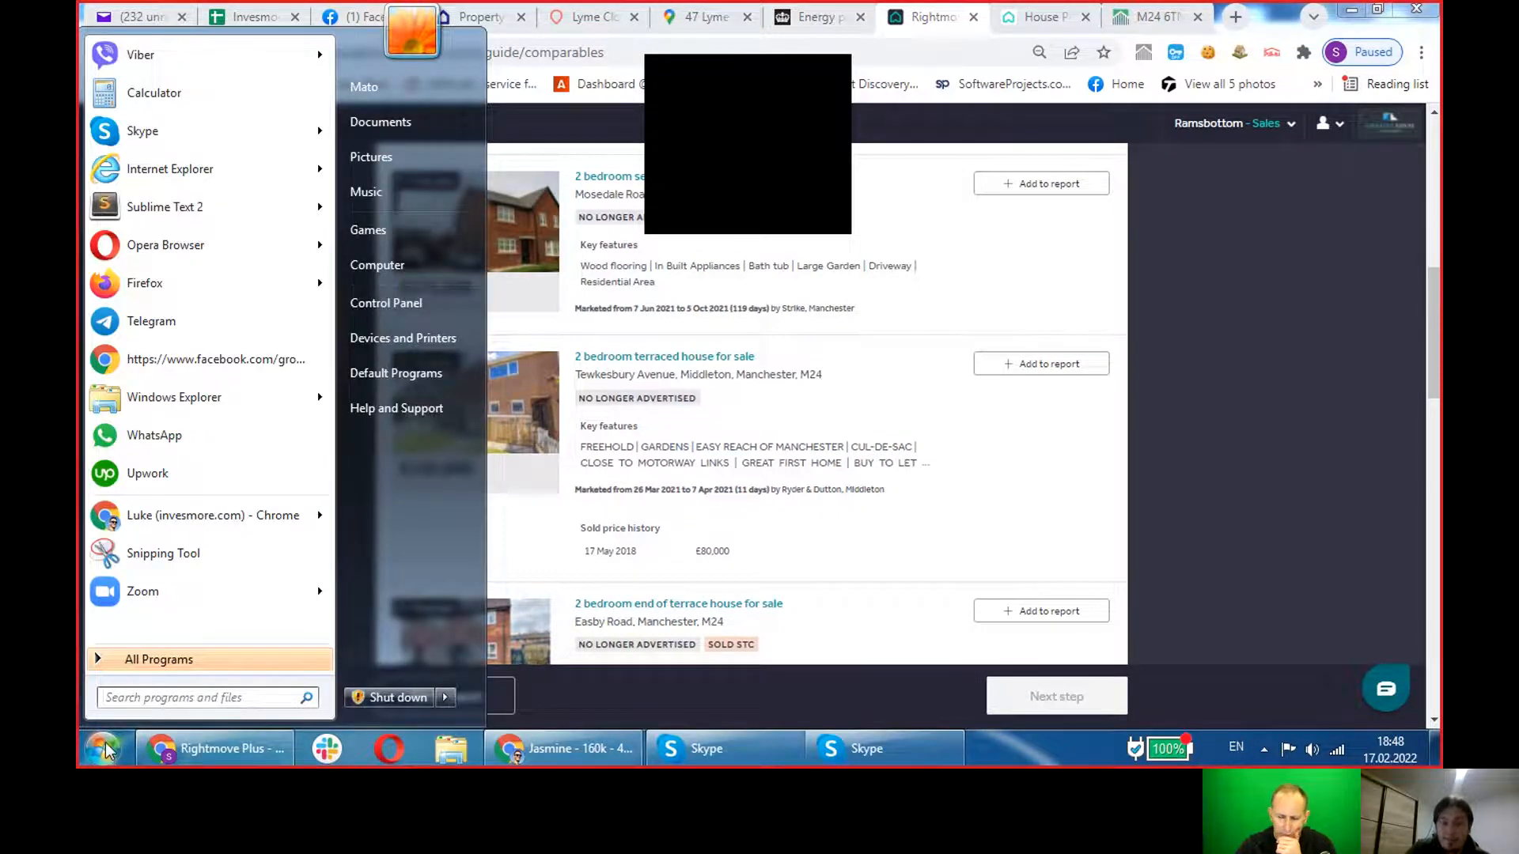
mouse_move(193, 92)
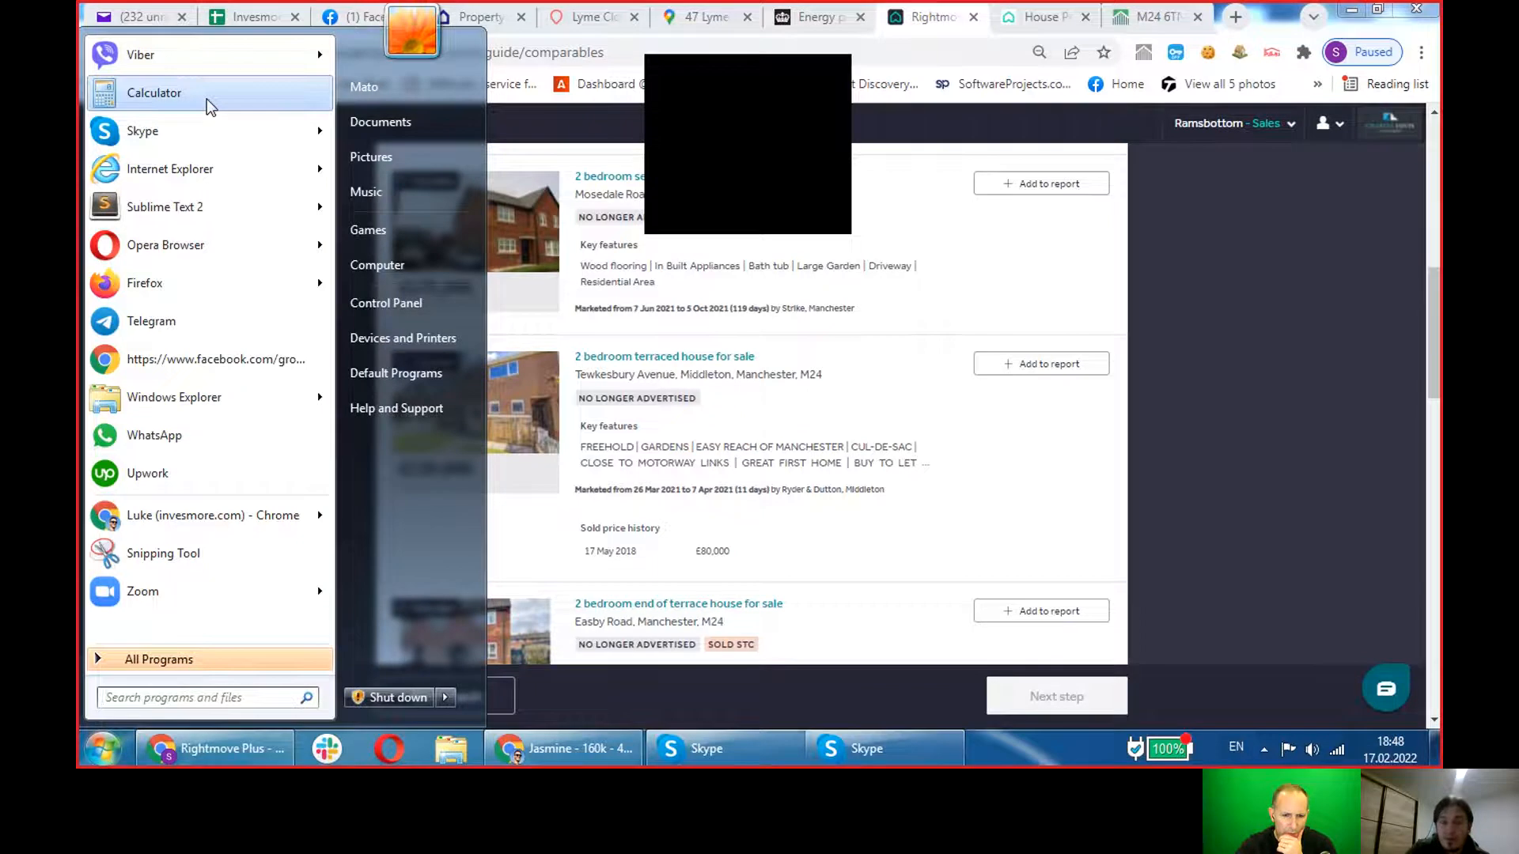
mouse_move(142, 131)
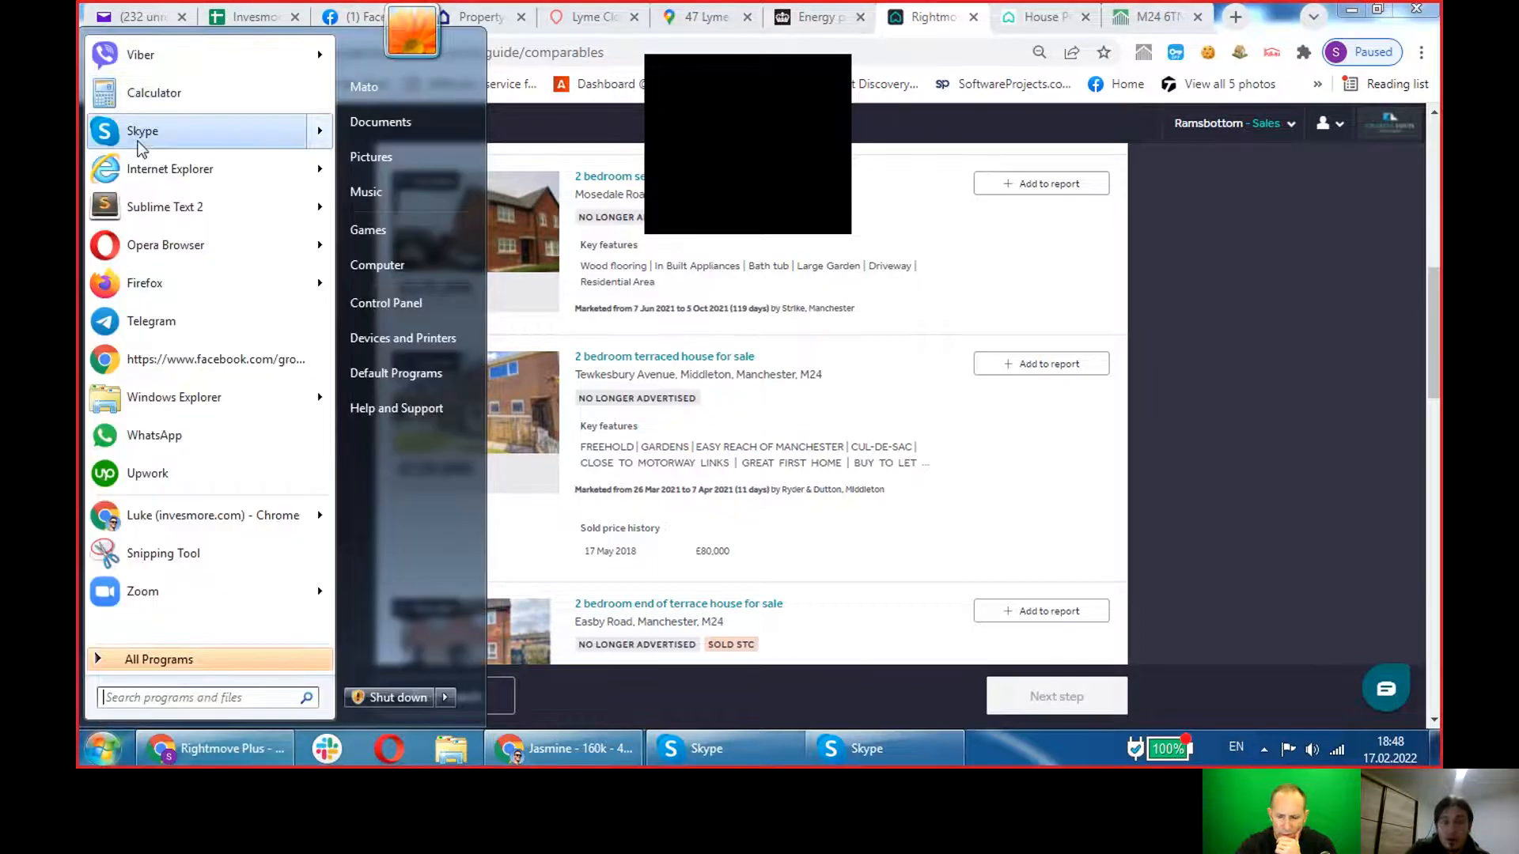
left_click(153, 92)
type("9300 / 1")
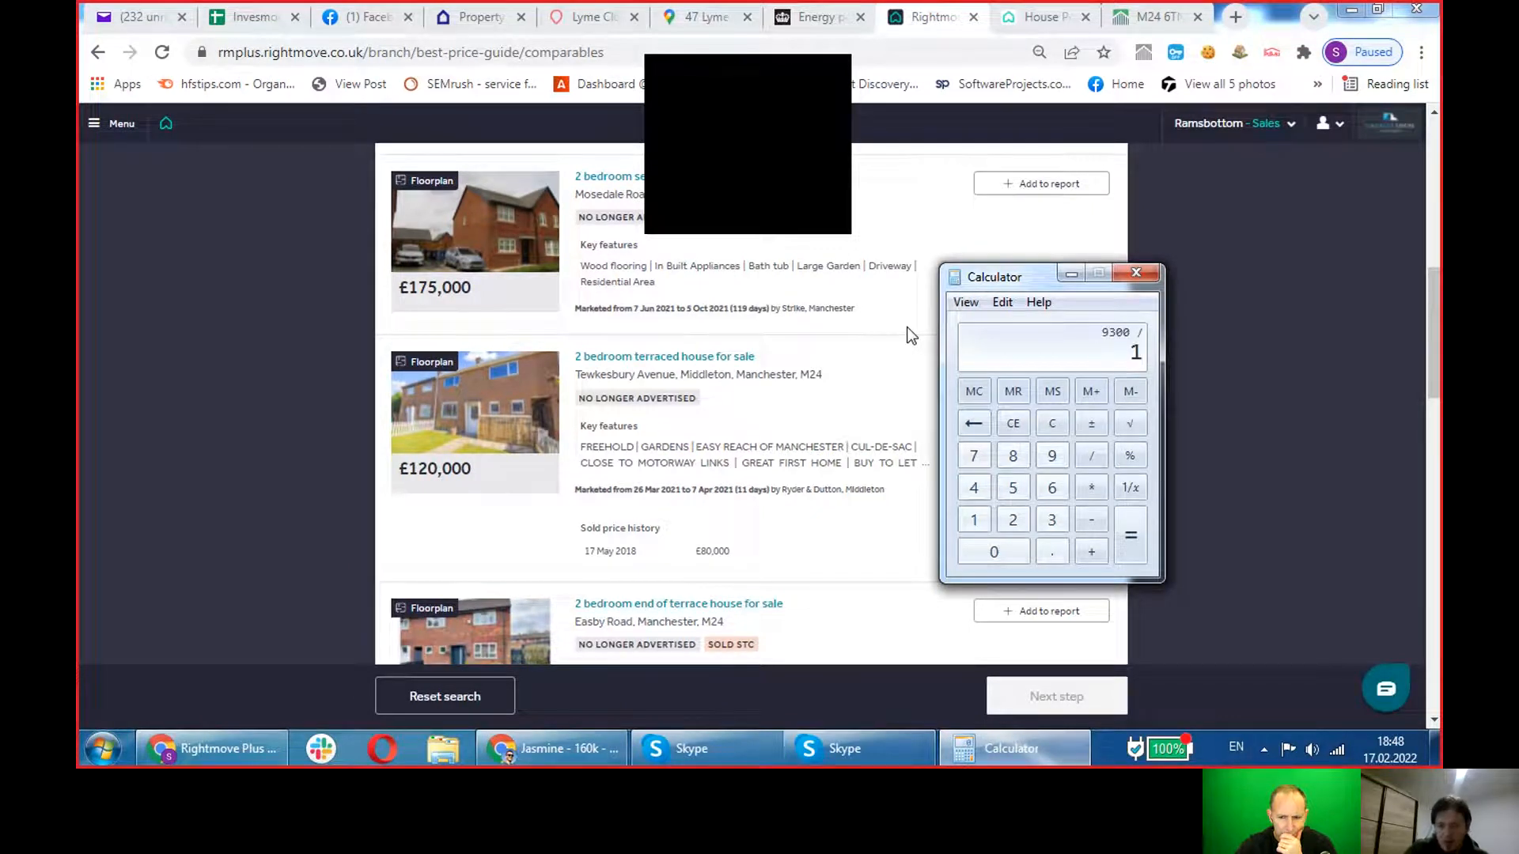
left_click(1129, 535)
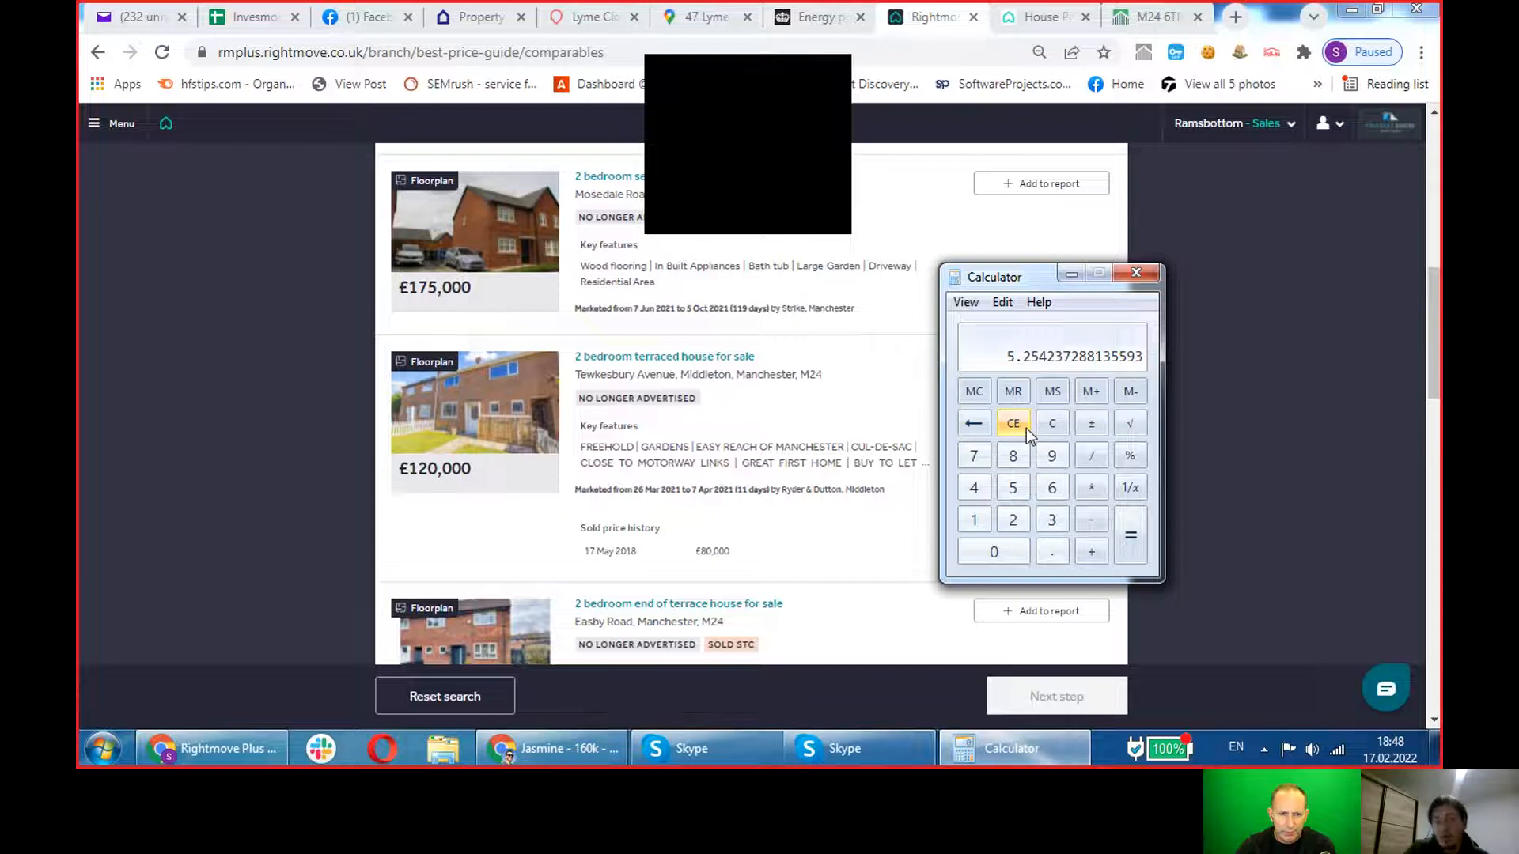
left_click(1051, 424)
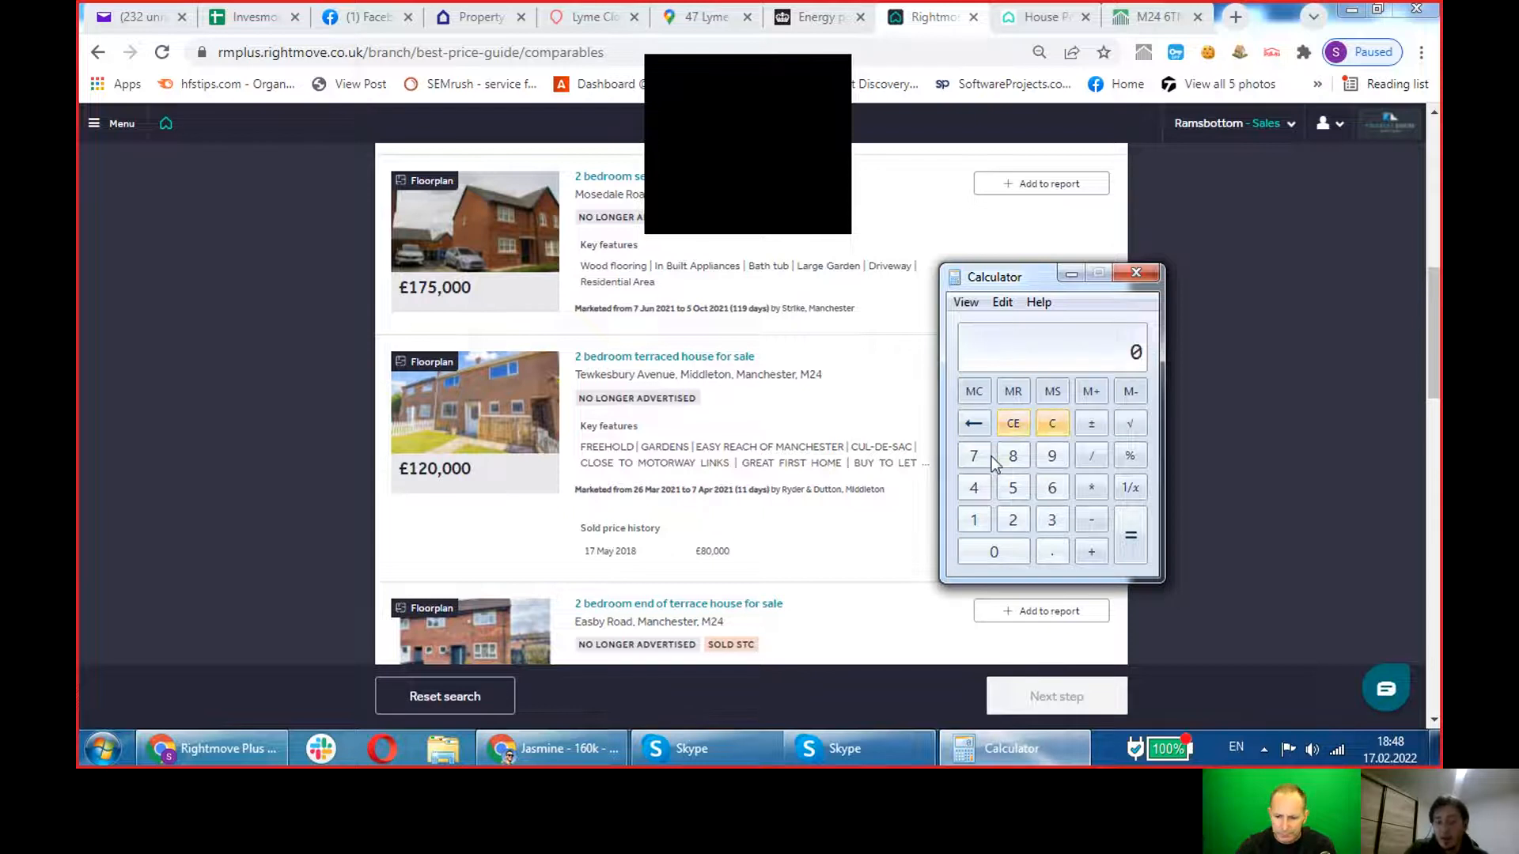
left_click(973, 455)
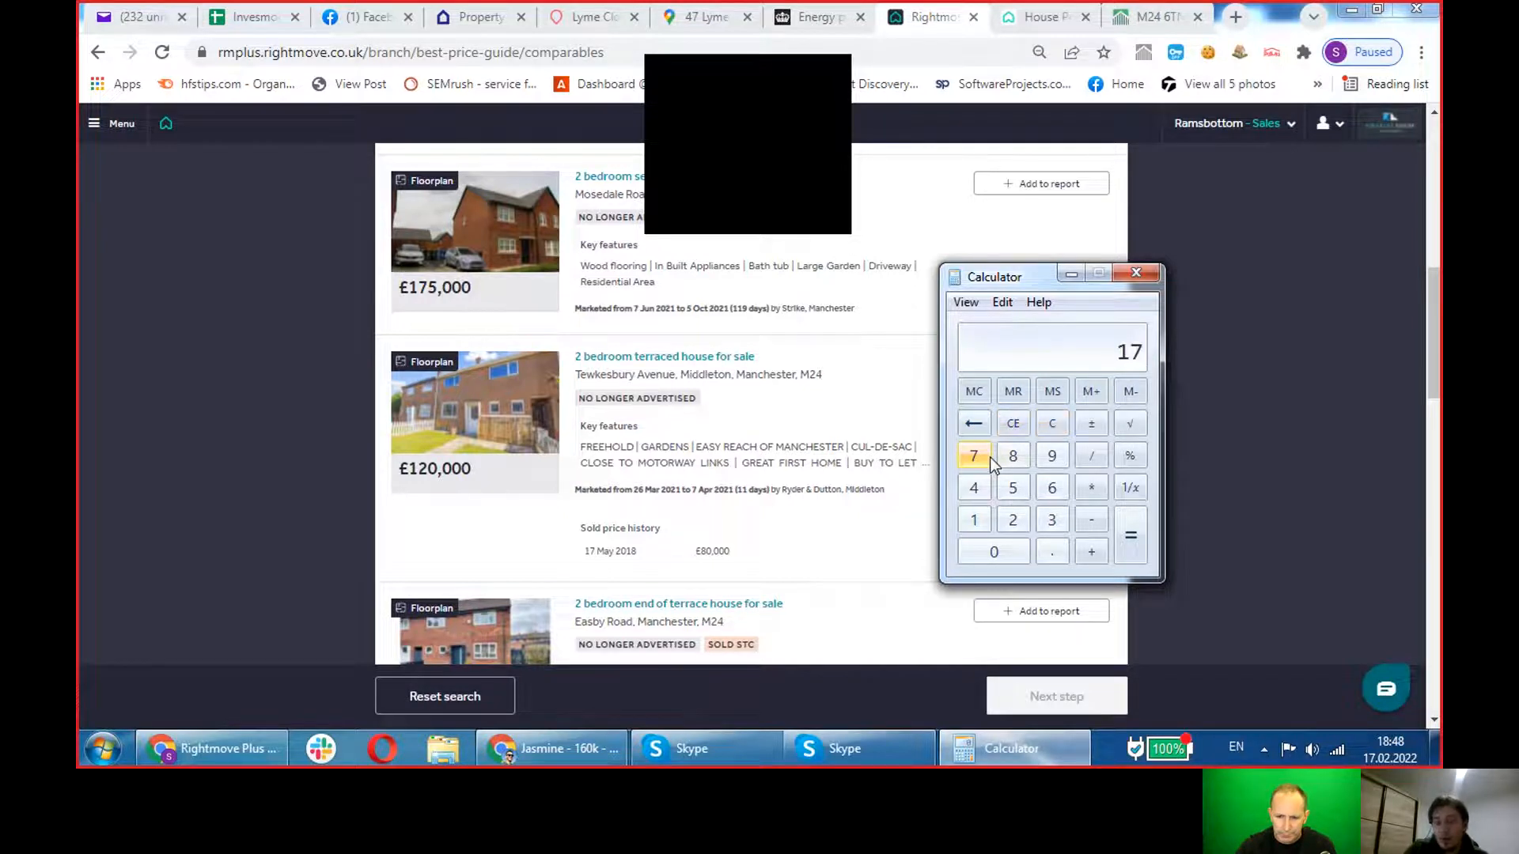
left_click(973, 455)
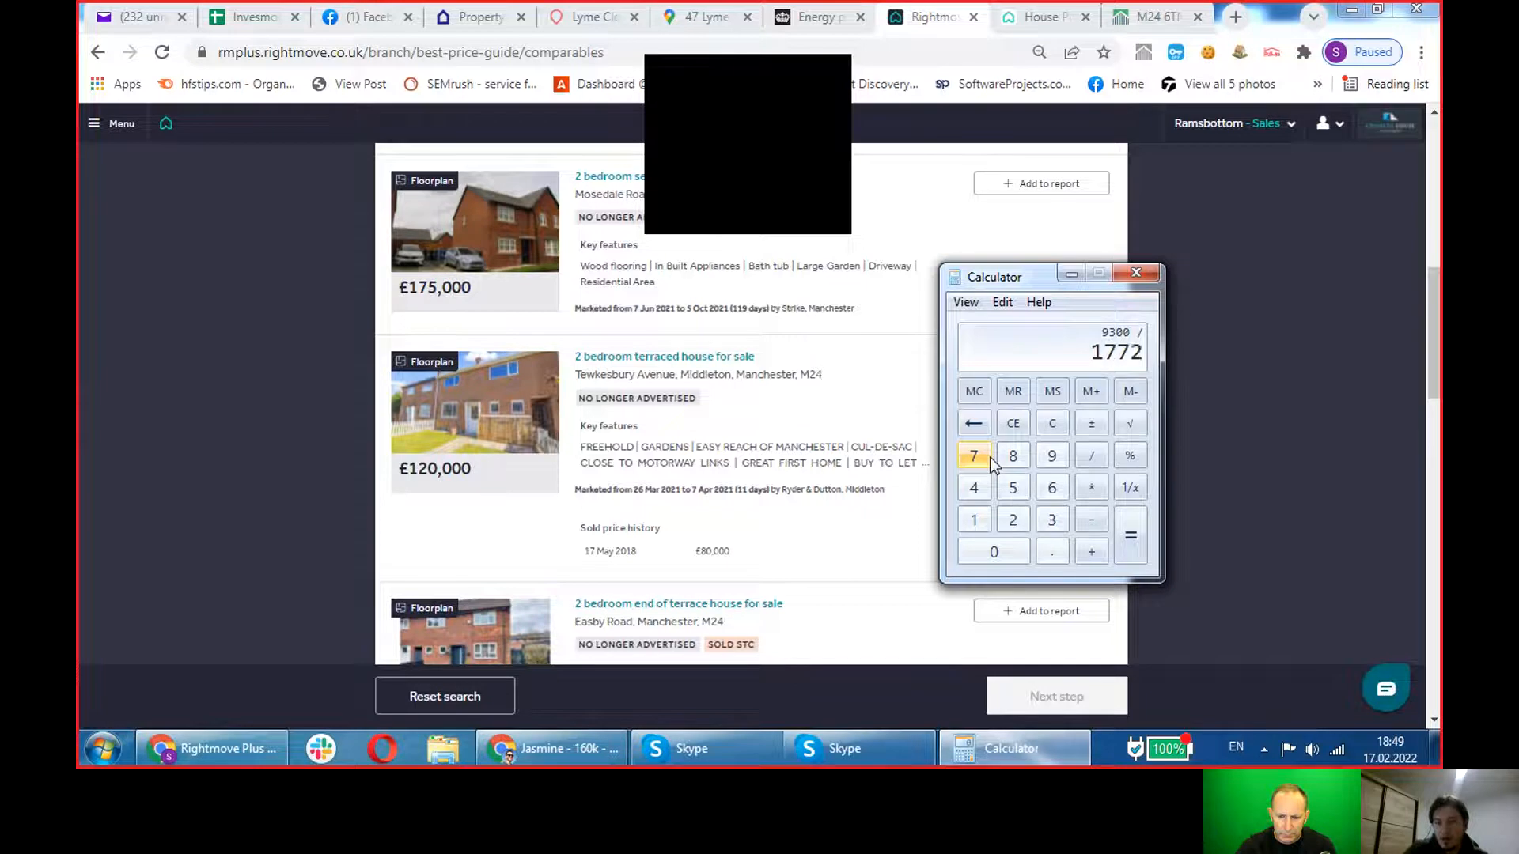
Work out 9300 ÷ 1725 = 5.39 and store the result in memory with M+.
left_click(1013, 424)
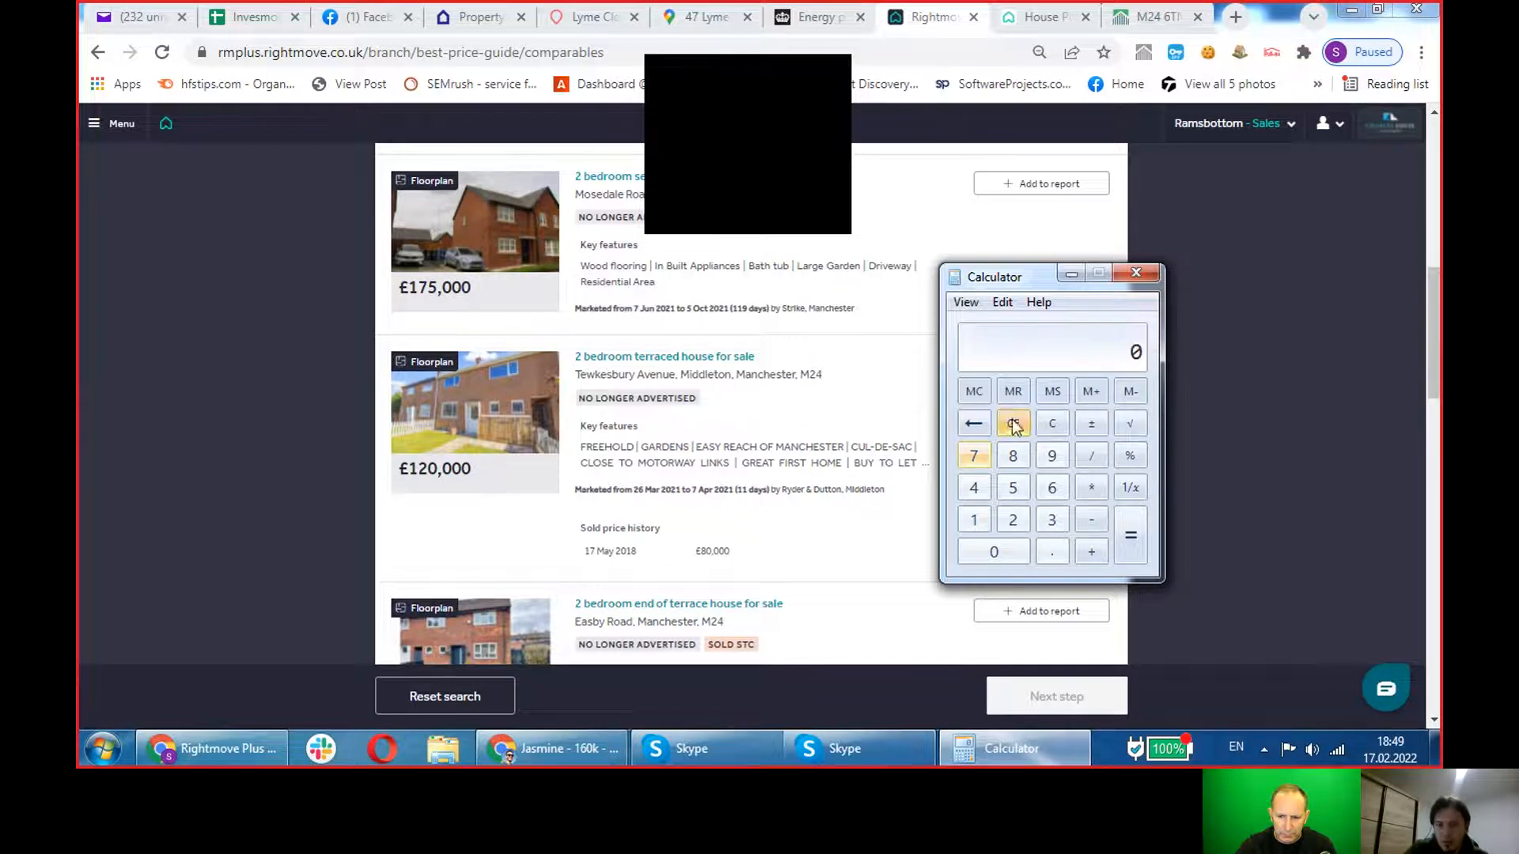
left_click(973, 456)
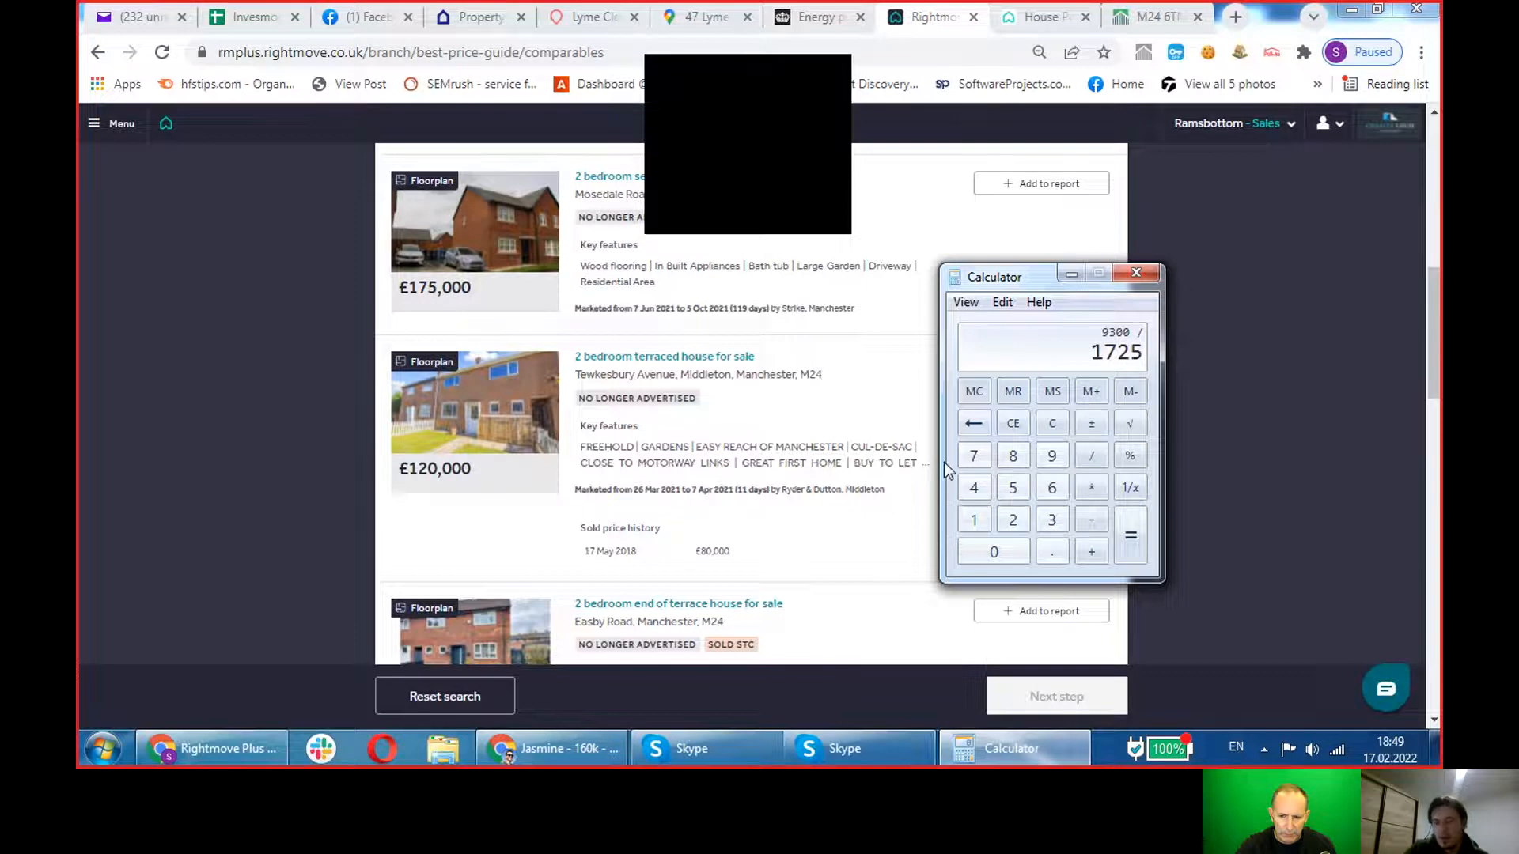
left_click(1091, 391)
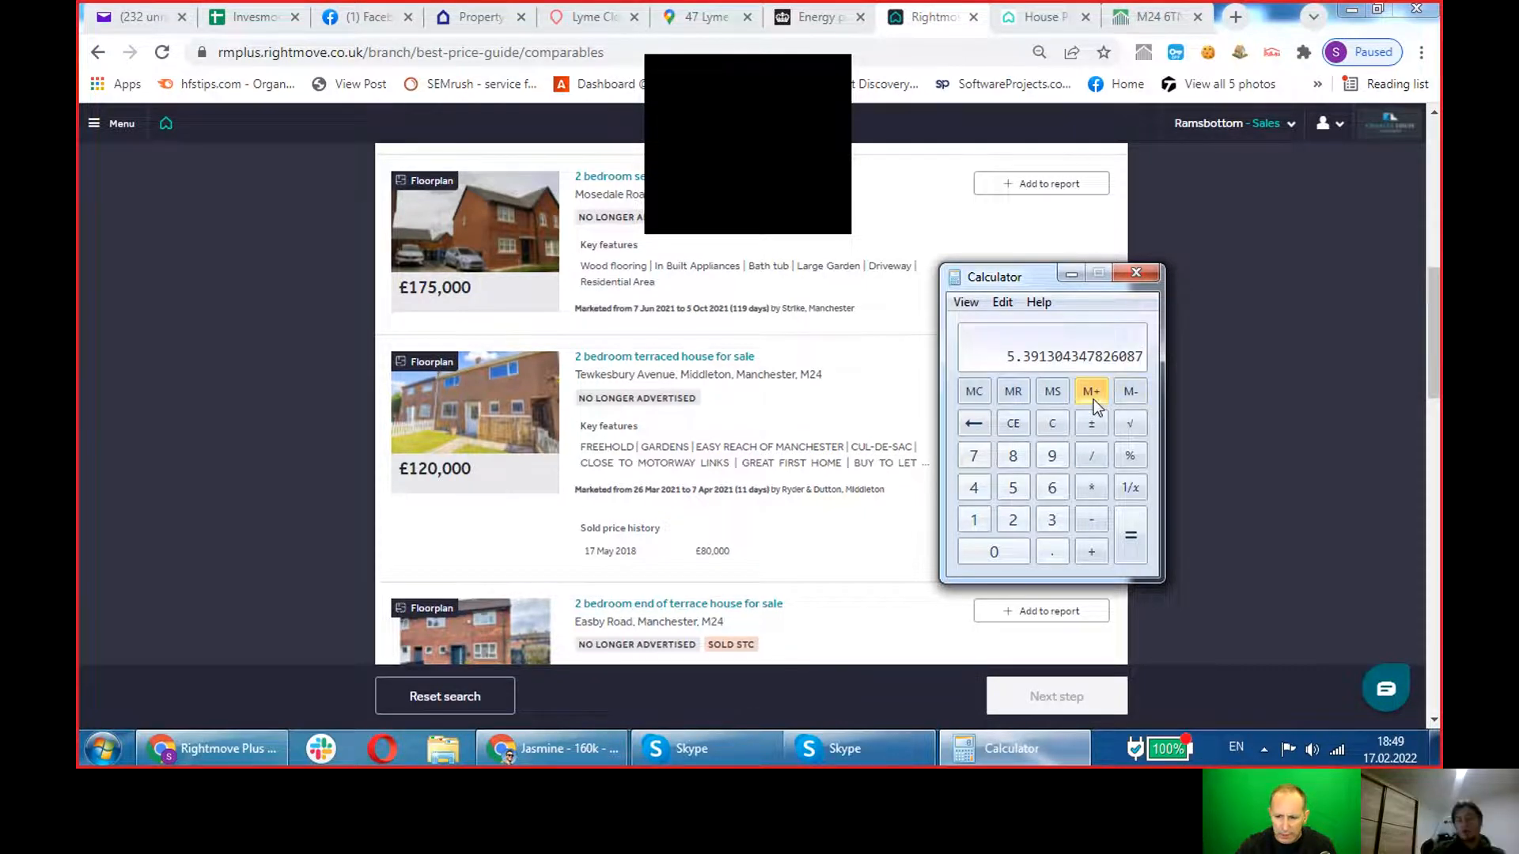
left_click(1050, 423)
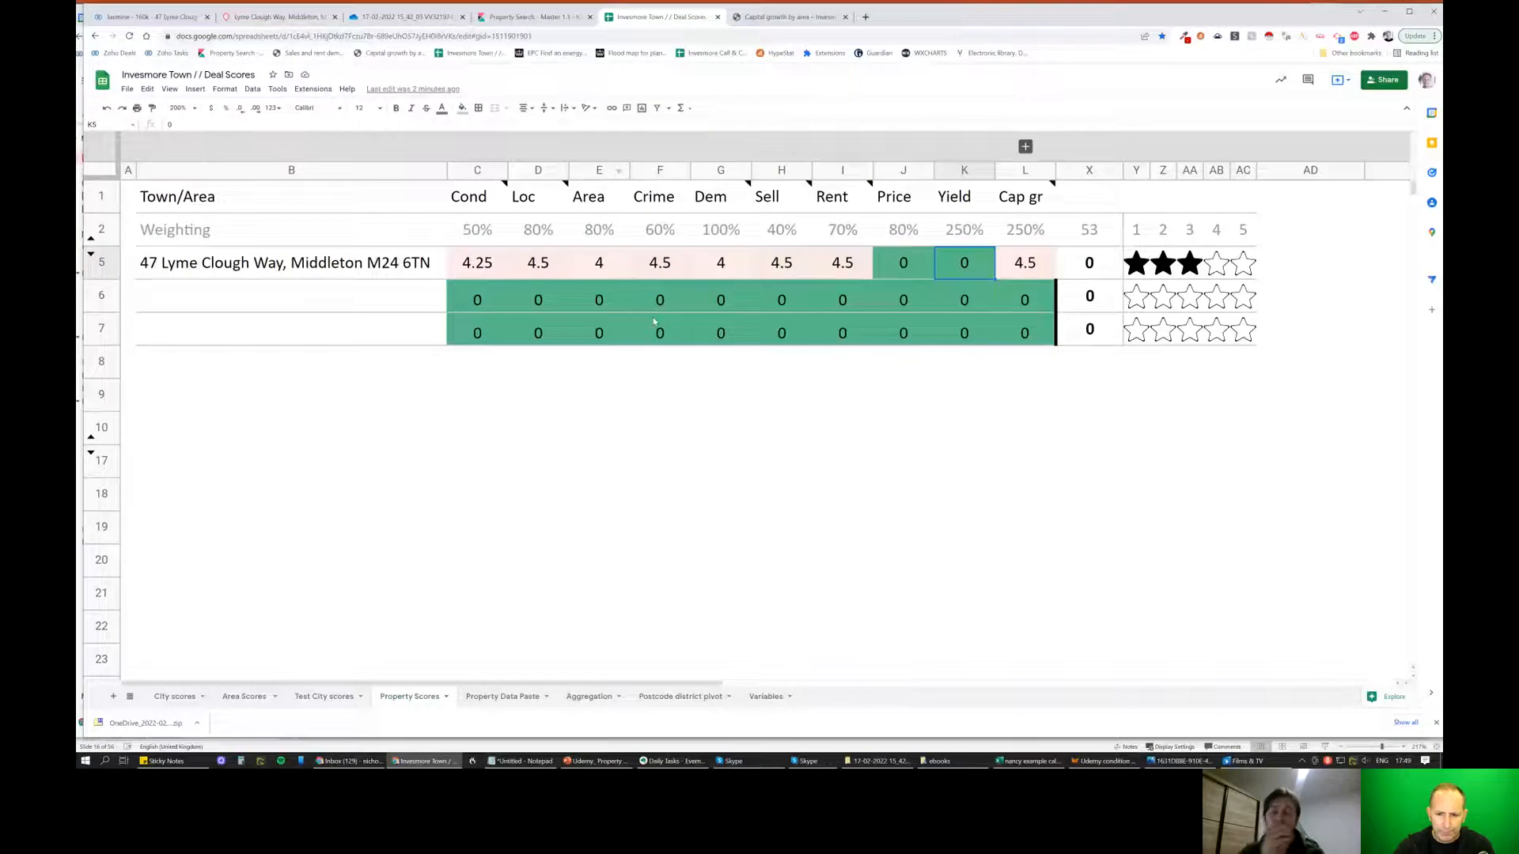
Enter Price 3.5 and Yield 3.5 in row 5, confirming the X5 total of 4.09/5, four stars.
left_click(902, 262)
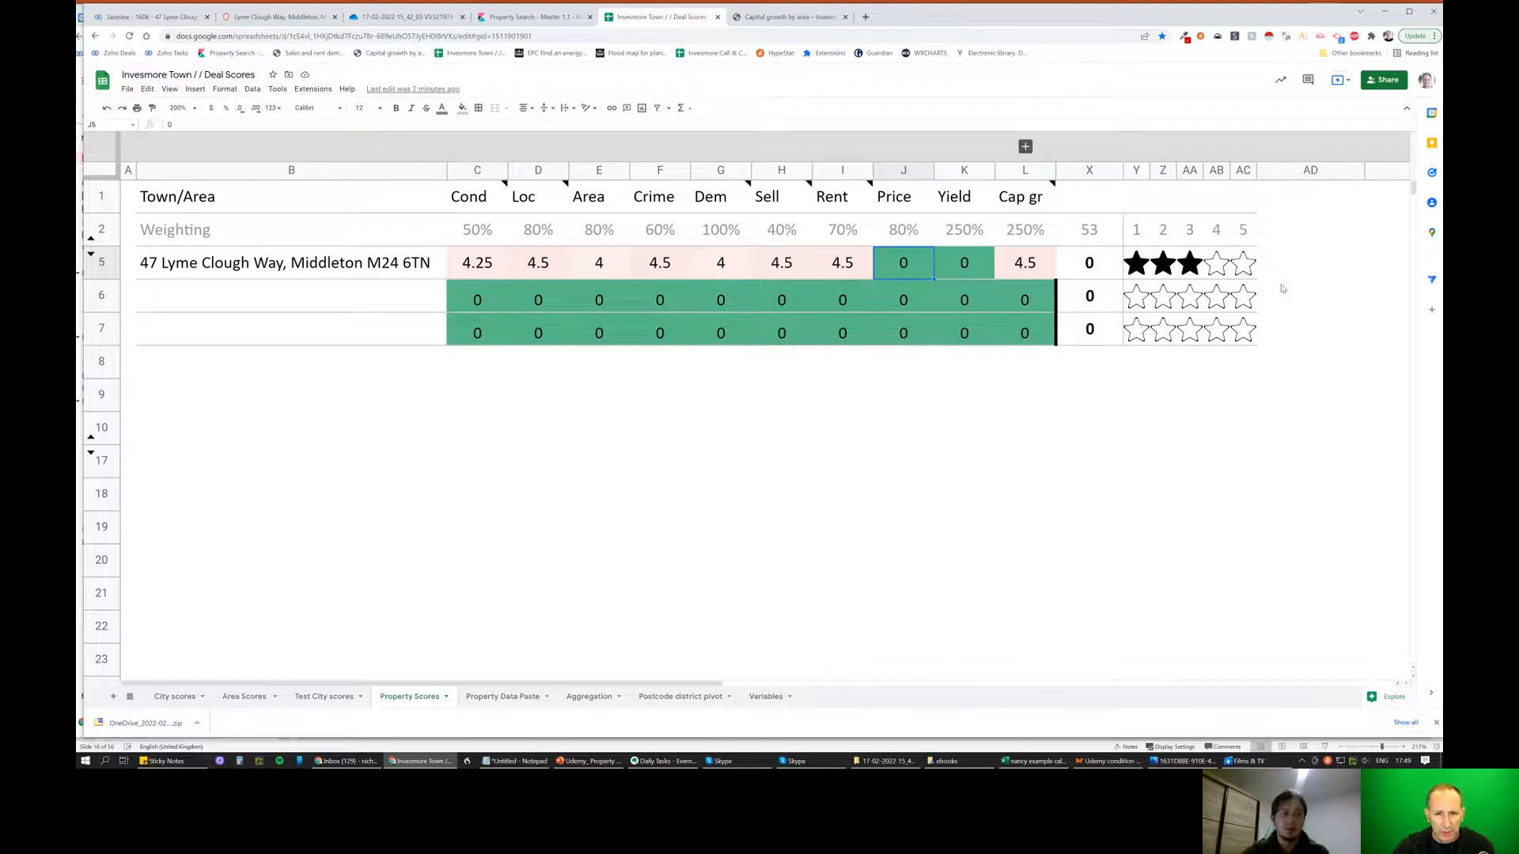
left_click(842, 263)
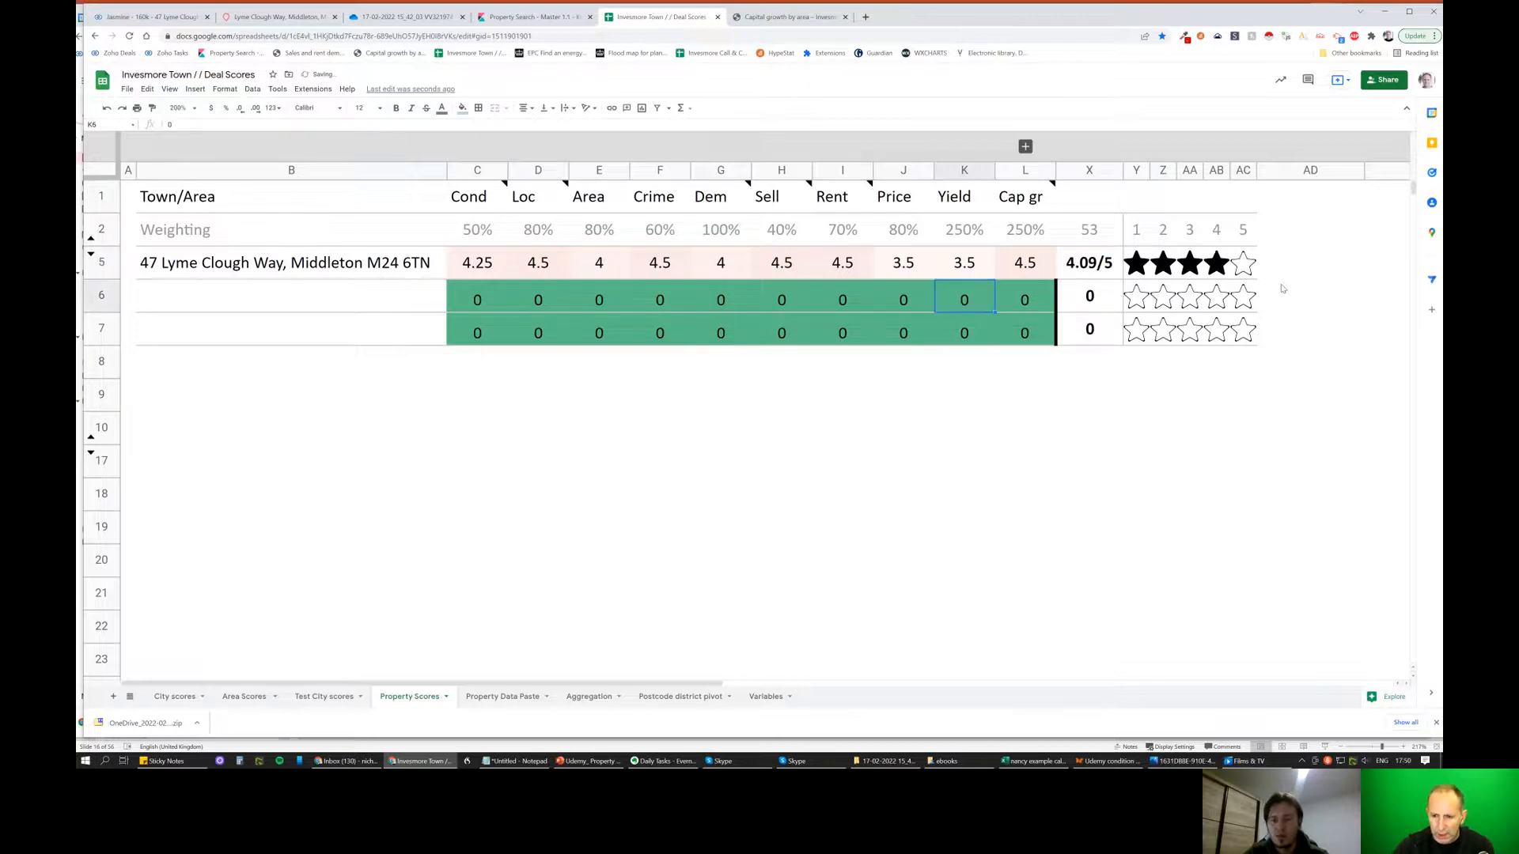
left_click(1089, 263)
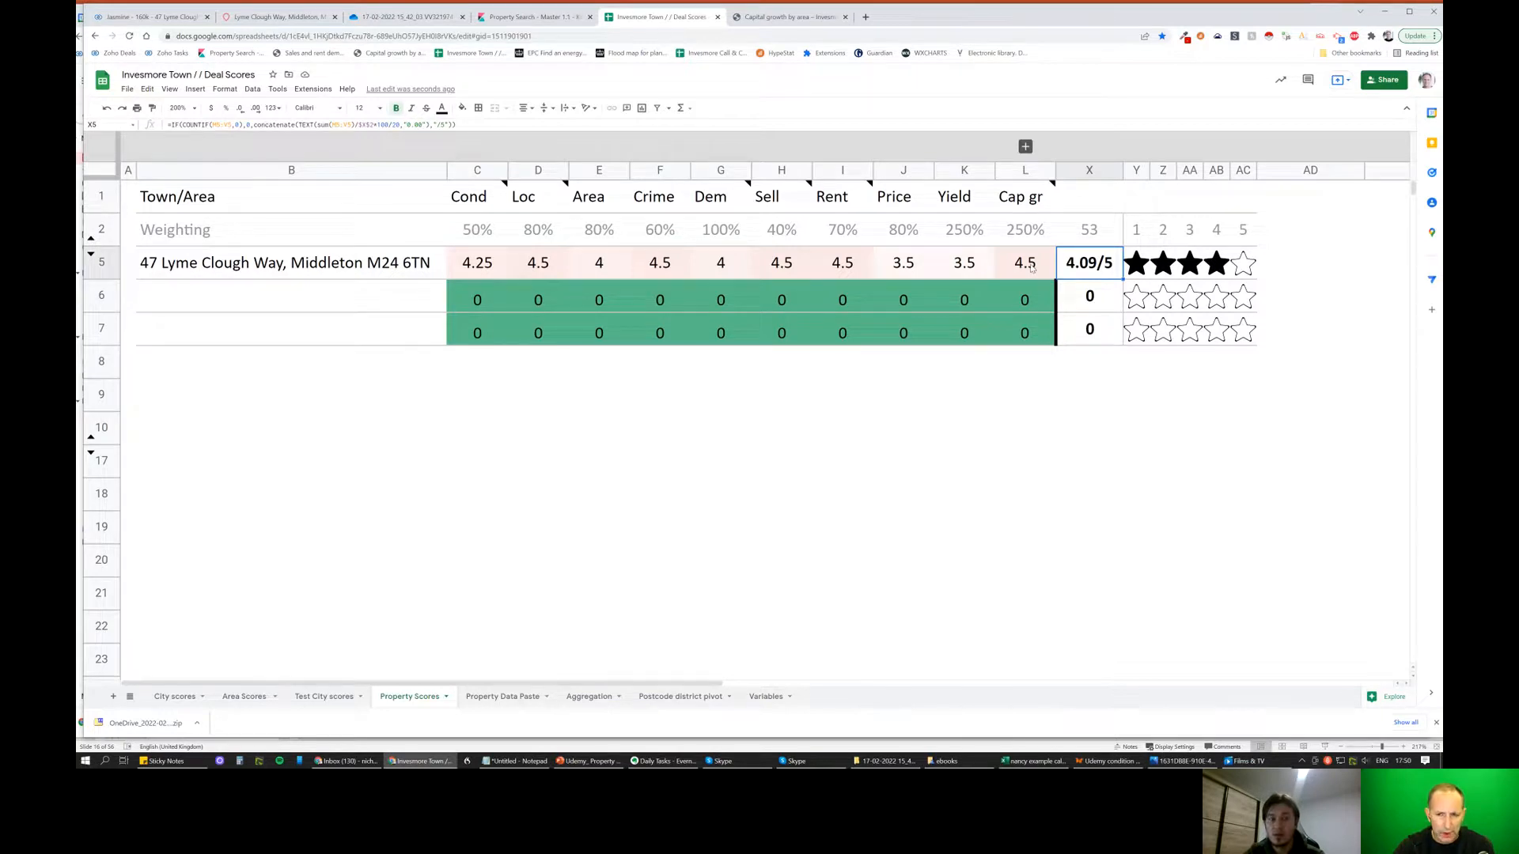
mouse_move(967, 269)
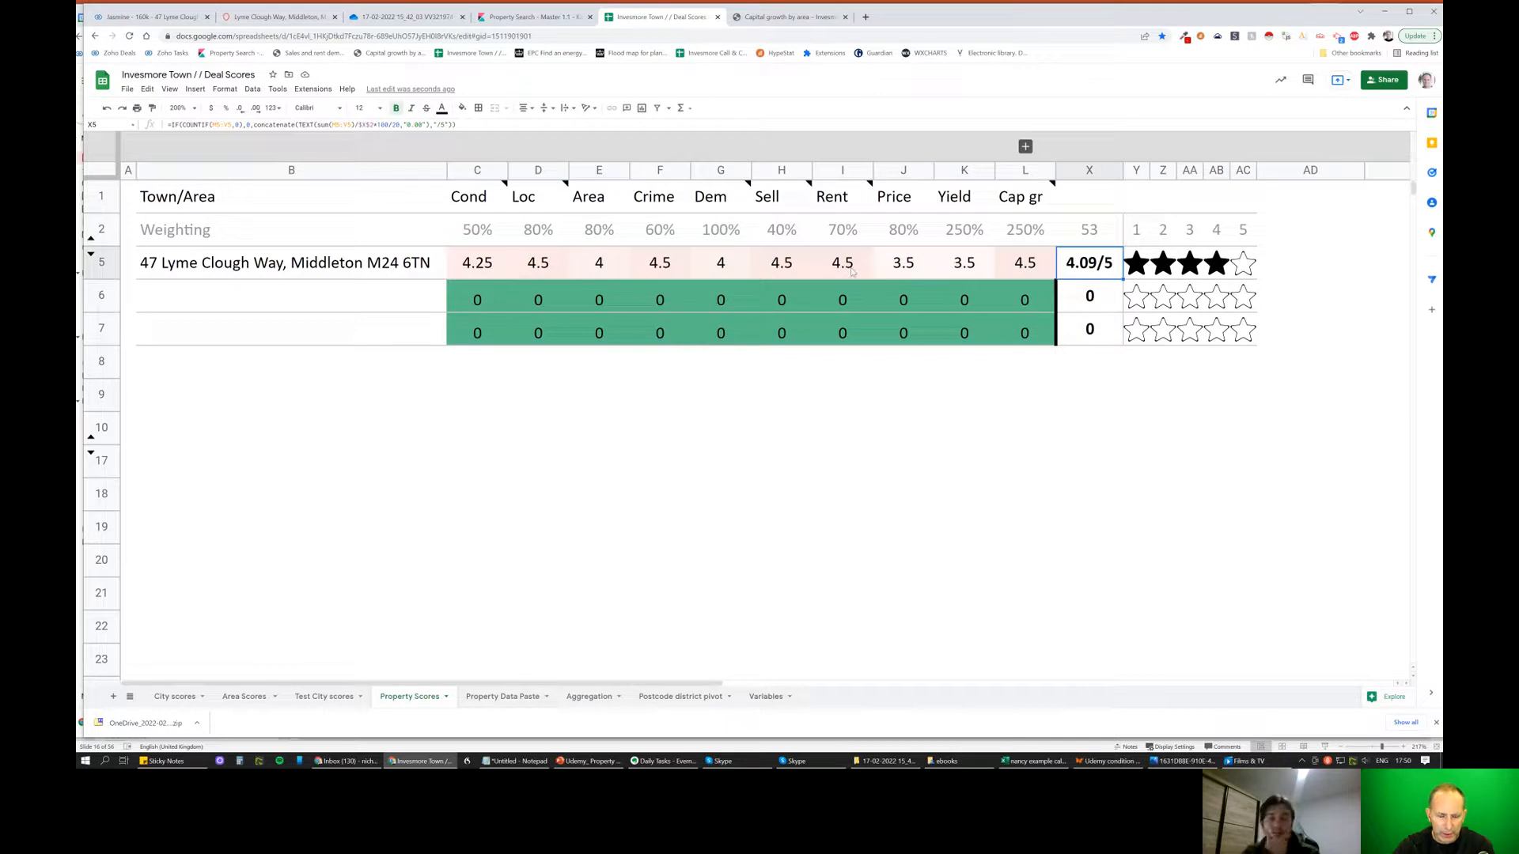
mouse_move(711, 266)
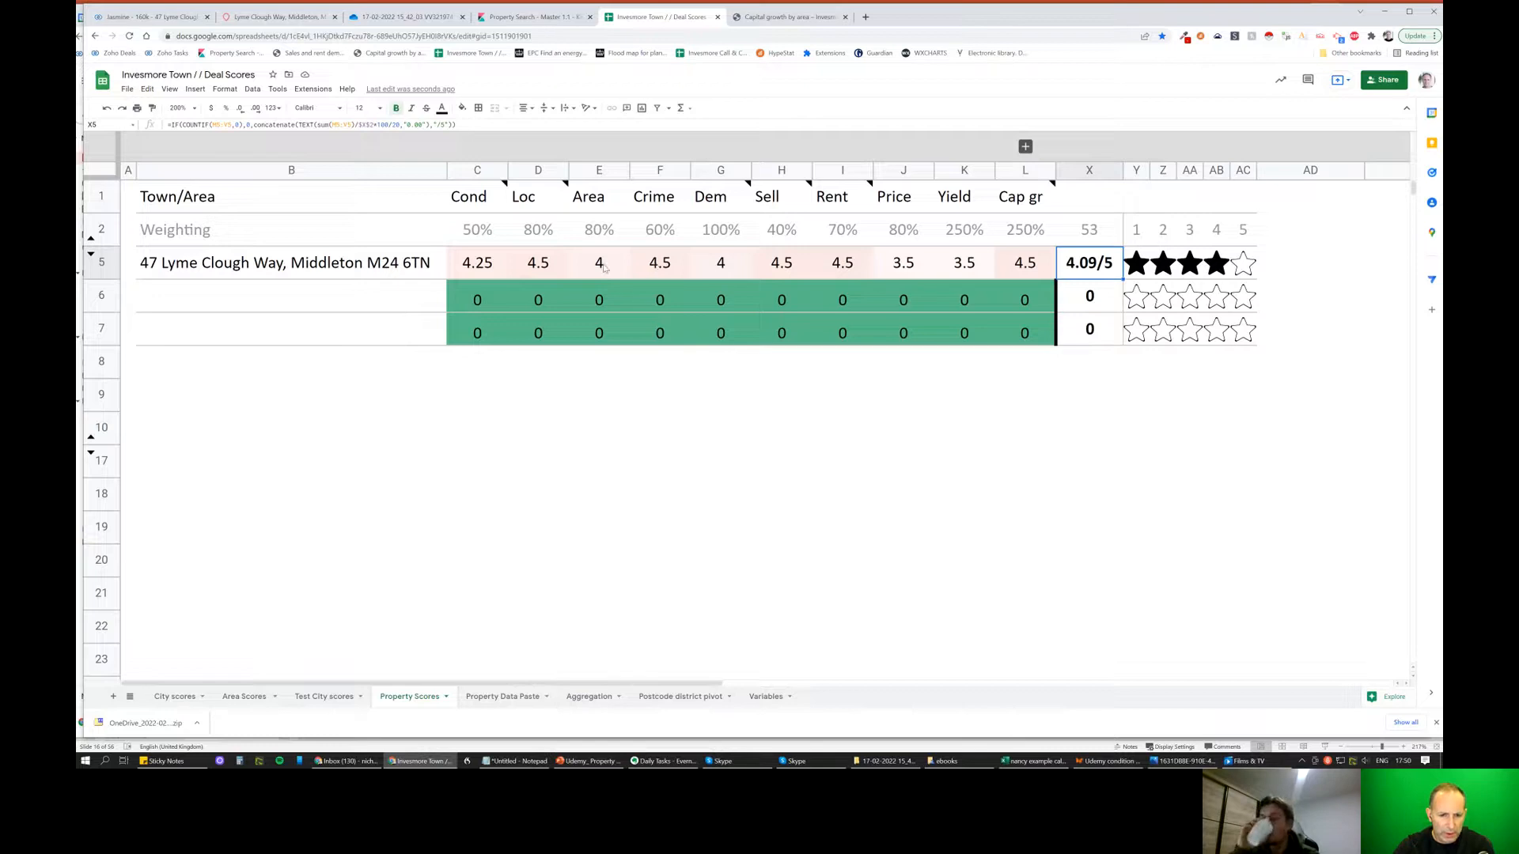
mouse_move(761, 489)
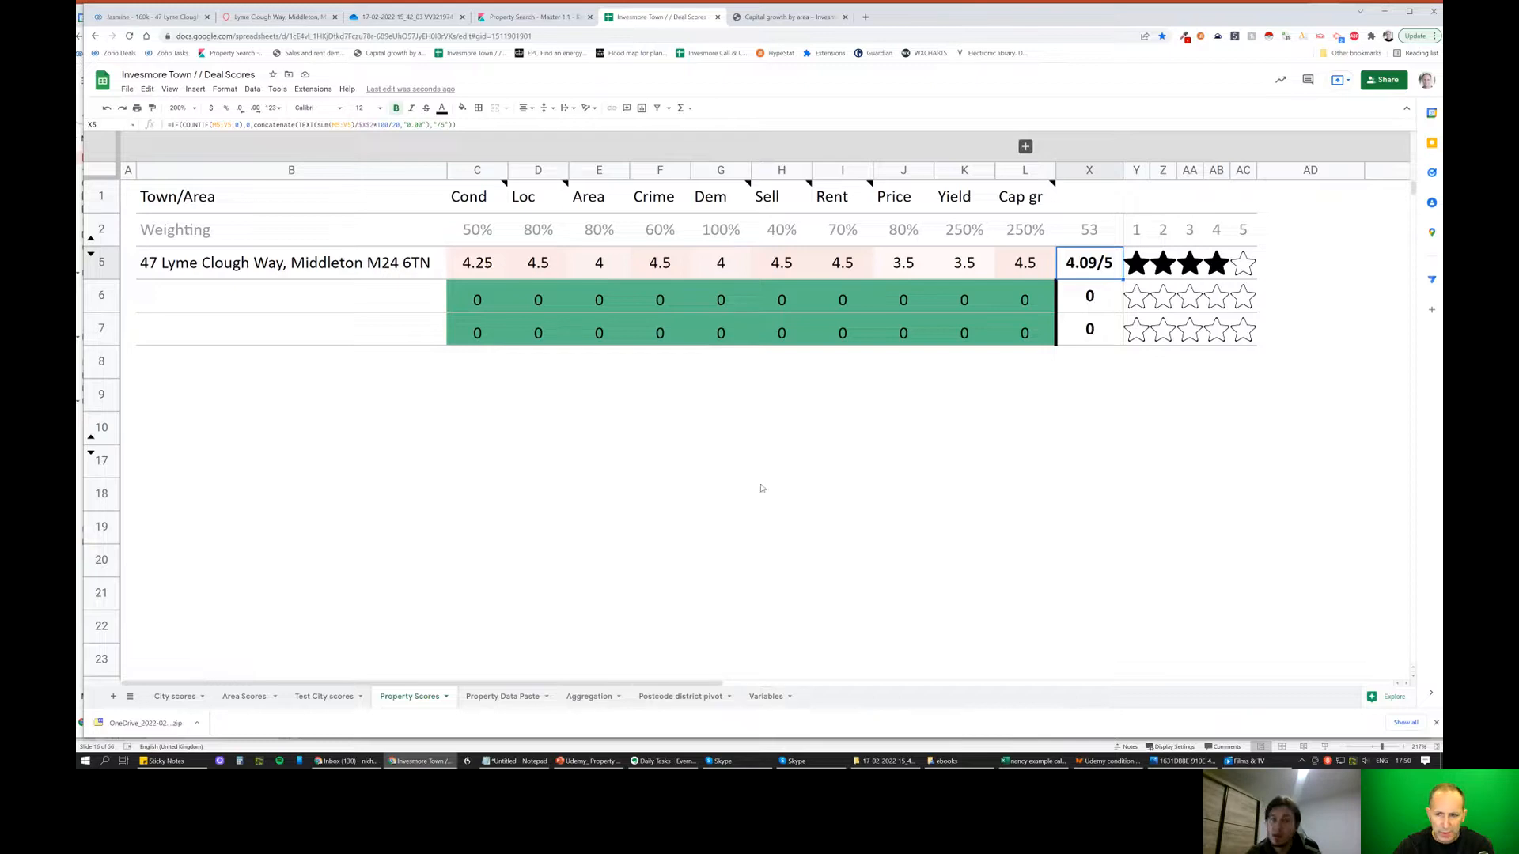
left_click(782, 496)
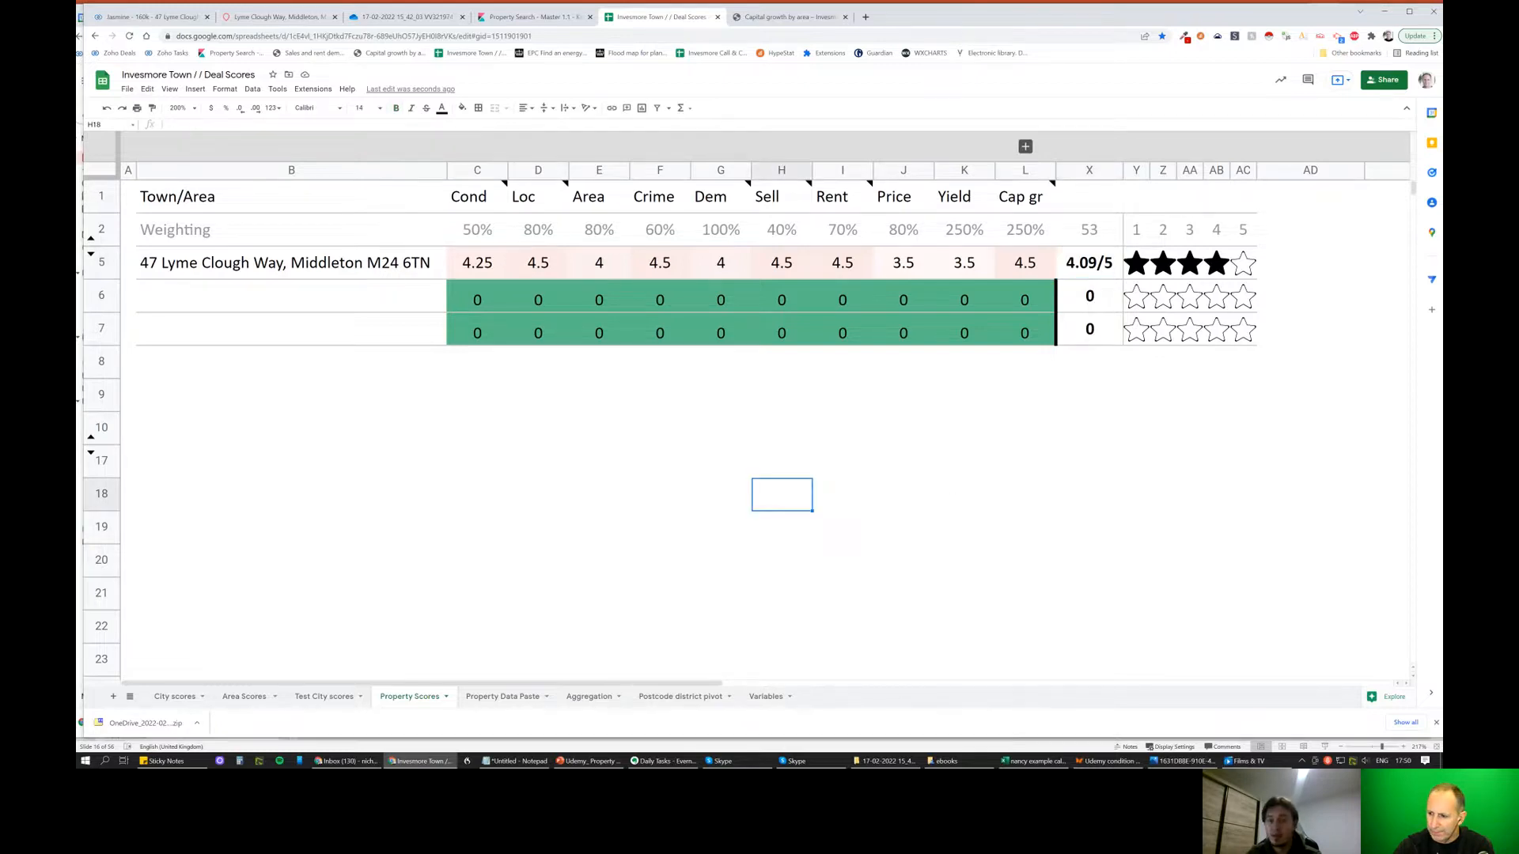